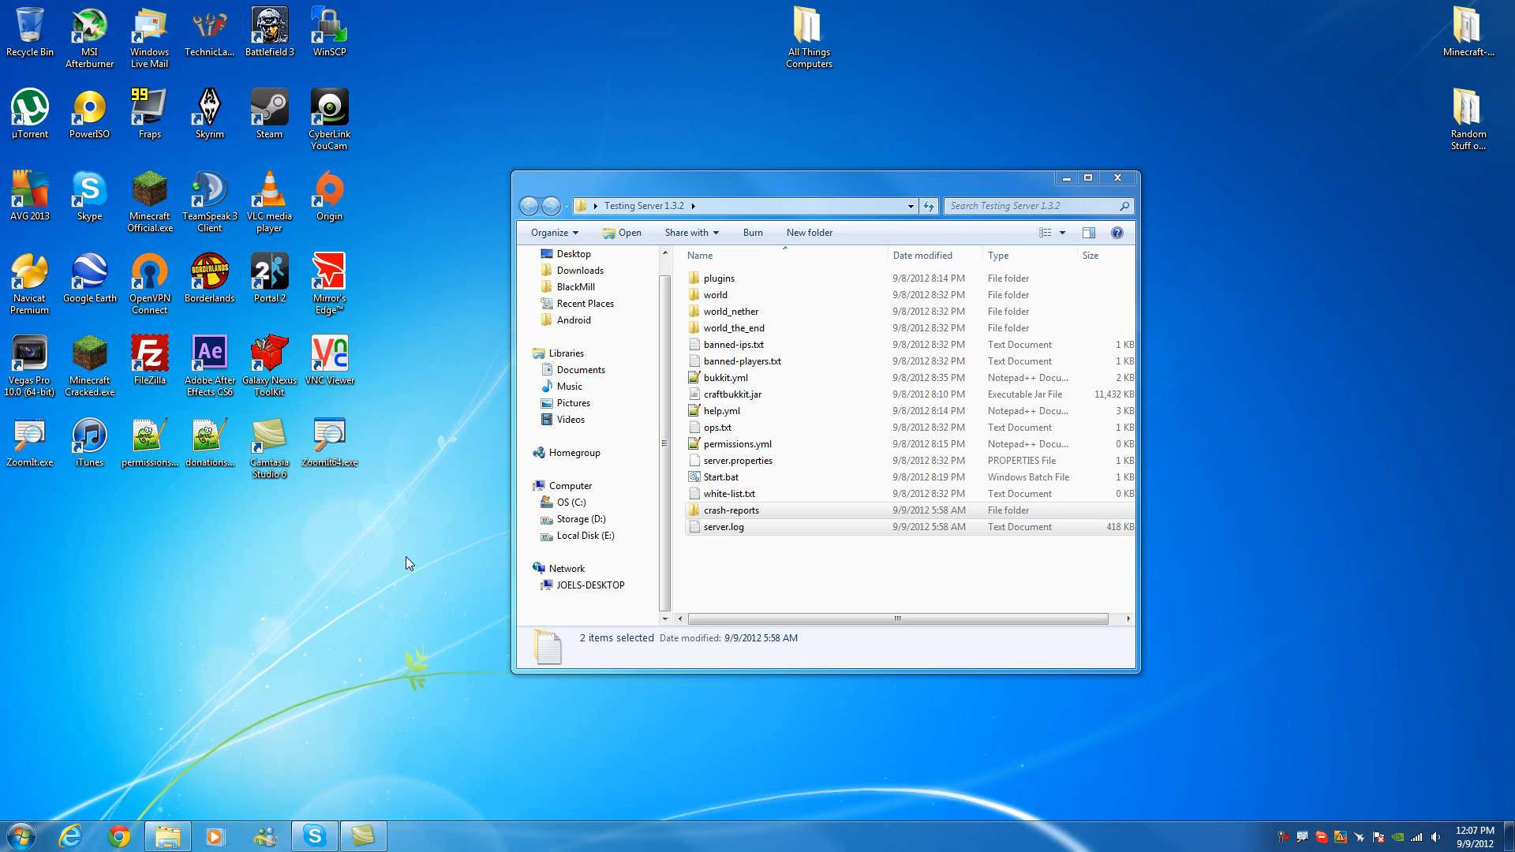
- Open the crash-2012-09-08 report from crash-reports in Notepad++ and highlight the tick loop description
left_click(737, 461)
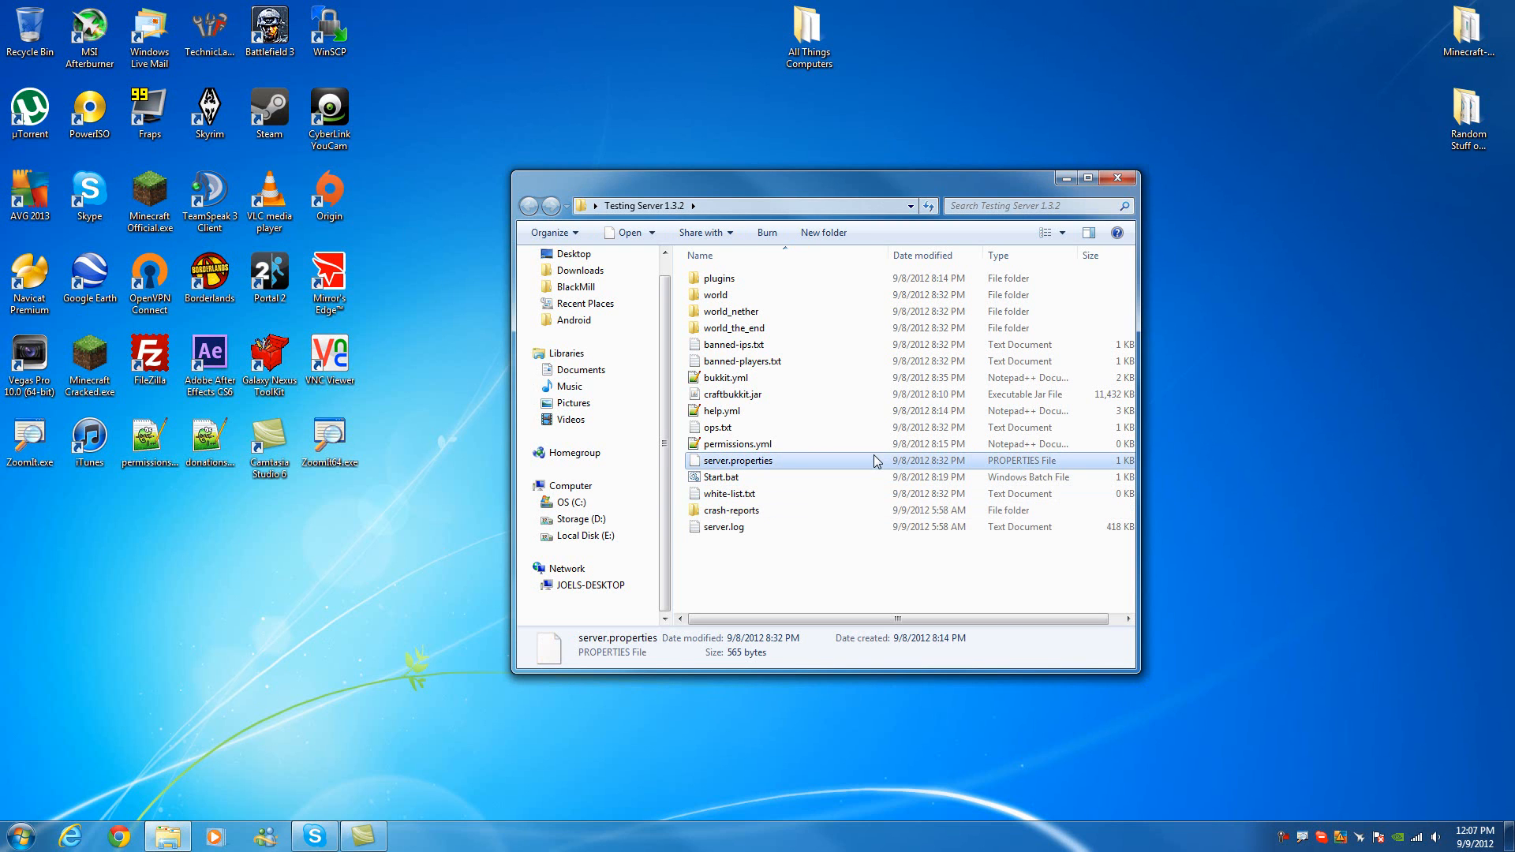
mouse_move(877, 461)
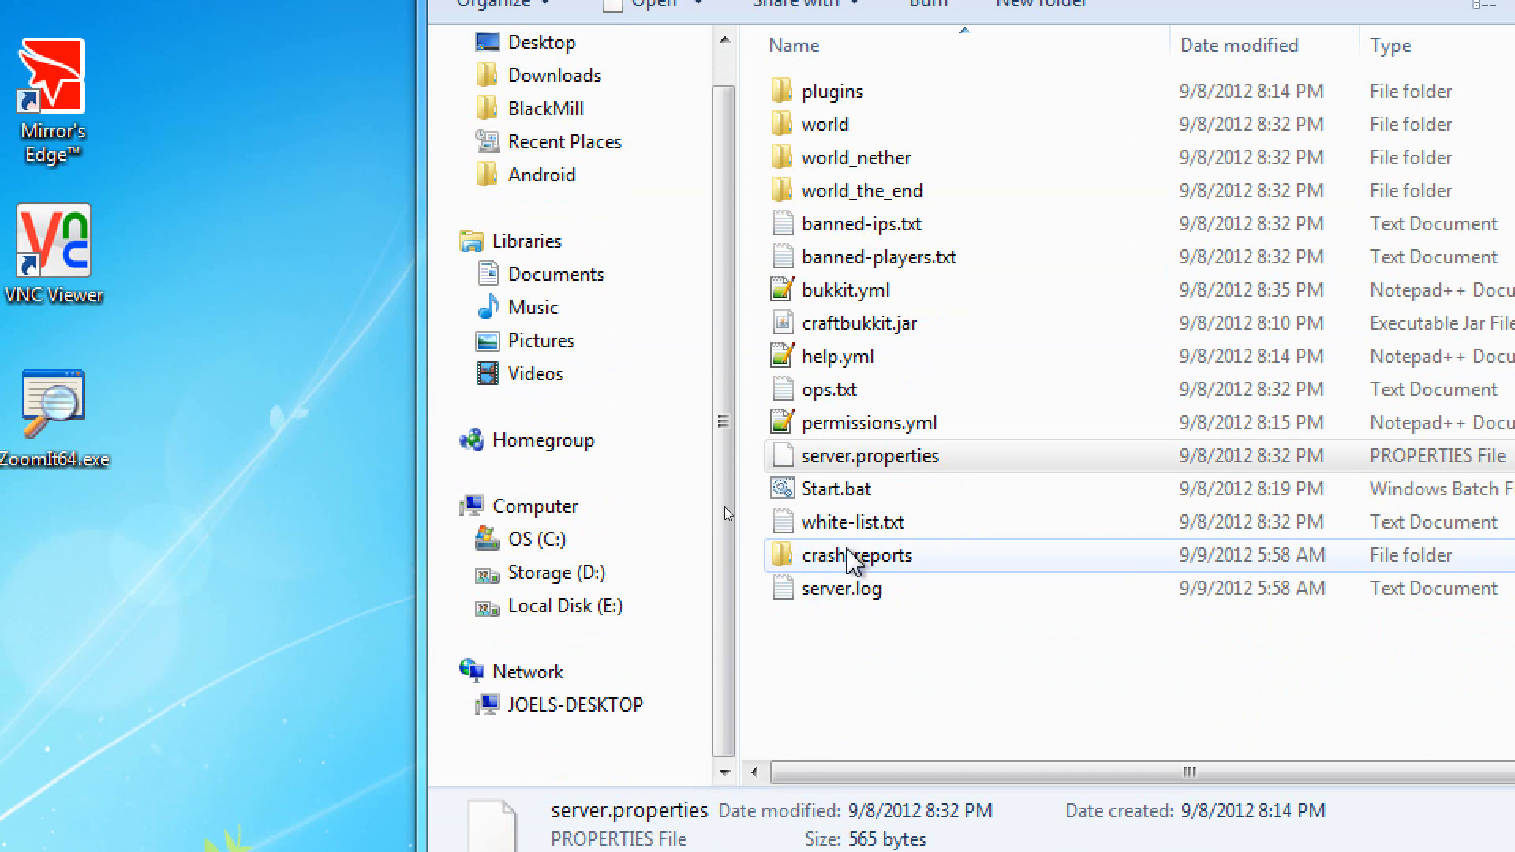
mouse_move(870, 591)
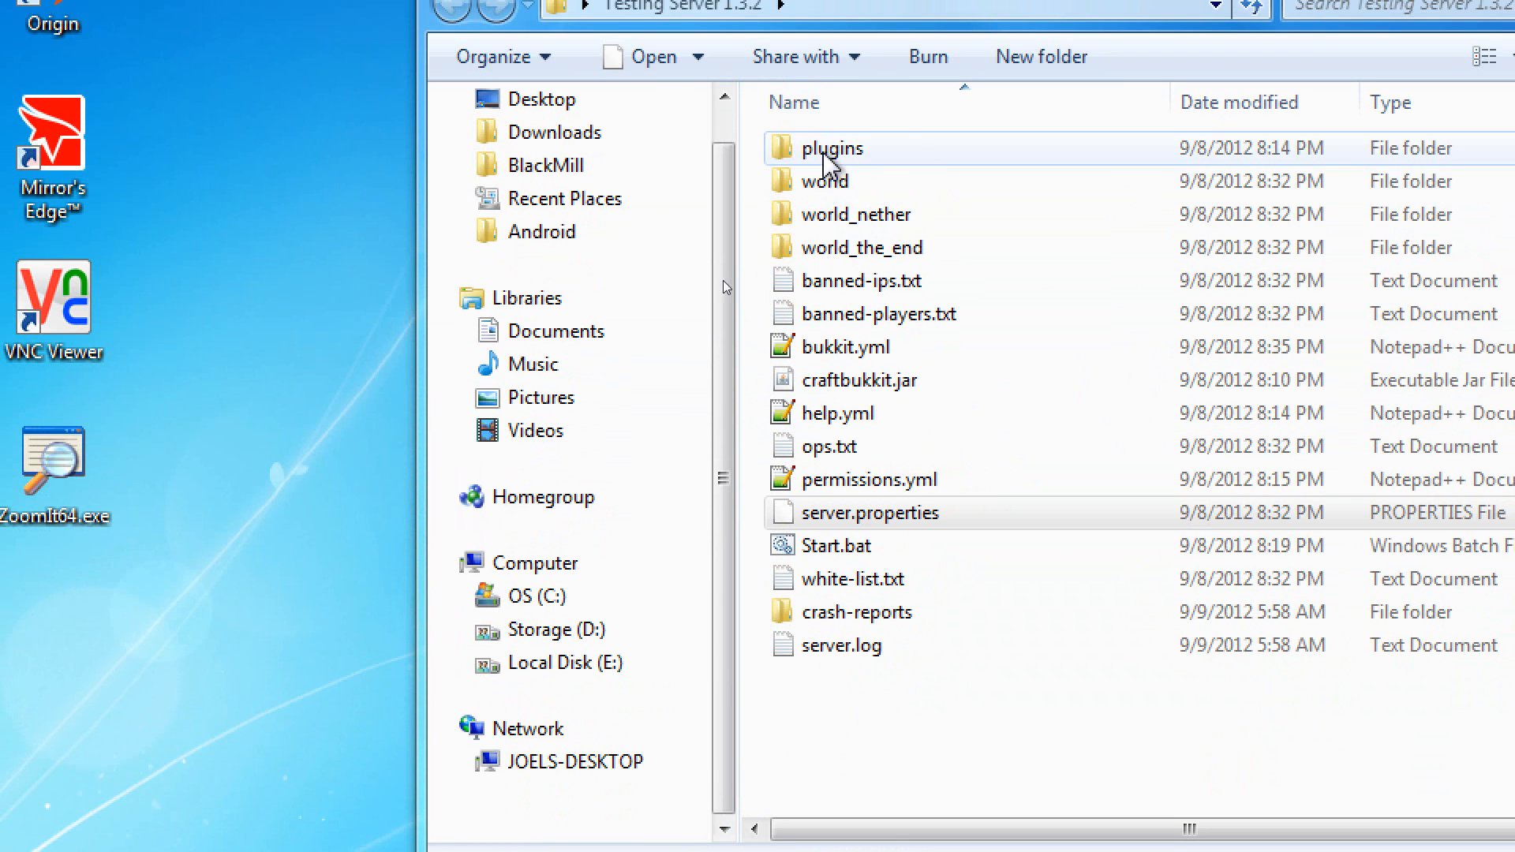
mouse_move(885, 469)
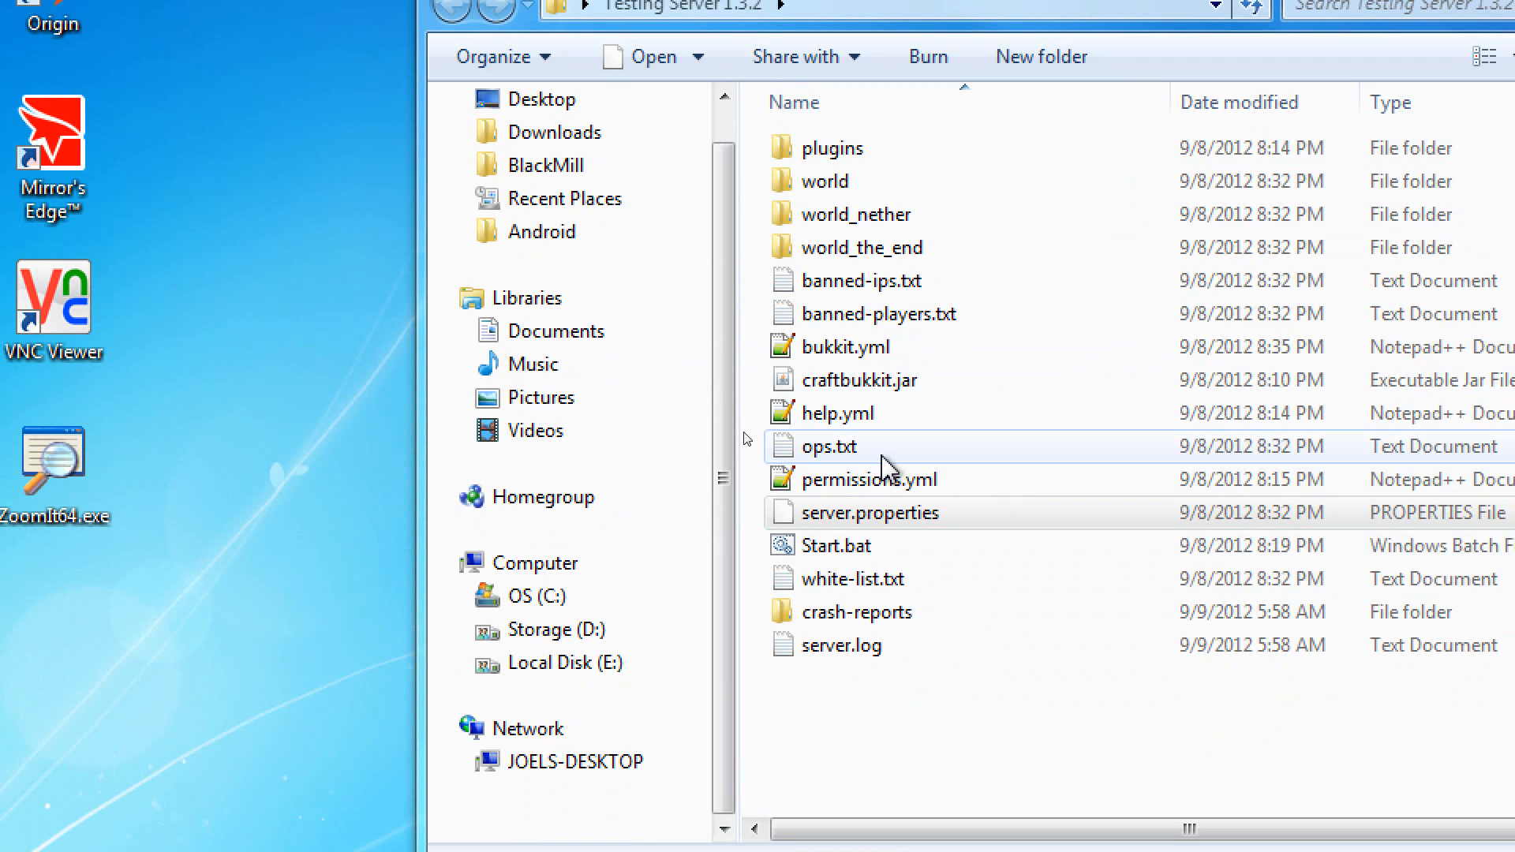
left_click(869, 512)
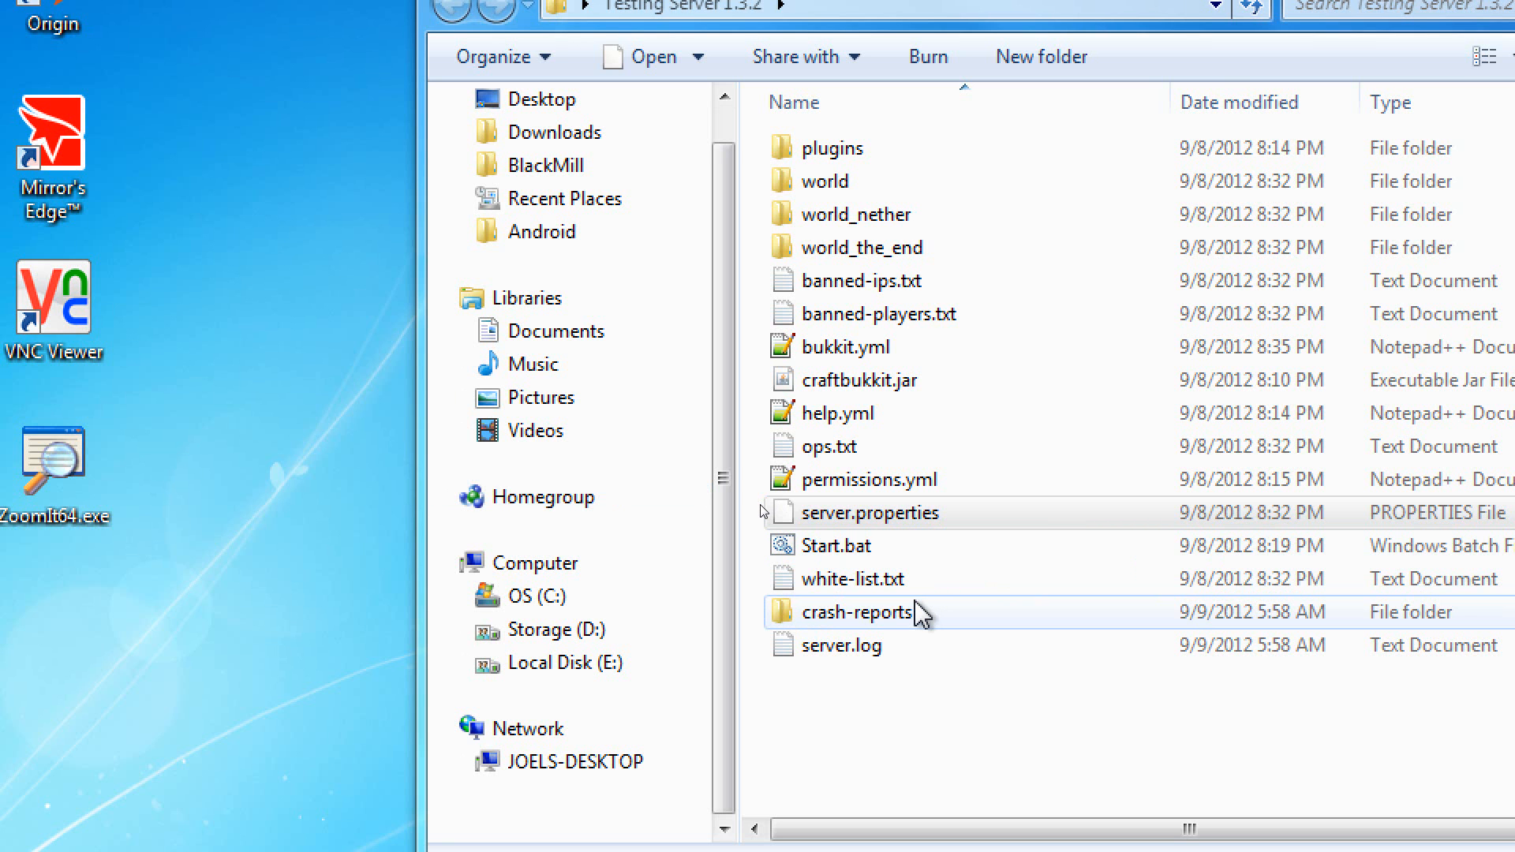
mouse_move(922, 640)
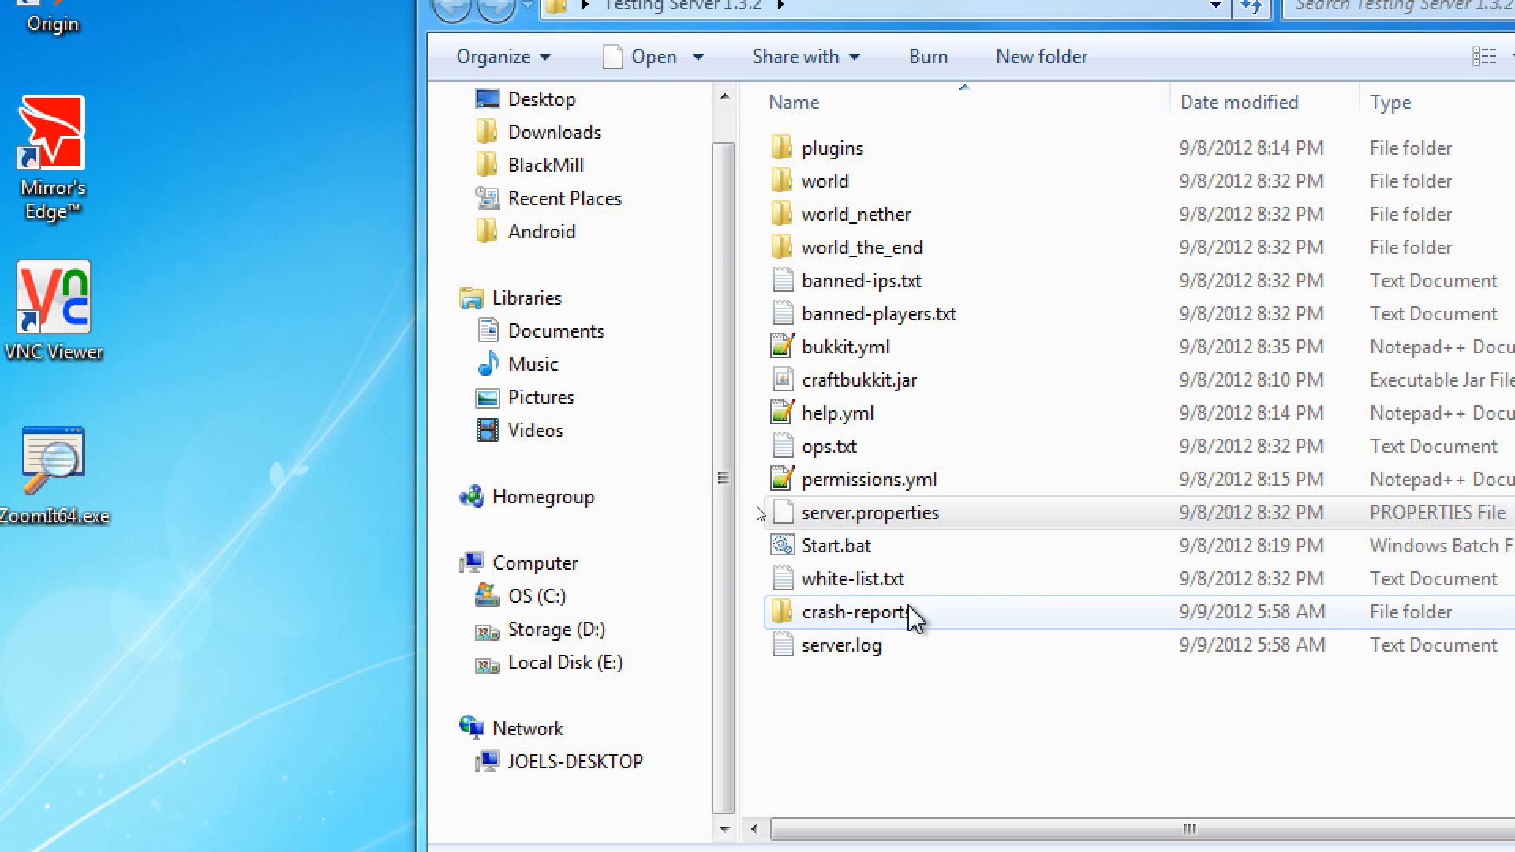
double_click(857, 612)
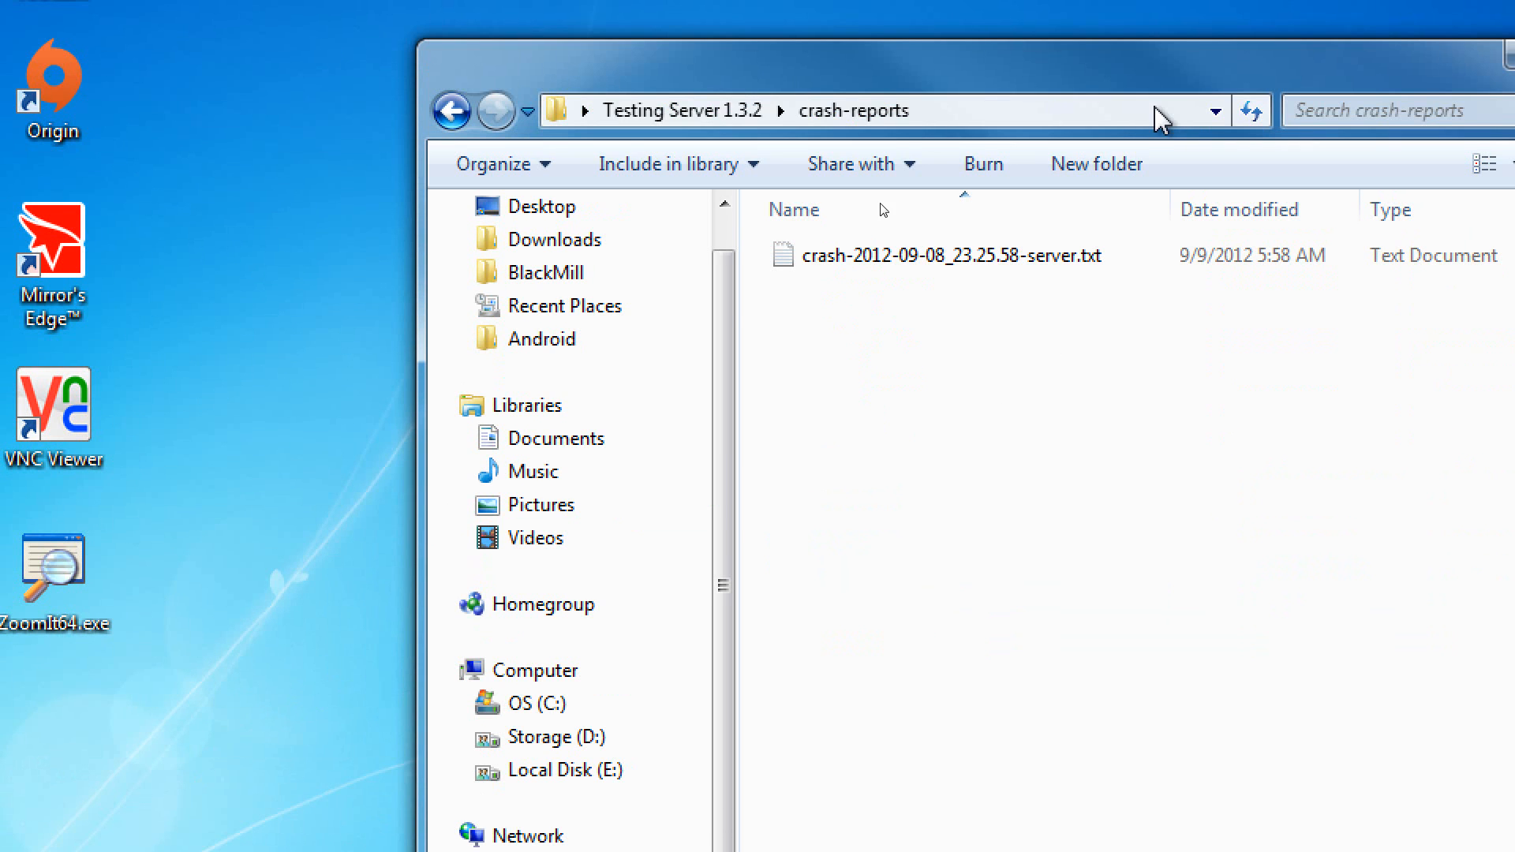
right_click(951, 256)
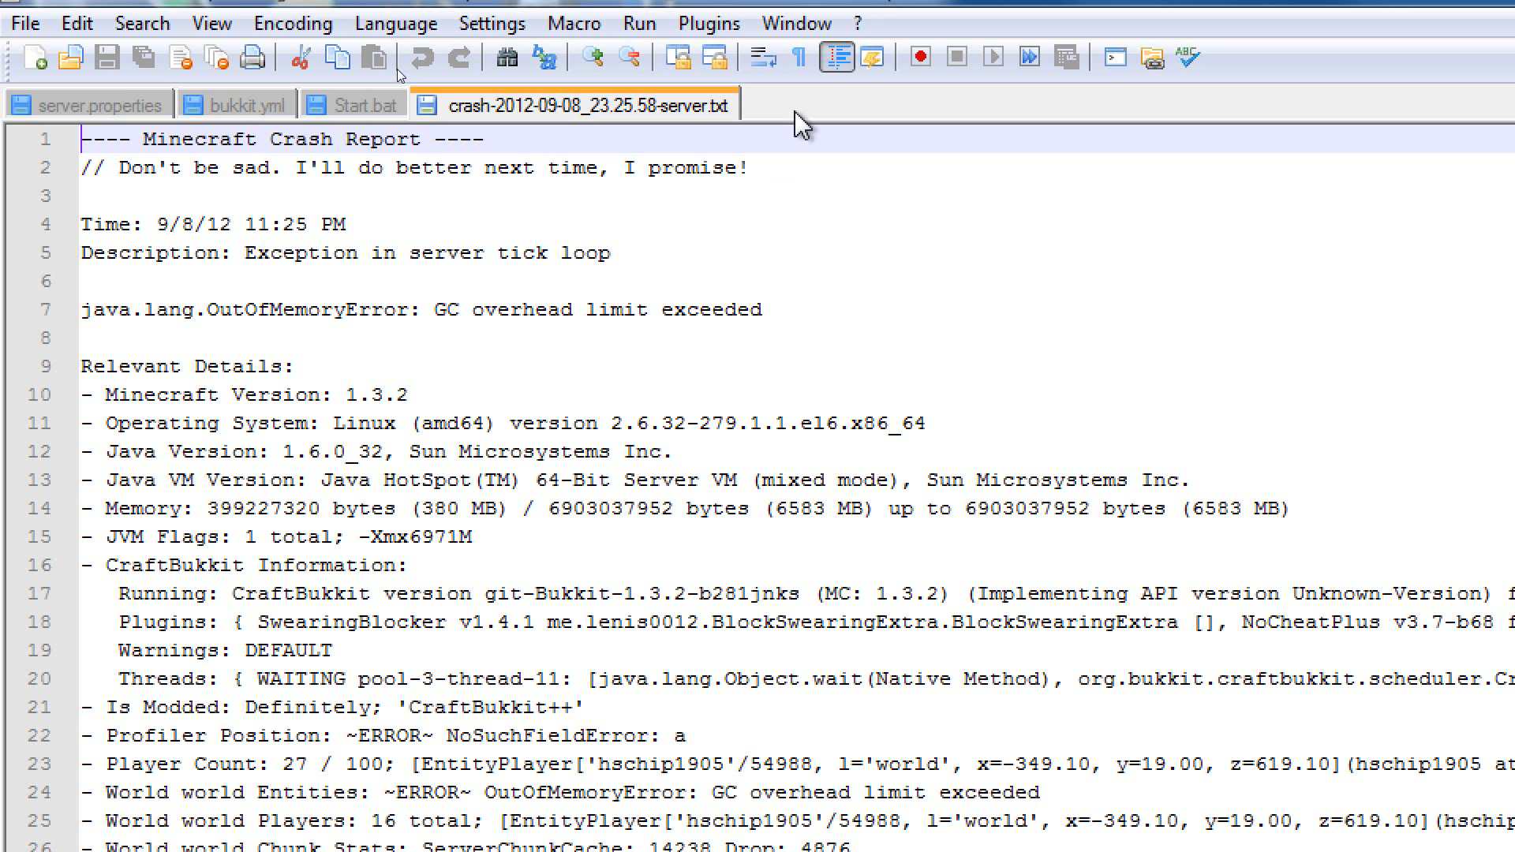
mouse_move(494, 215)
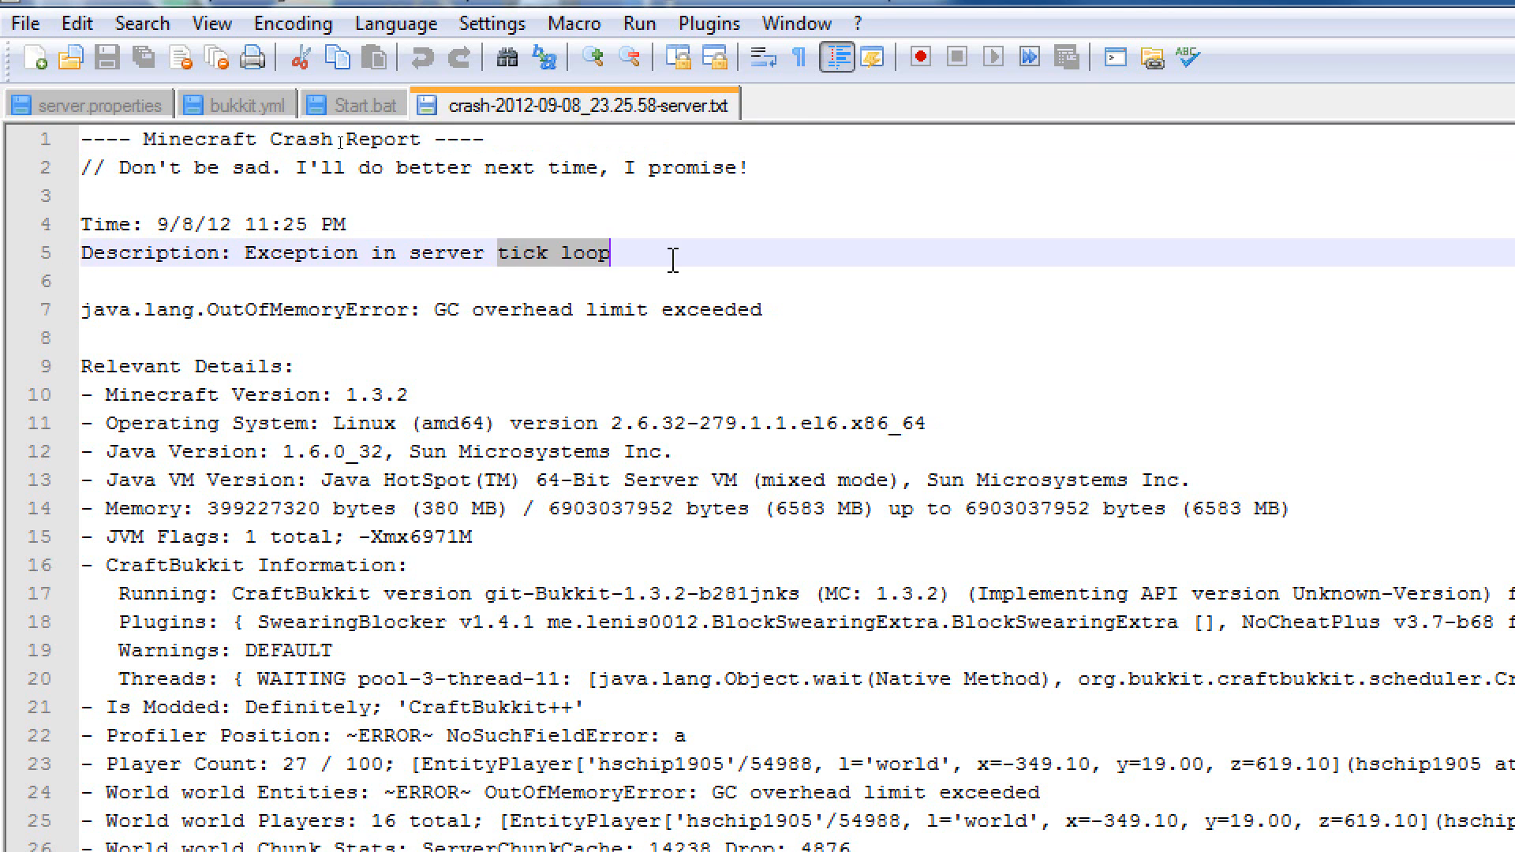
double_click(522, 253)
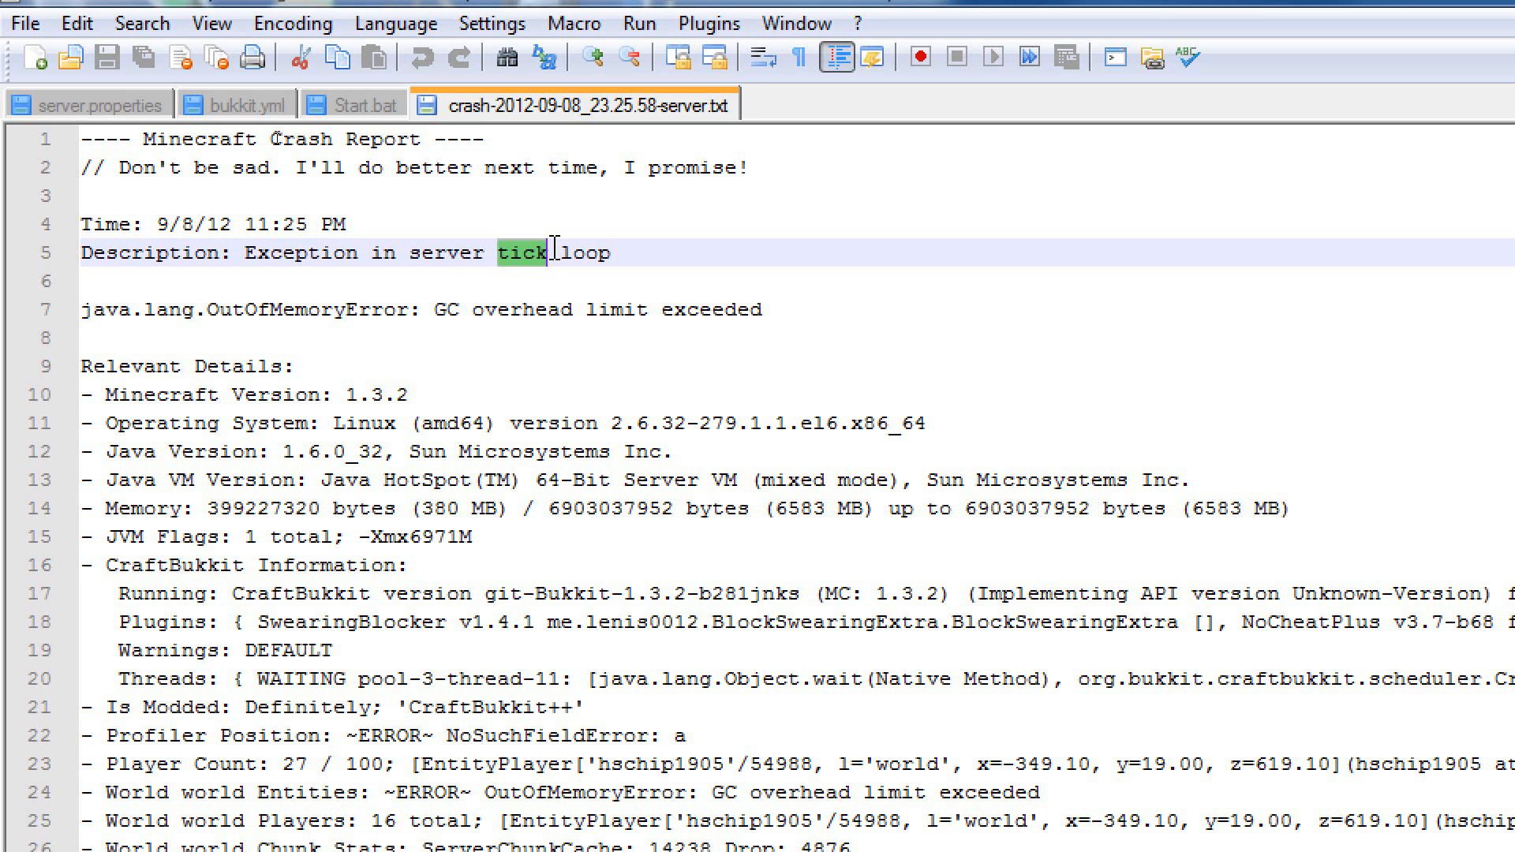
- Re-highlight 'tick loop' in the description and begin selecting the OutOfMemoryError line
left_click(631, 253)
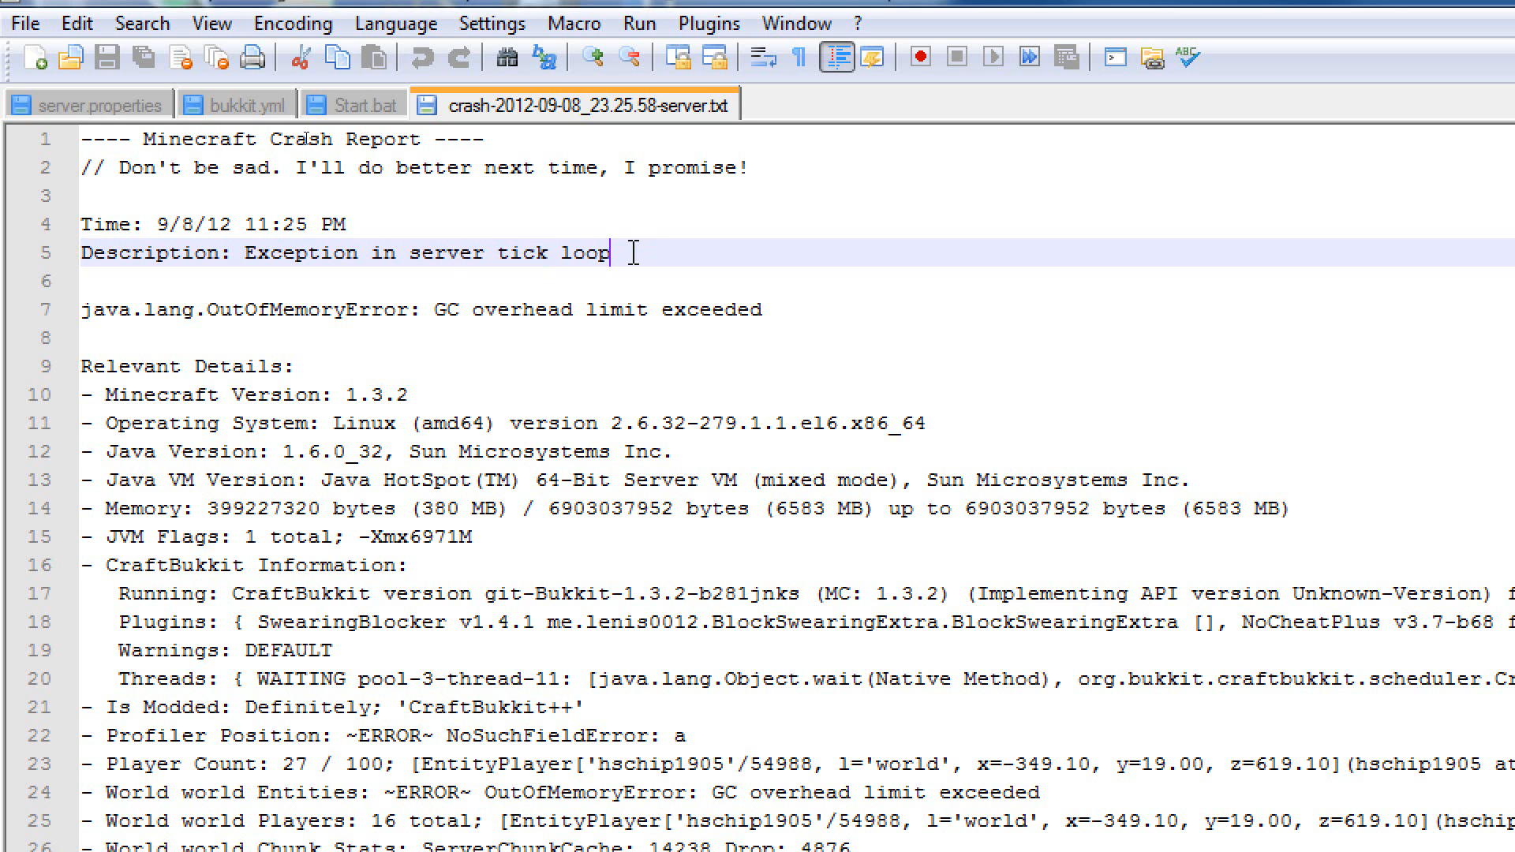
double_click(521, 253)
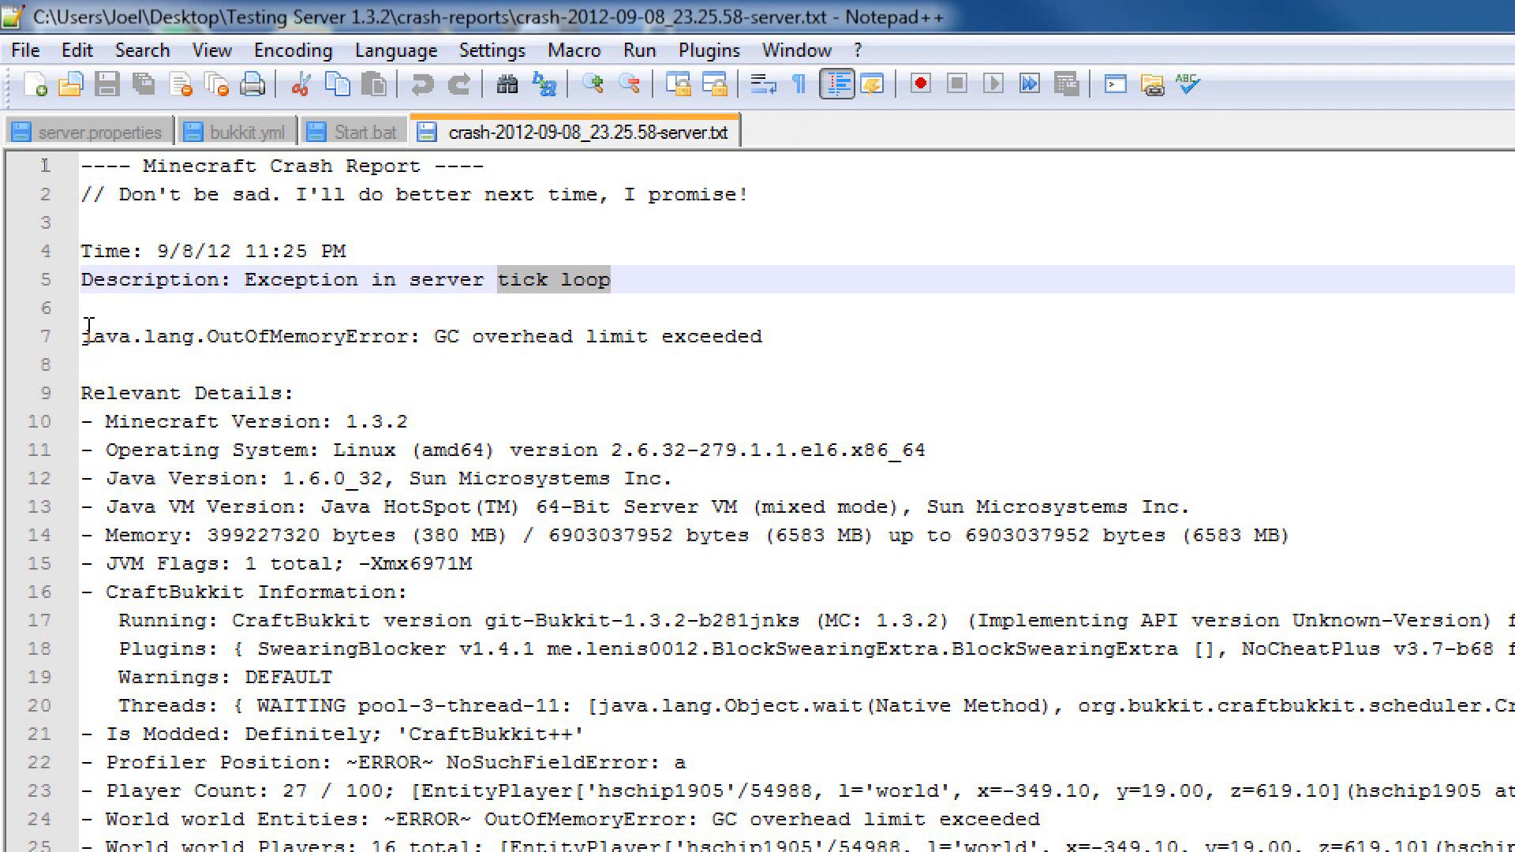
left_click(587, 336)
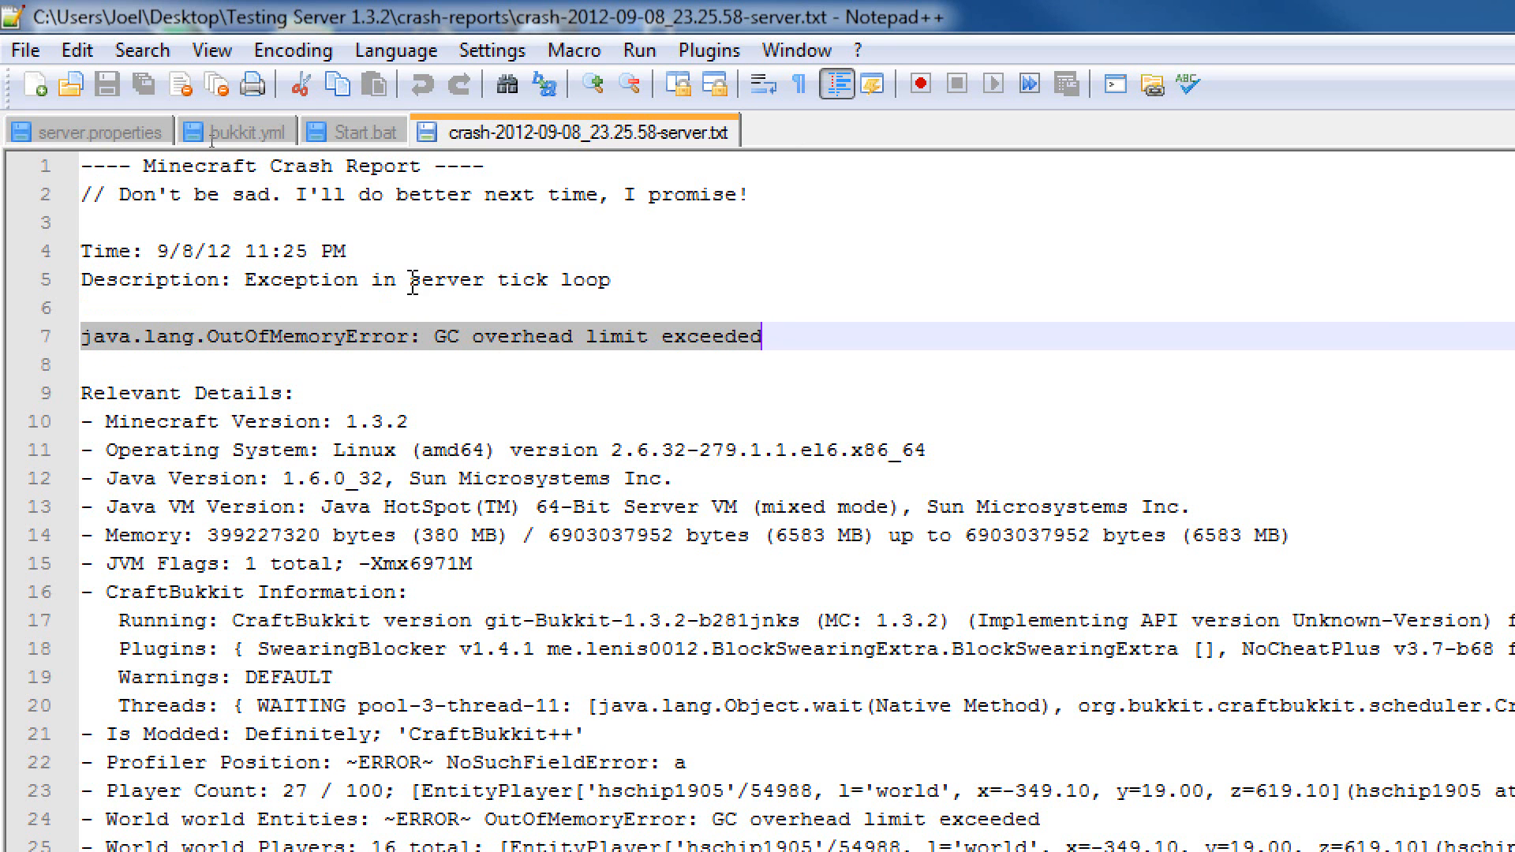
mouse_move(94, 371)
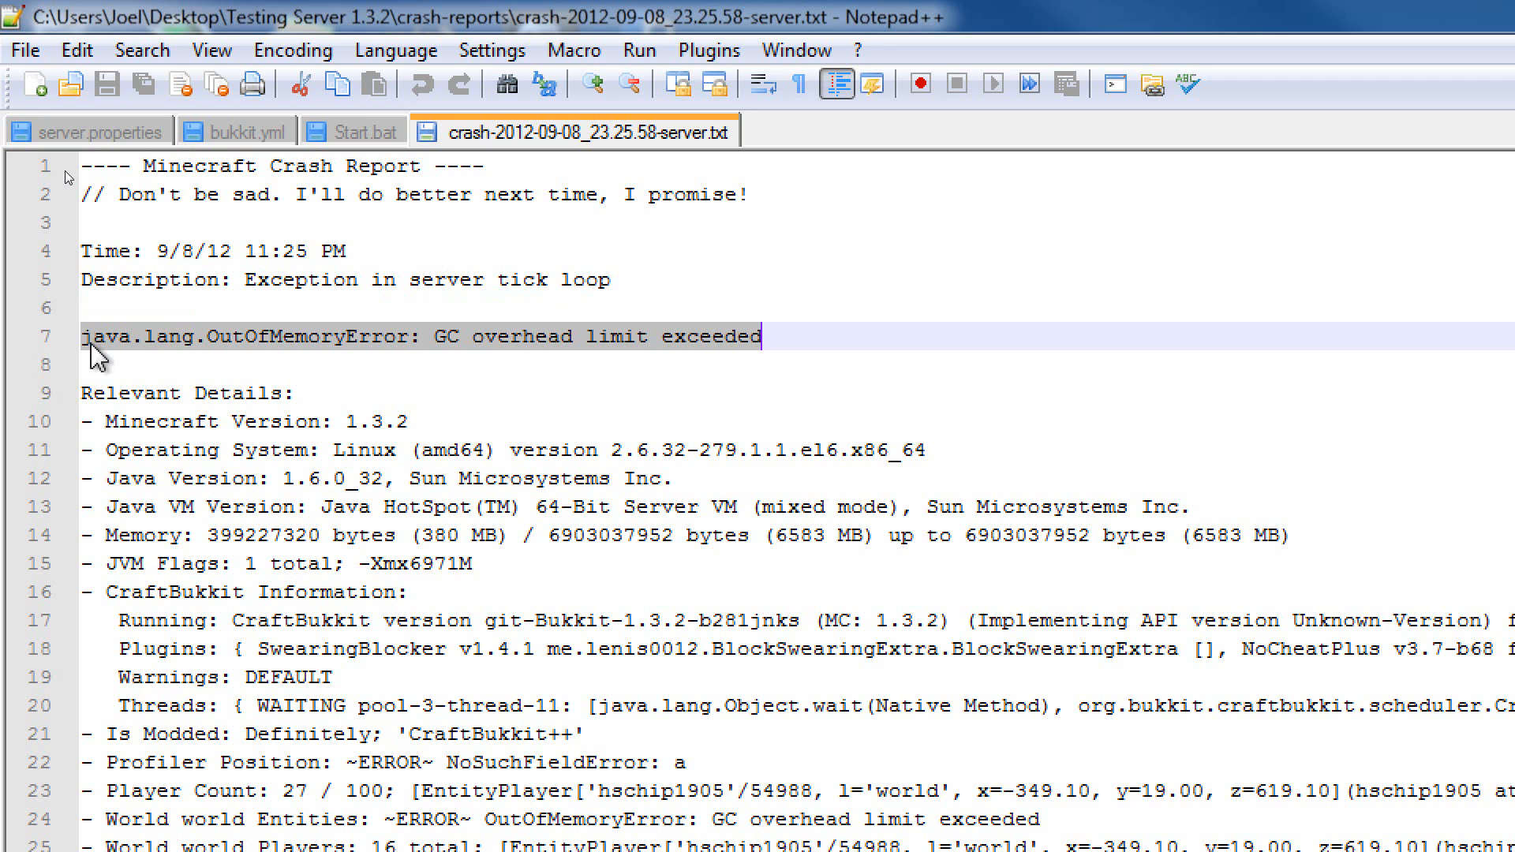
mouse_move(142, 371)
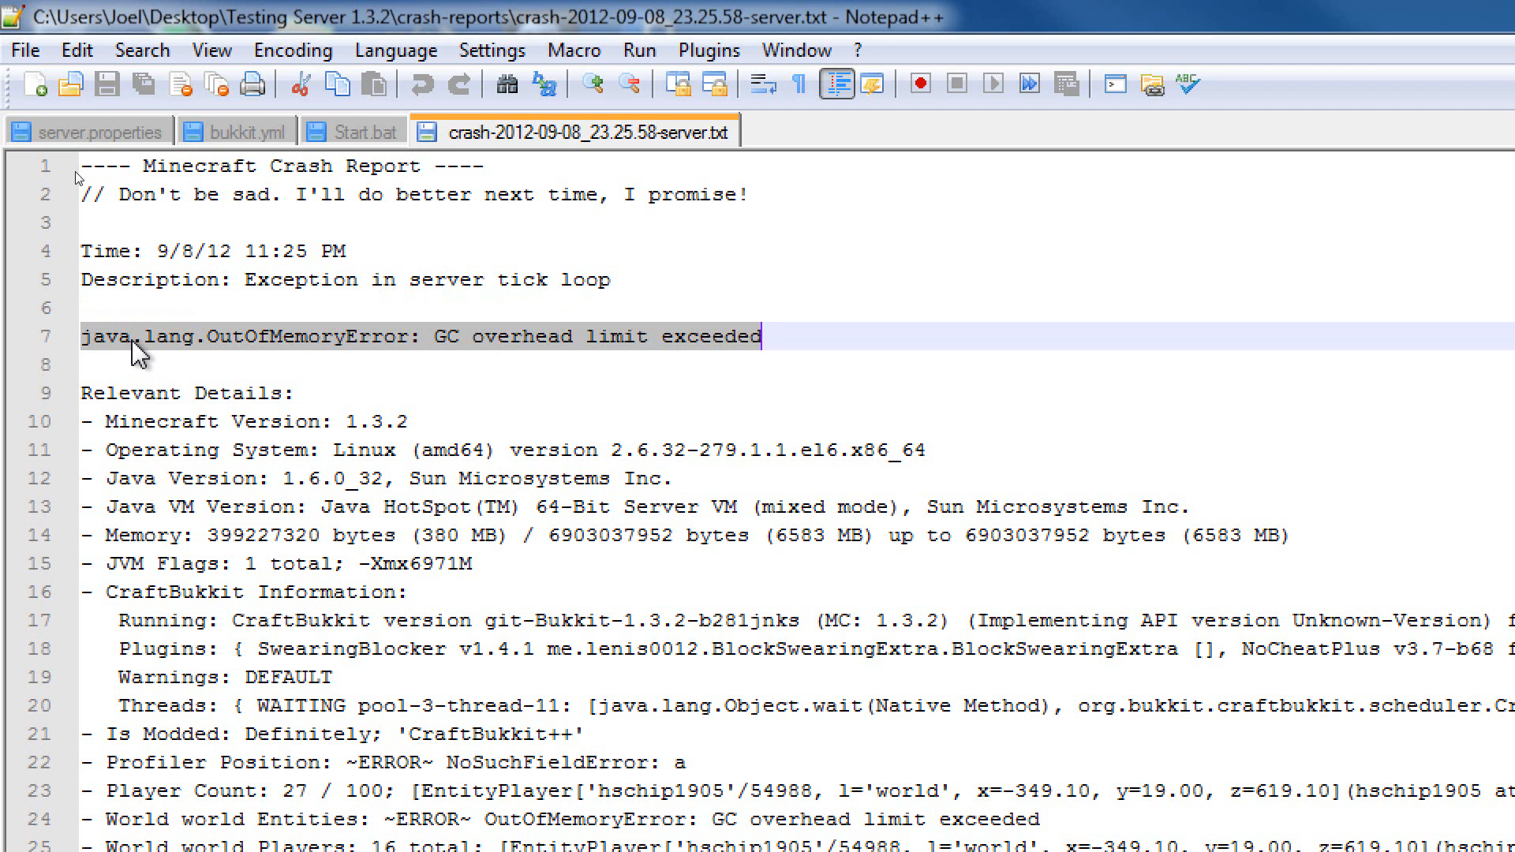
mouse_move(286, 357)
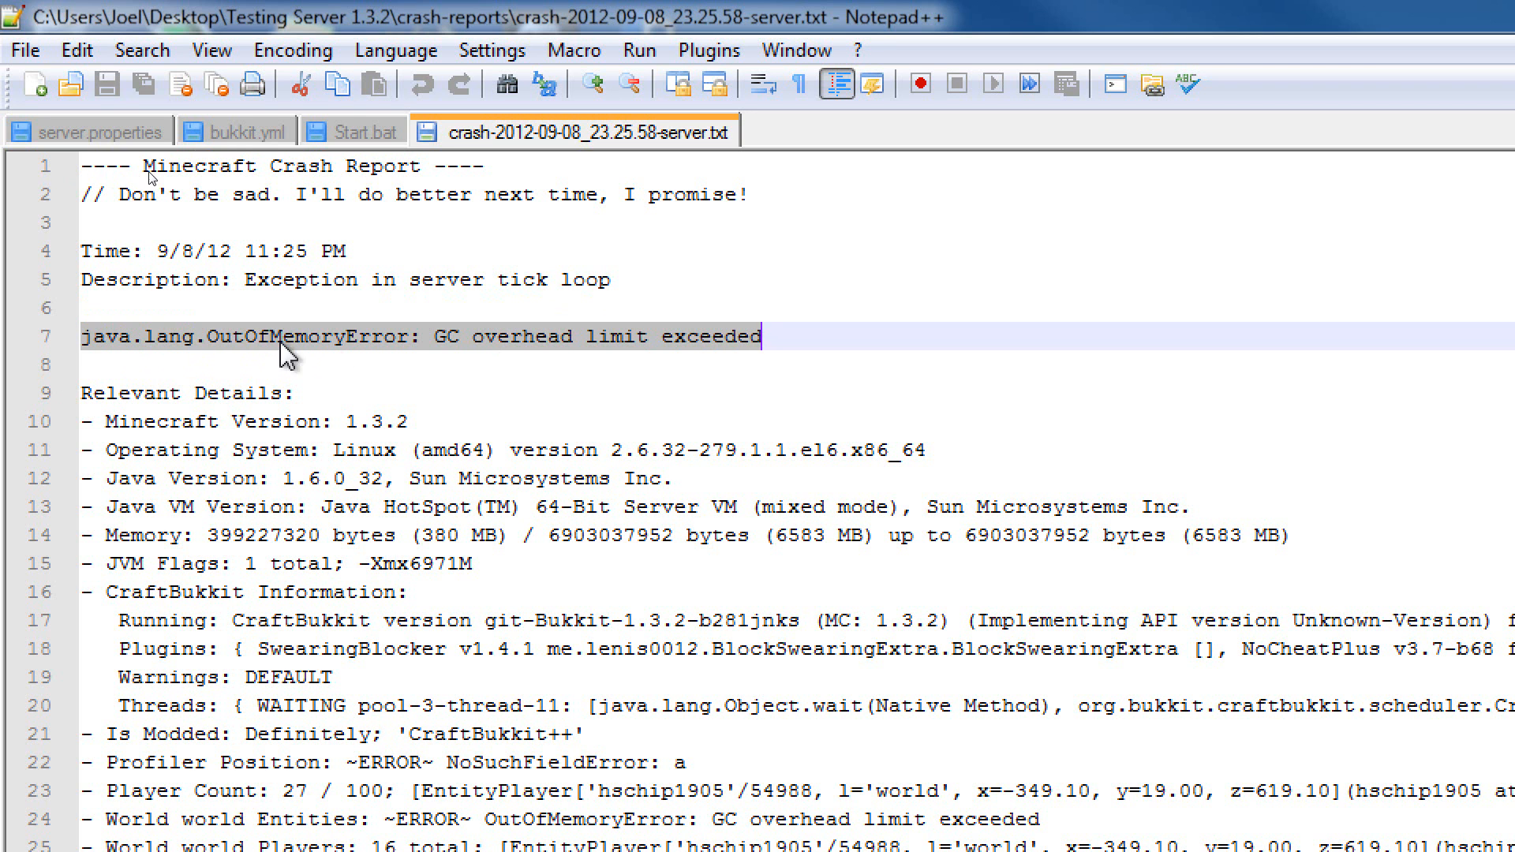
mouse_move(384, 354)
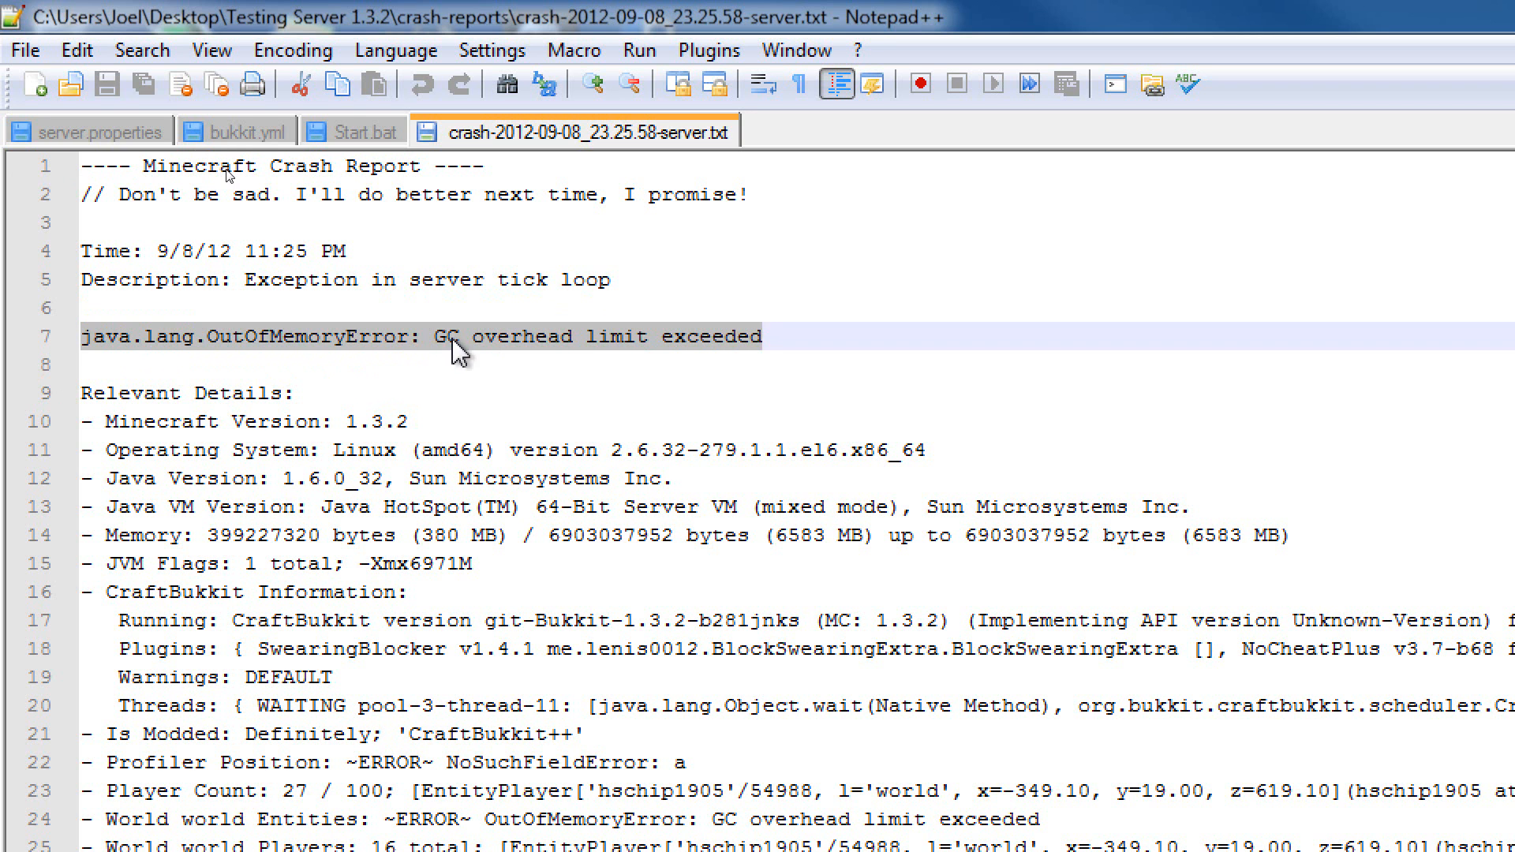
mouse_move(561, 357)
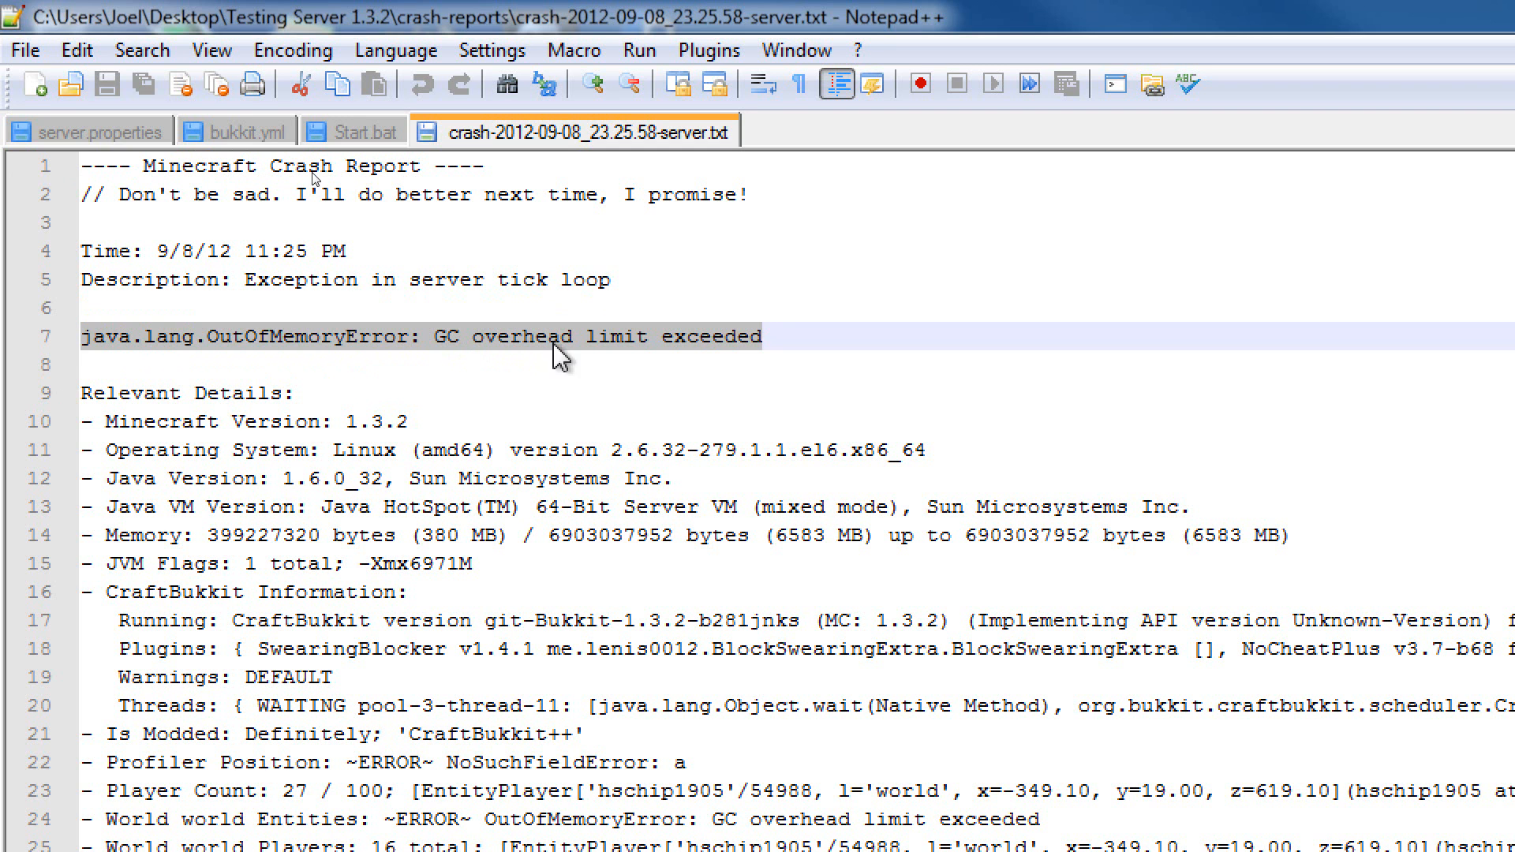
mouse_move(347, 304)
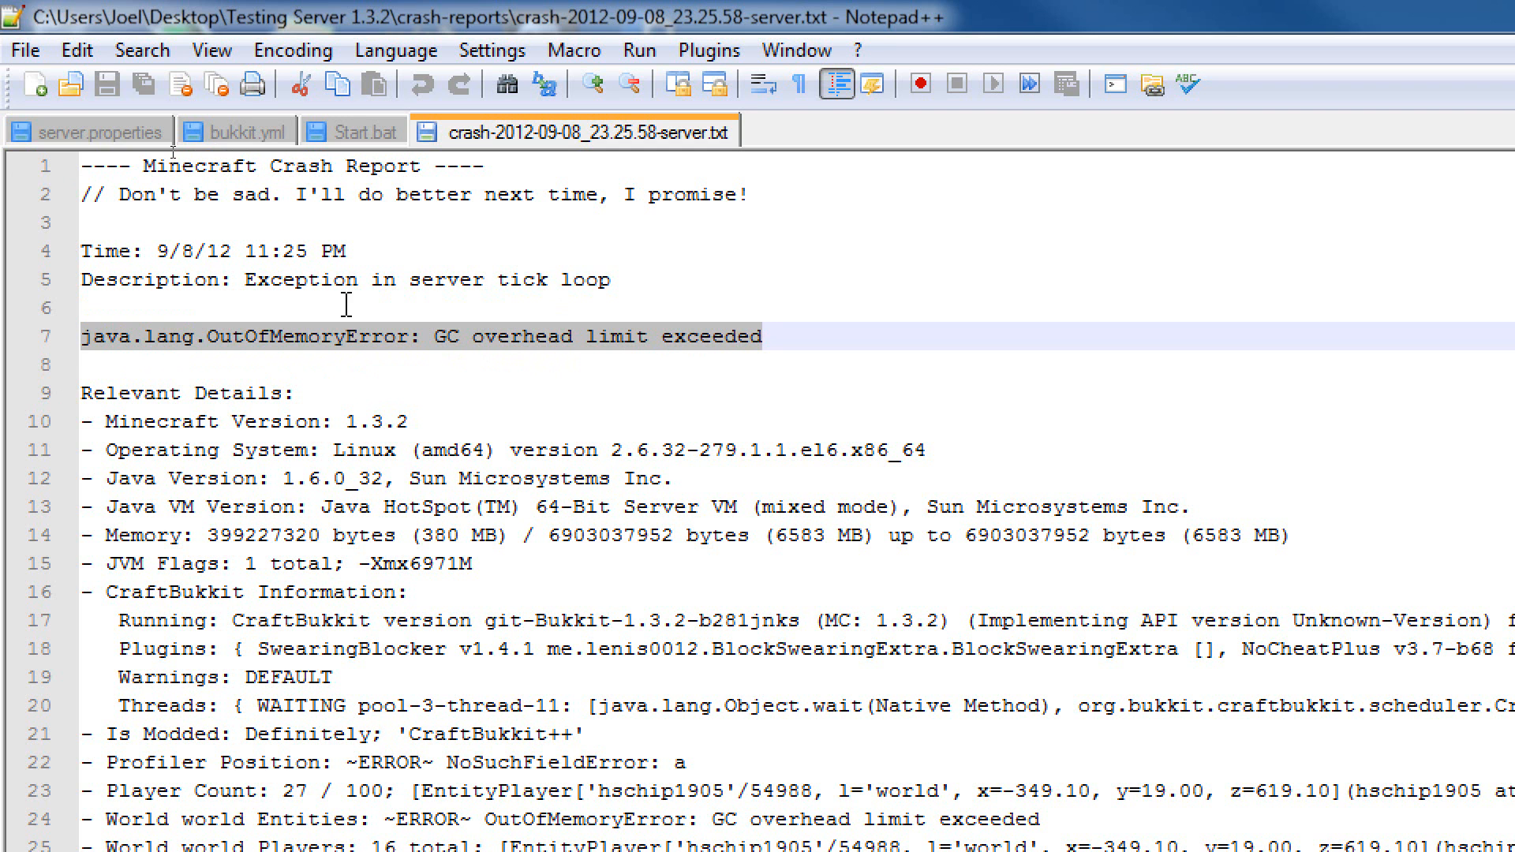
mouse_move(1050, 10)
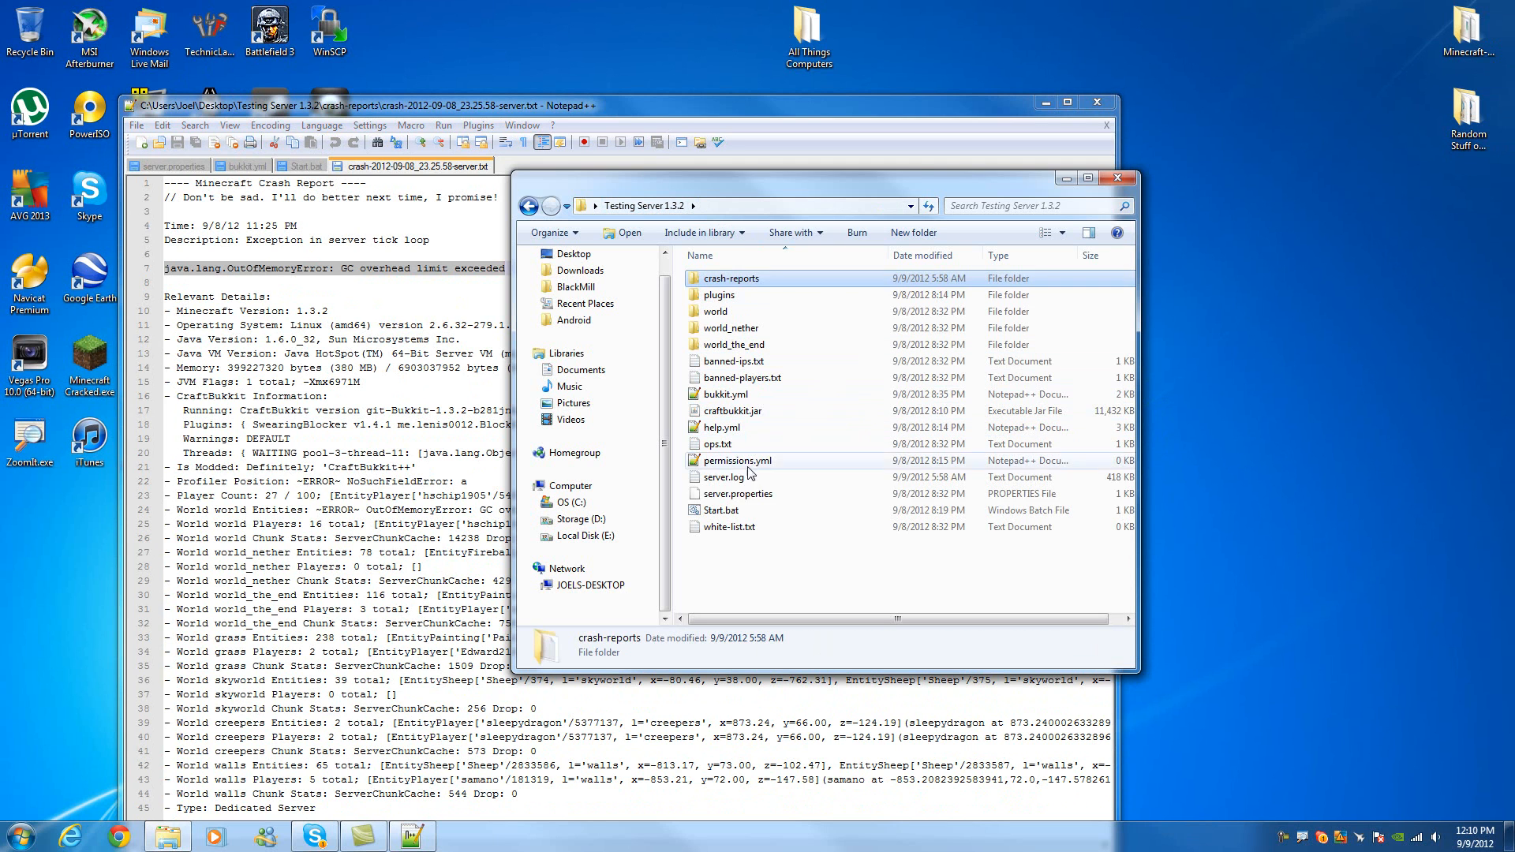
- Open Start.bat in Notepad++ and highlight the 8192M max memory setting
right_click(722, 510)
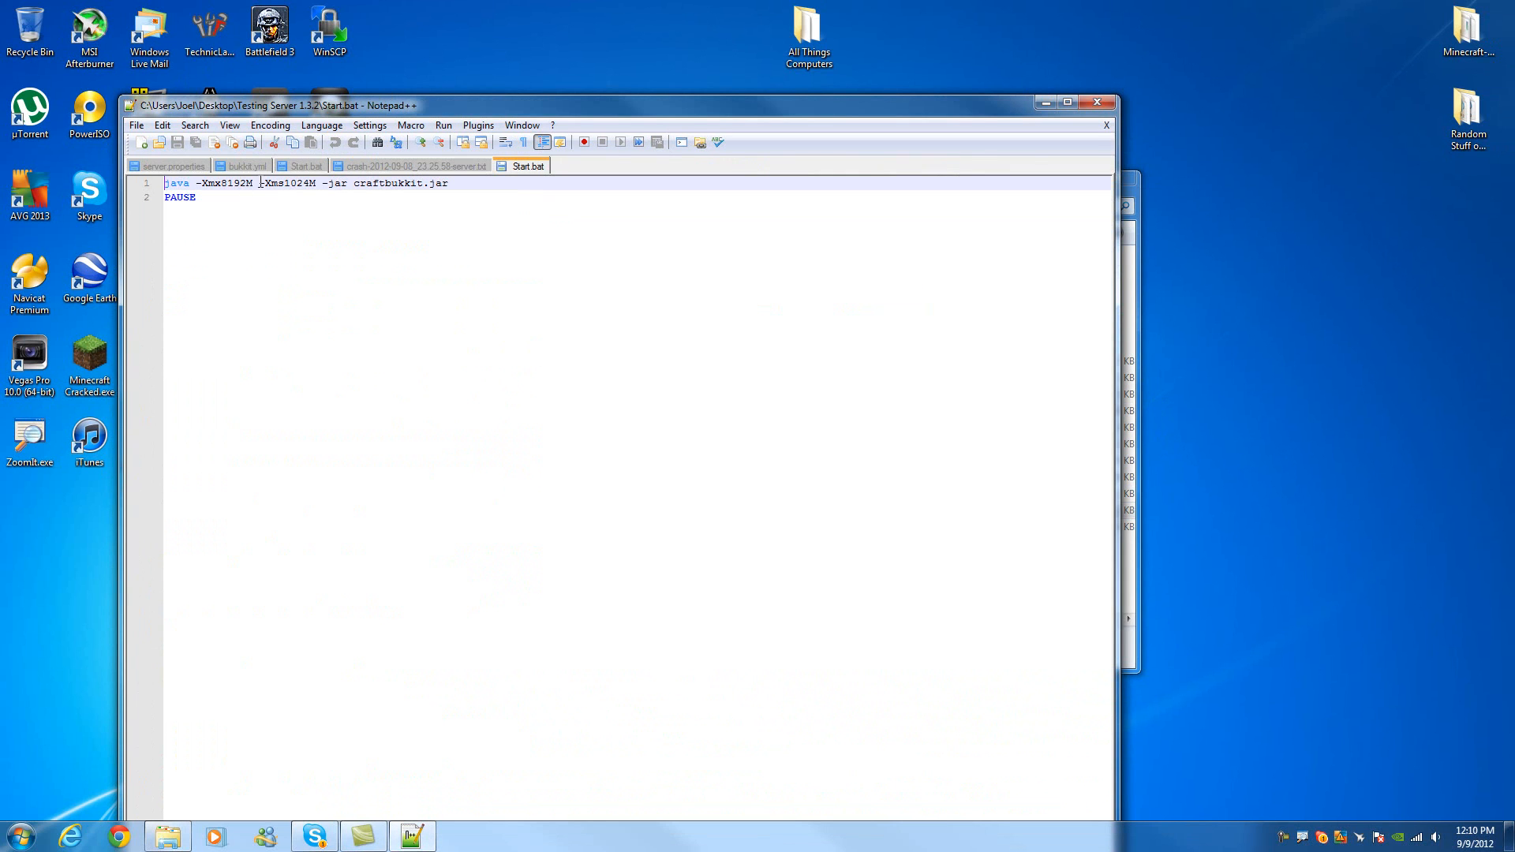
double_click(229, 183)
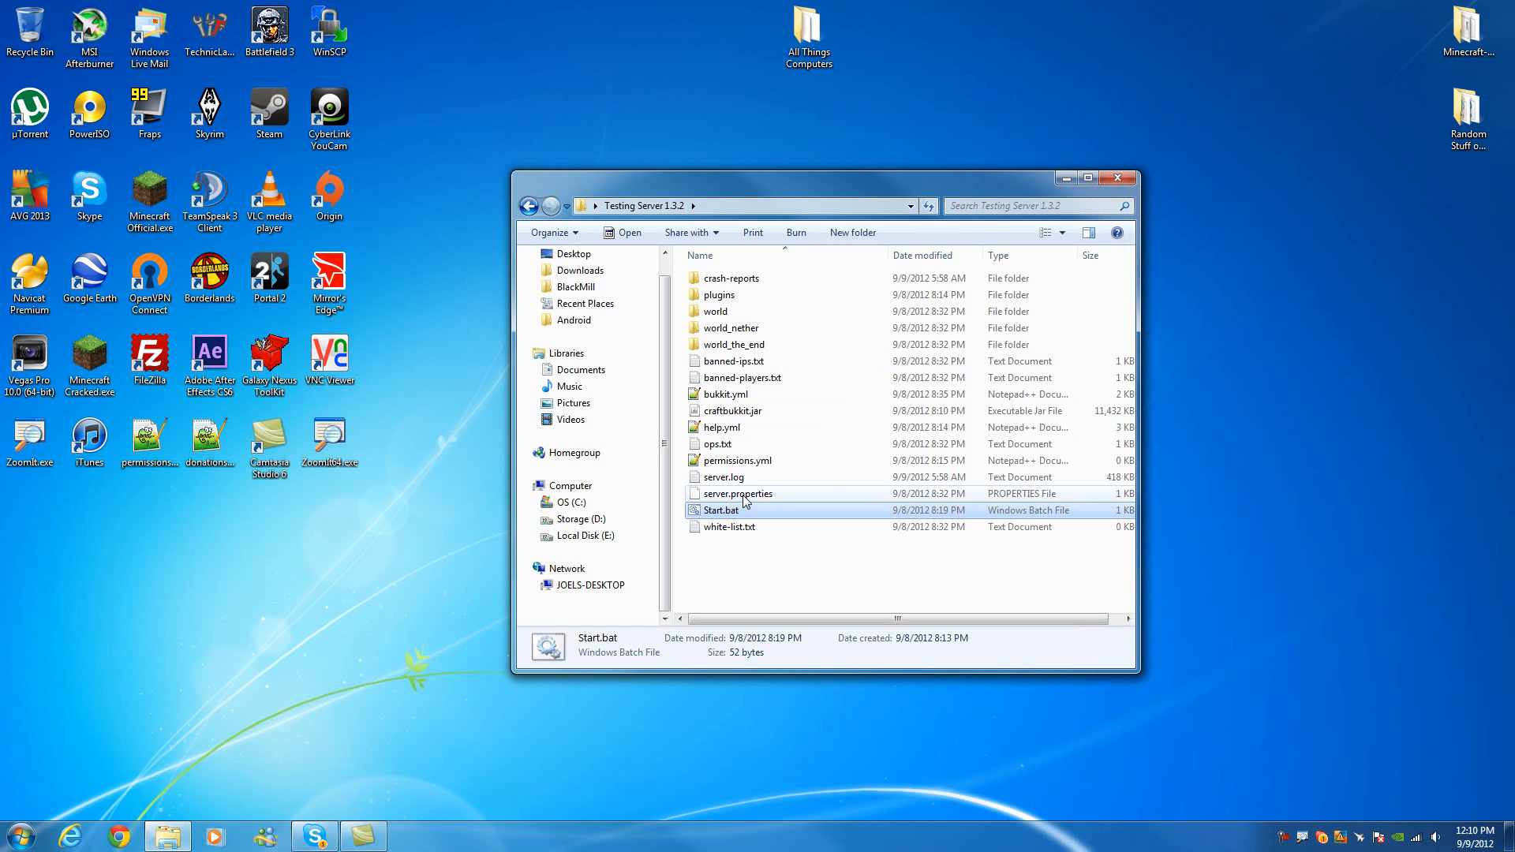
- Reopen the crash-2012-09-08 report from crash-reports, highlighting a word in the out-of-memory error
double_click(732, 278)
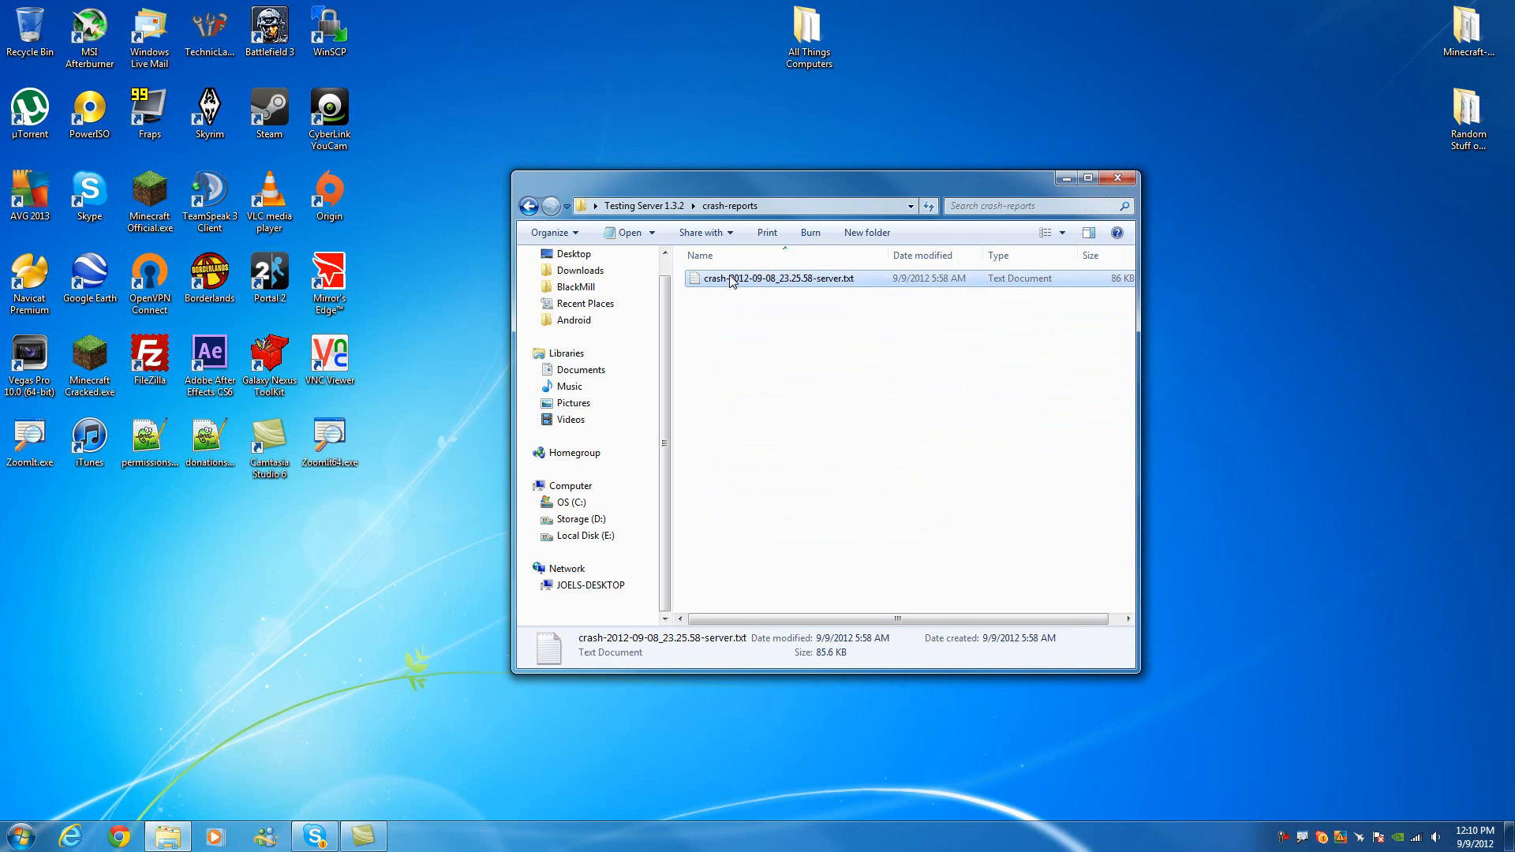
double_click(773, 279)
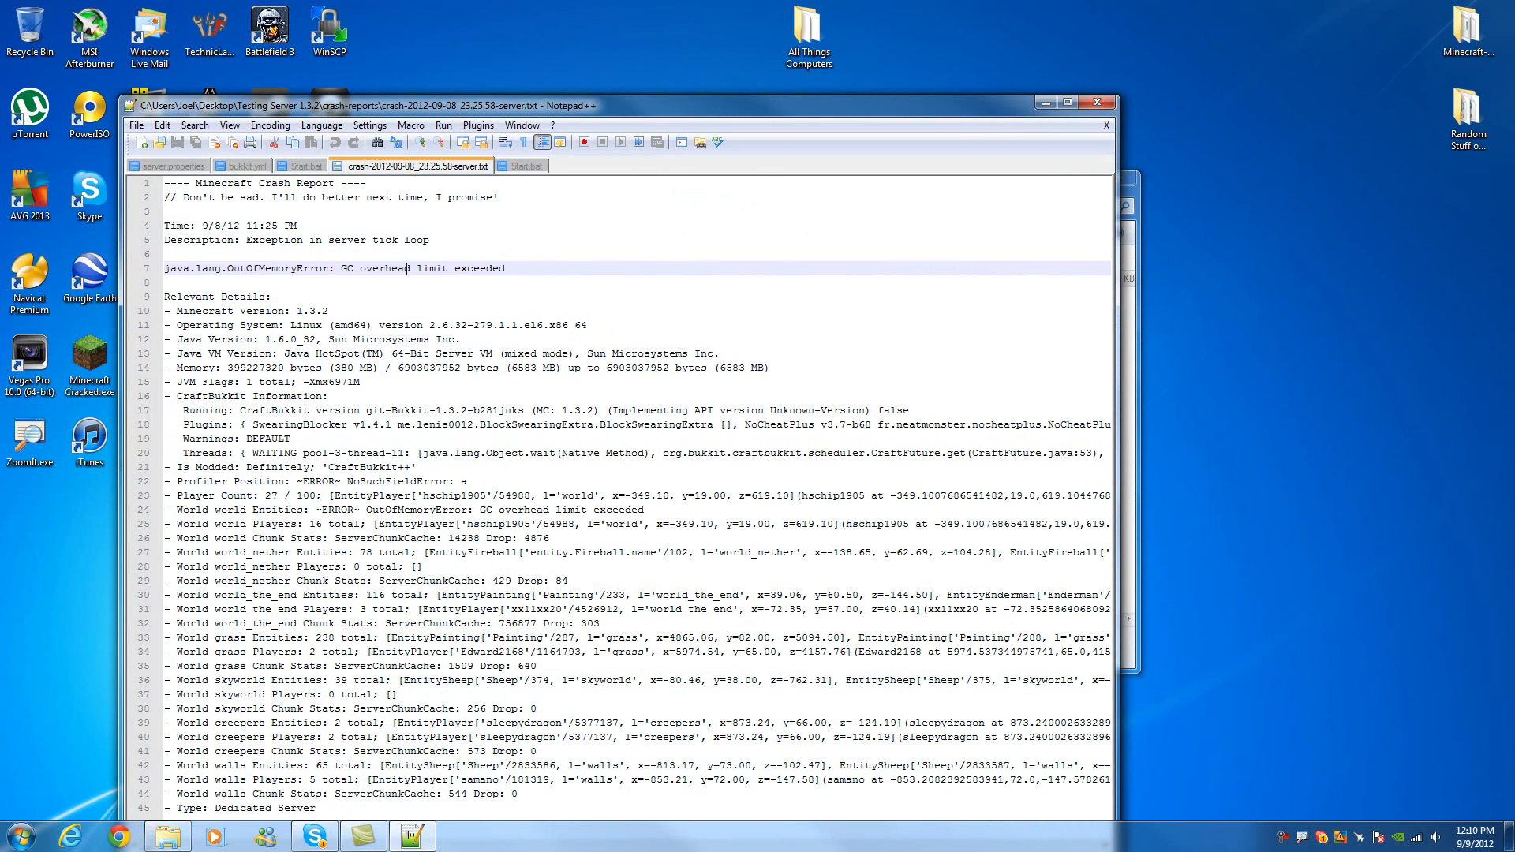
double_click(433, 268)
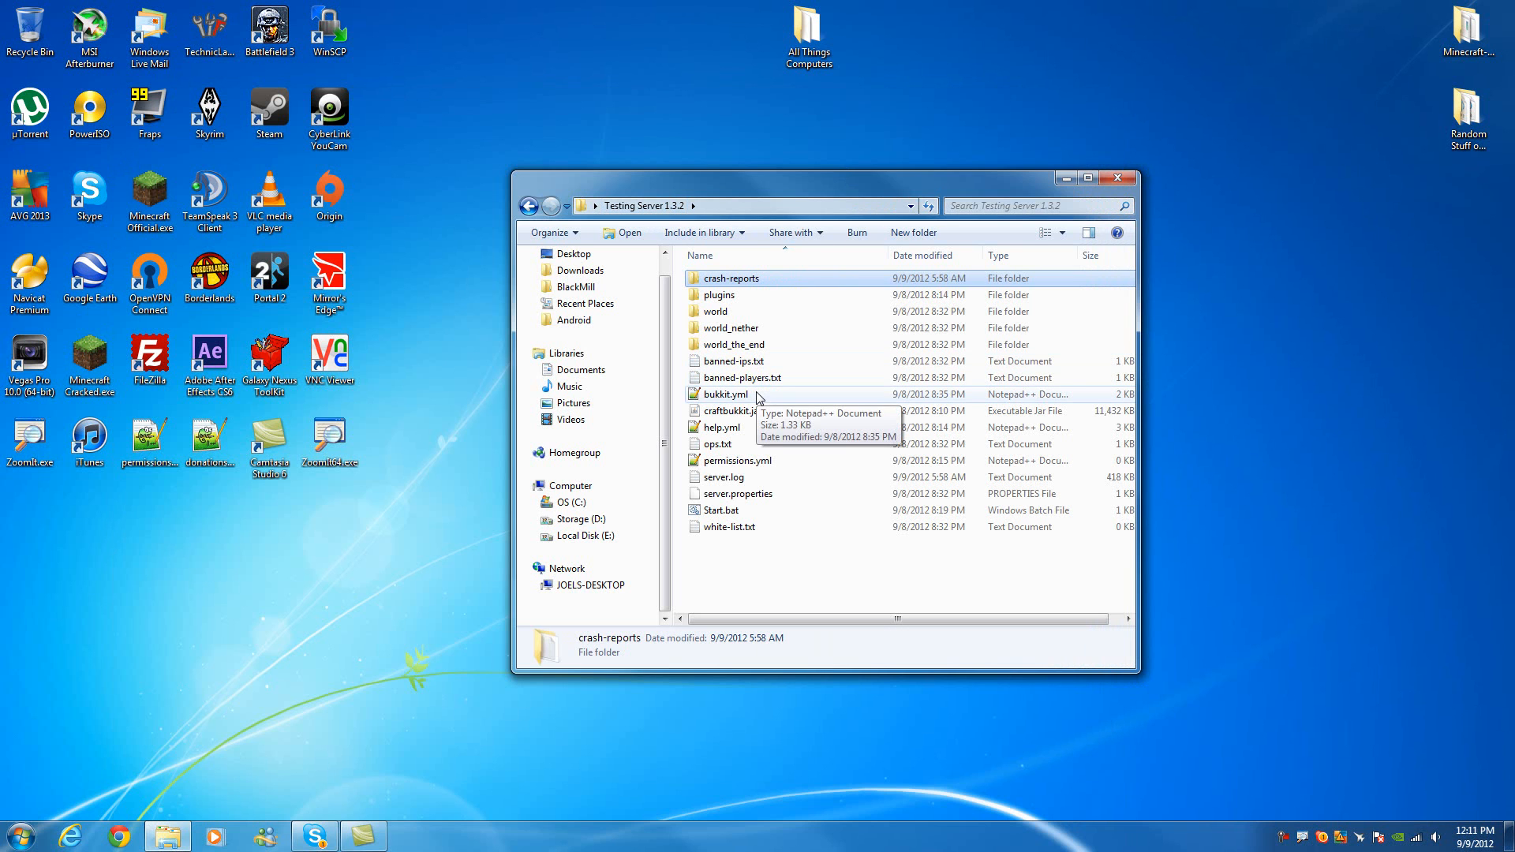
double_click(731, 278)
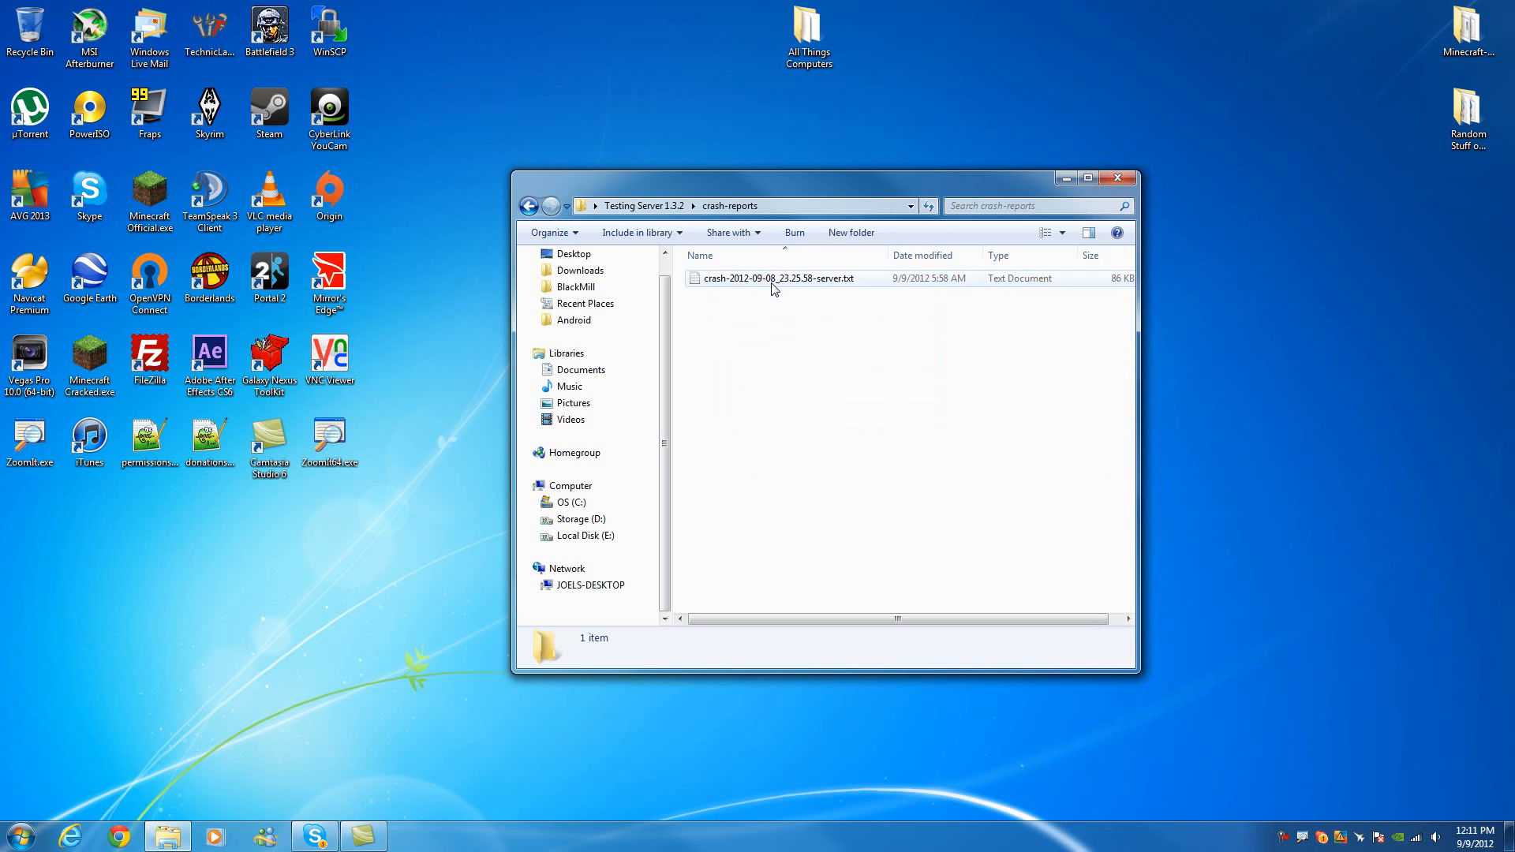
double_click(778, 278)
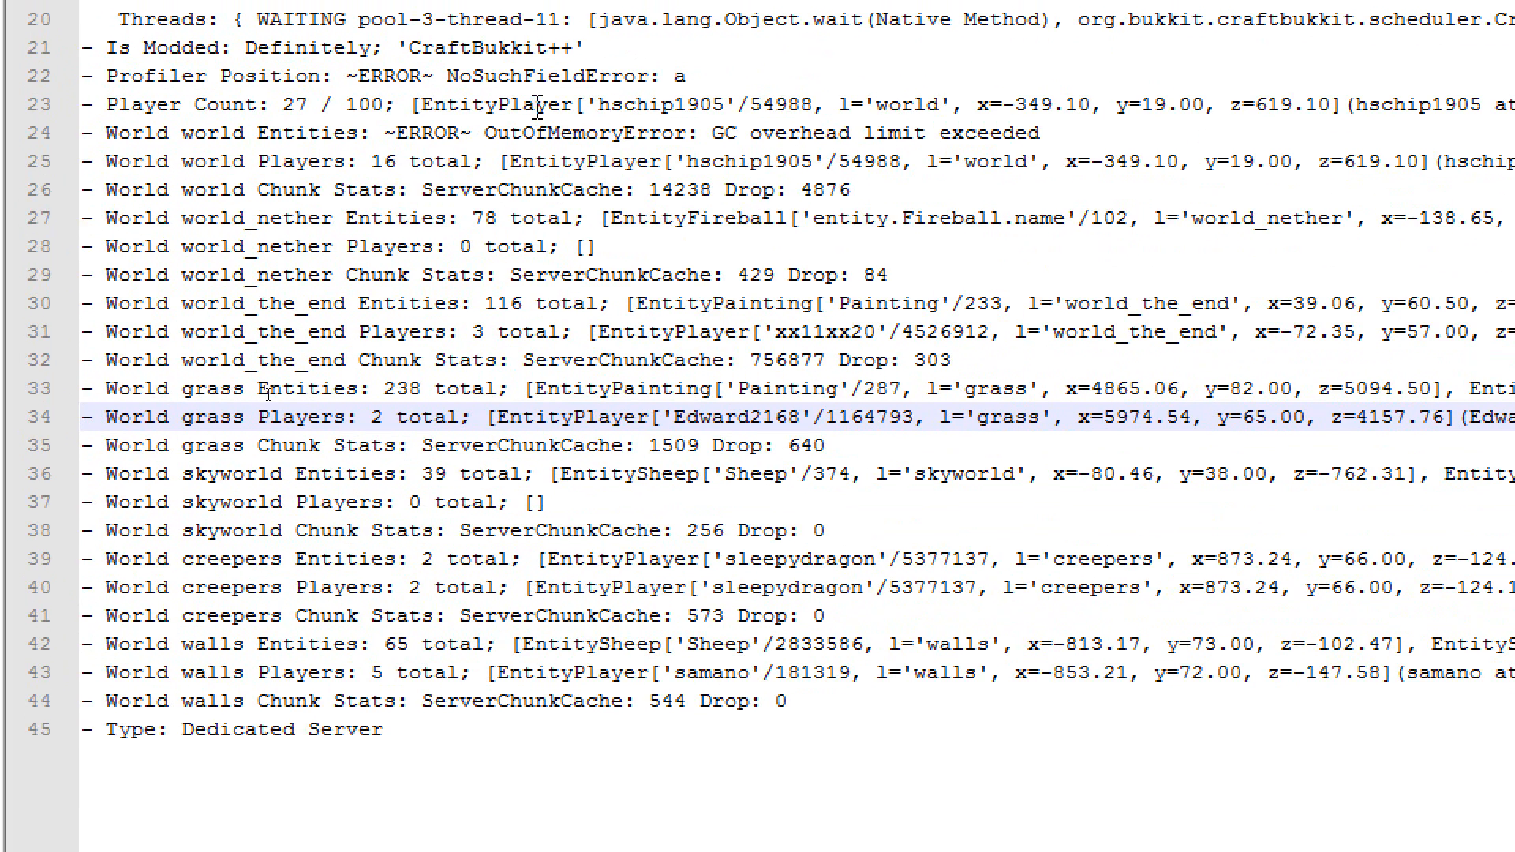
- Scroll through the crash report to the per-world entities ~ERROR~ OutOfMemoryError entry
scroll("up", 3)
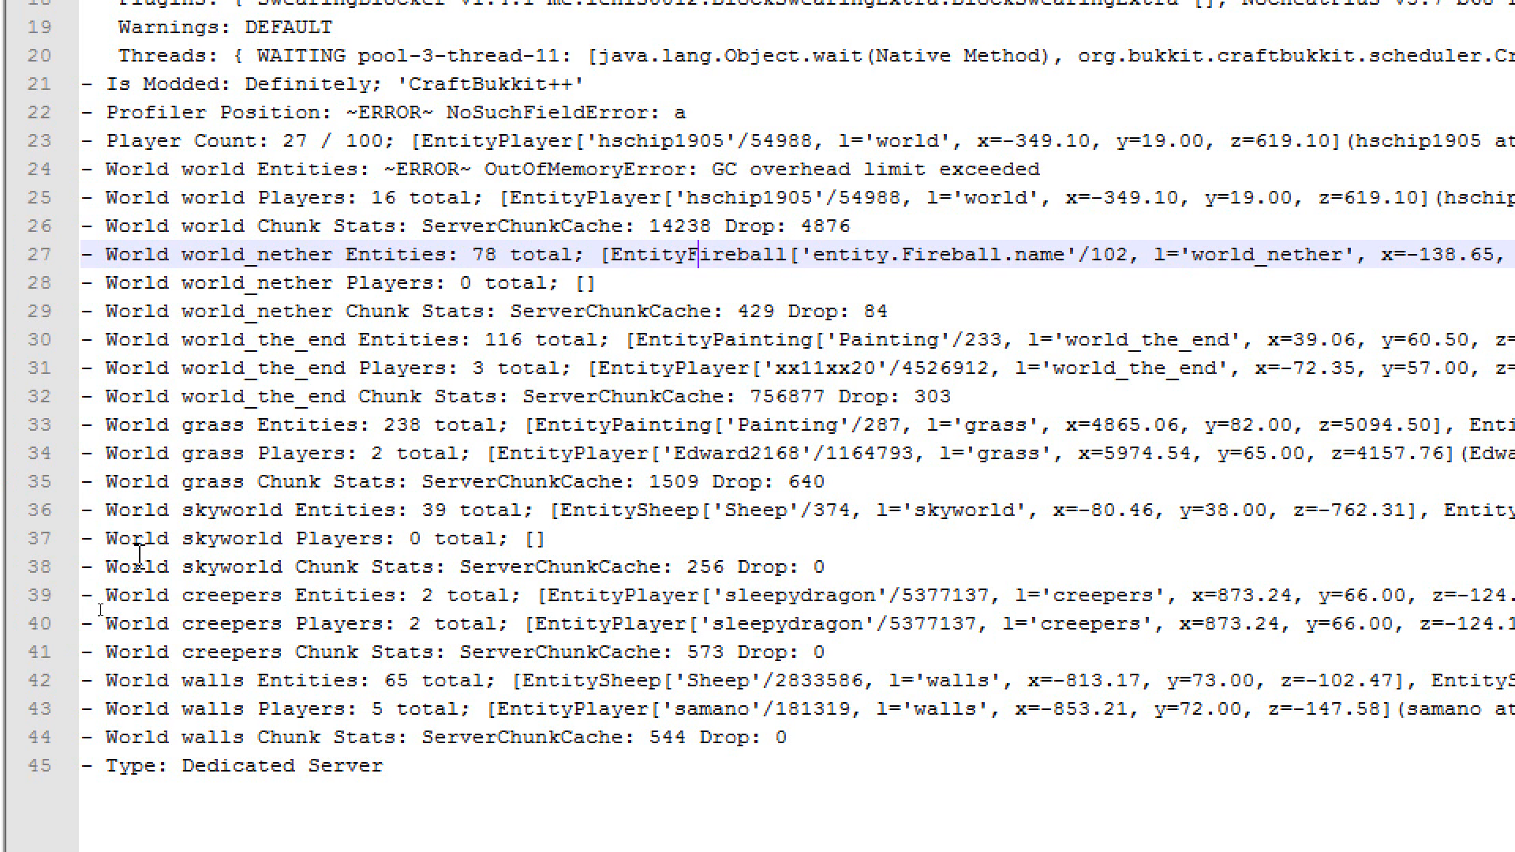
scroll("down", 3)
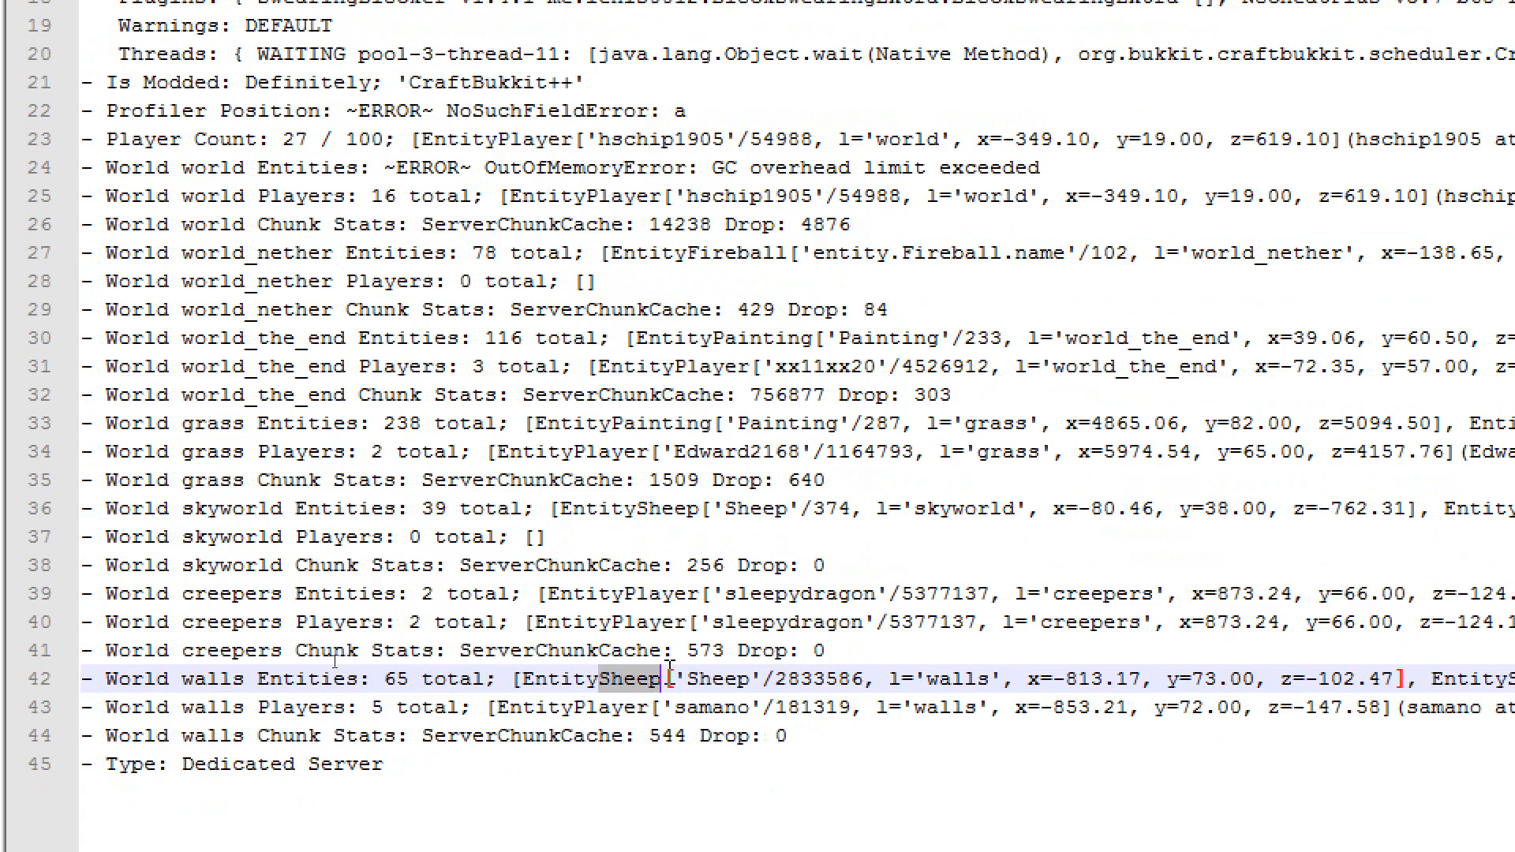
scroll("right", 3)
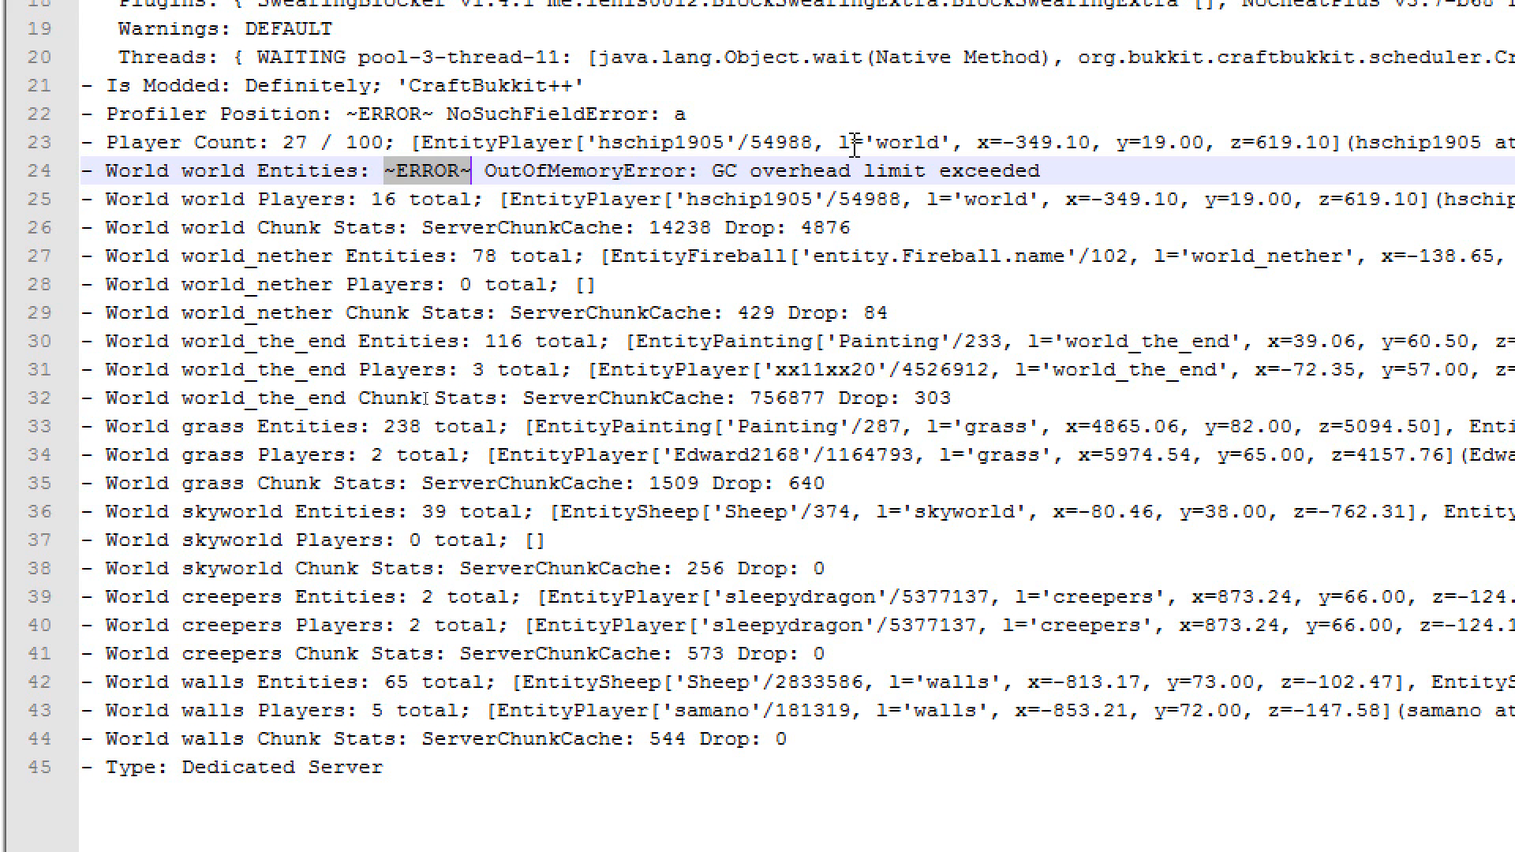
mouse_move(916, 170)
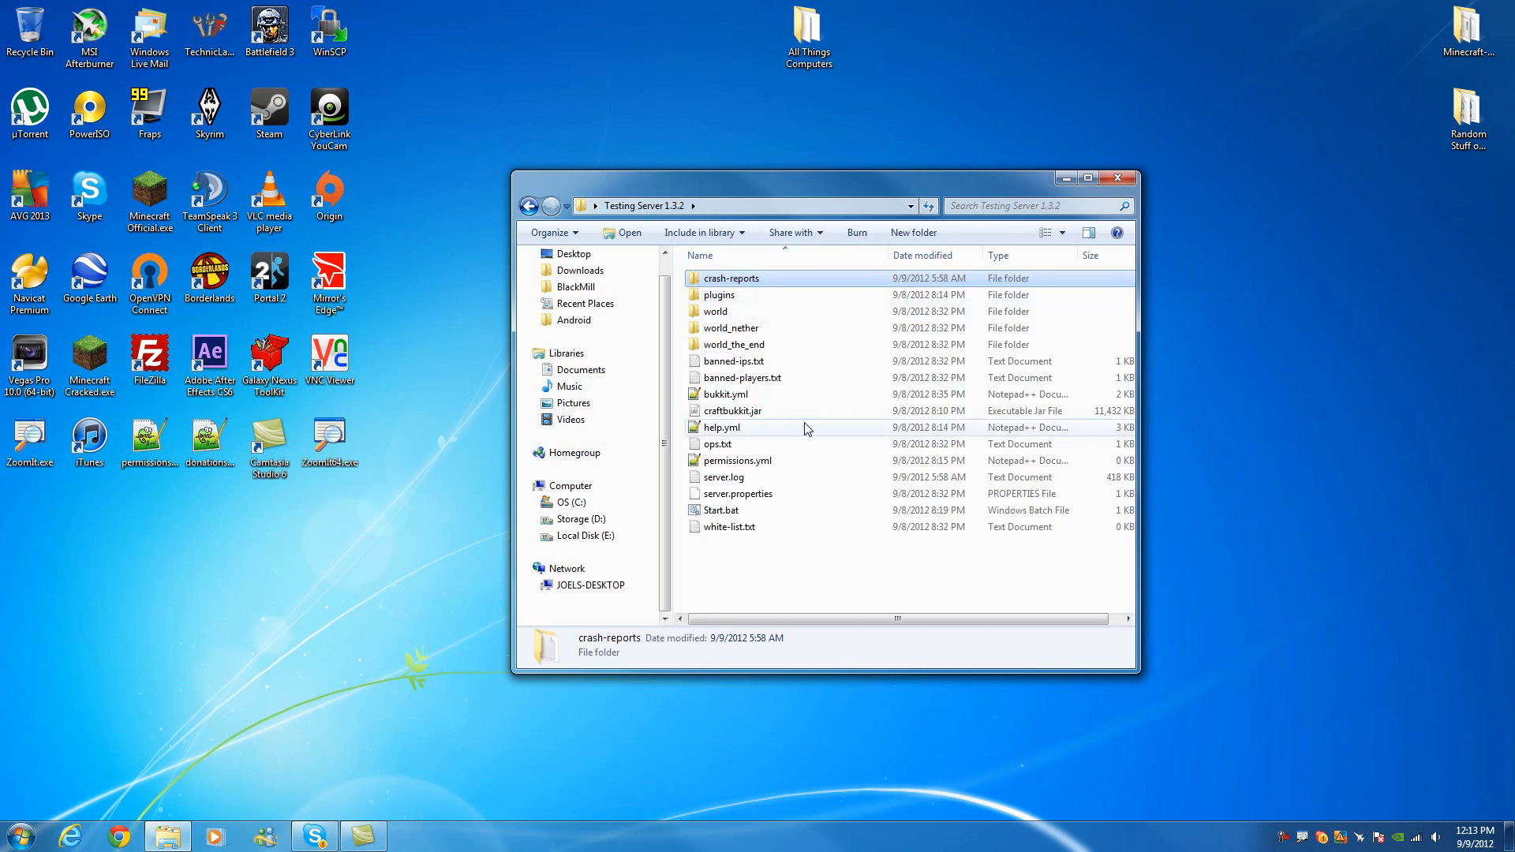
left_click(726, 394)
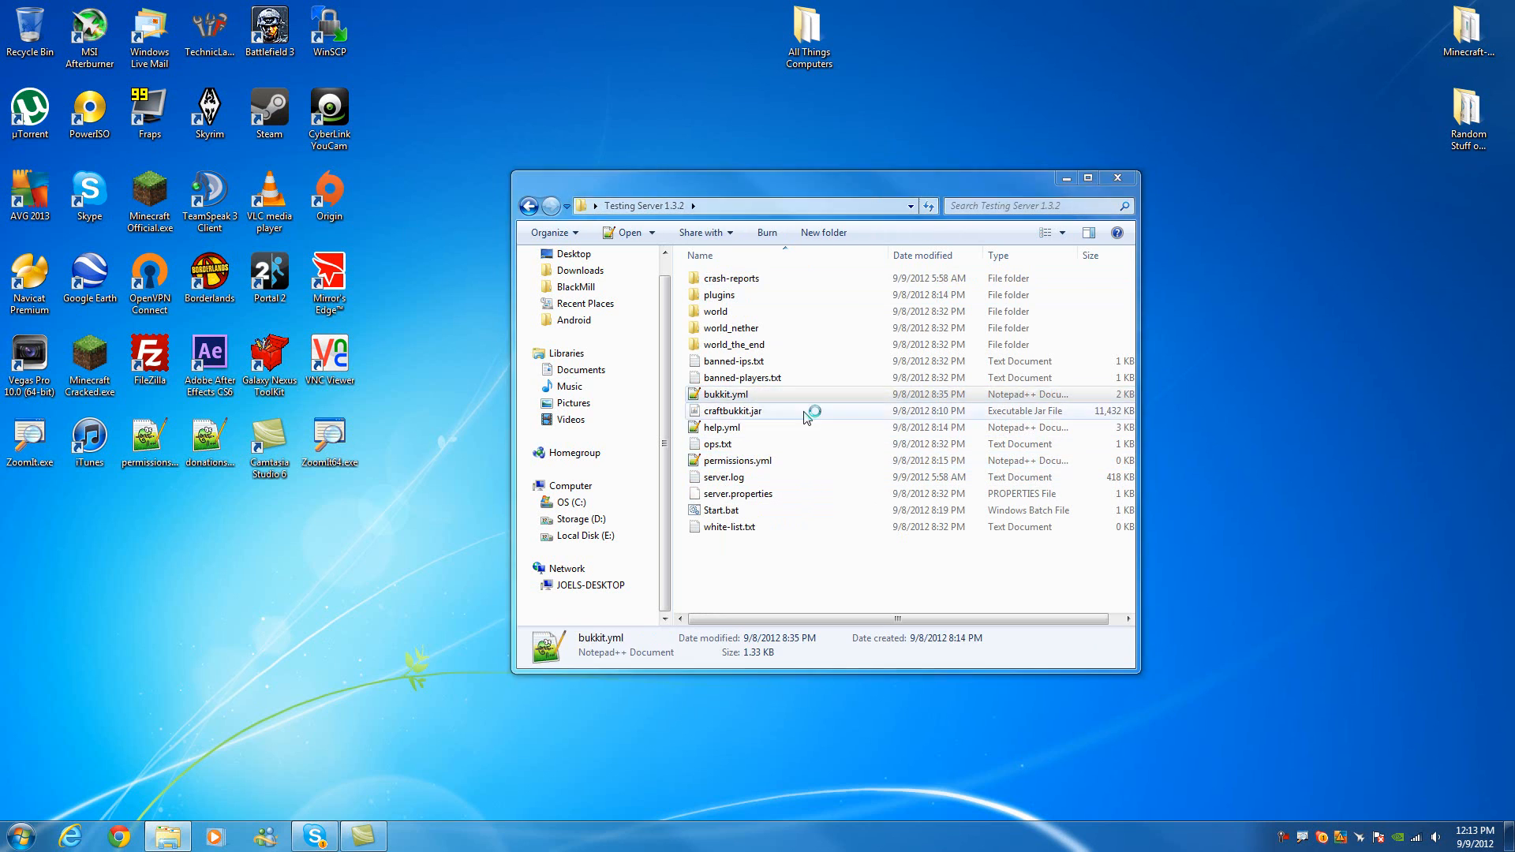
double_click(724, 394)
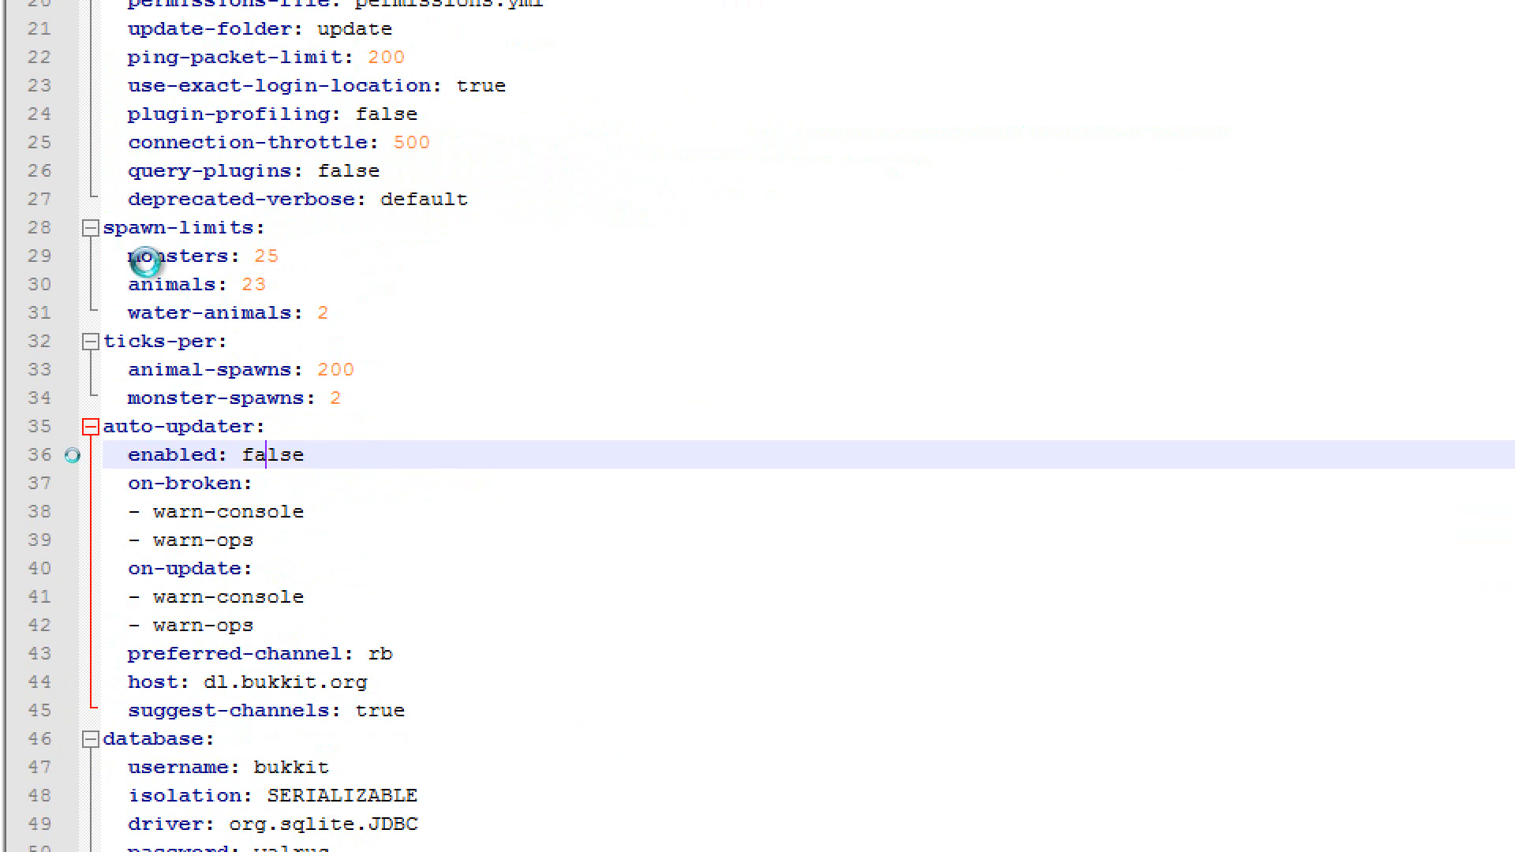
mouse_move(507, 350)
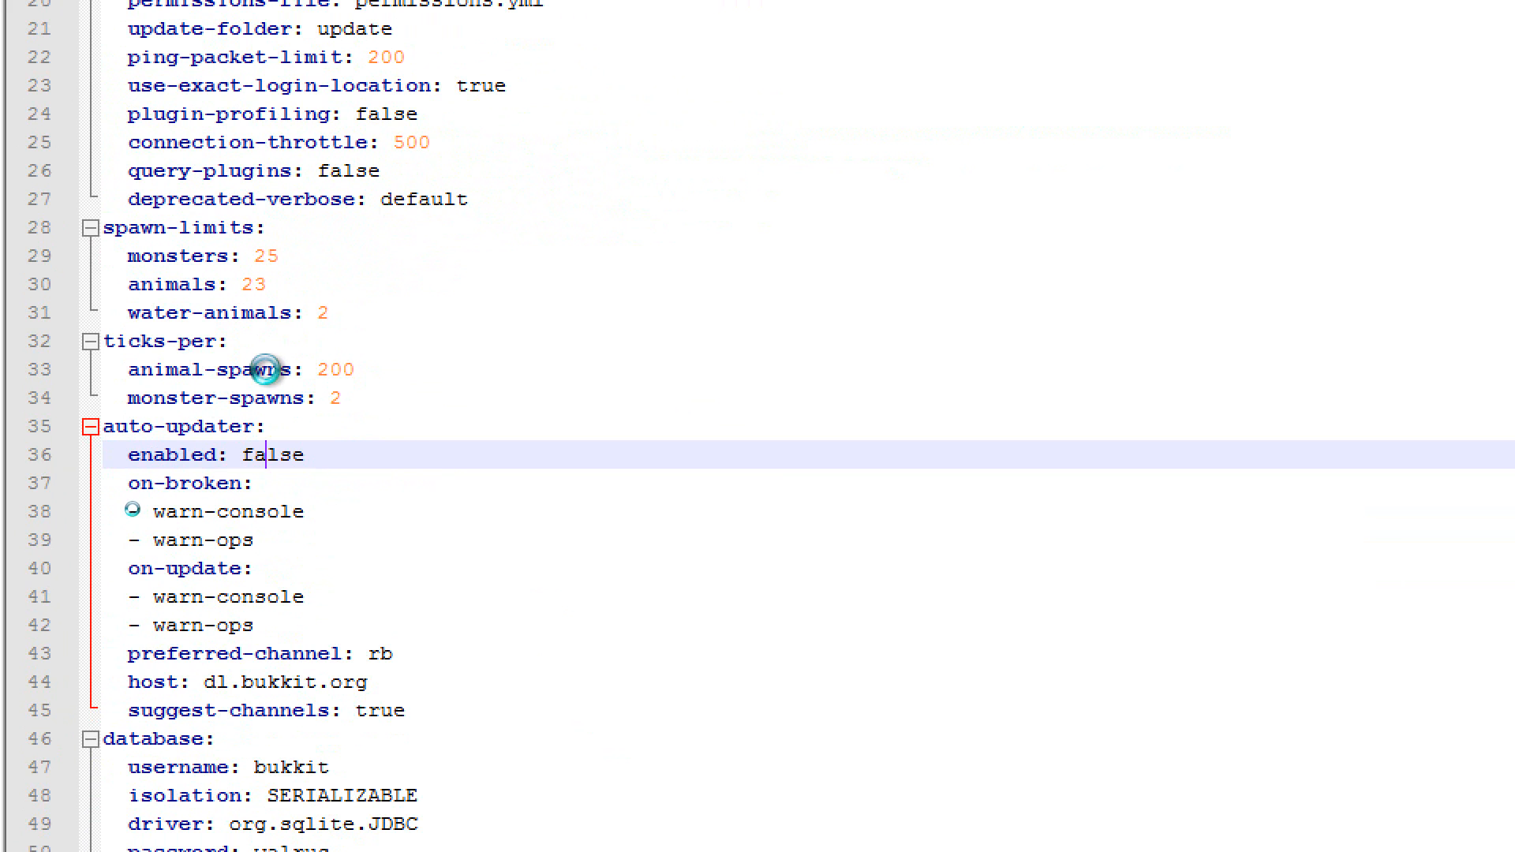
mouse_move(457, 370)
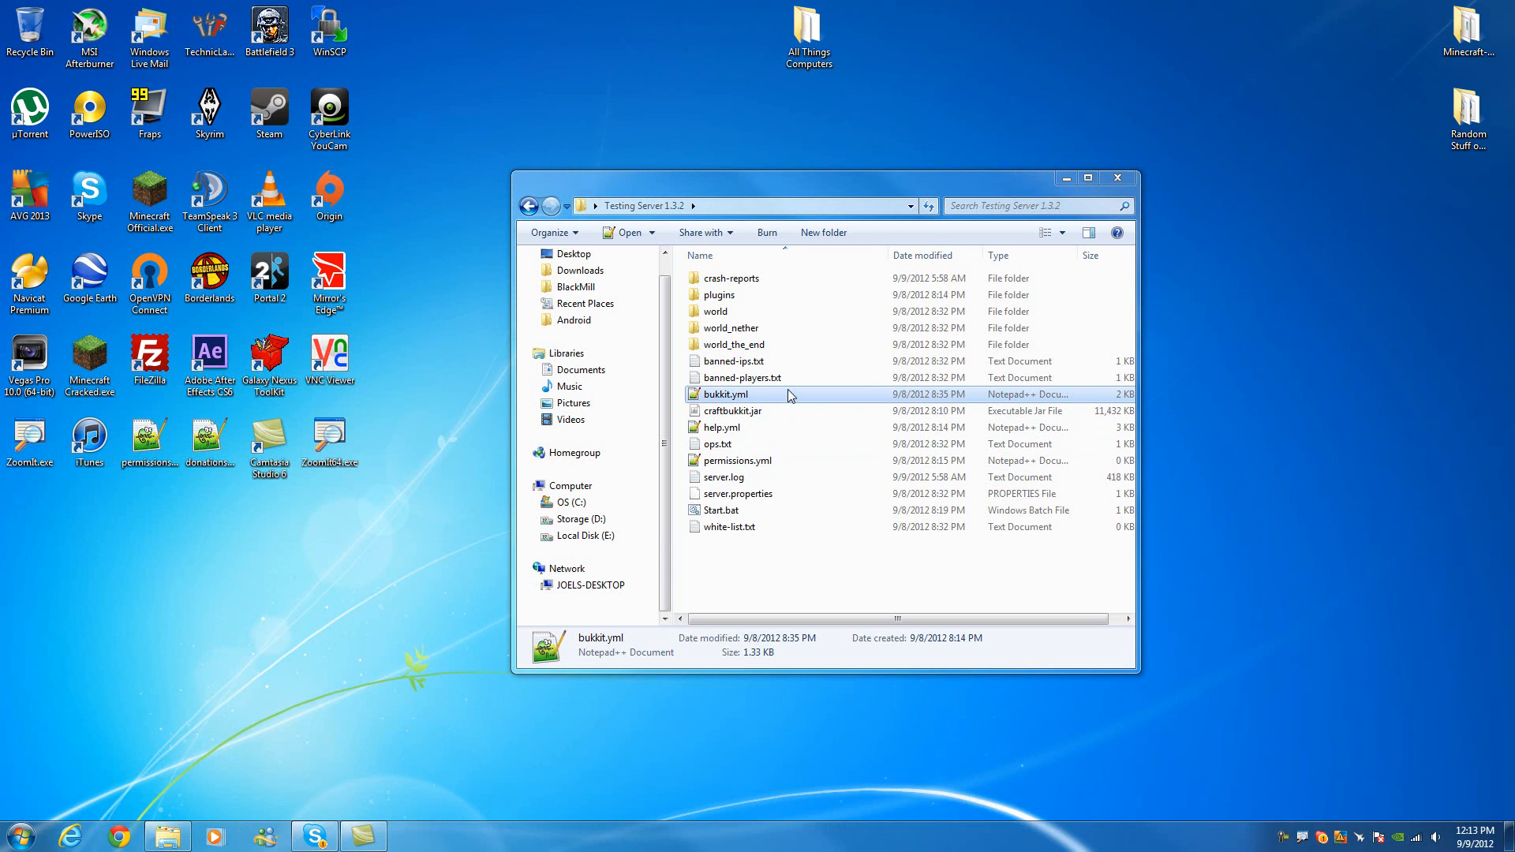
mouse_move(774, 417)
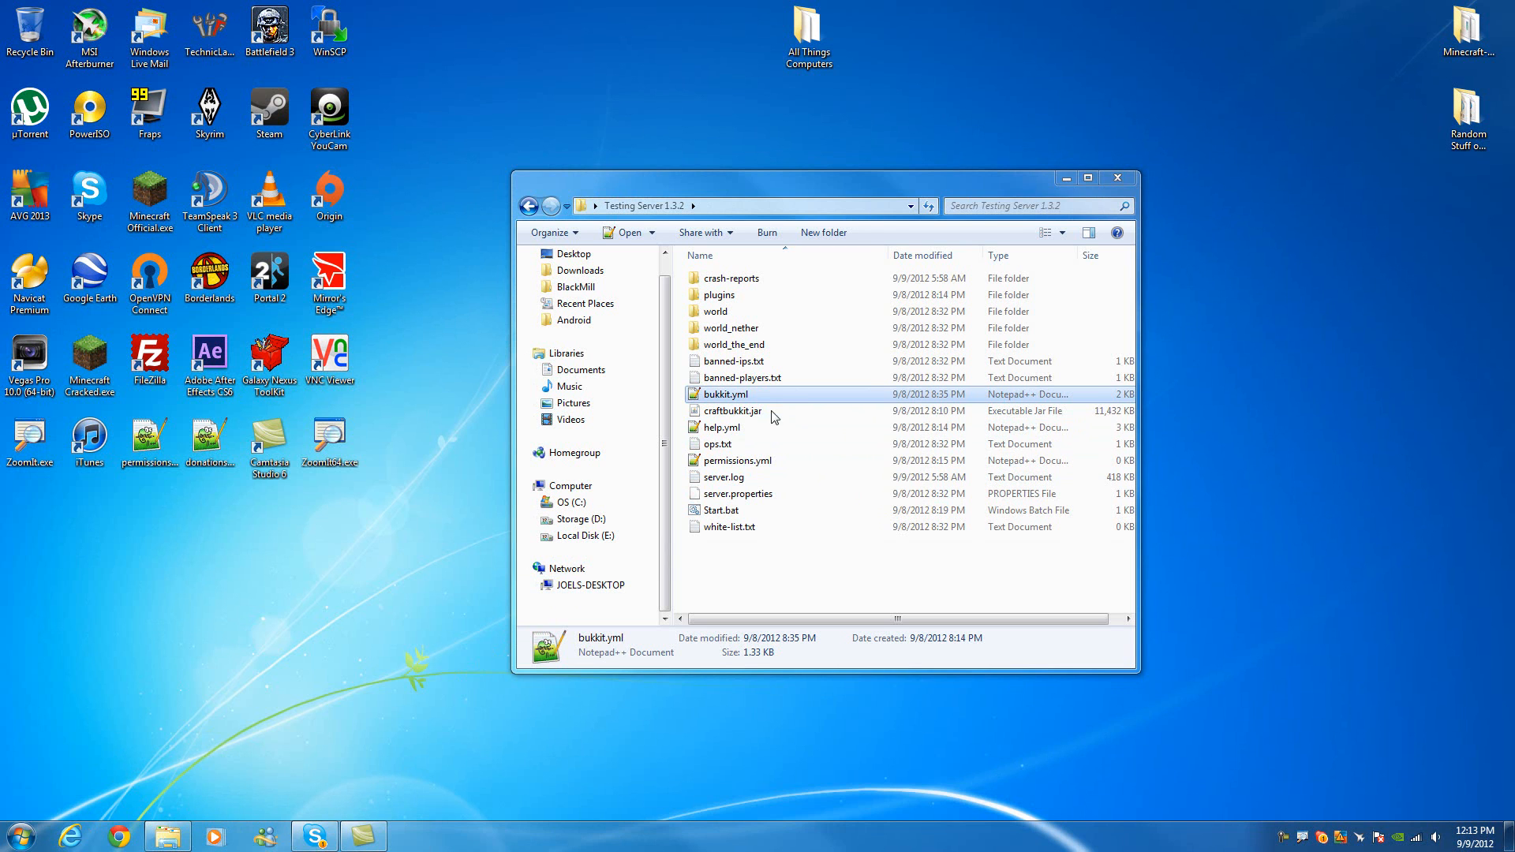
- Open server.log in Notepad++ and scroll to the Connection reset and SEVERE entries
right_click(724, 477)
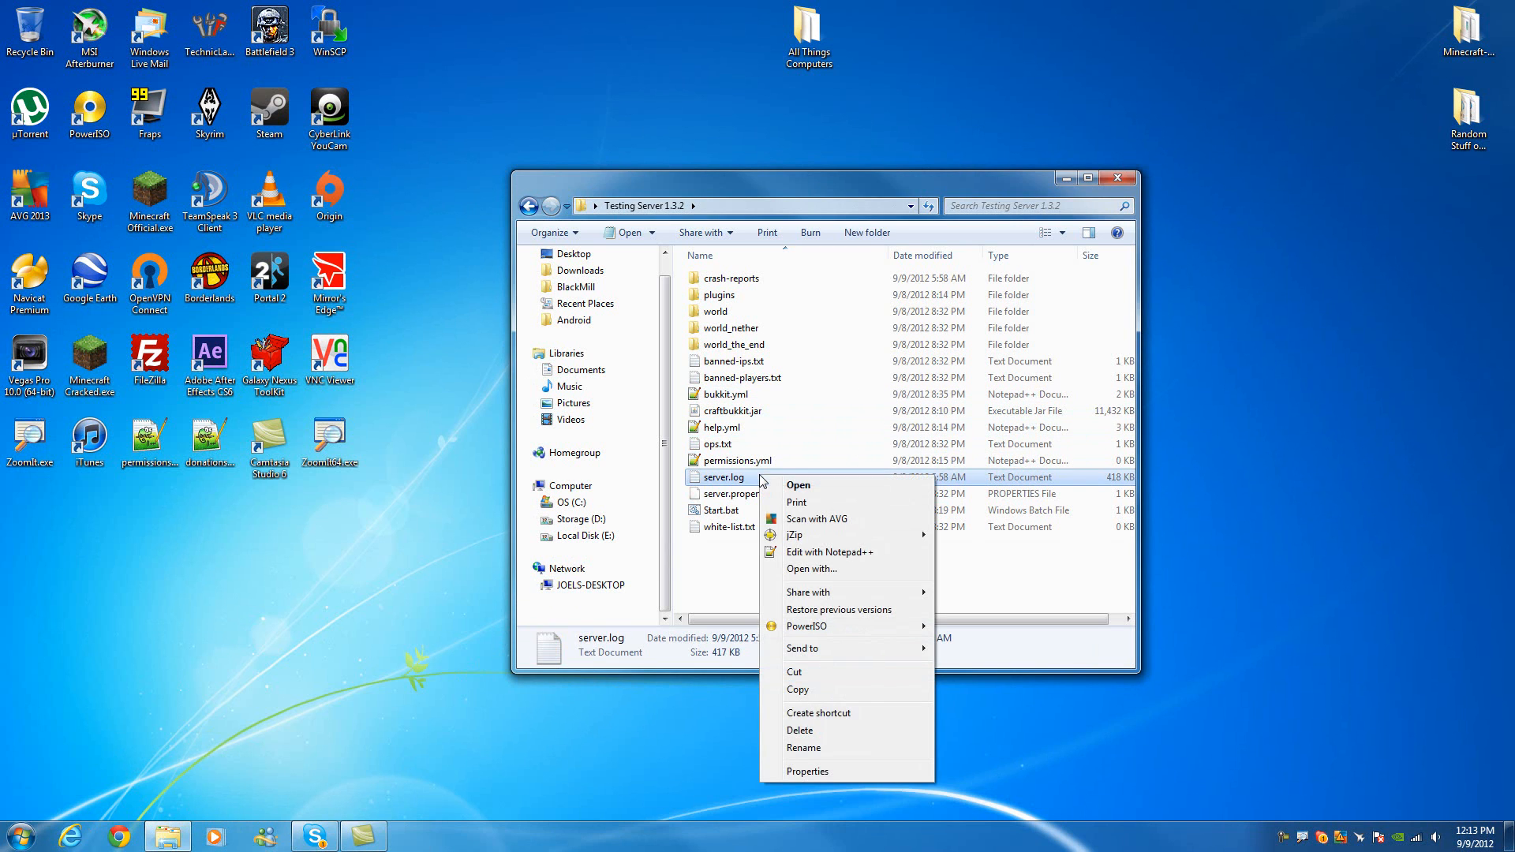
mouse_move(819, 572)
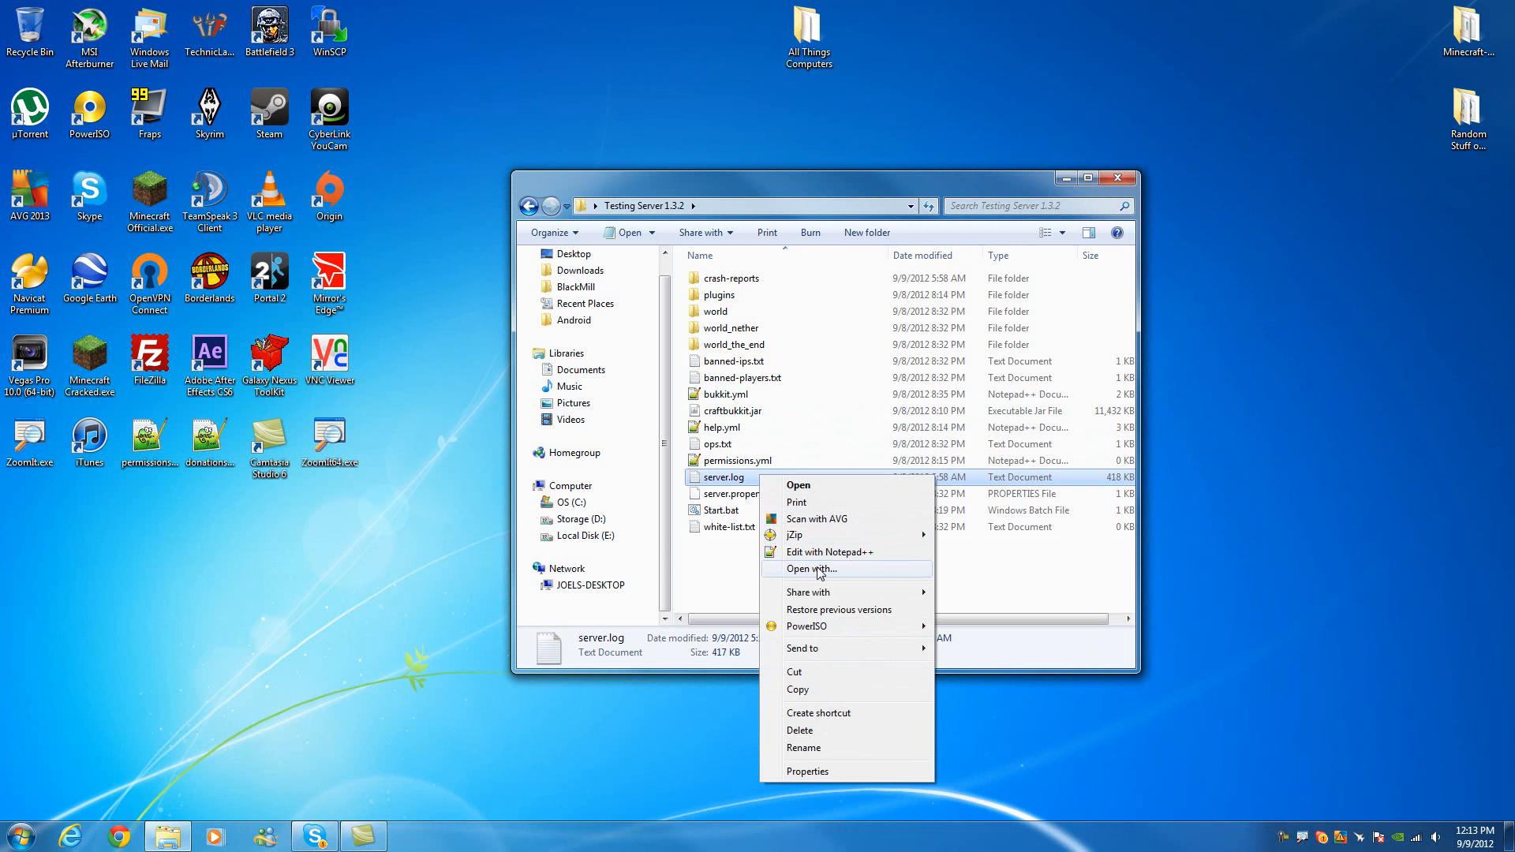
left_click(830, 553)
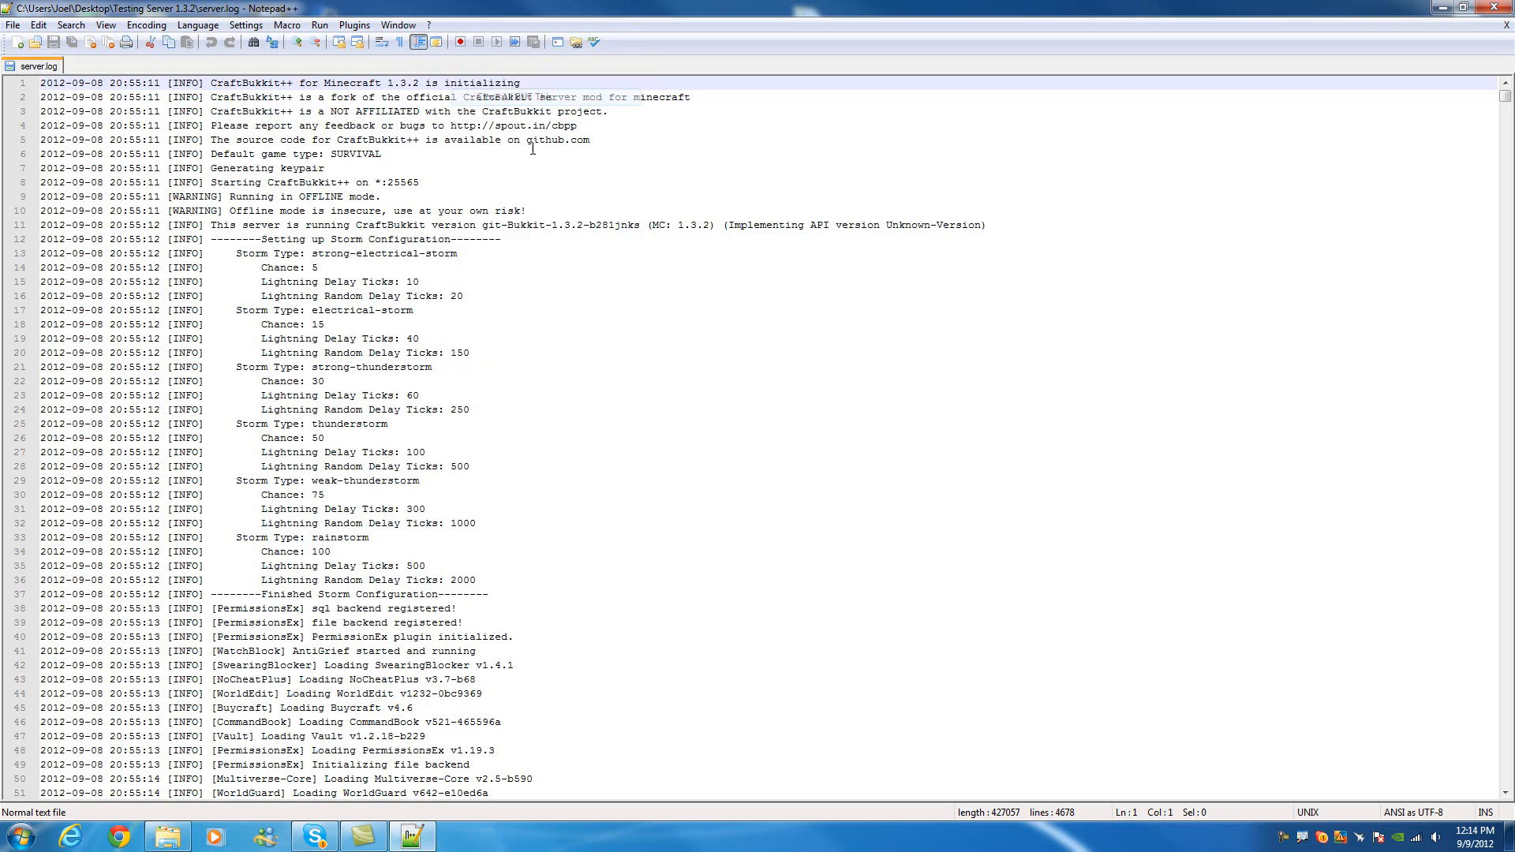
scroll("down", 3)
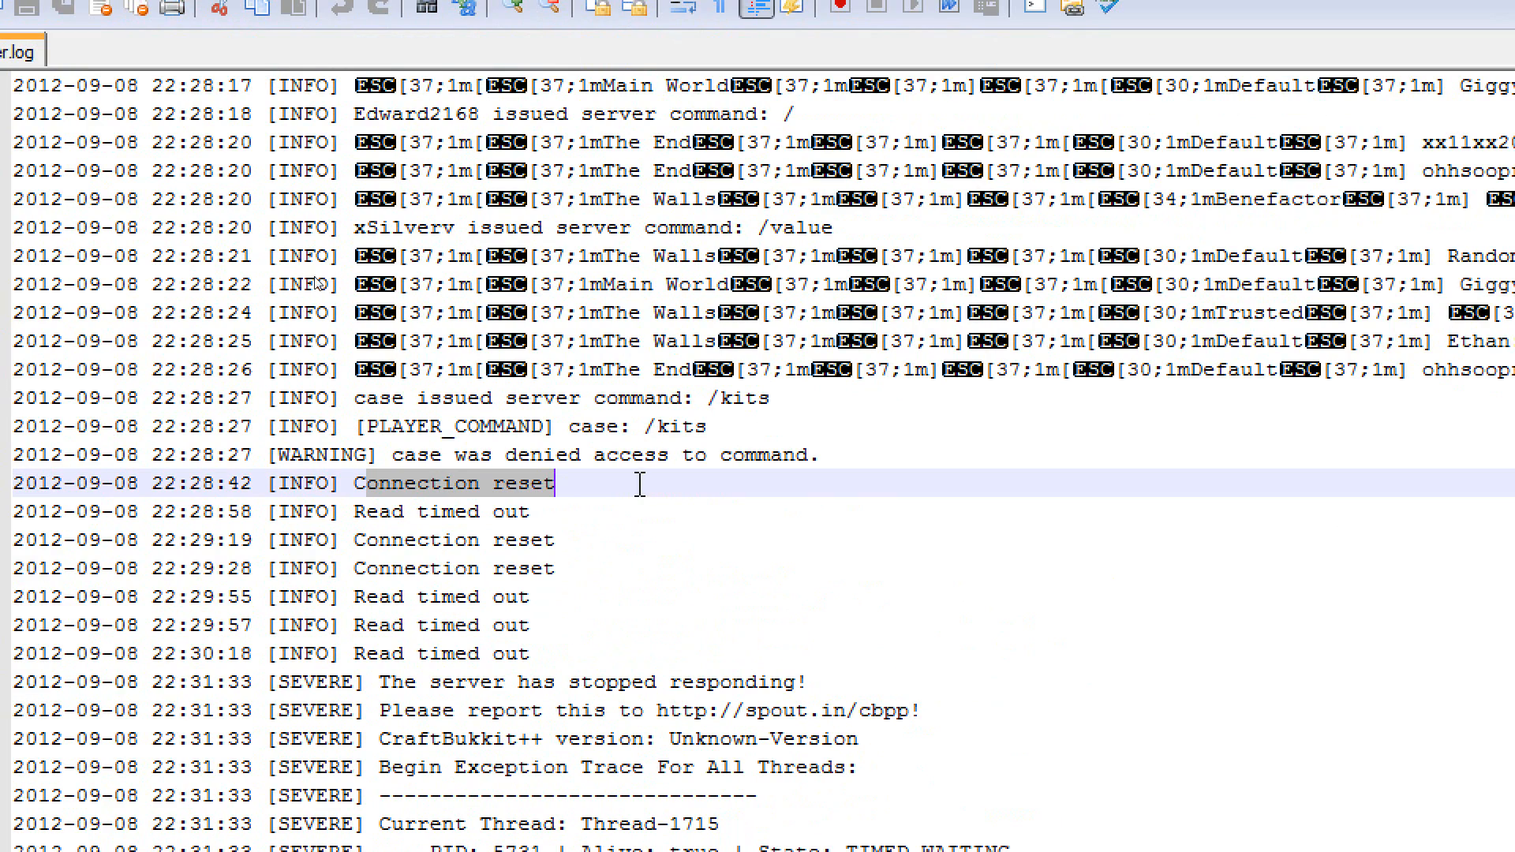
- Mark the server-stopped-responding line and scroll through the SEVERE thread-dump stack traces
left_click(438, 511)
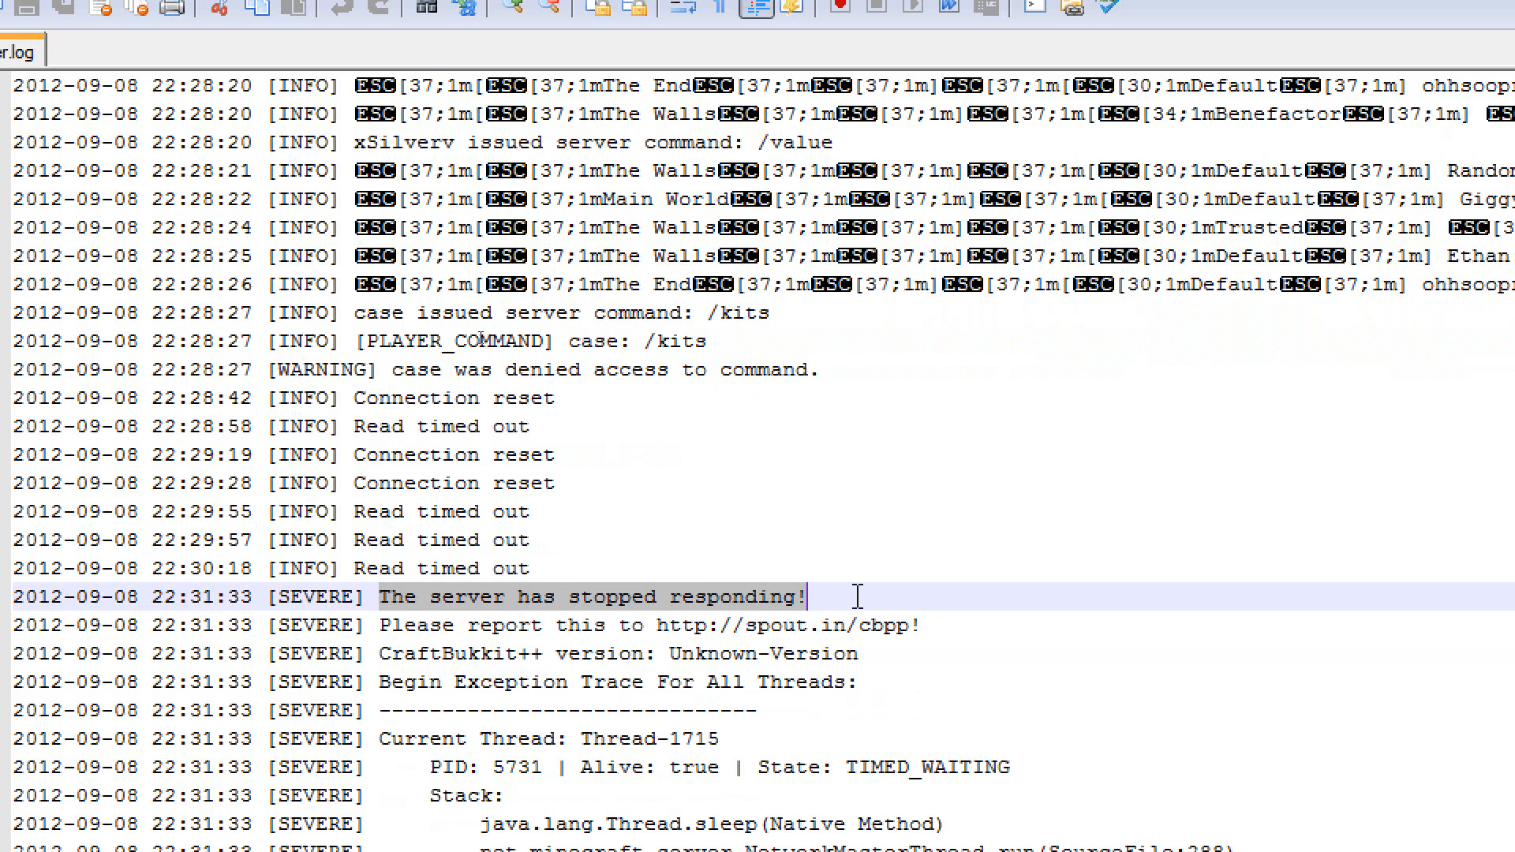
scroll("down", 3)
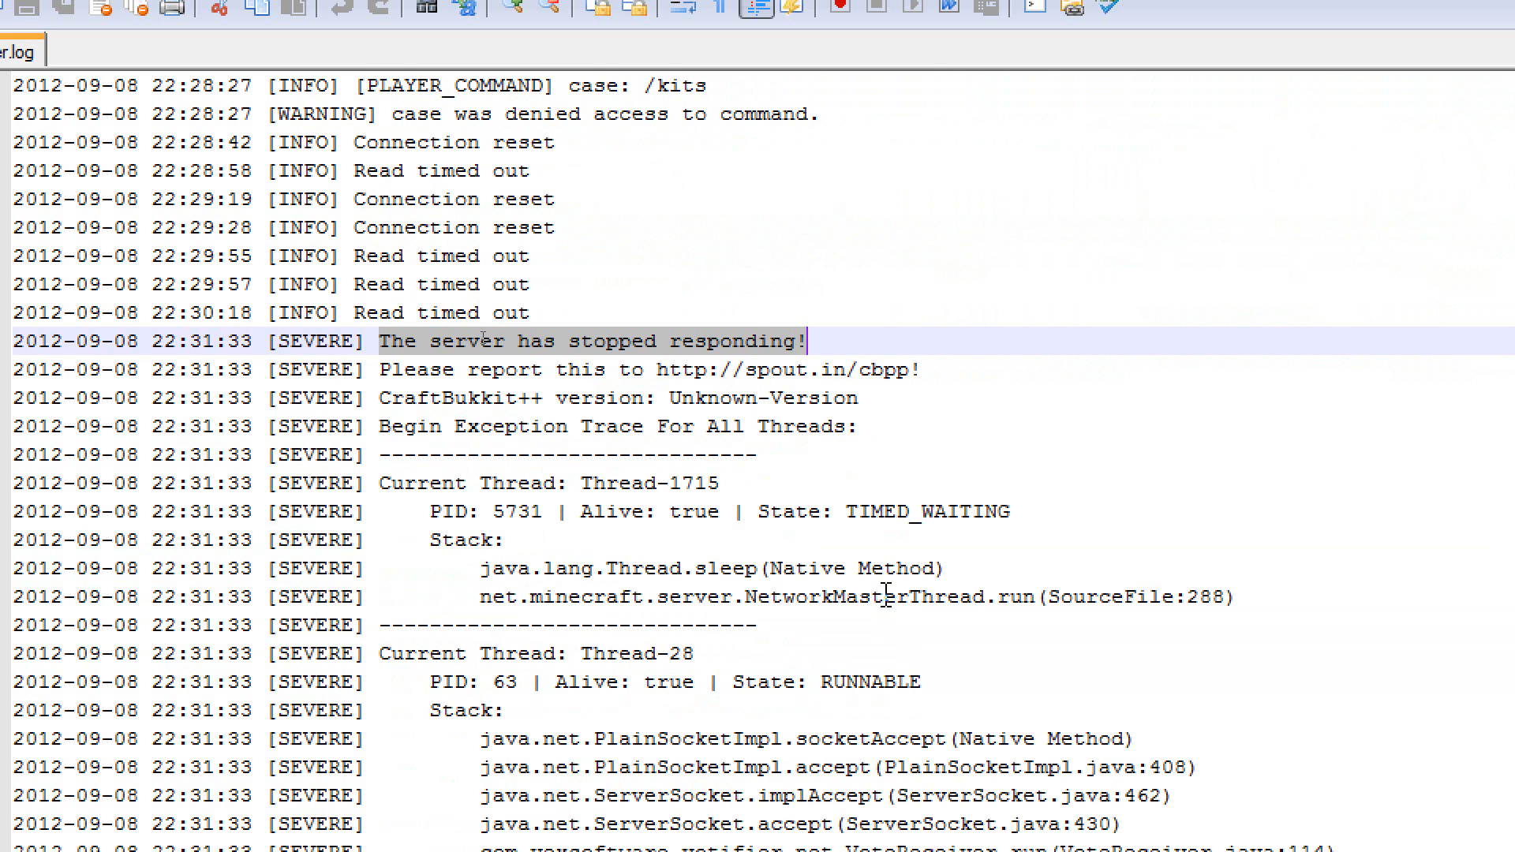
scroll("down", 3)
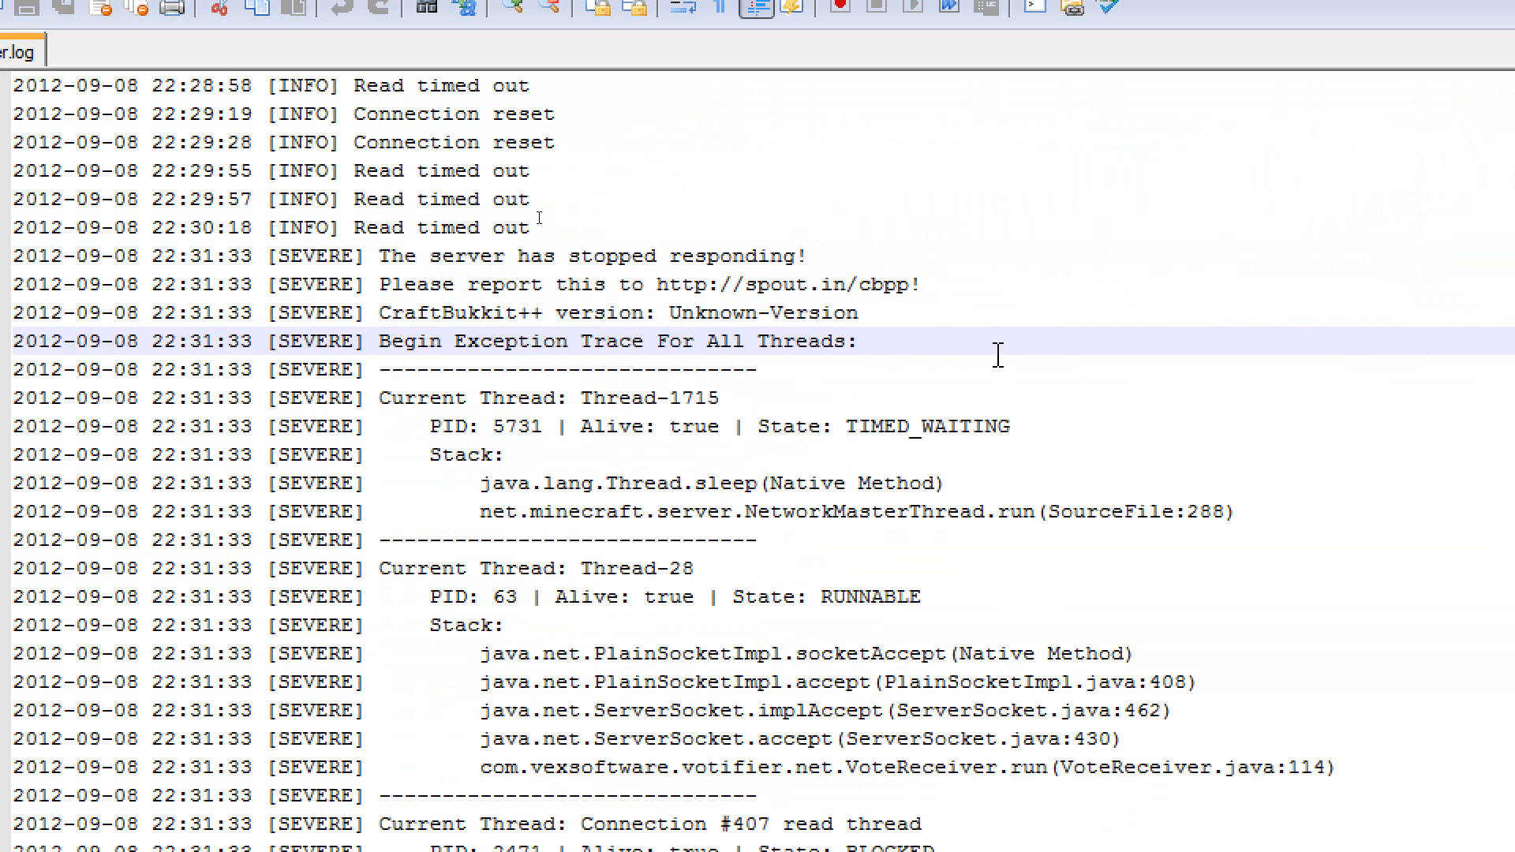
scroll("down", 3)
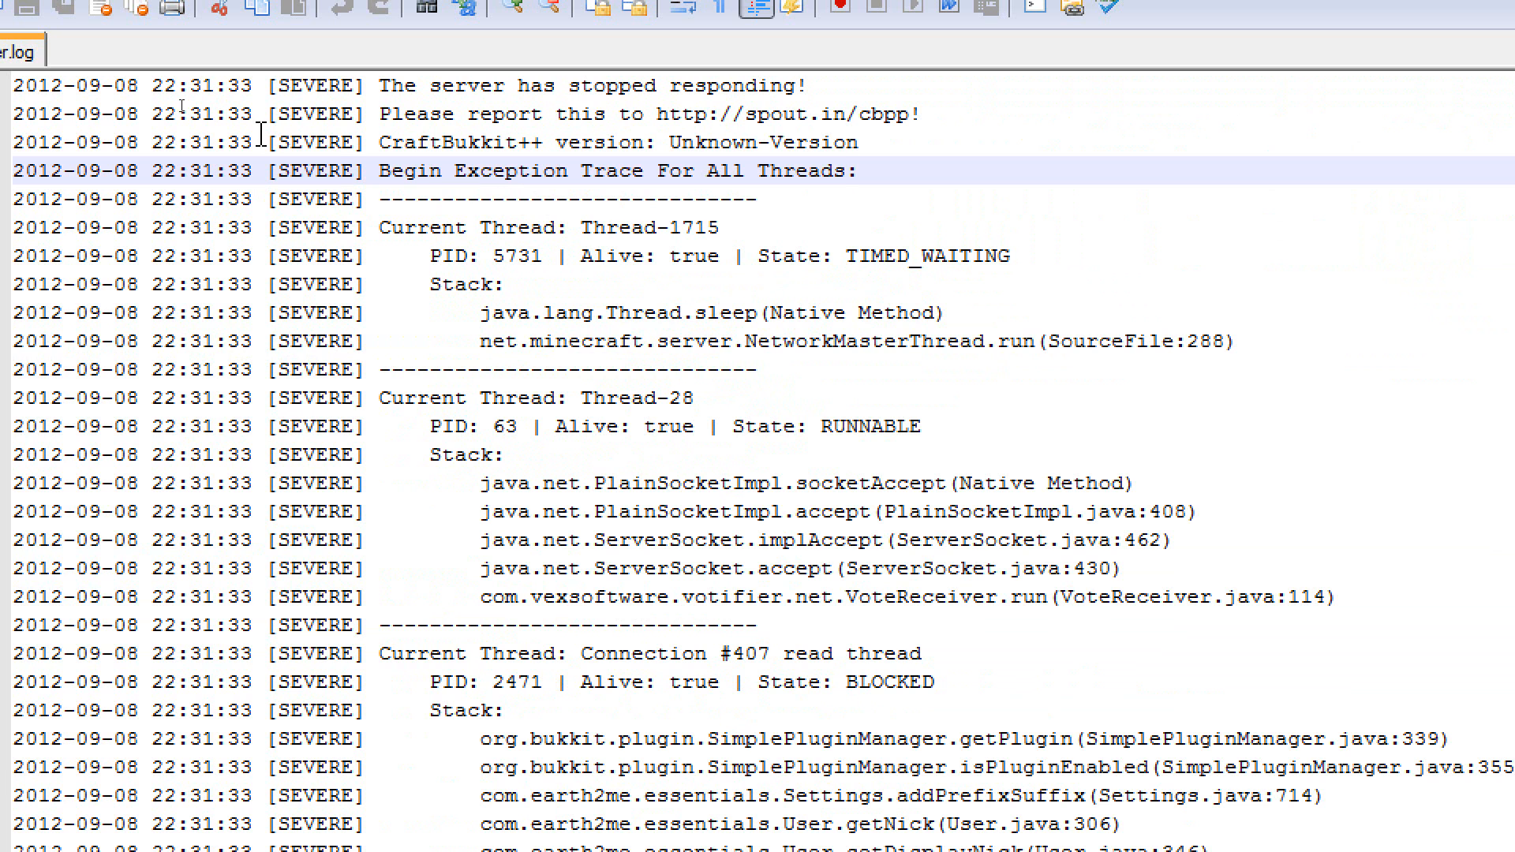
mouse_move(668, 426)
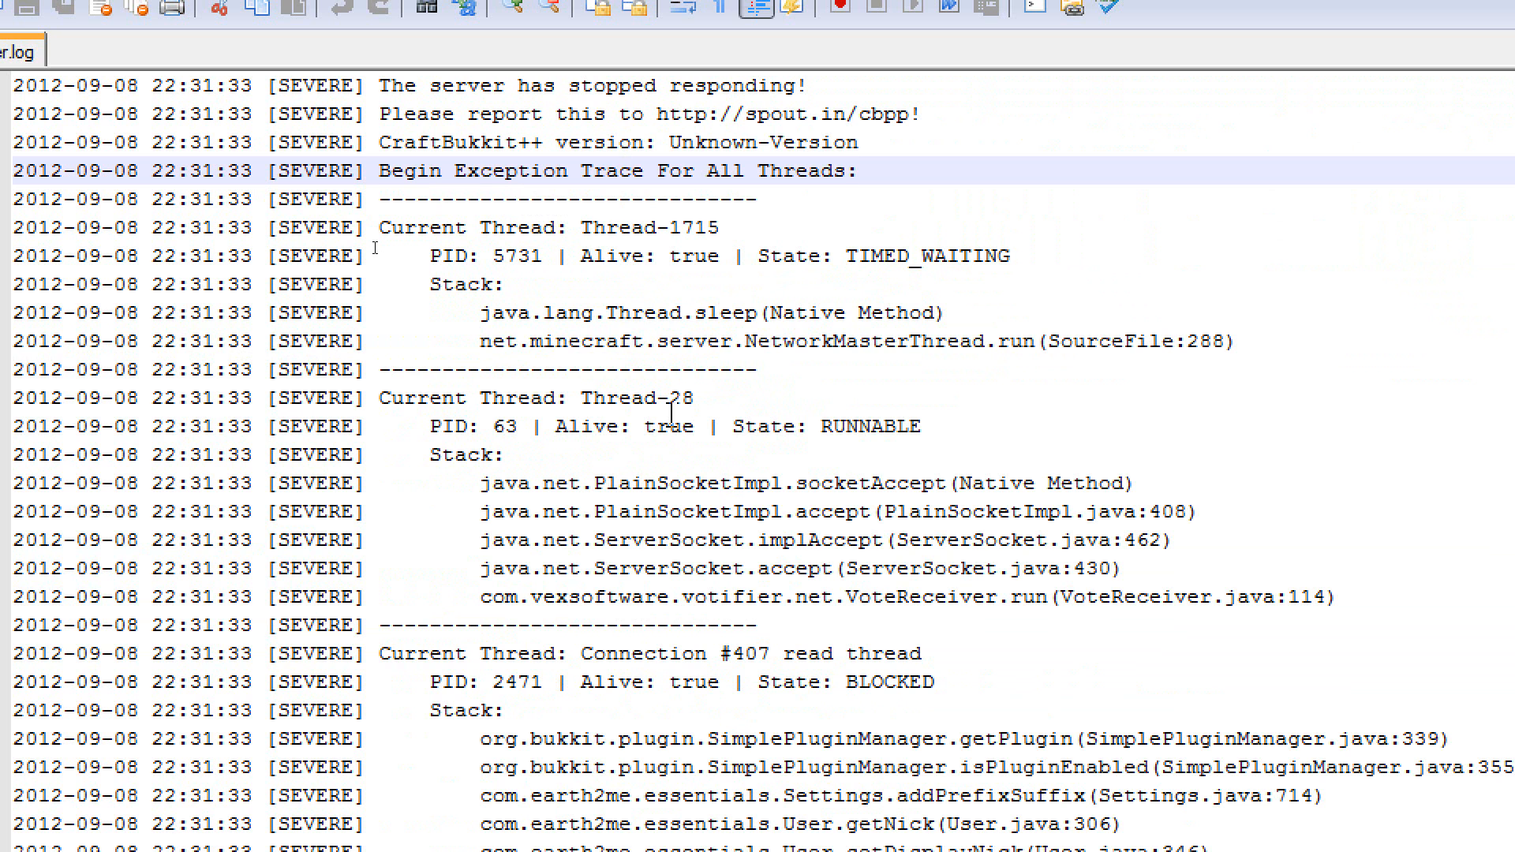
scroll("down", 3)
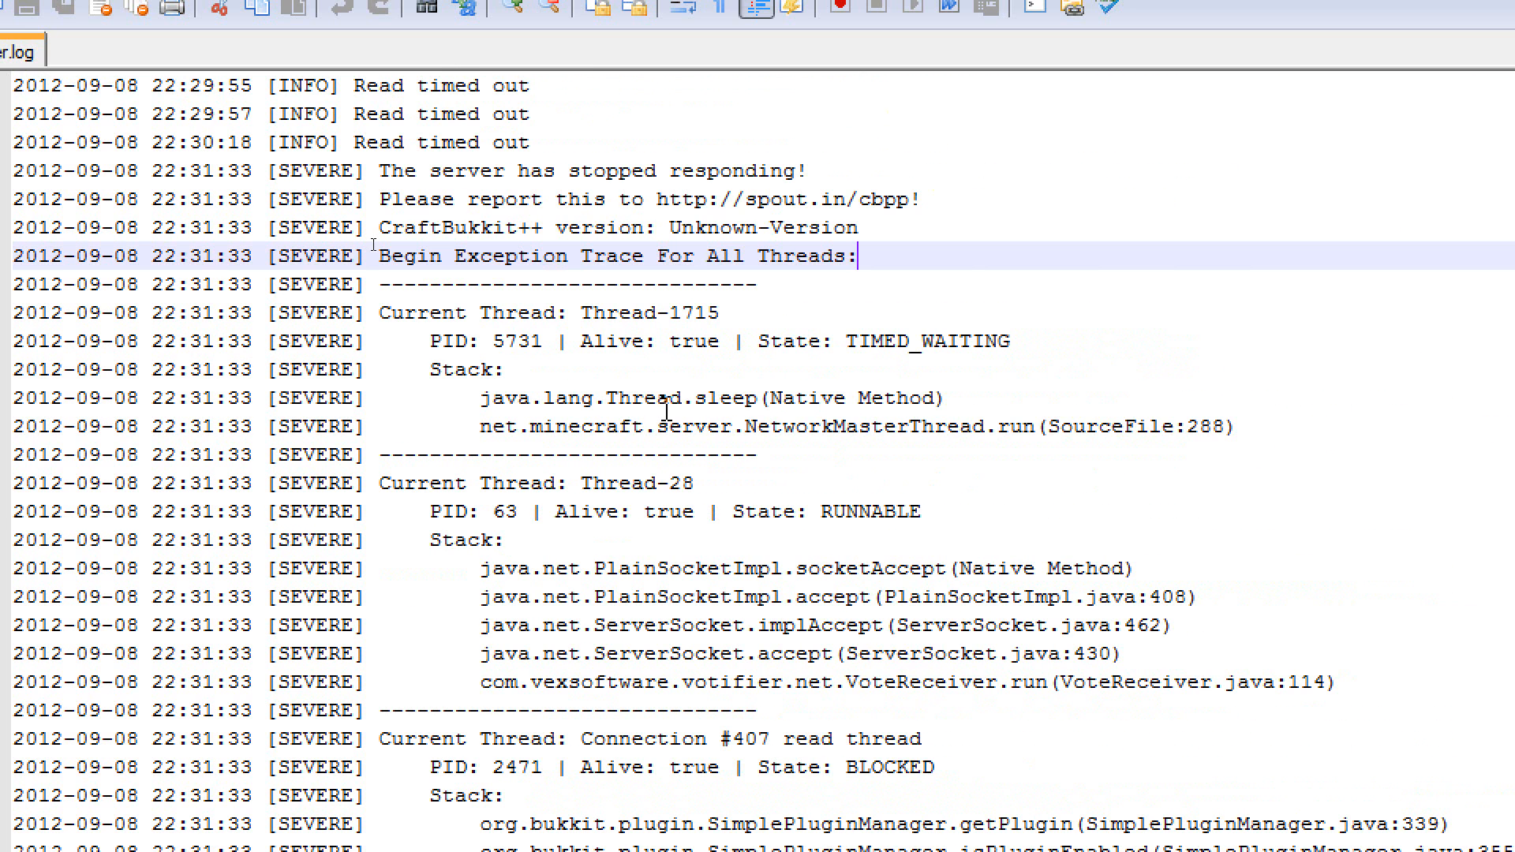
mouse_move(662, 378)
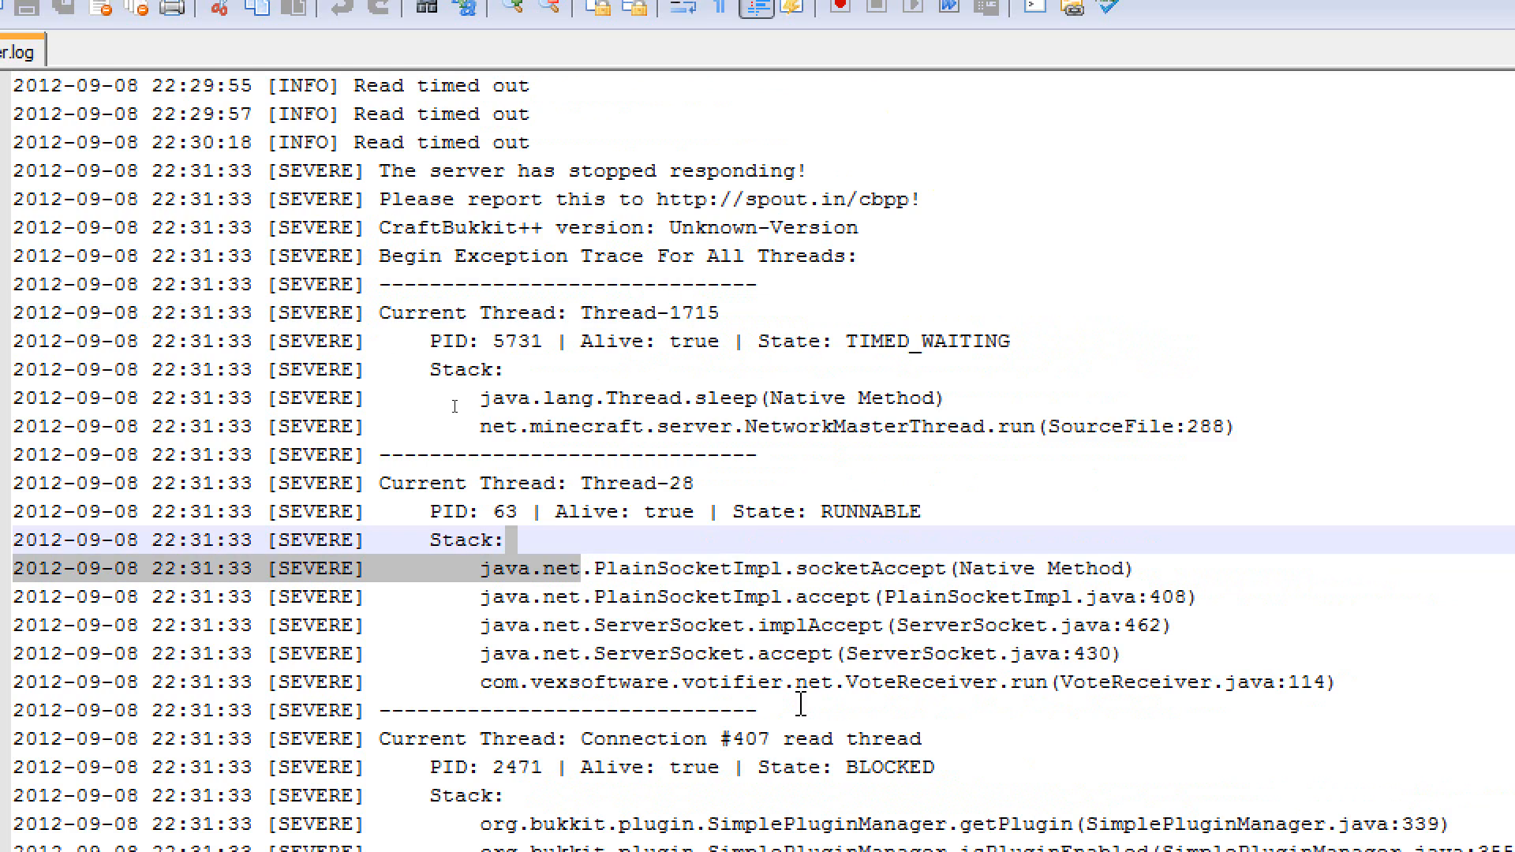
scroll("down", 3)
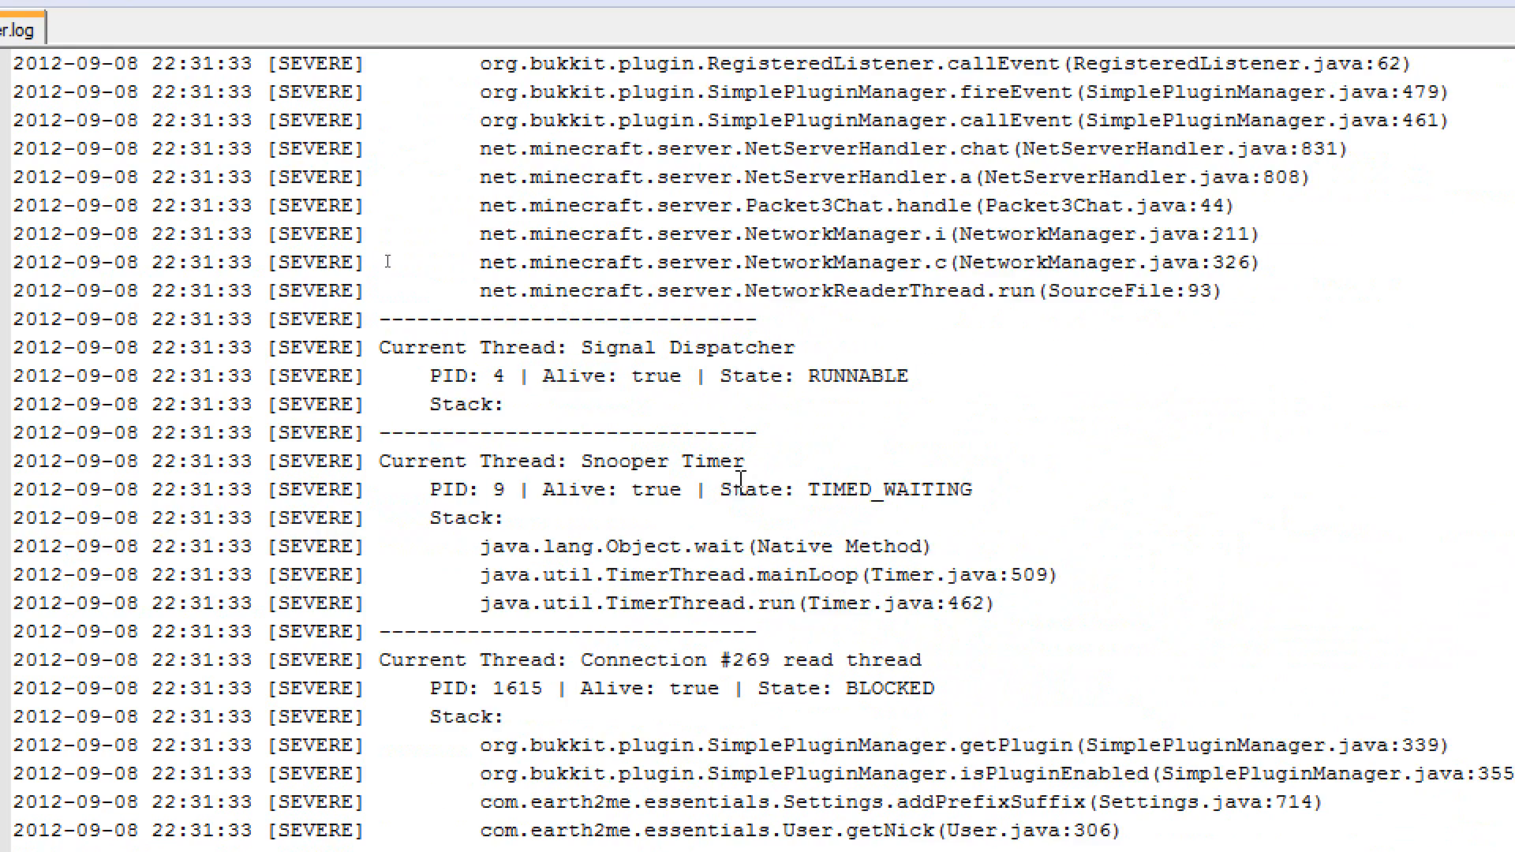
scroll("down", 3)
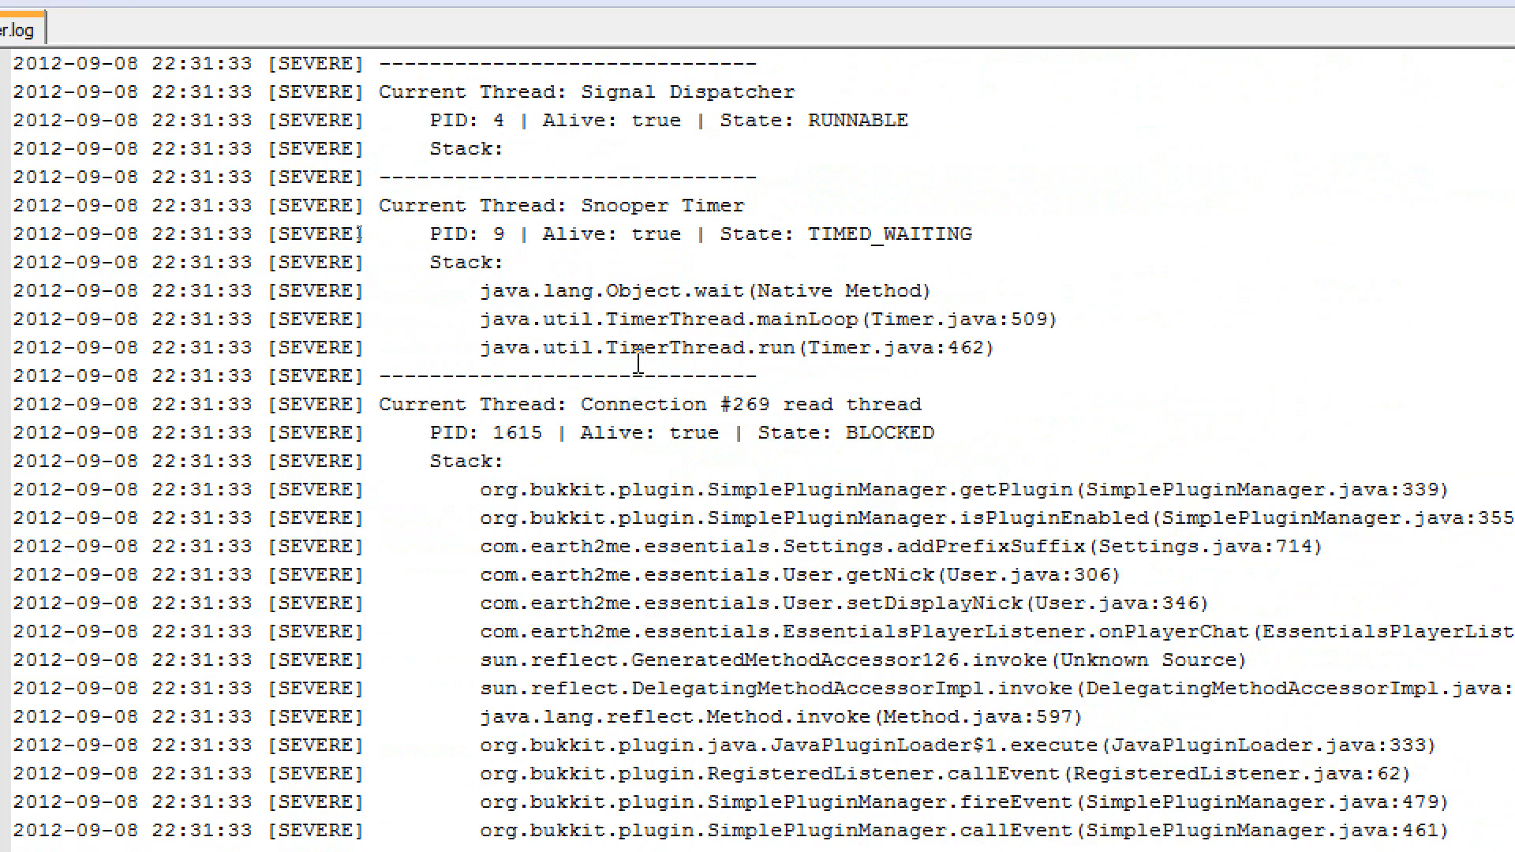
scroll("down", 3)
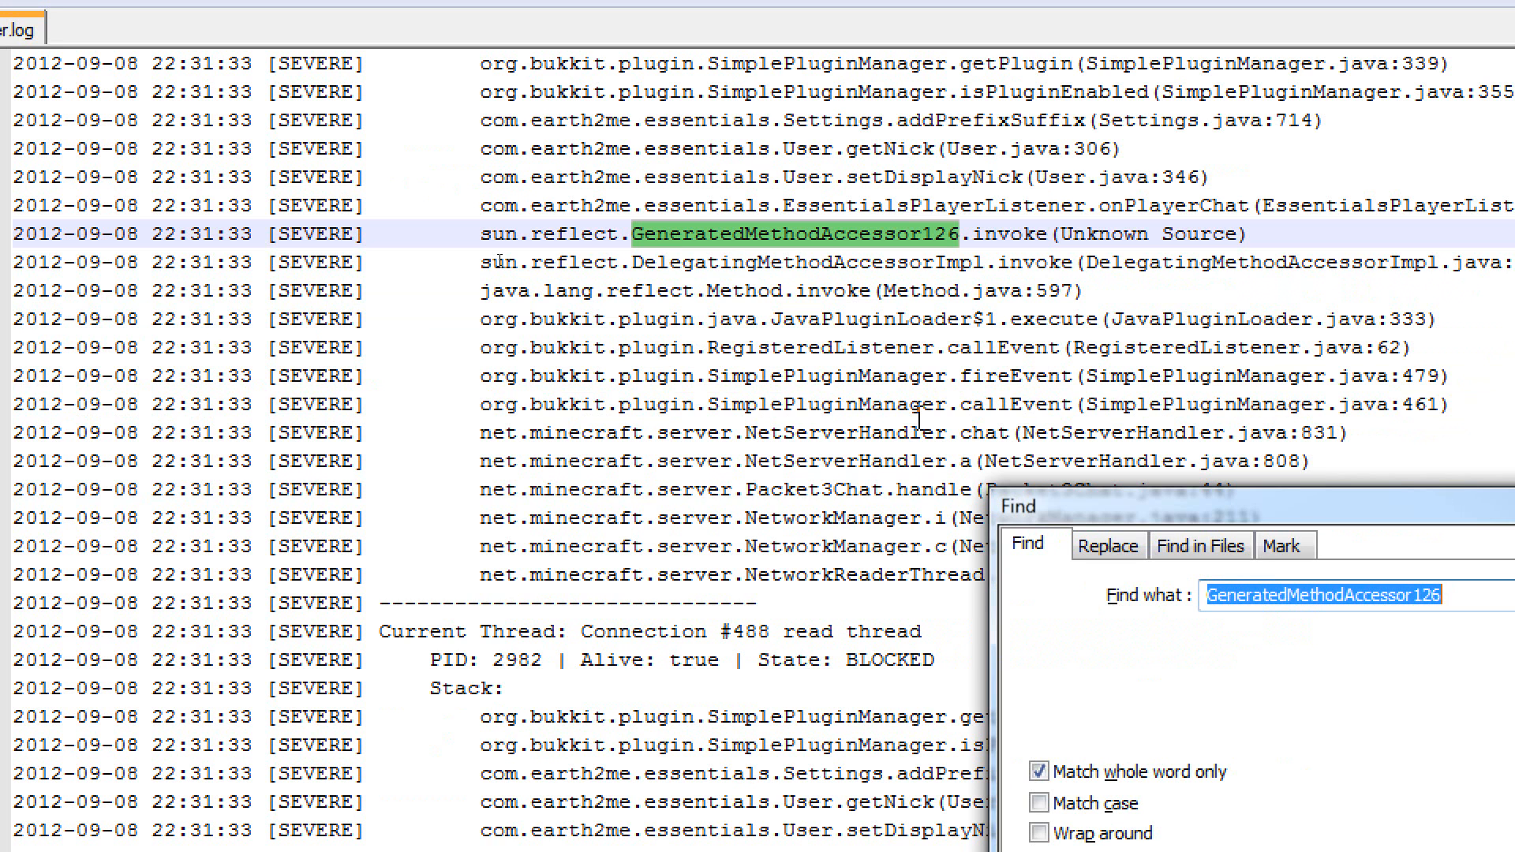
- Search server.log downward for 'Server Thr' to jump to the Server thread section
type("E")
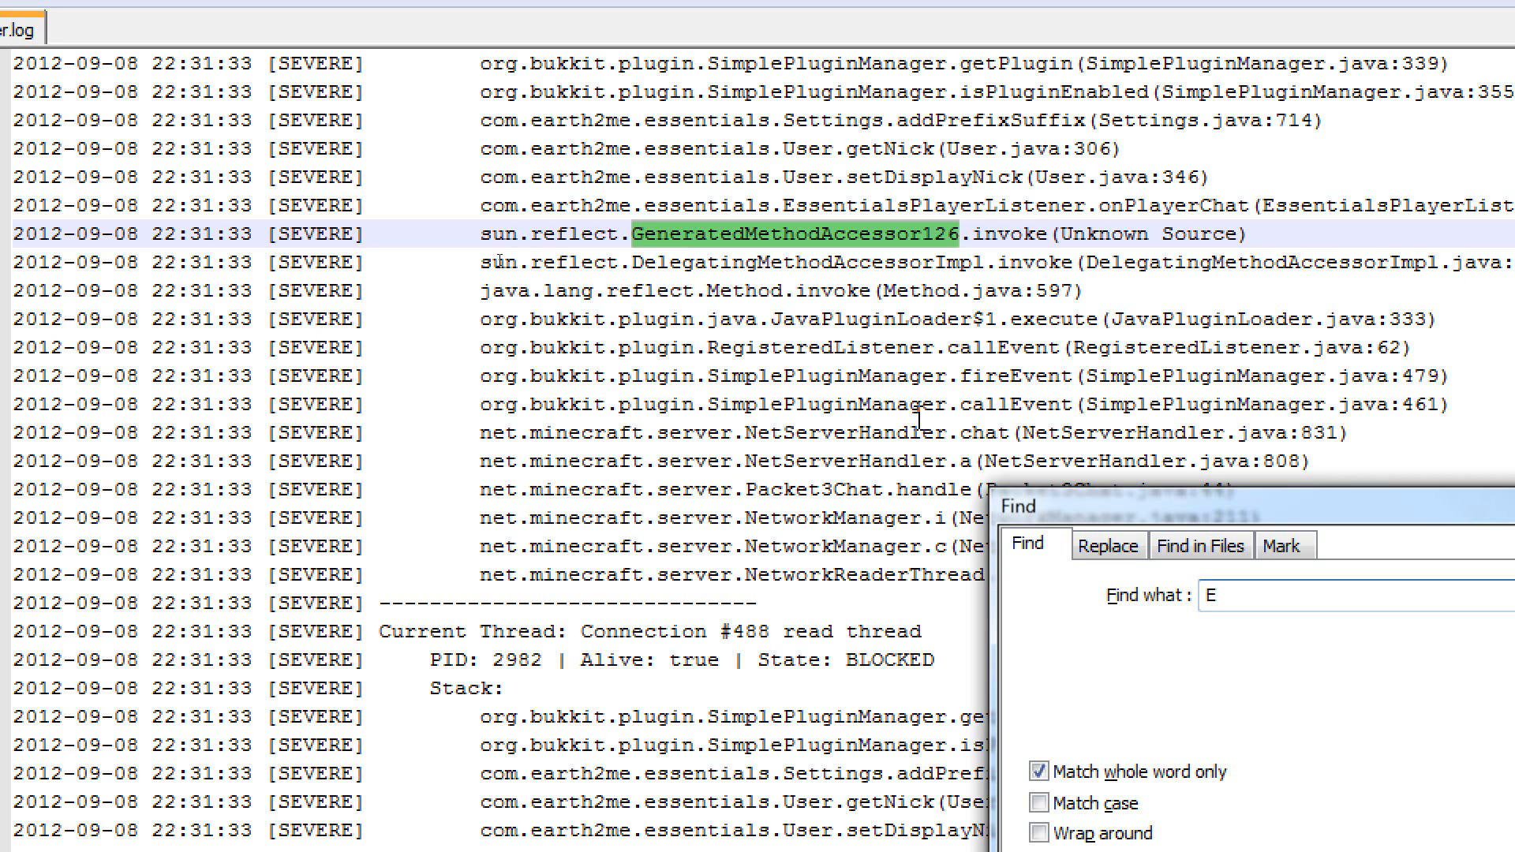
type("Server Thread")
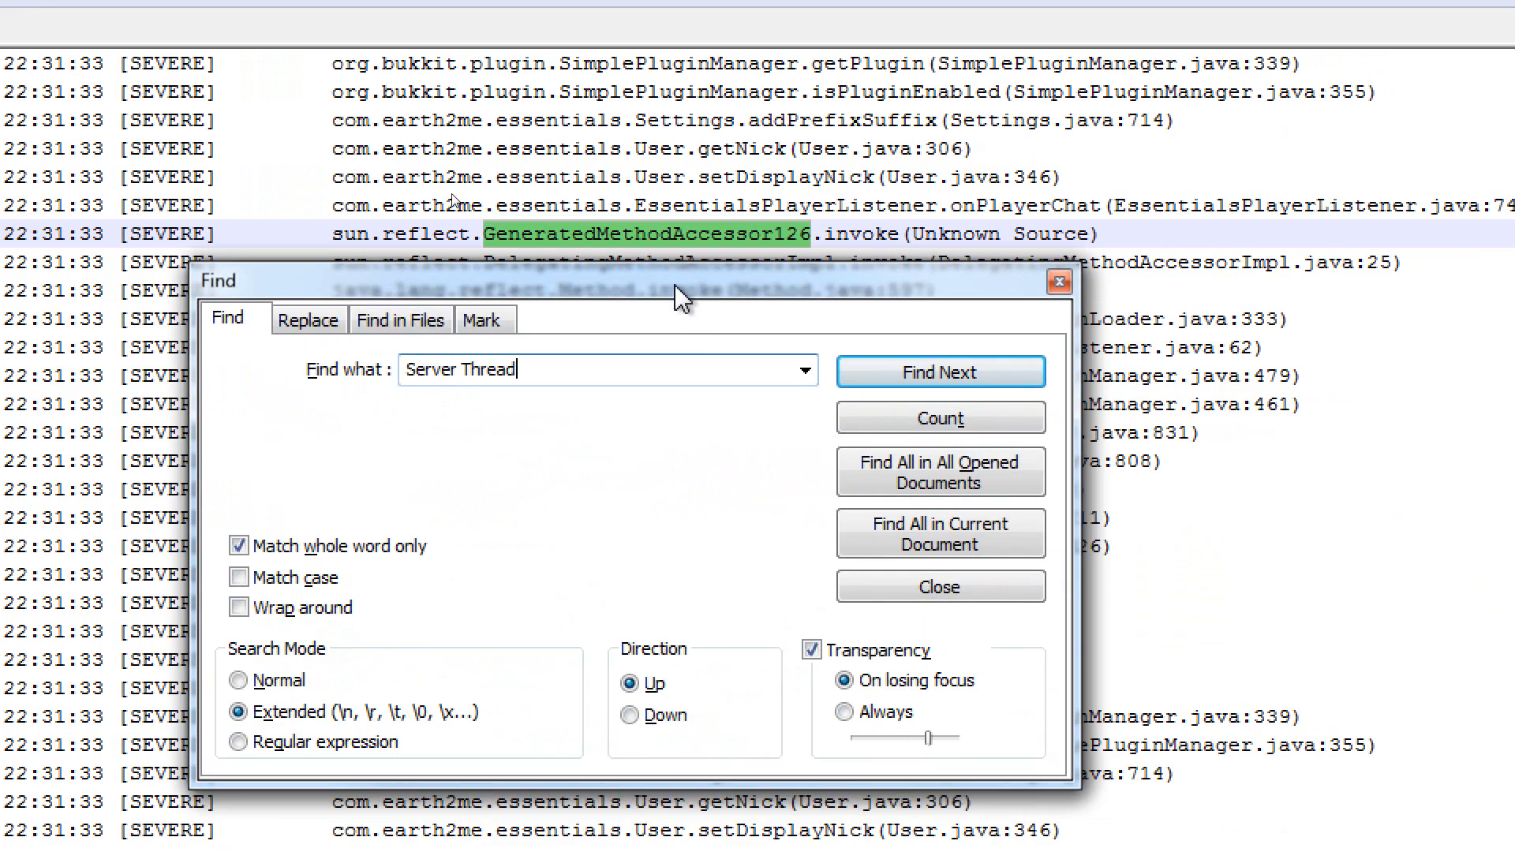
left_click(940, 371)
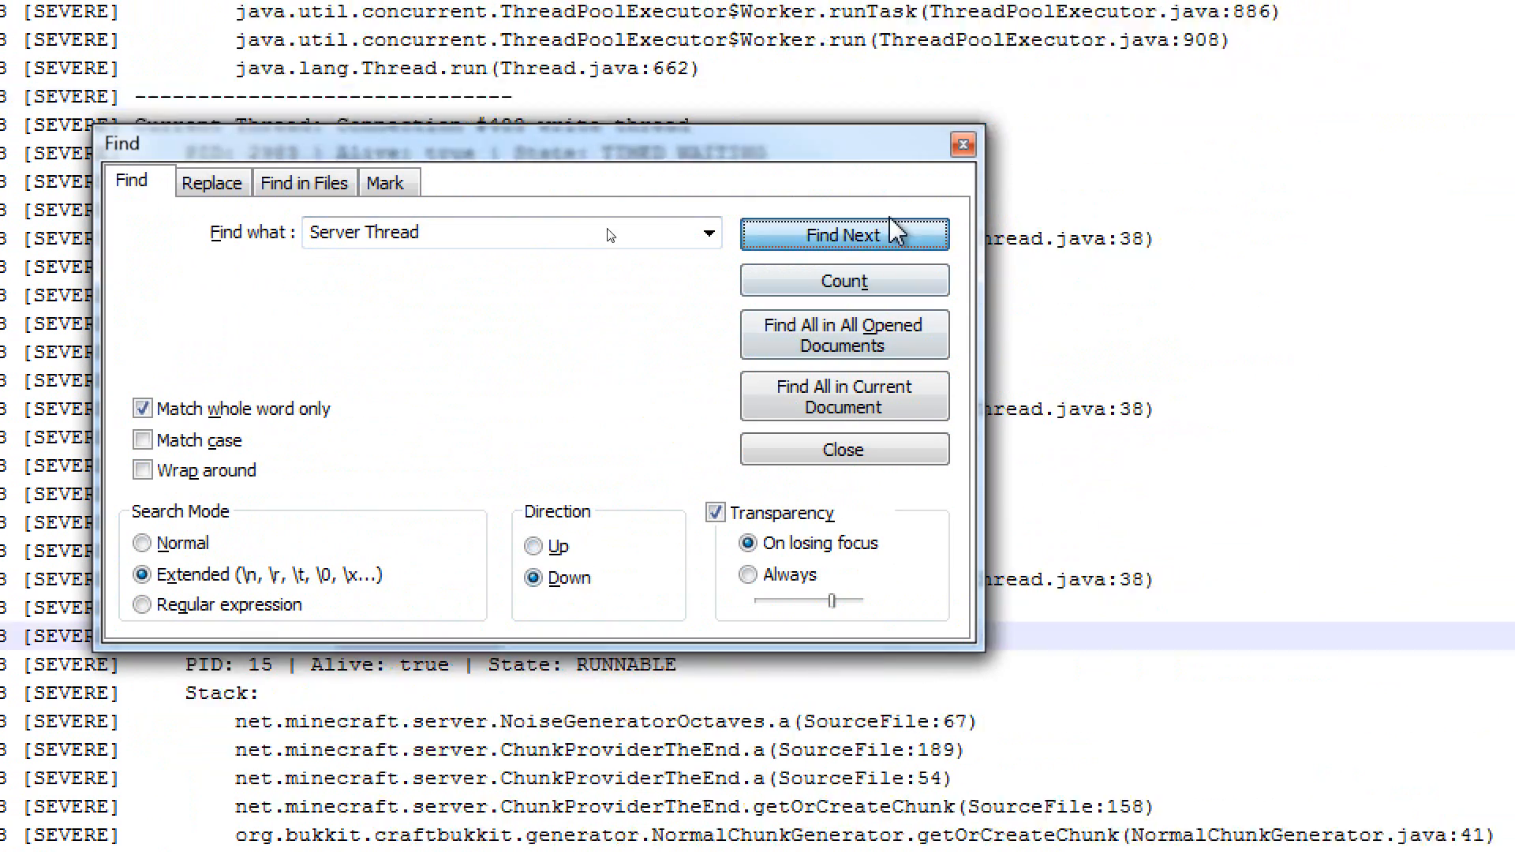
left_click(844, 234)
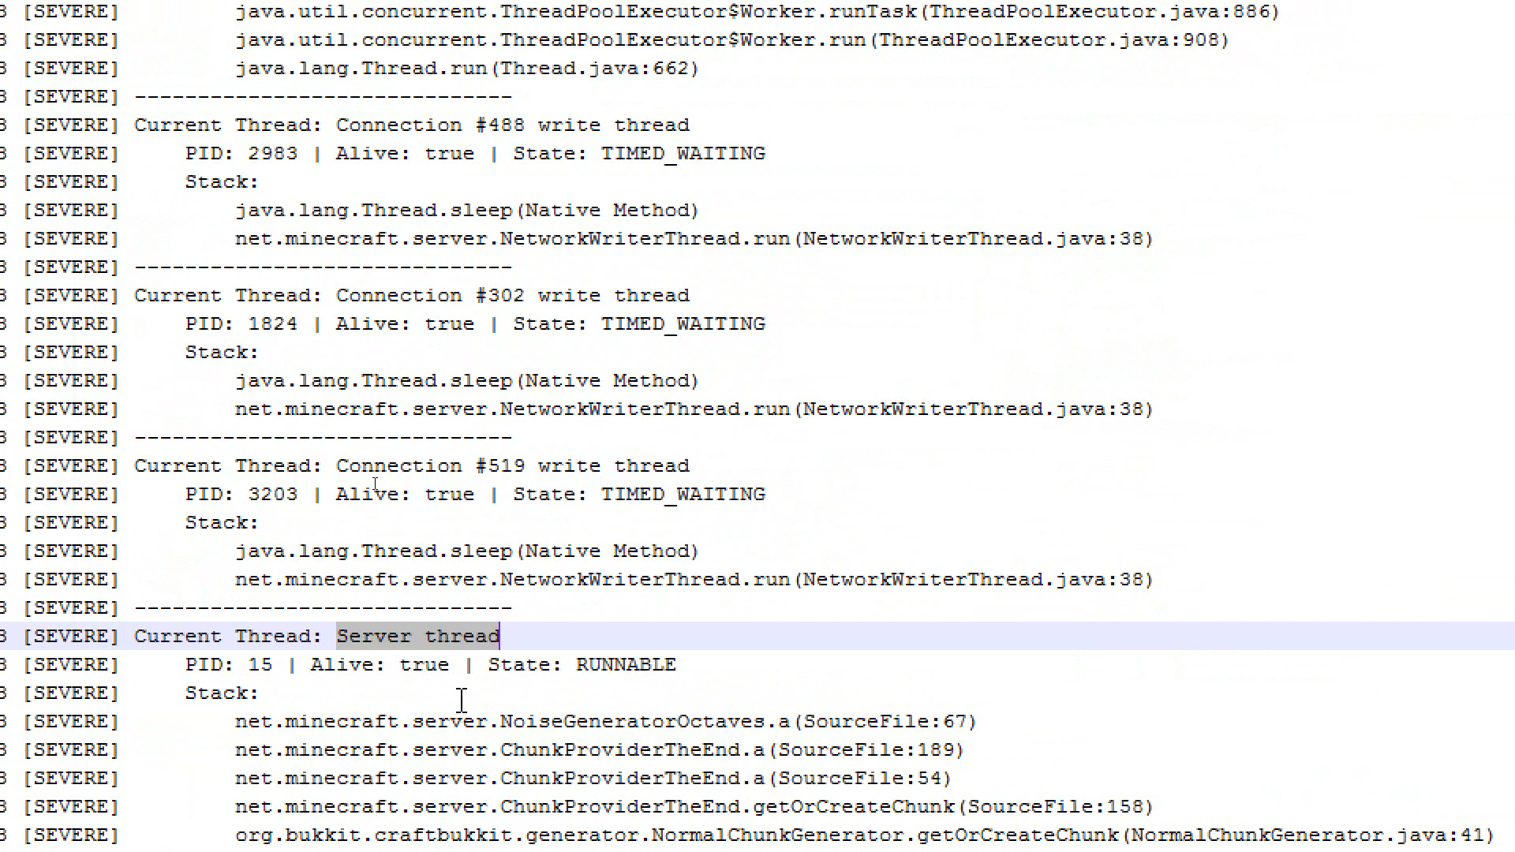
- Mark the Server thread heading and read down its stack to CraftWorld.getChunkAt
scroll("down", 3)
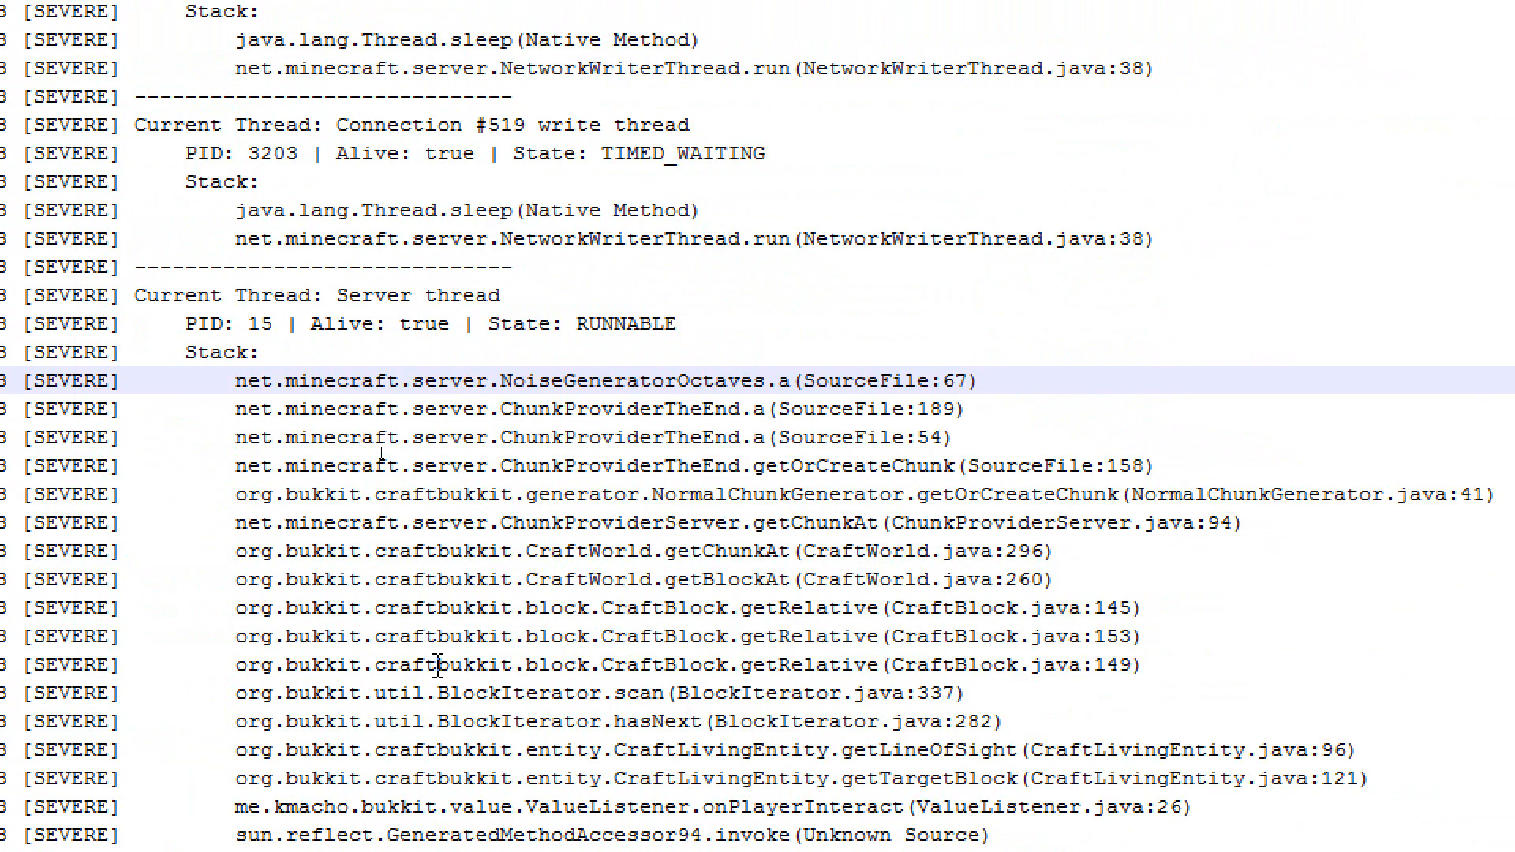
scroll("down", 3)
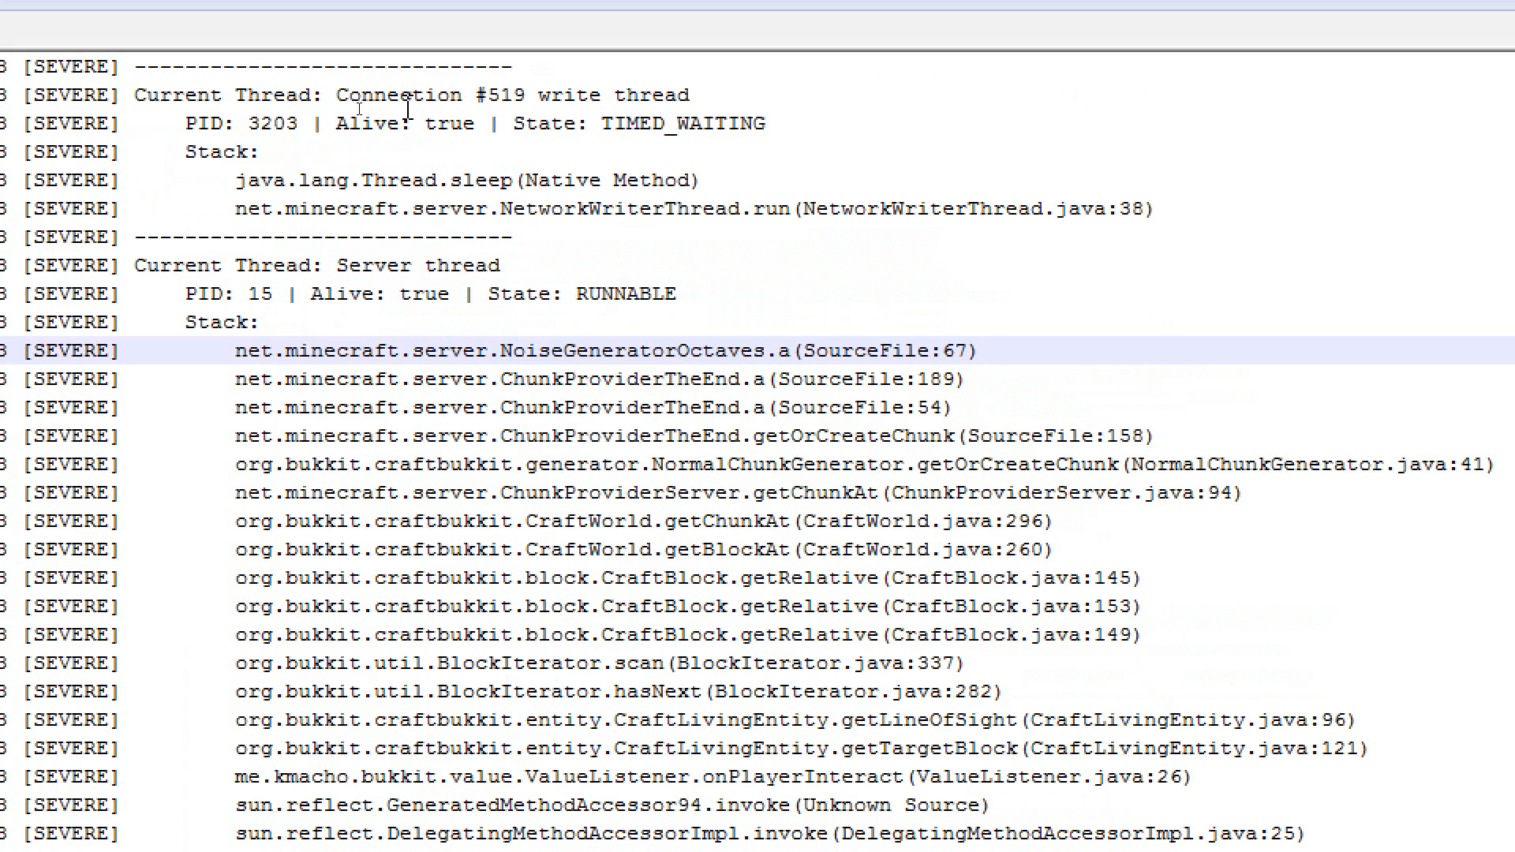
double_click(416, 265)
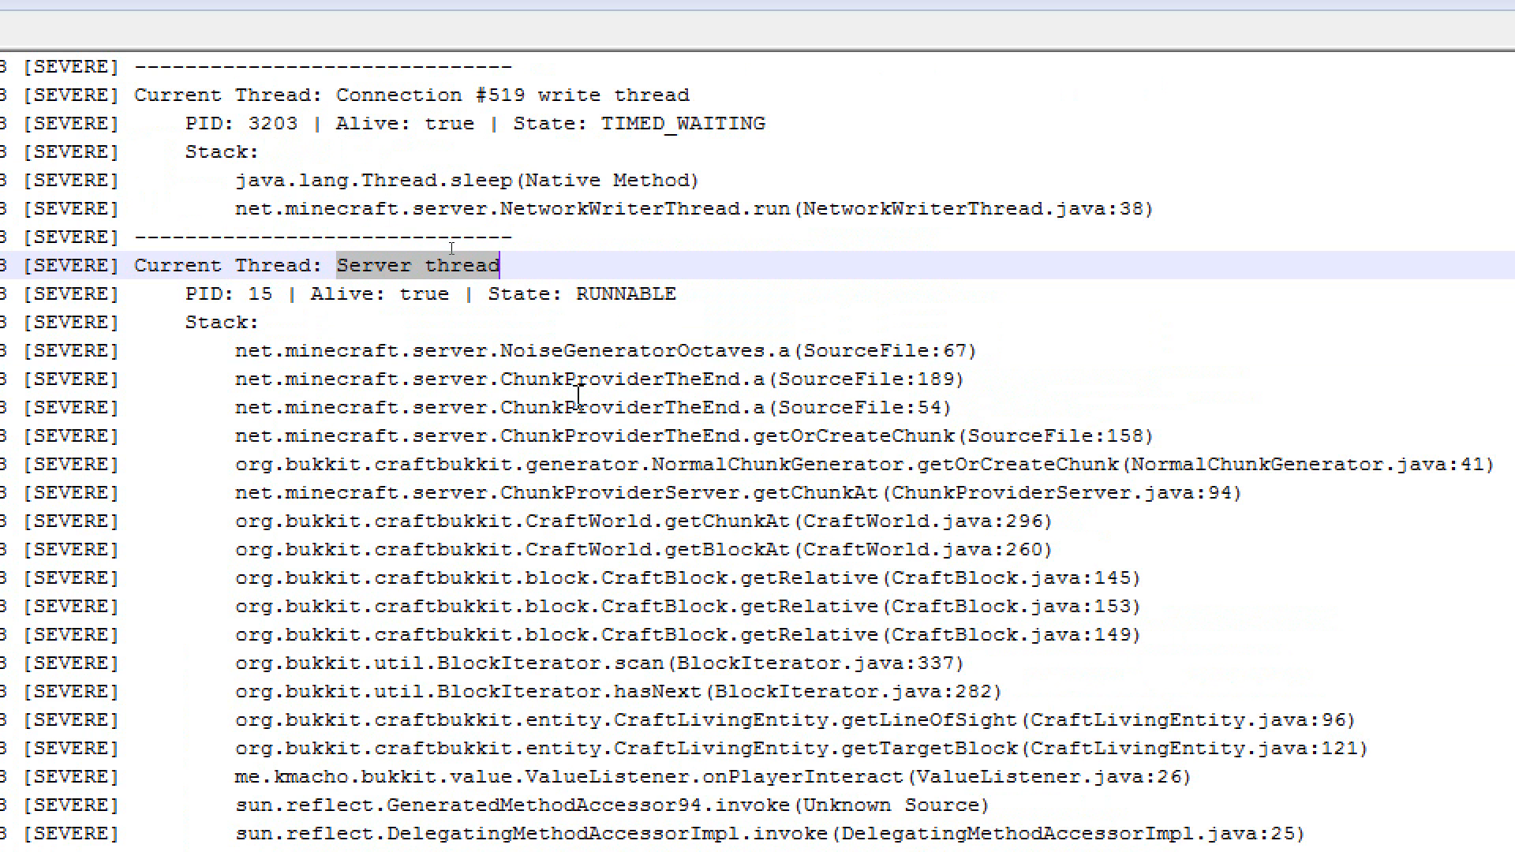
scroll("down", 3)
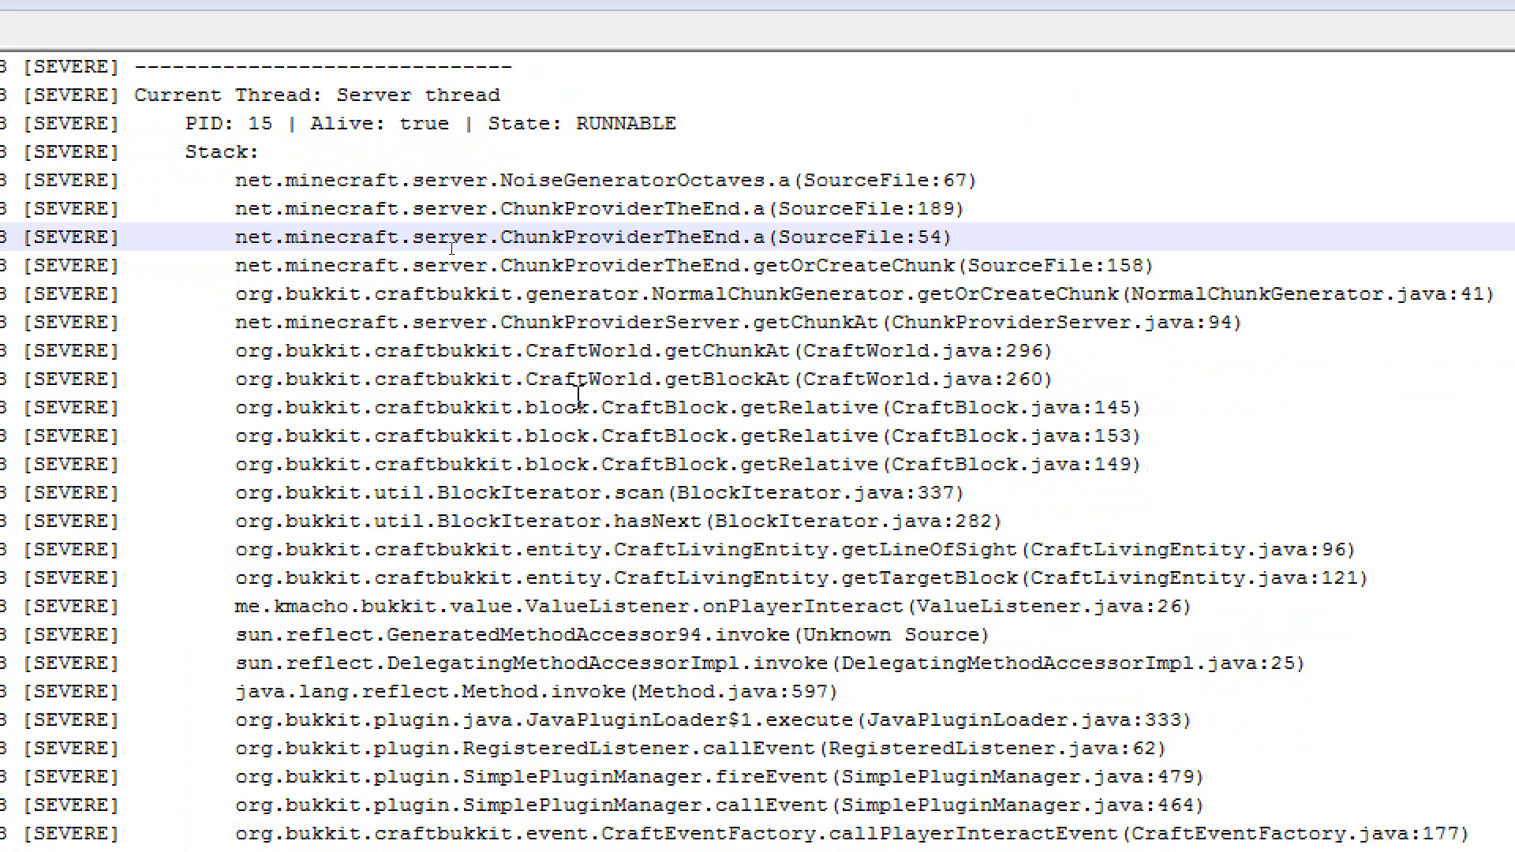
scroll("down", 3)
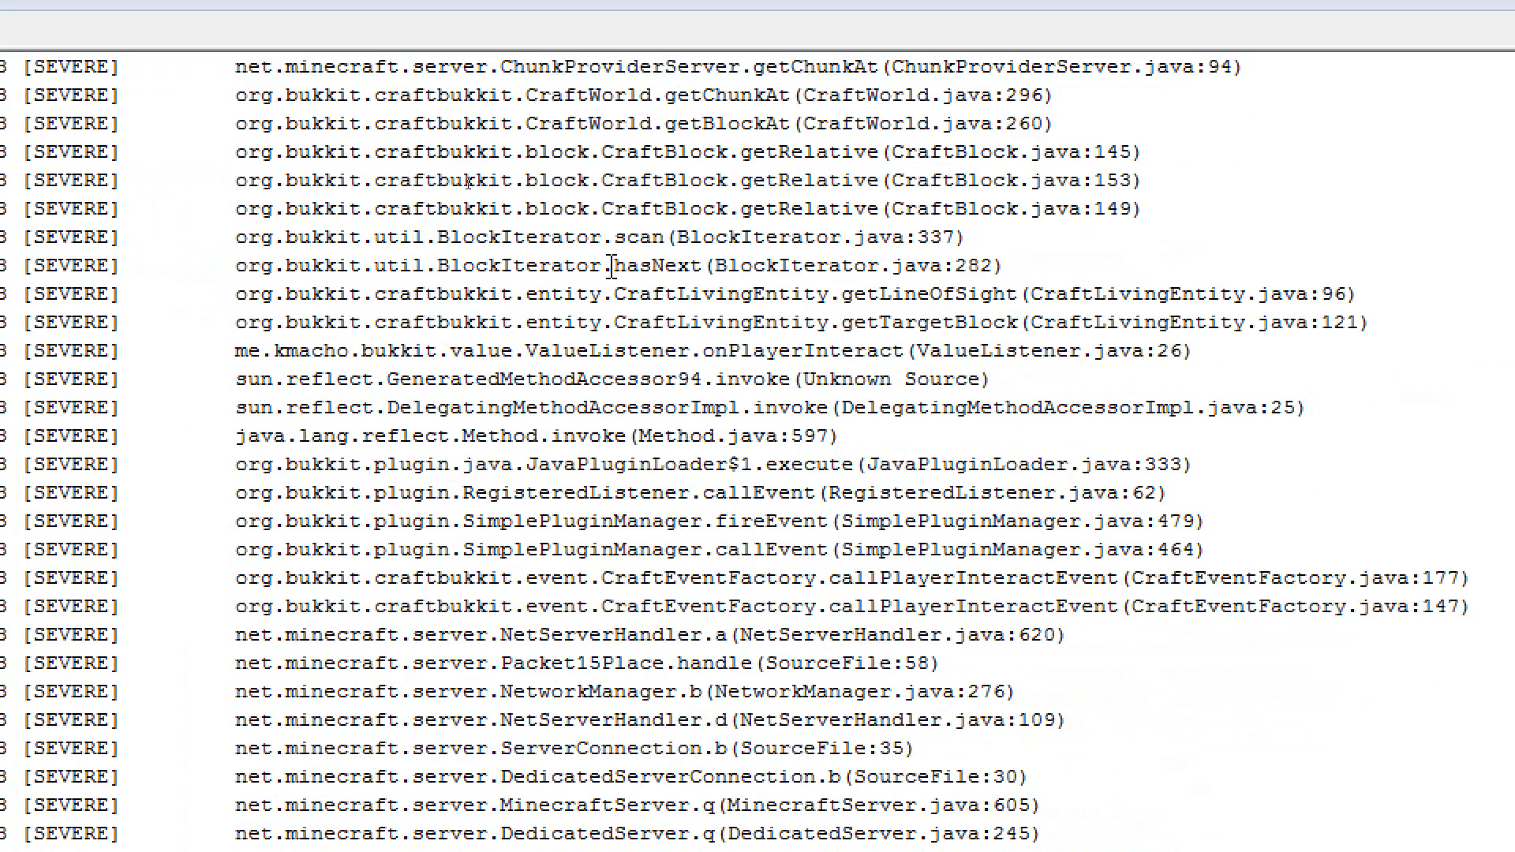
scroll("down", 3)
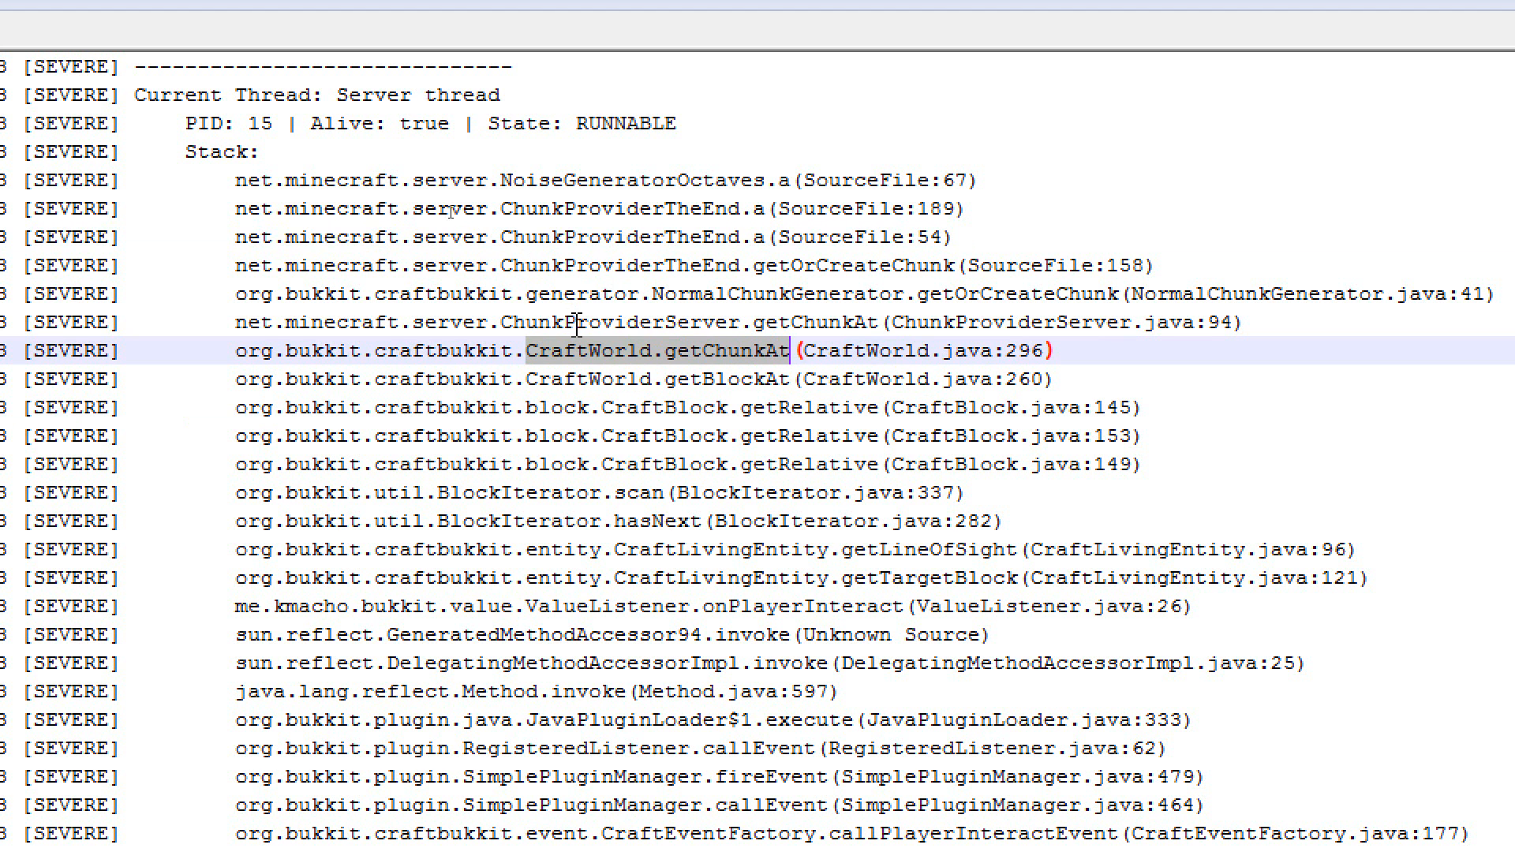
mouse_move(691, 266)
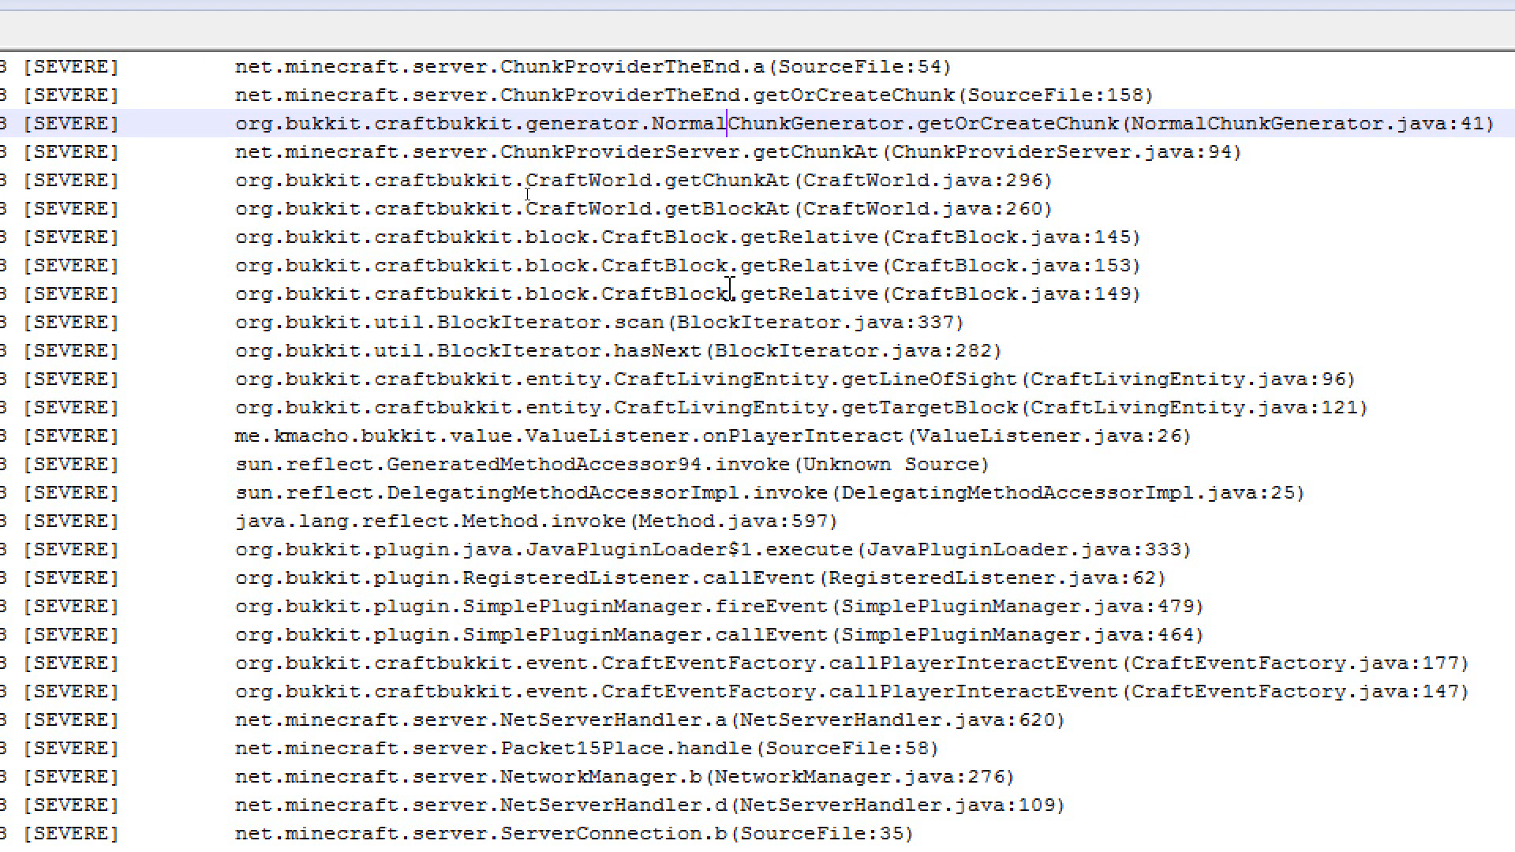
- Point out the NormalChunkGenerator line in the Server thread stack trace
left_click(669, 293)
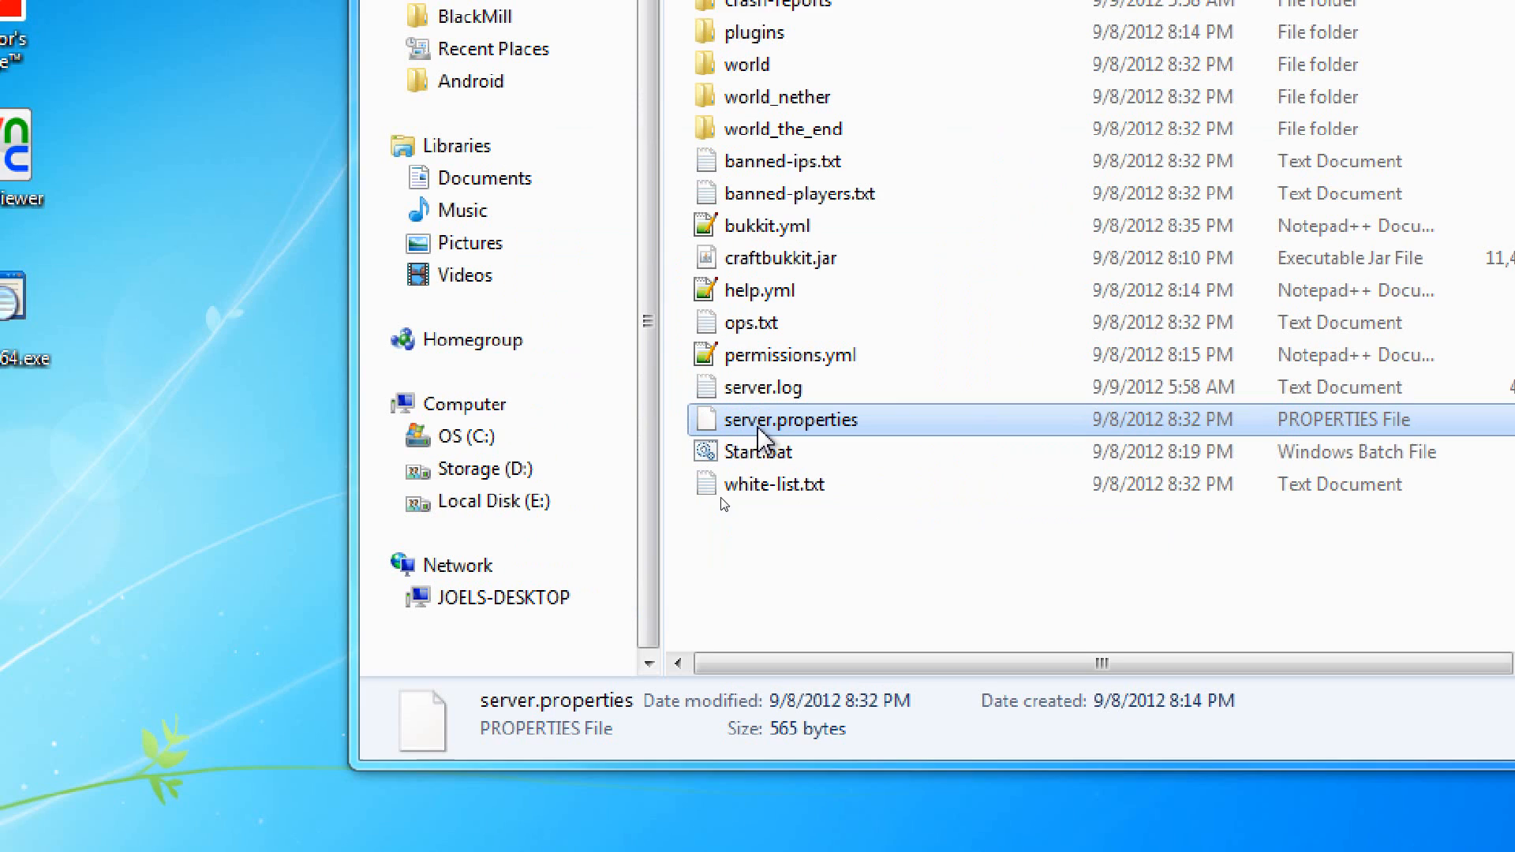
- Open server.properties in Notepad++ and change view-distance from 8 to 1
right_click(768, 420)
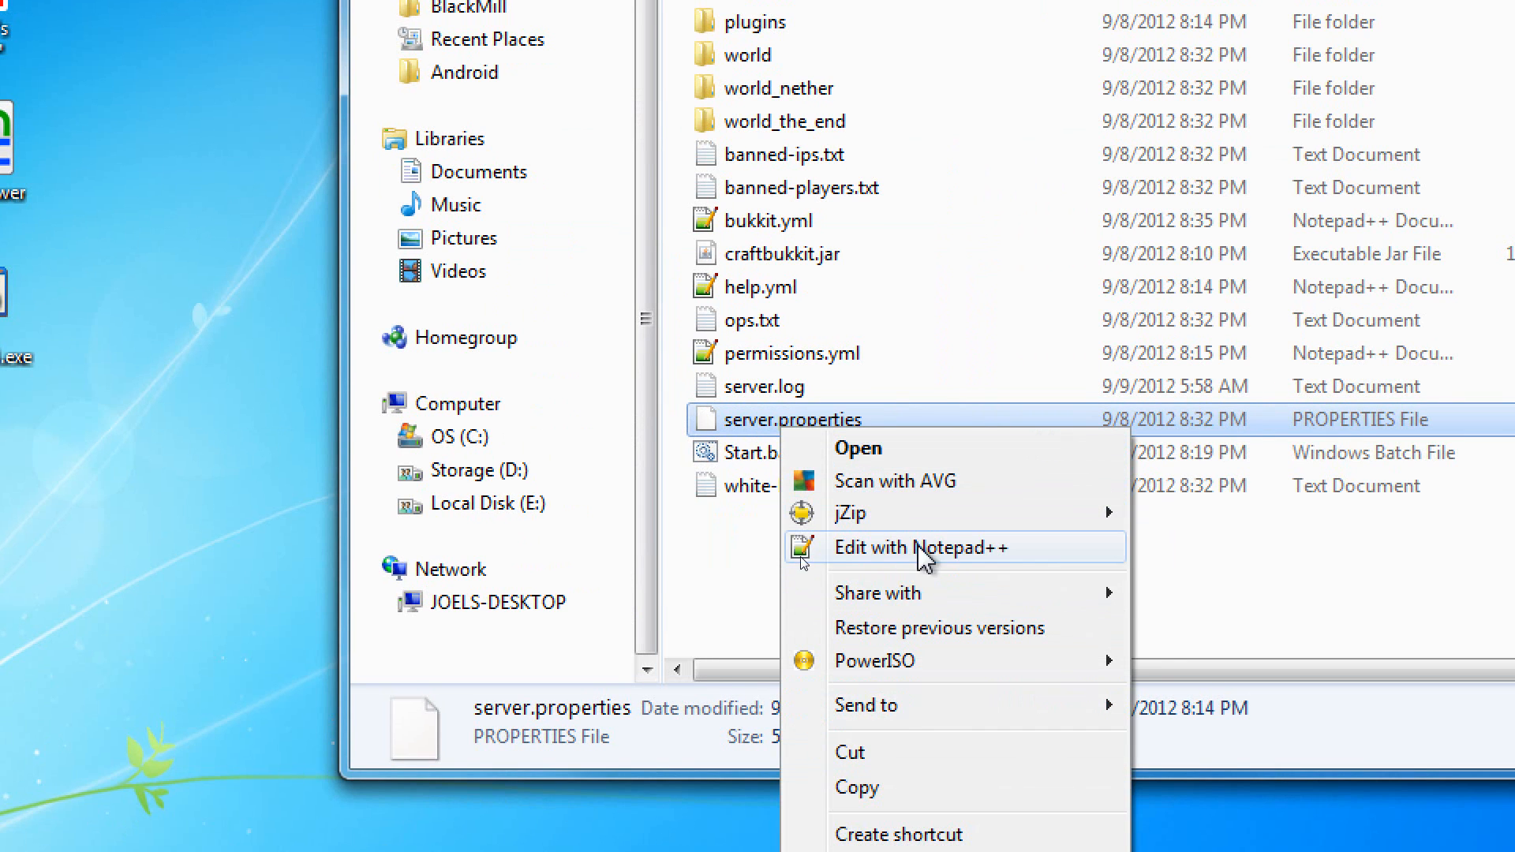
left_click(921, 548)
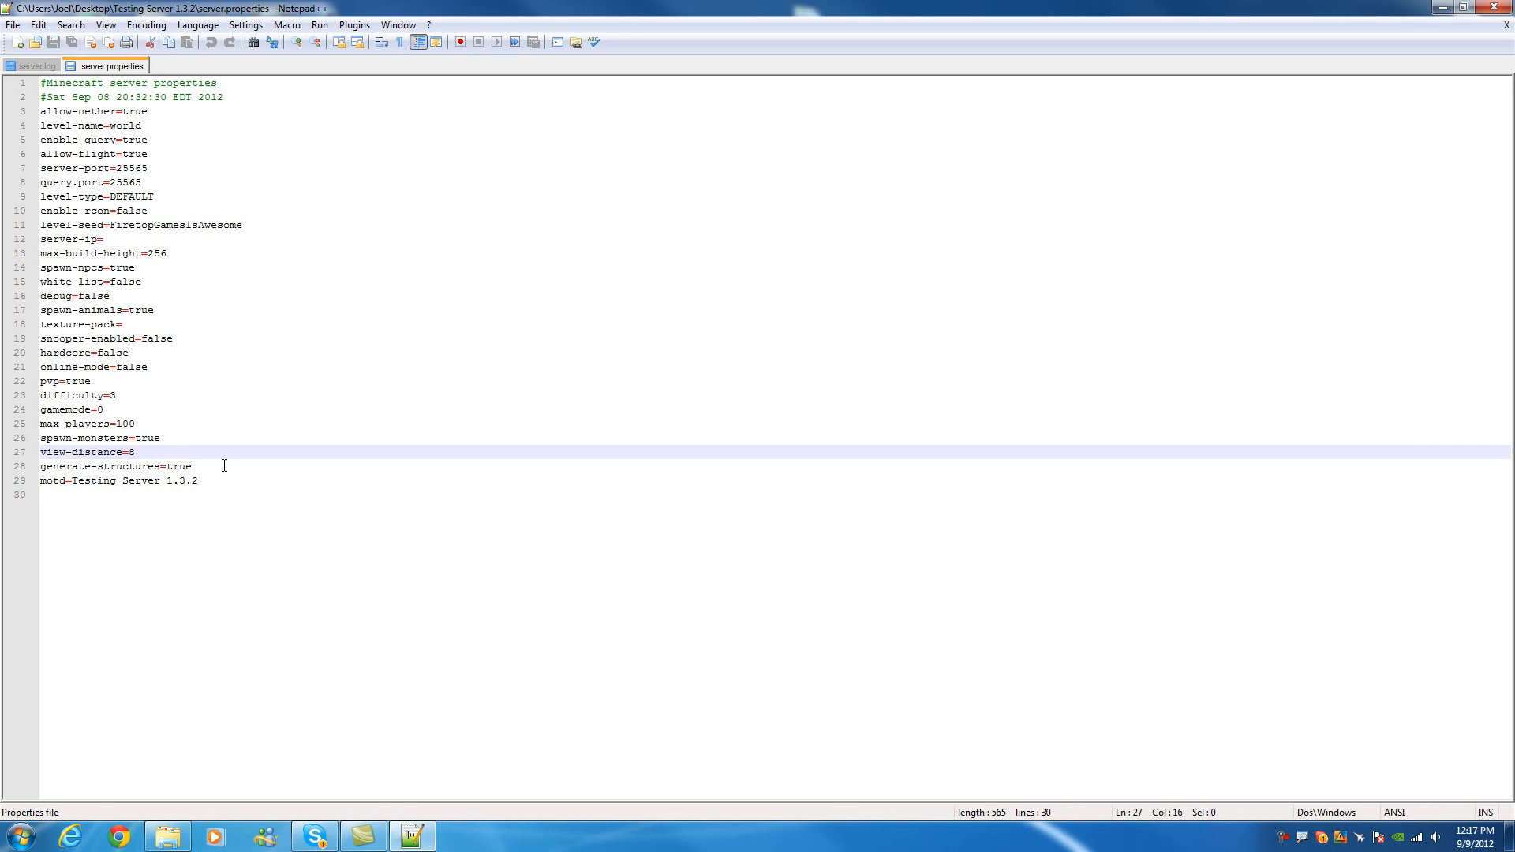
type("1")
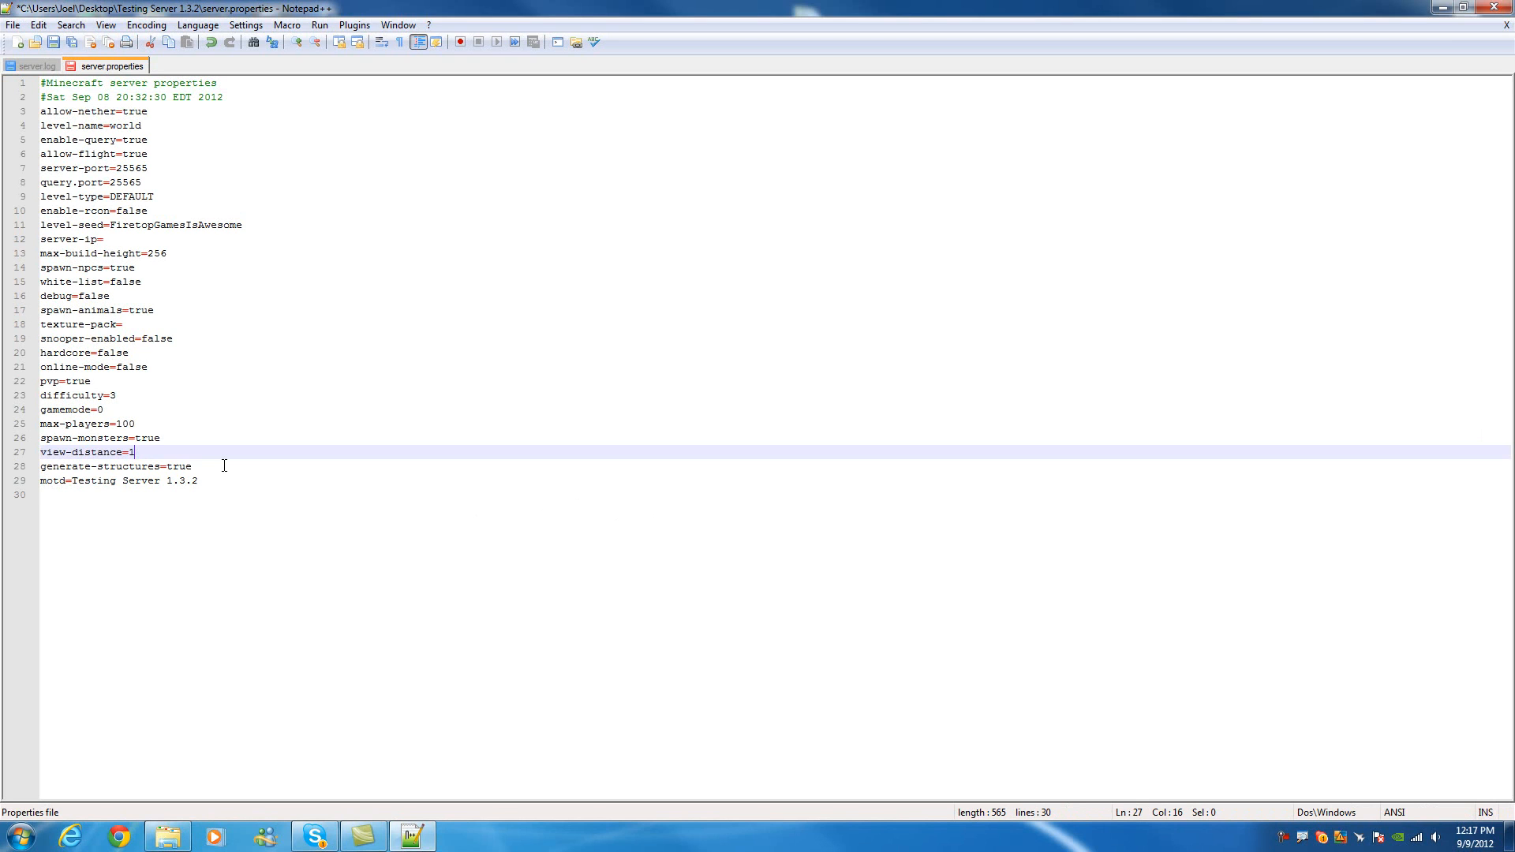
type("8")
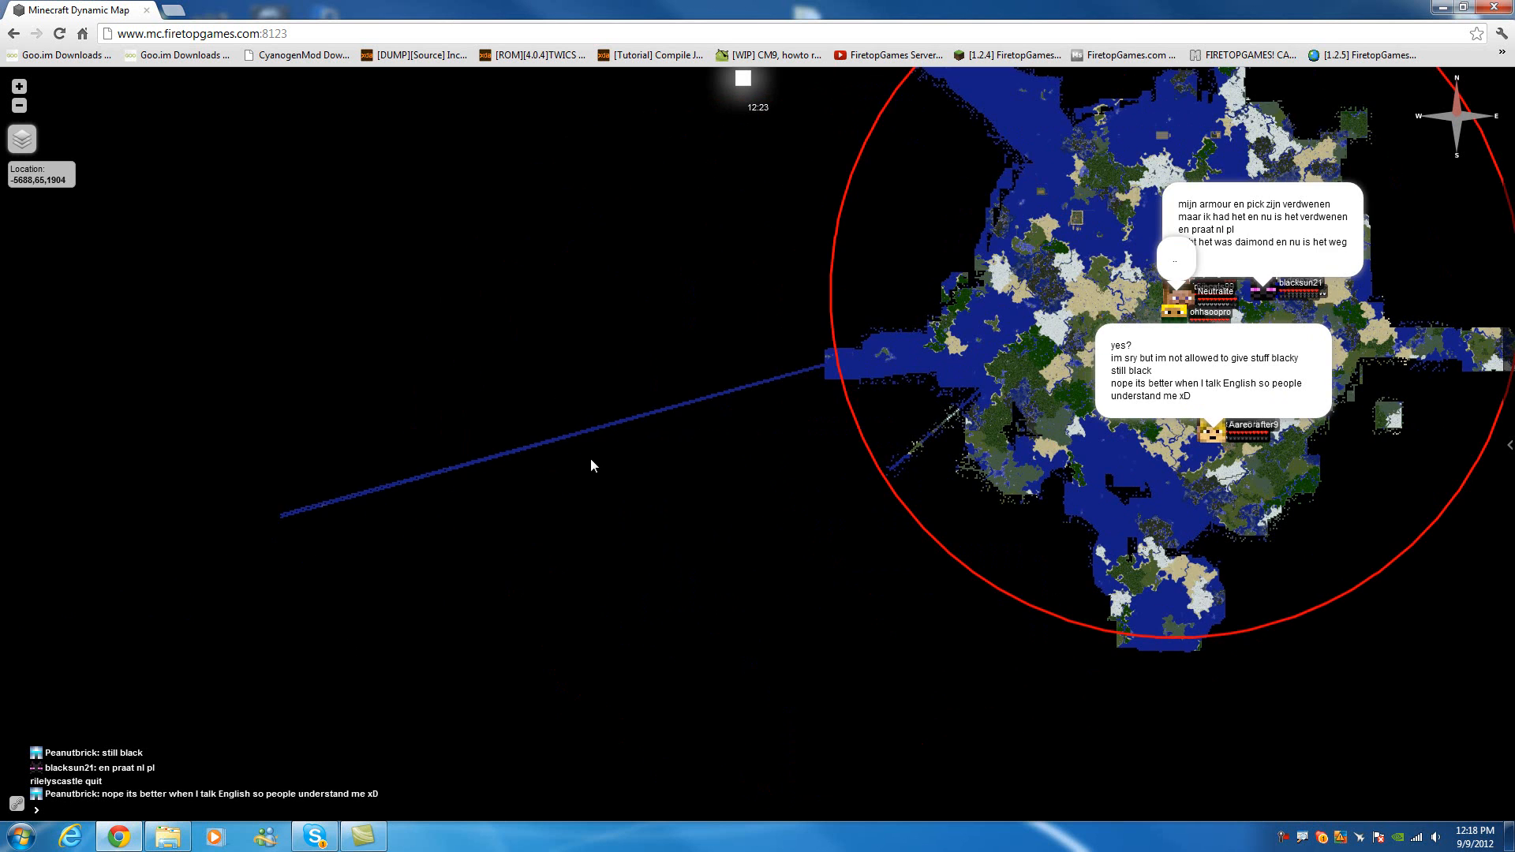
left_click_drag(591, 466, 853, 283)
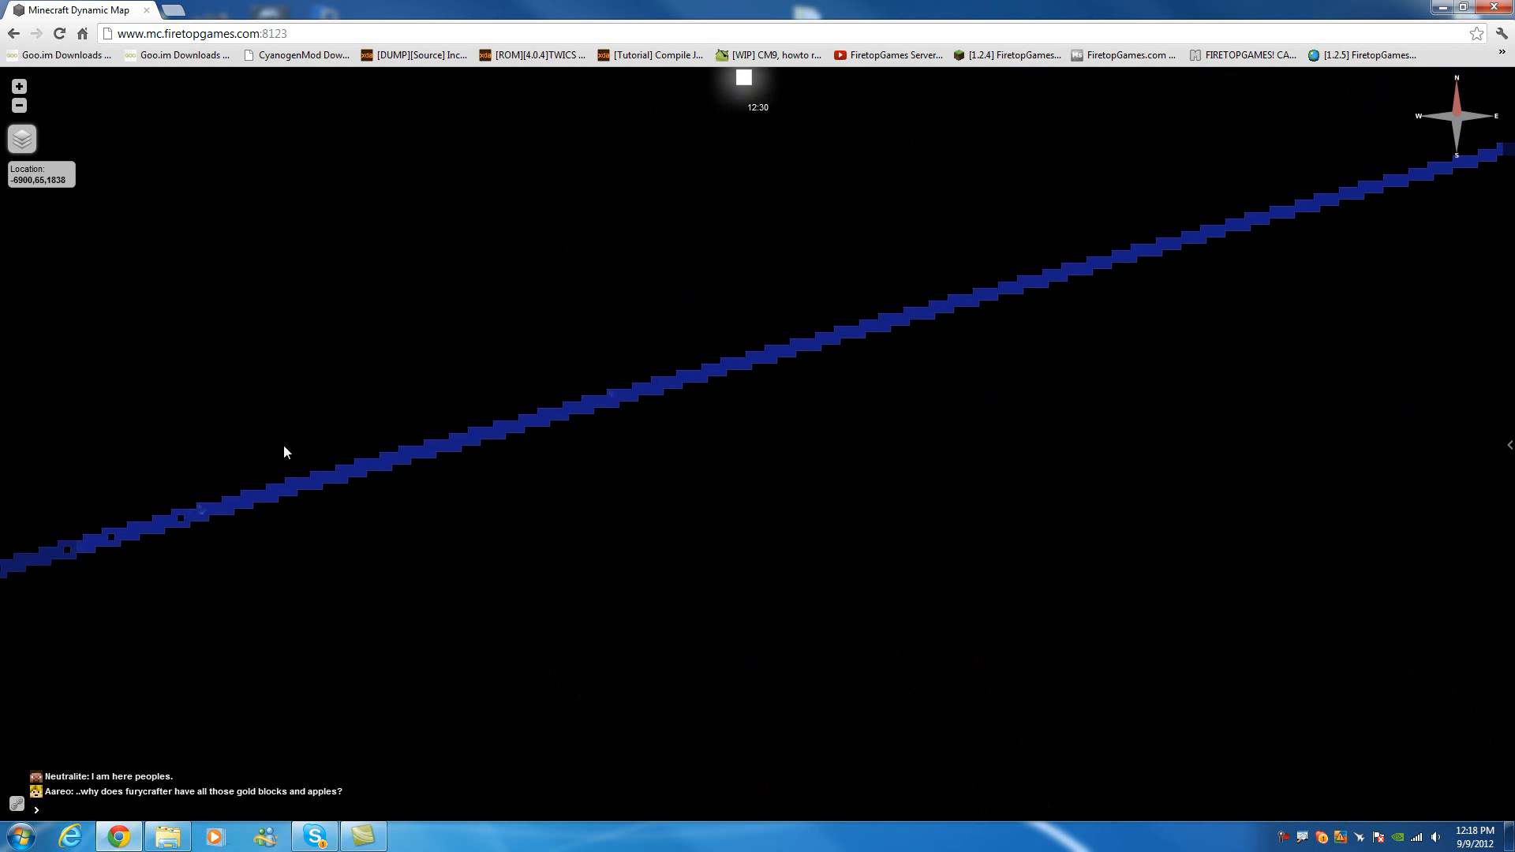
left_click_drag(285, 451, 688, 364)
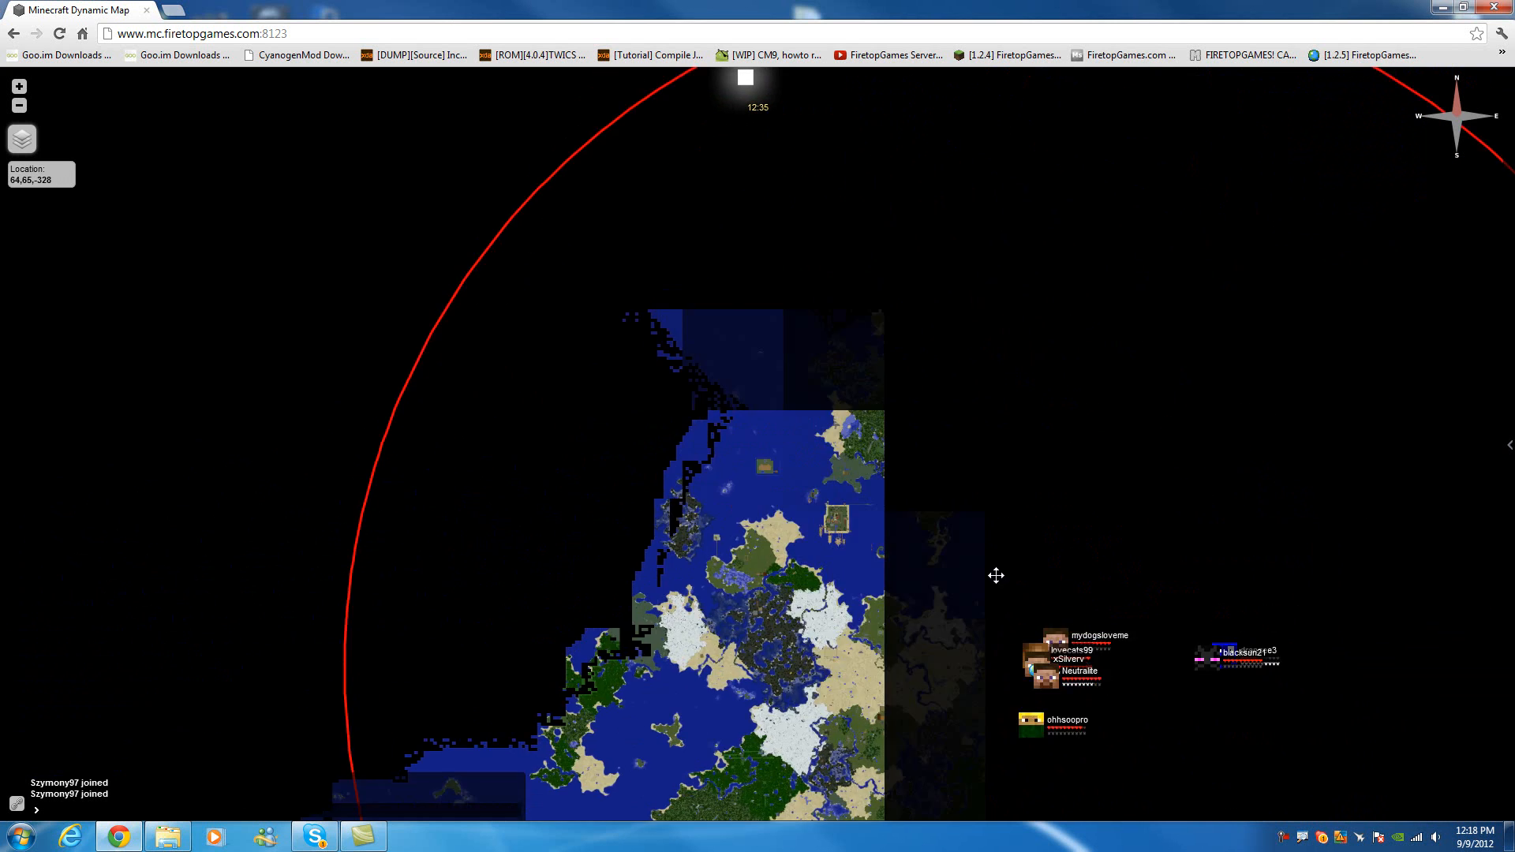
left_click_drag(996, 576, 593, 235)
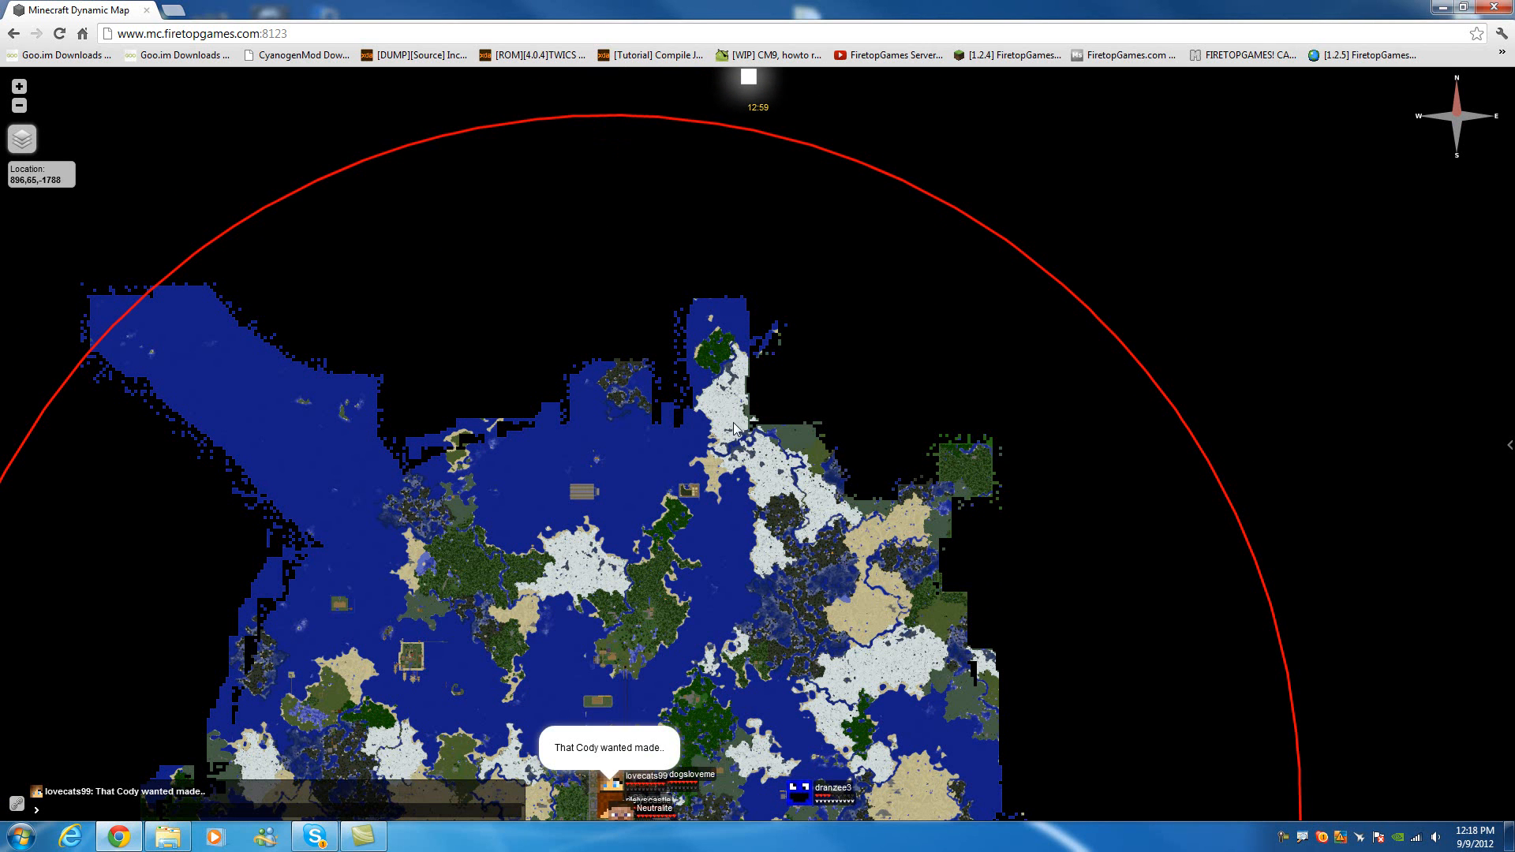
left_click_drag(740, 431, 827, 333)
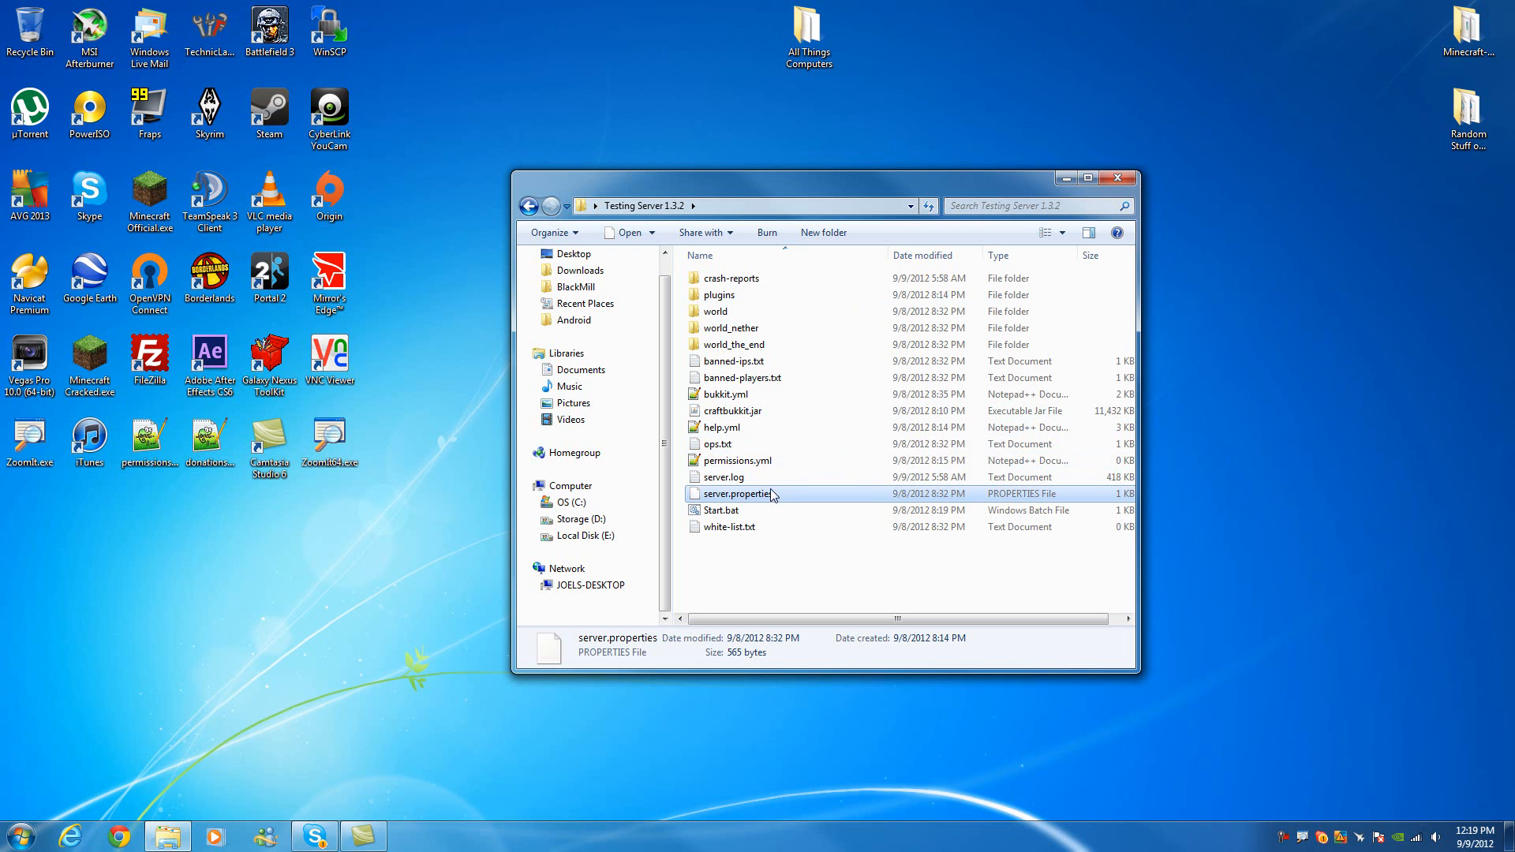
- Bring up and dismiss server.properties' context menu twice, then reopen server.log in Notepad++
right_click(739, 494)
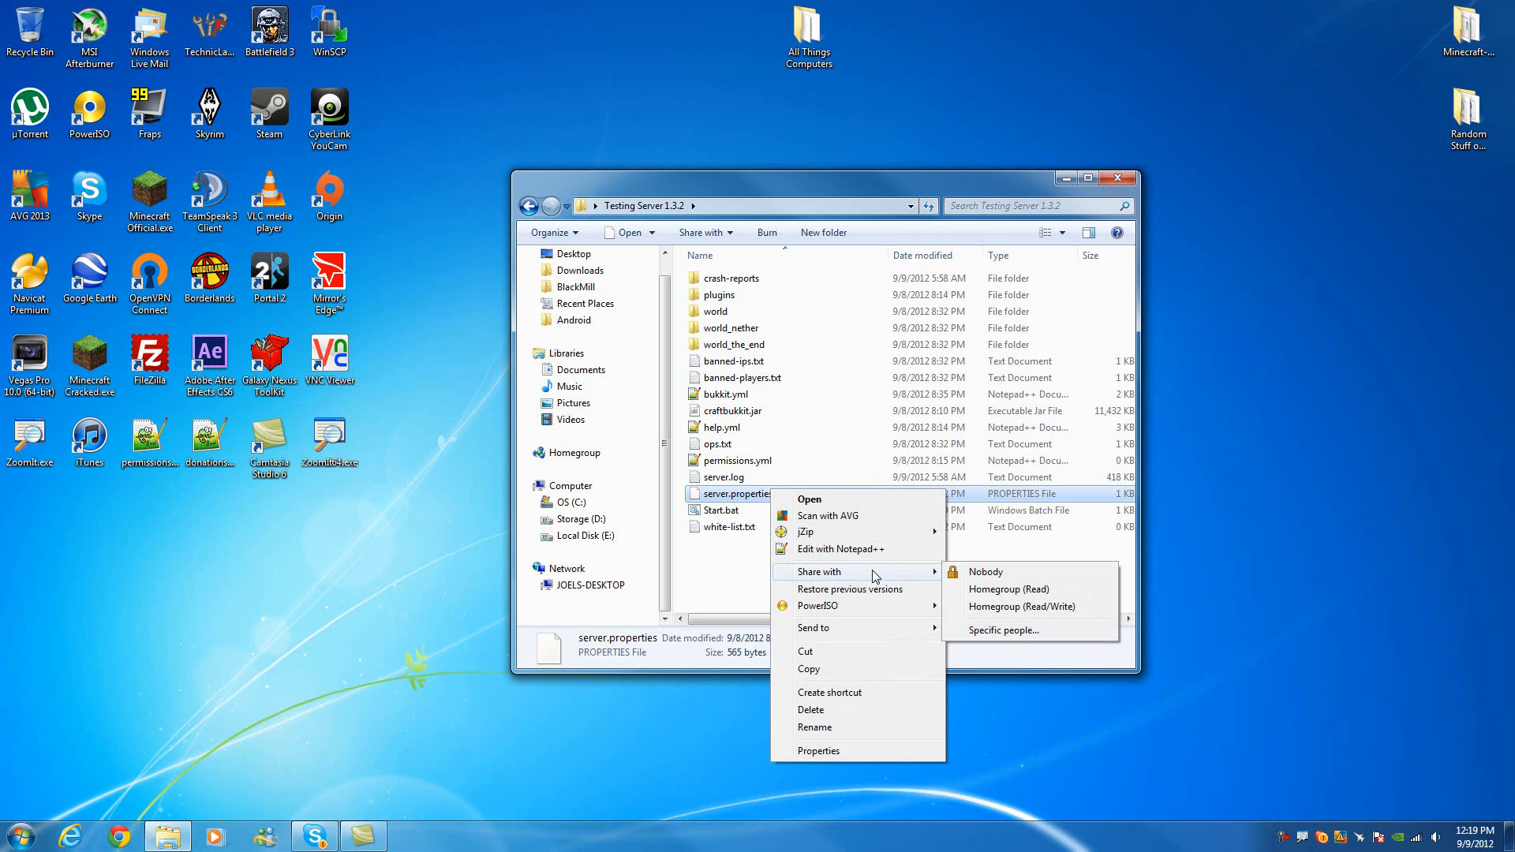
left_click(758, 573)
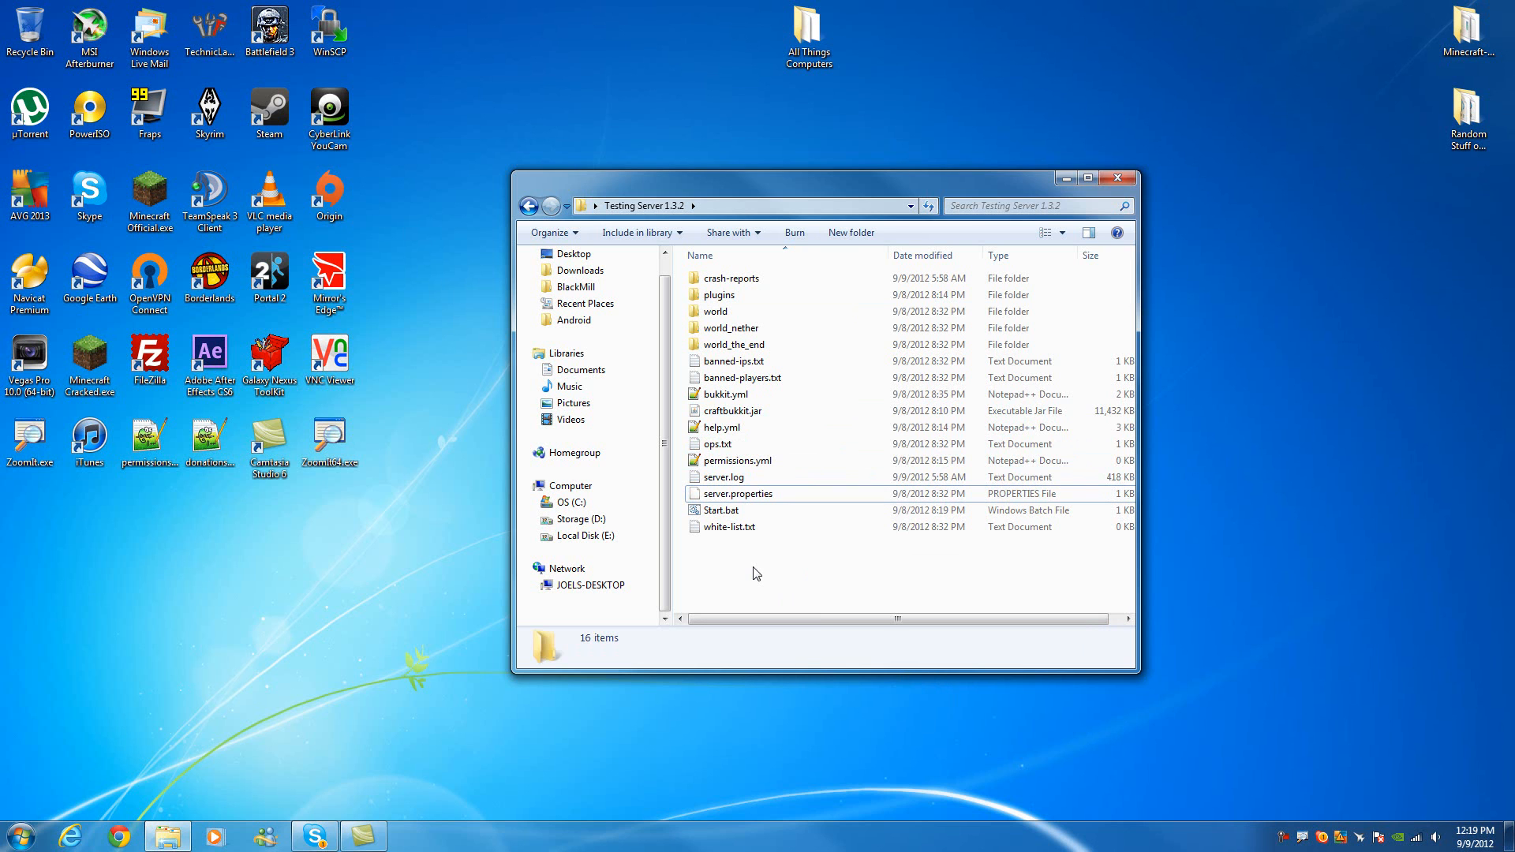
left_click(738, 494)
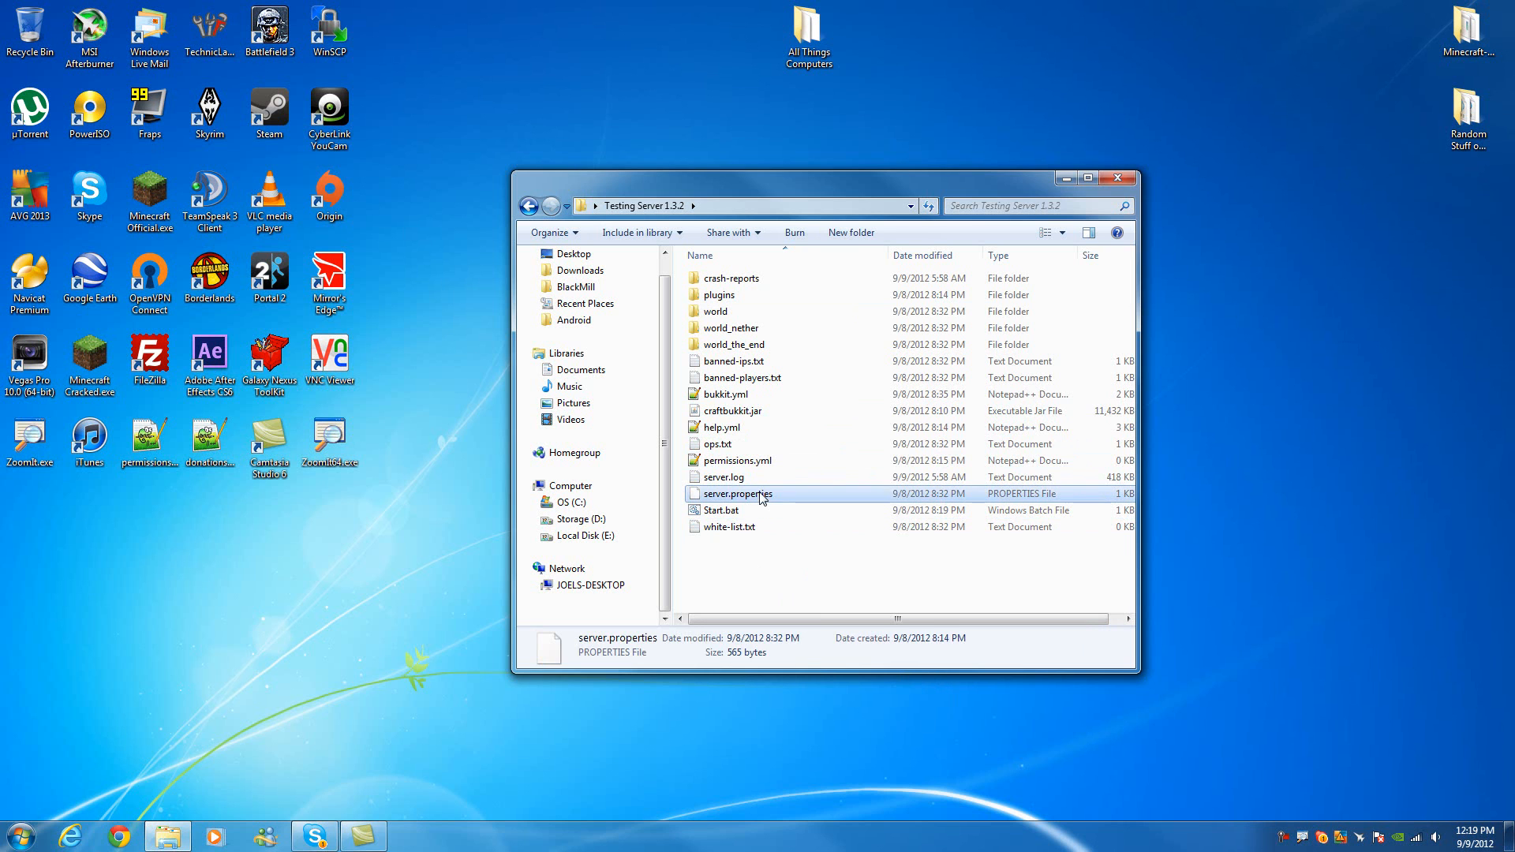
right_click(738, 493)
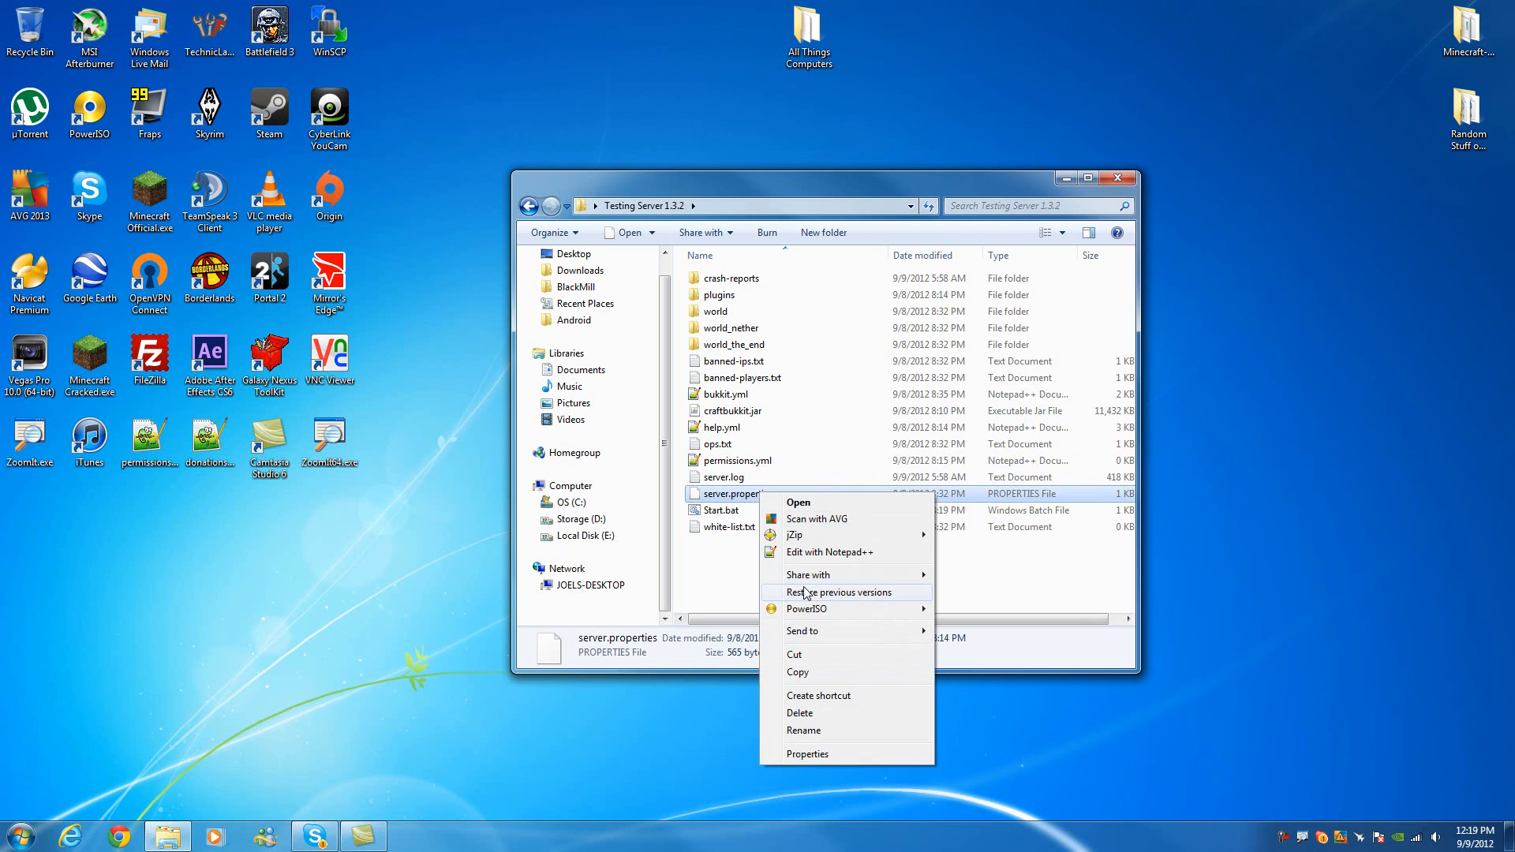
left_click(830, 553)
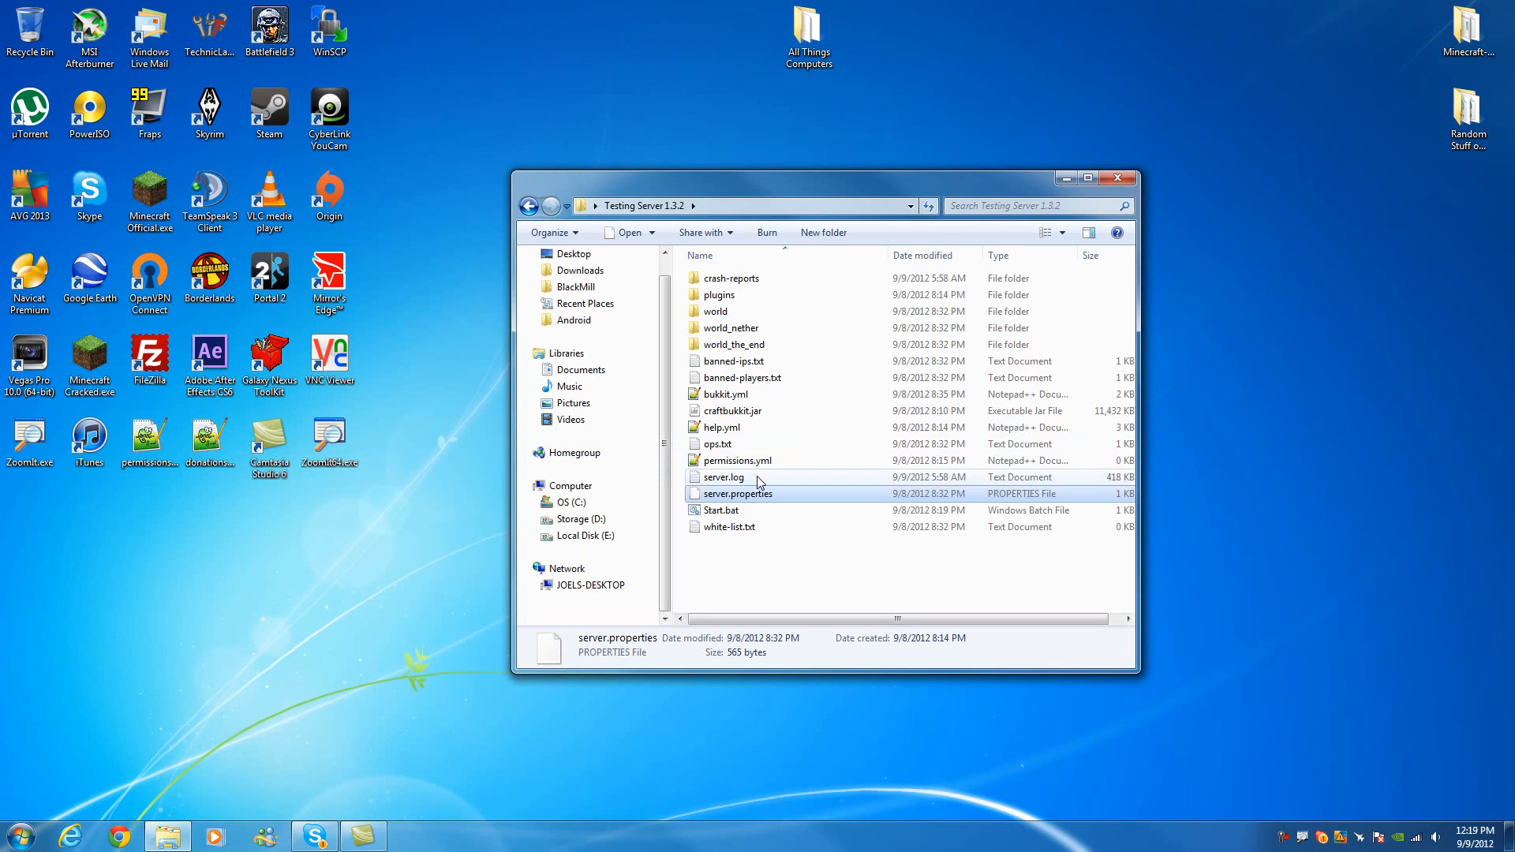
double_click(722, 477)
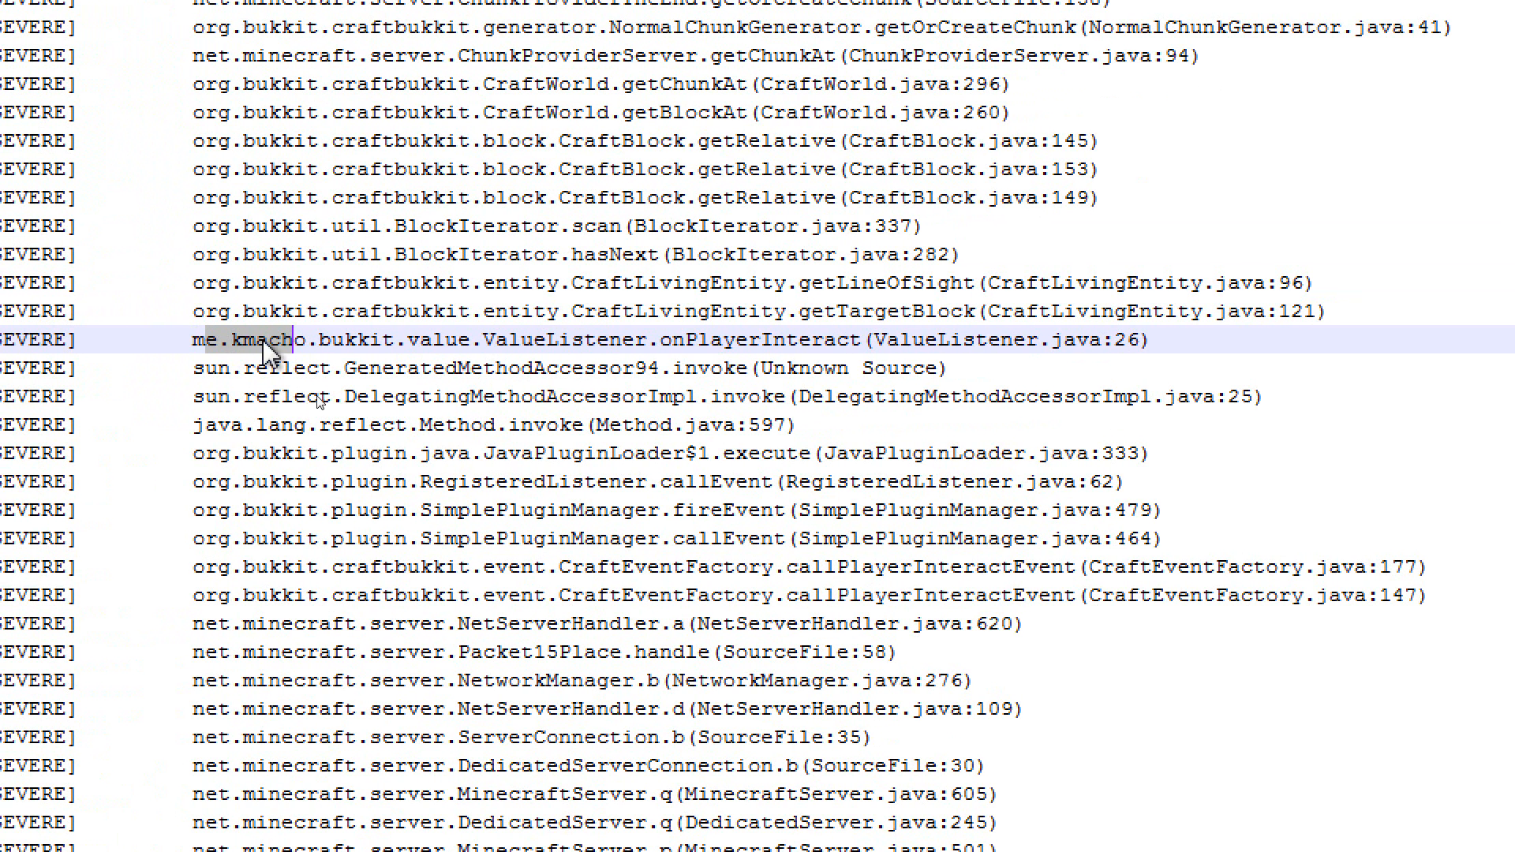
- Highlight kmacho, ValueListener and onPlayerInteract in the server.log crash stack trace
double_click(442, 340)
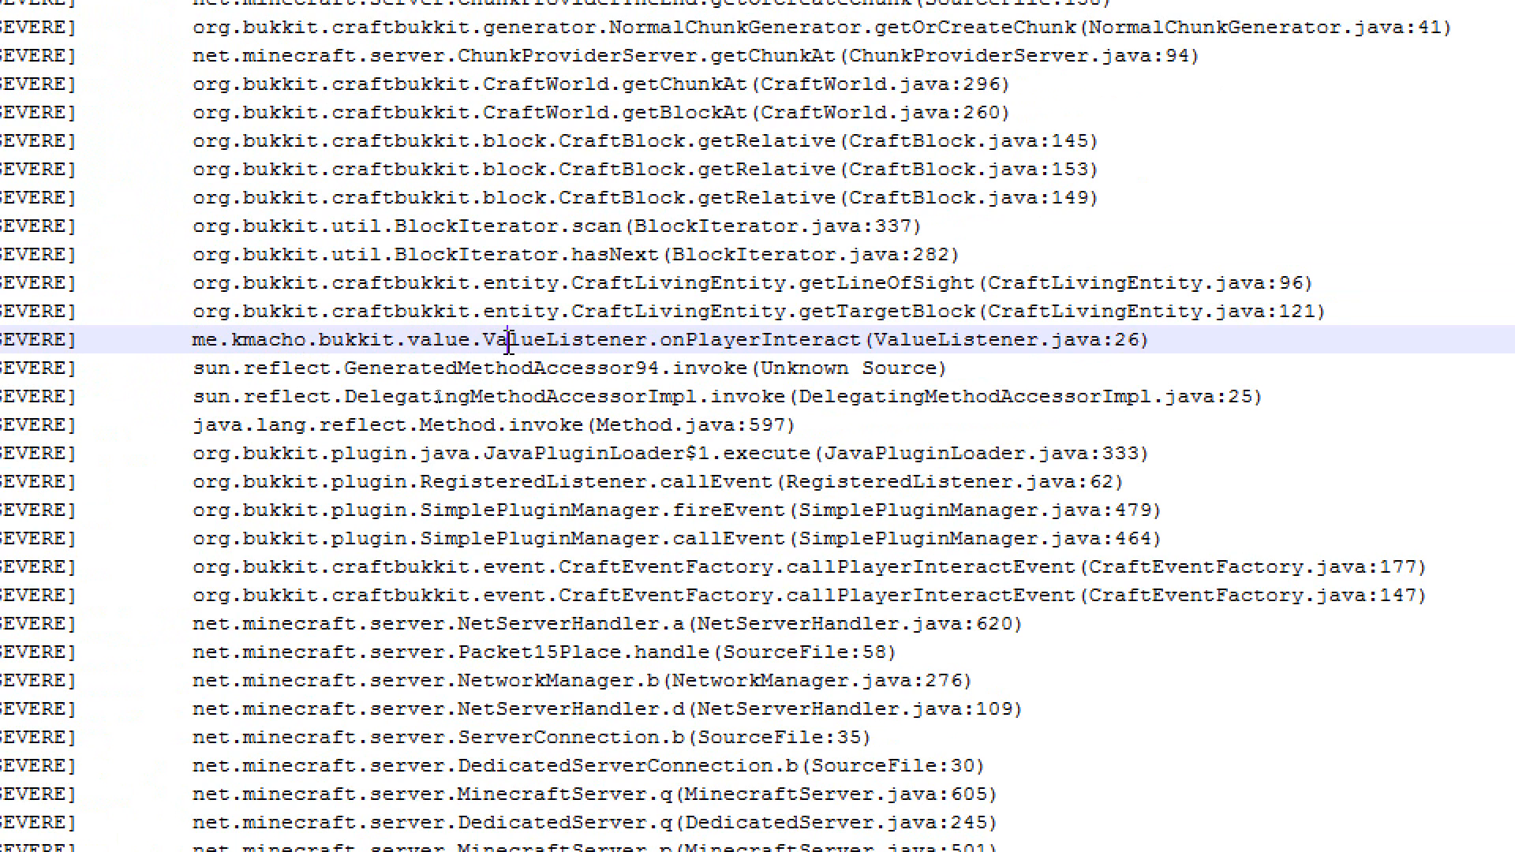
double_click(772, 339)
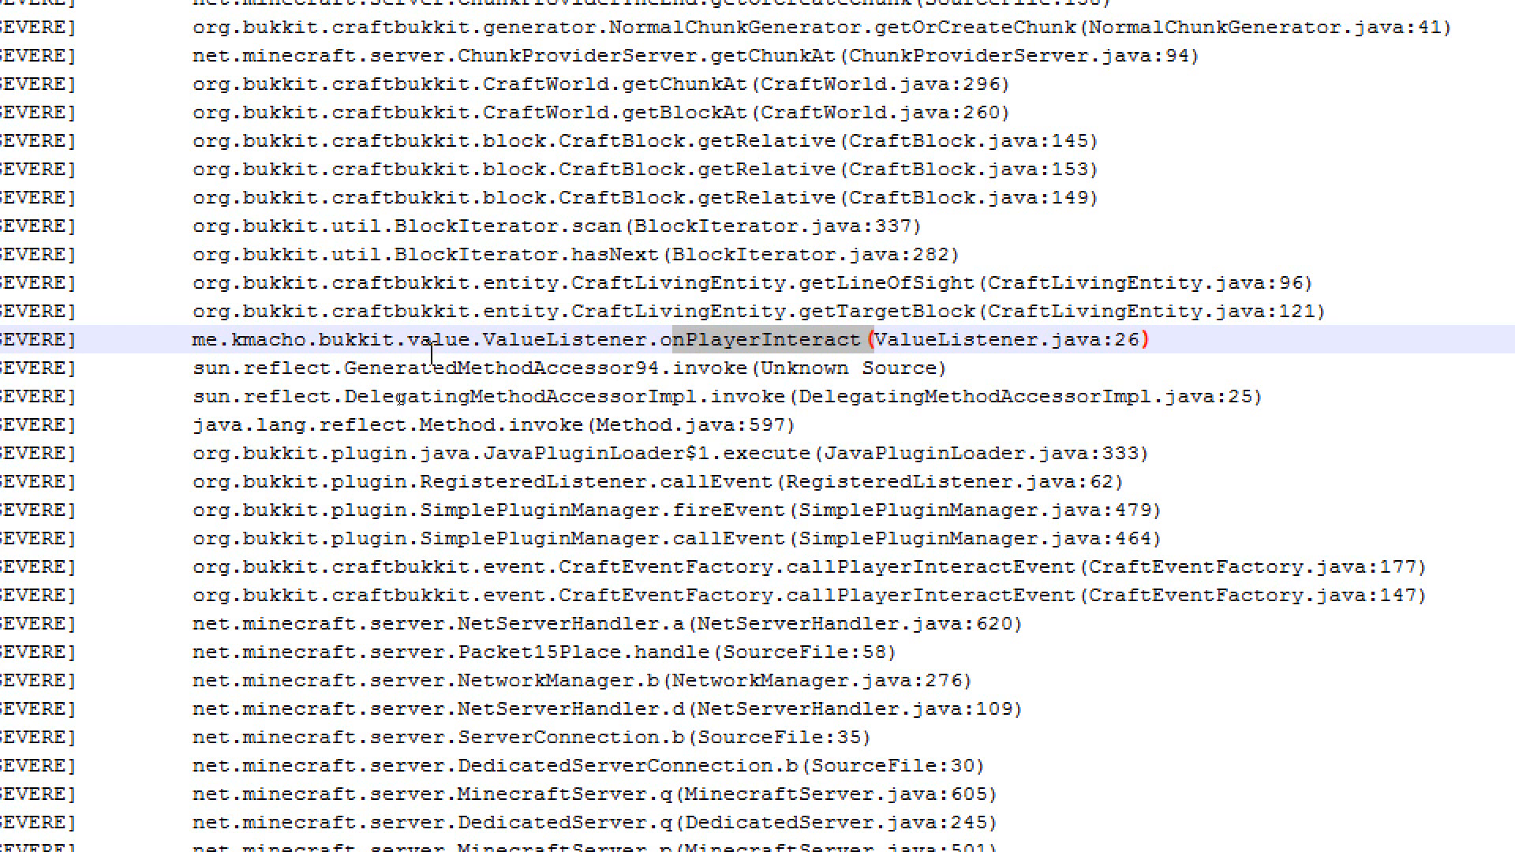
double_click(580, 339)
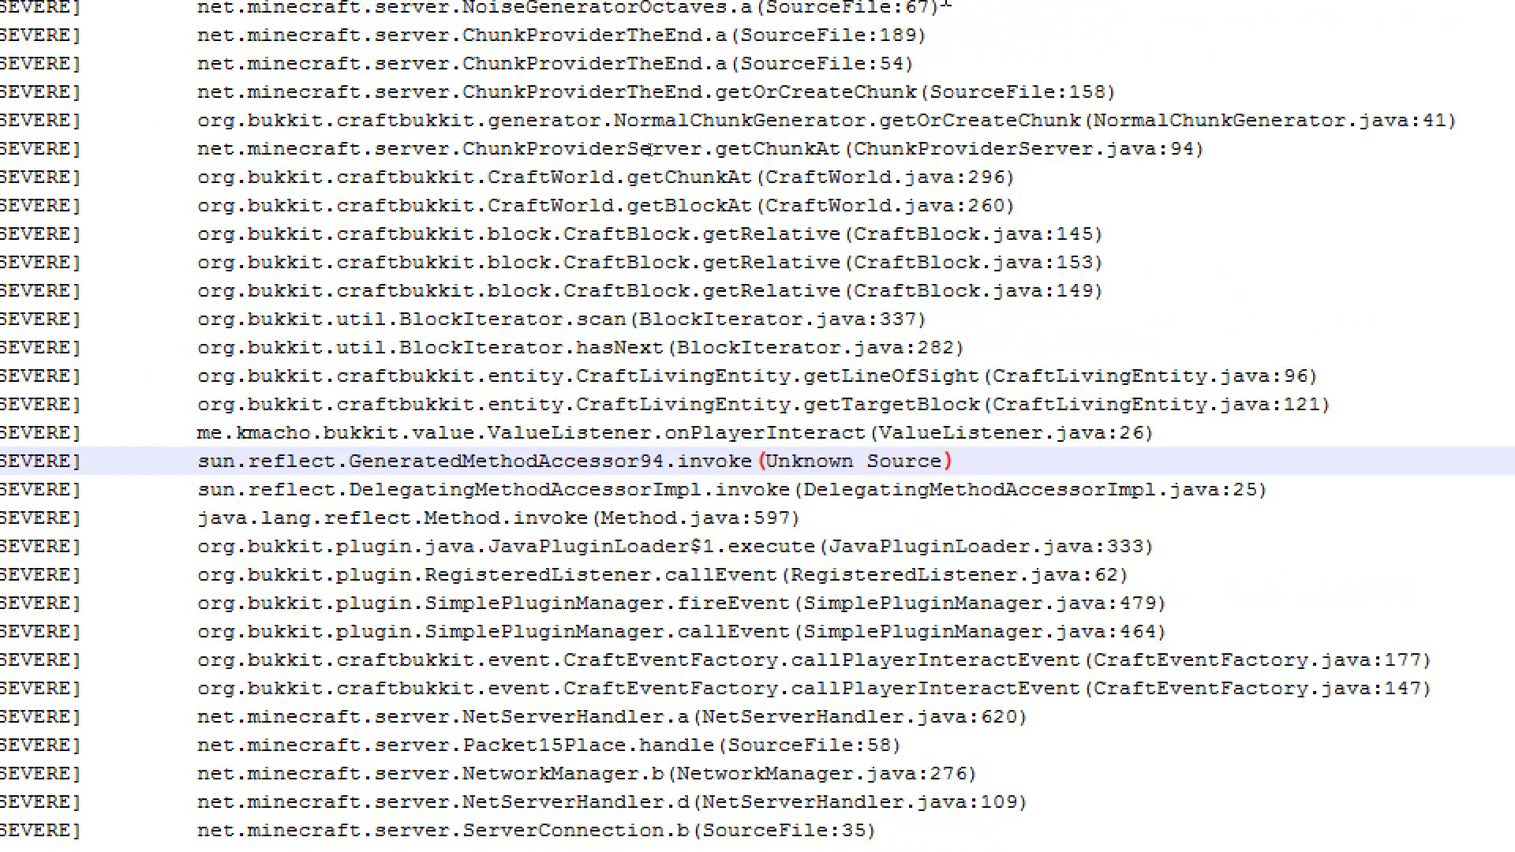
scroll("down", 3)
type("Value Bukk")
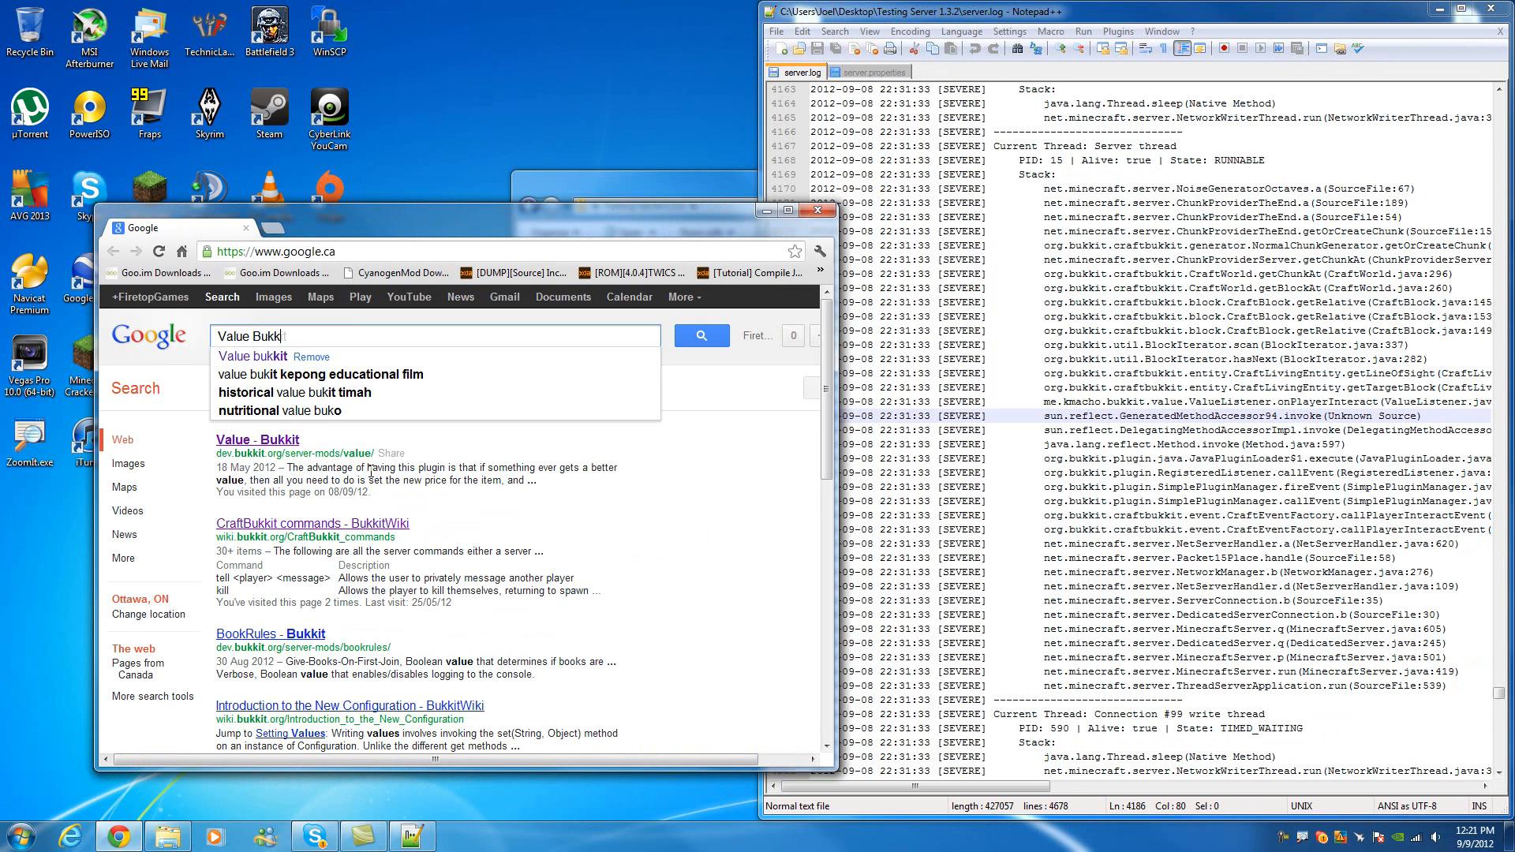
- Open the Value - Bukkit plugin page and launch Start.bat to start the test server
left_click(257, 439)
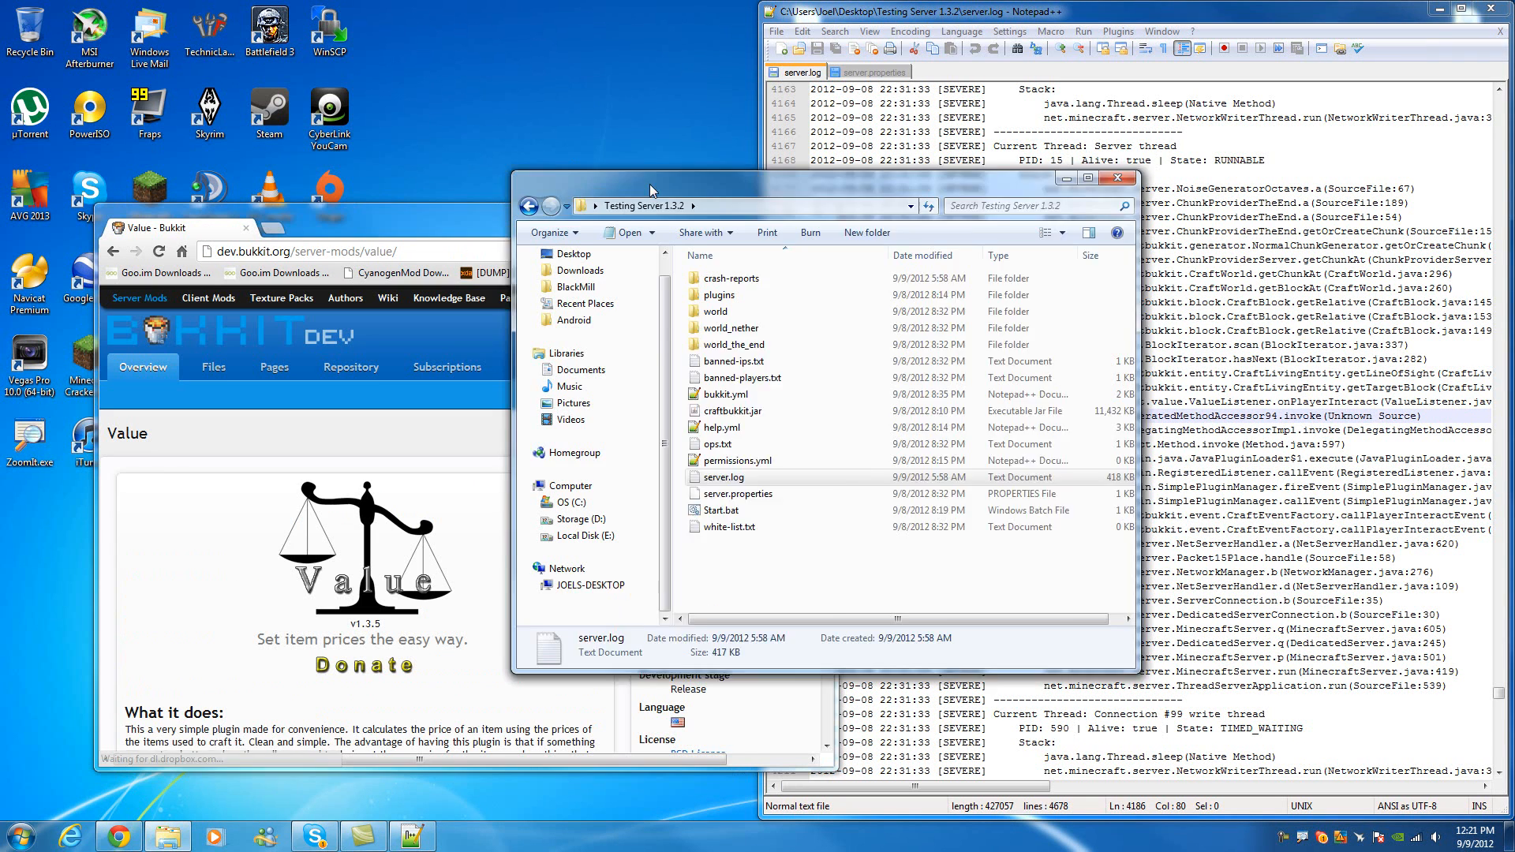
double_click(722, 510)
type("version Value")
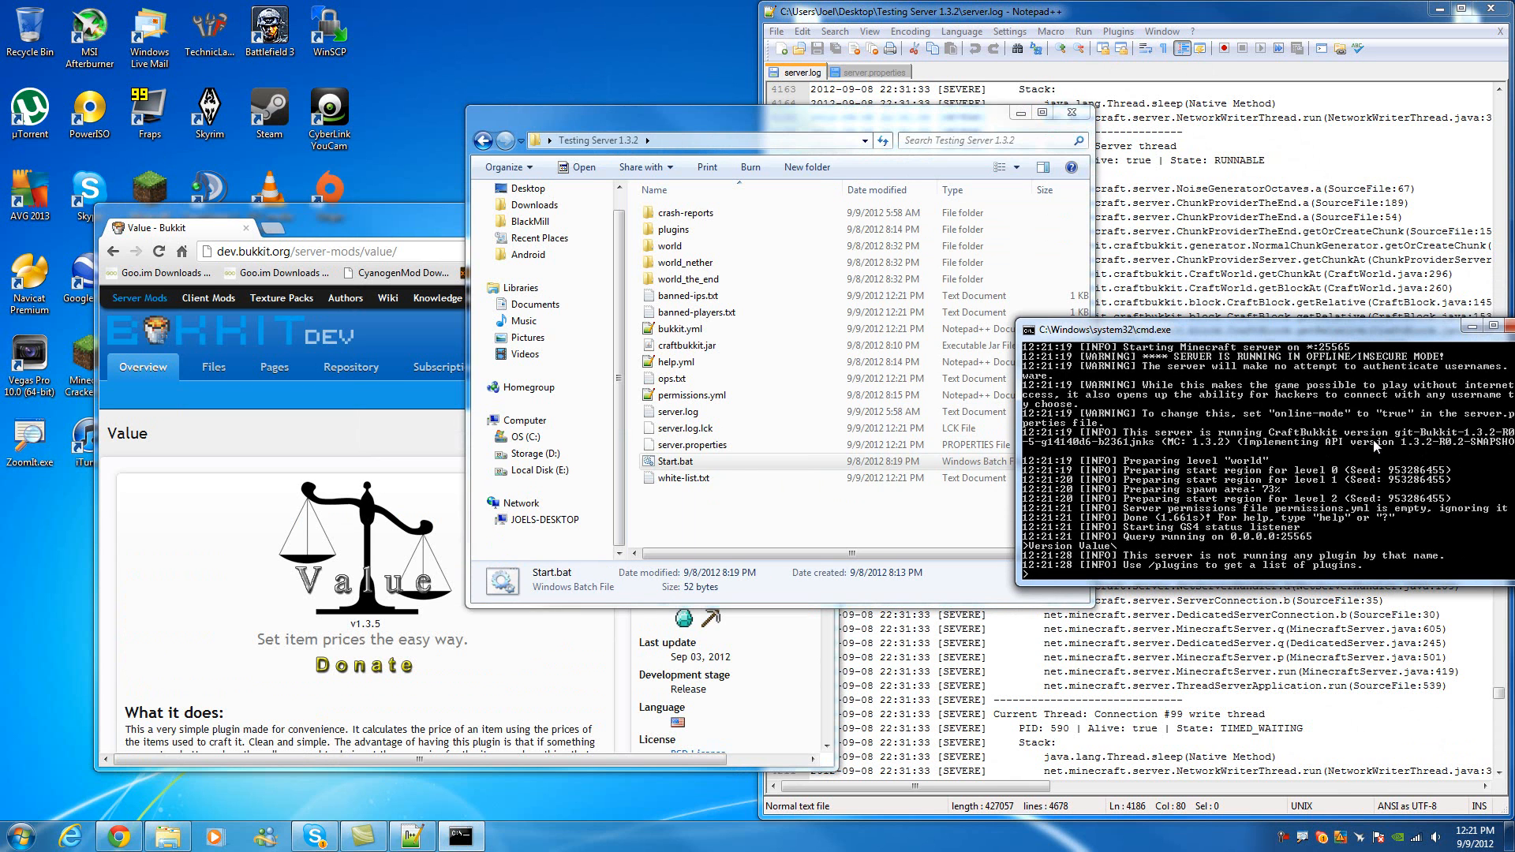
mouse_move(1357, 460)
type("stop")
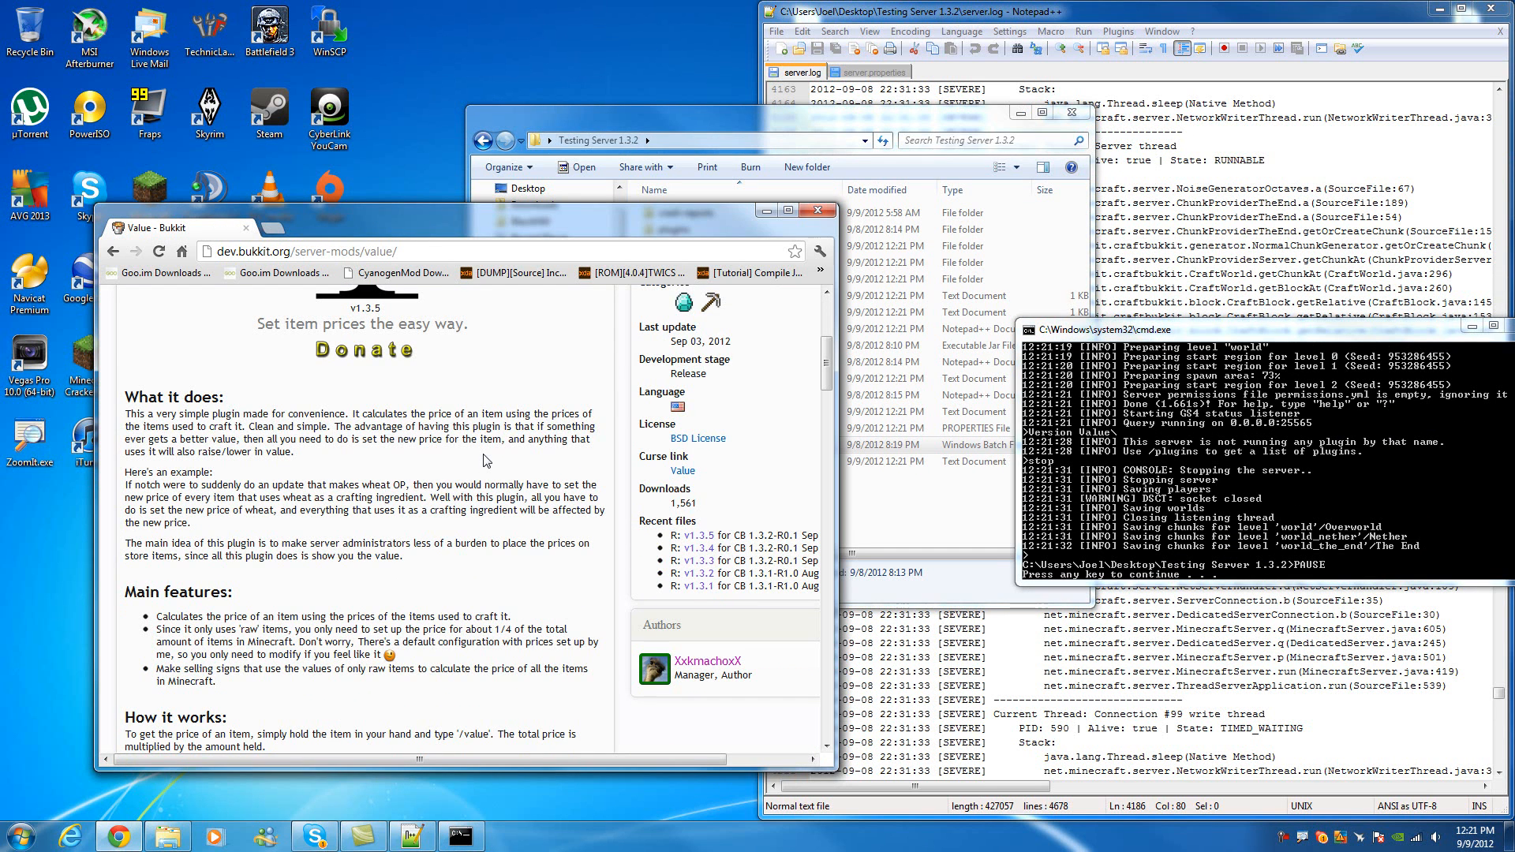
mouse_move(699, 536)
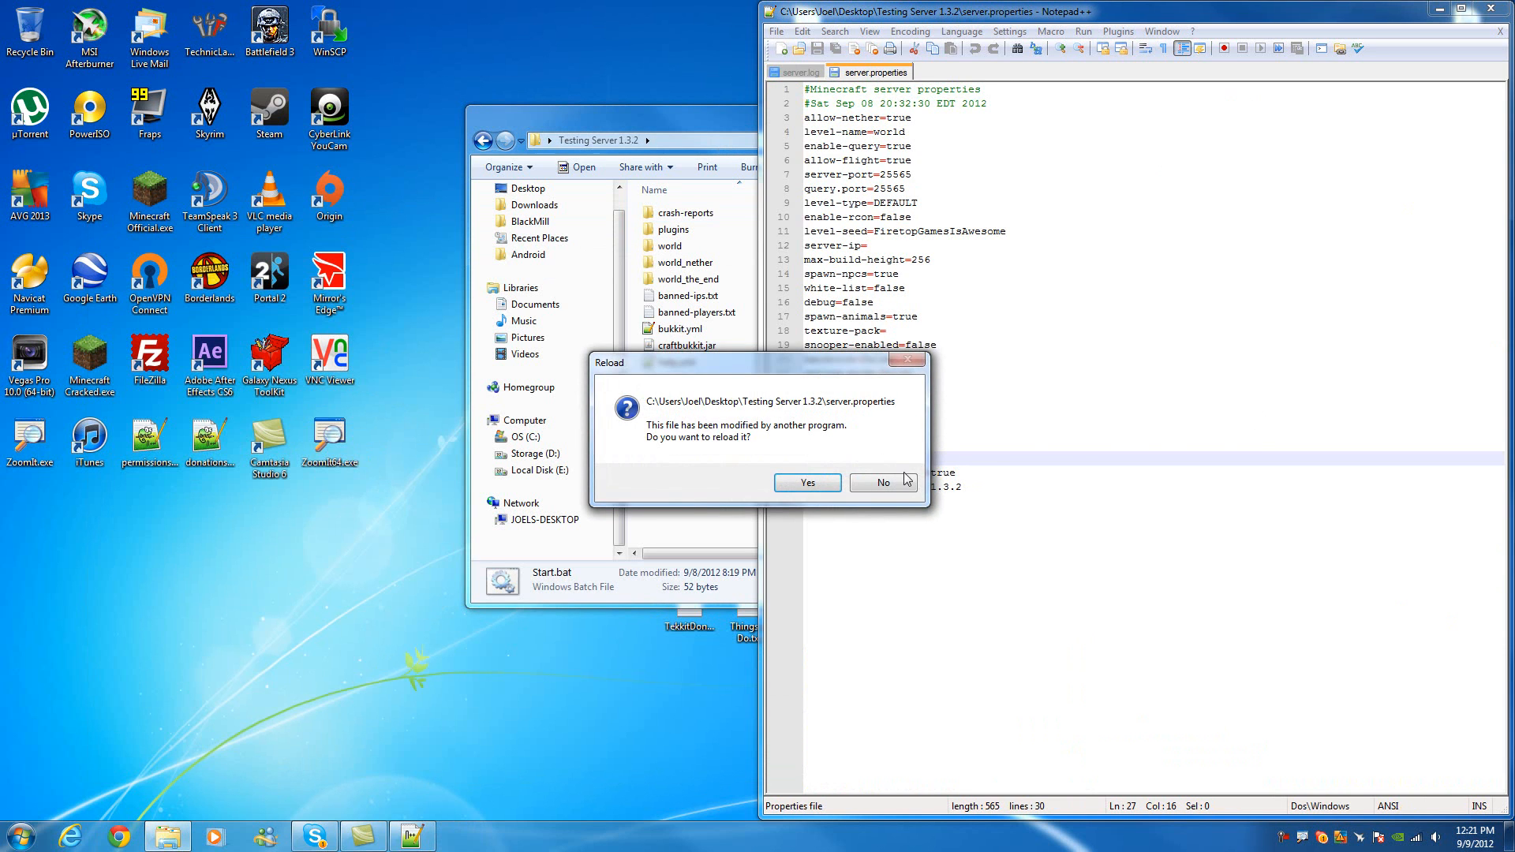
- Decline reloading server.properties, revisit server.log, and select server.properties in Explorer
left_click(807, 482)
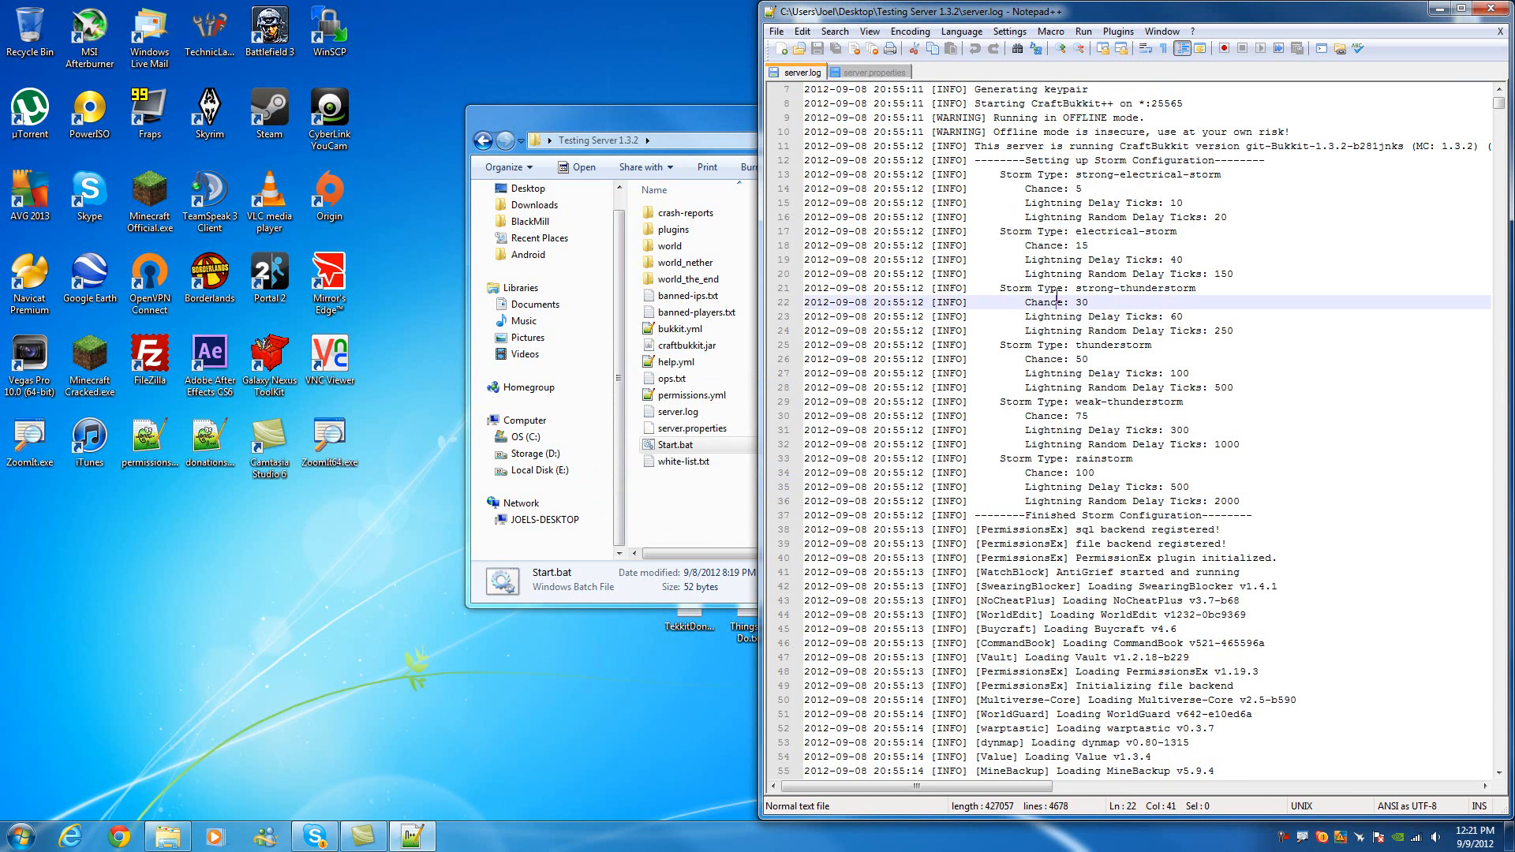
key("ctrl+f")
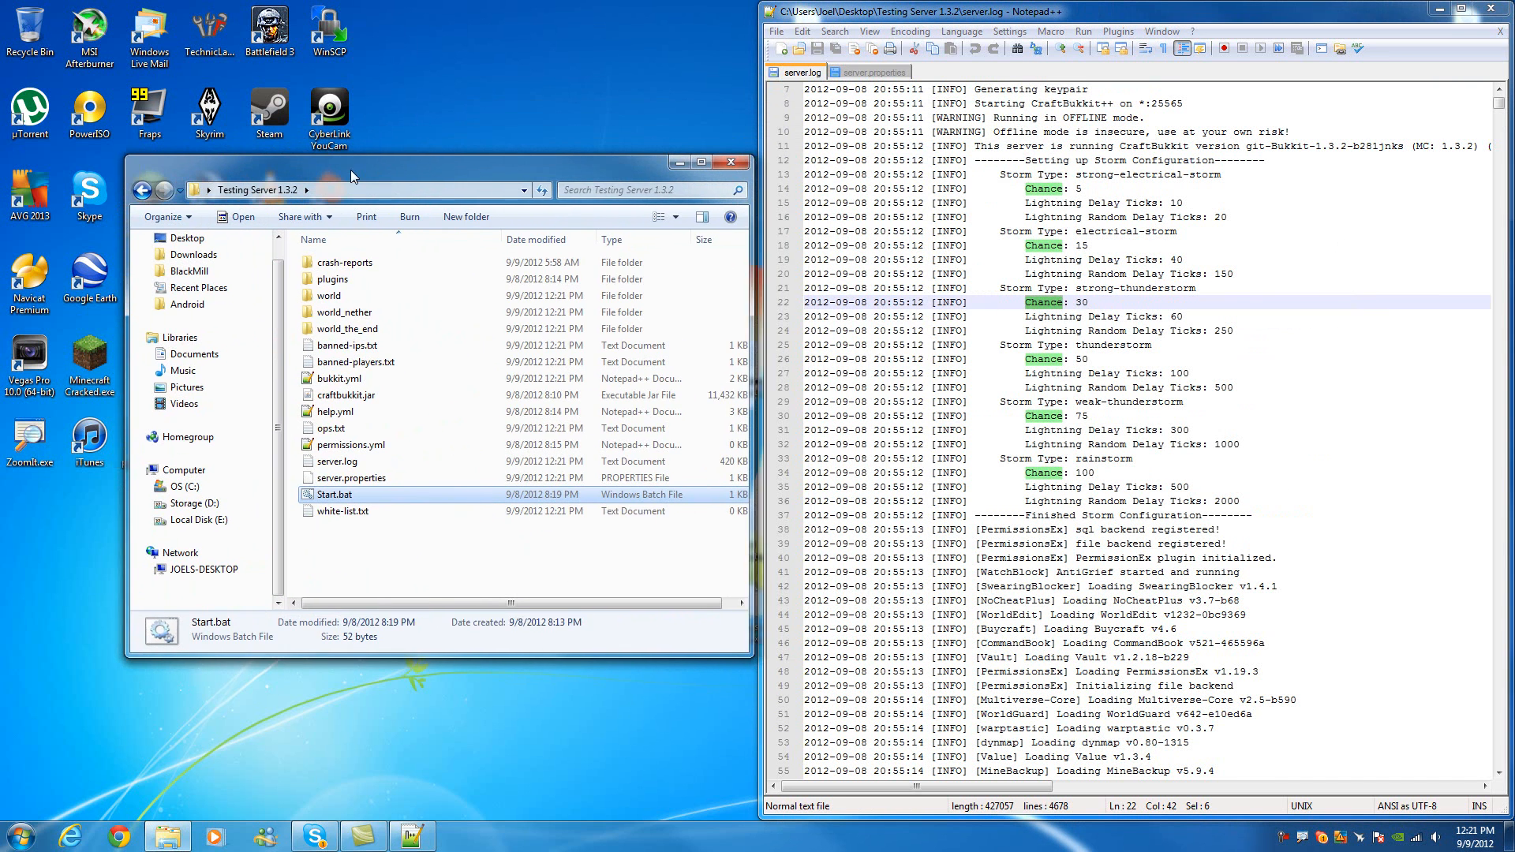
mouse_move(358, 229)
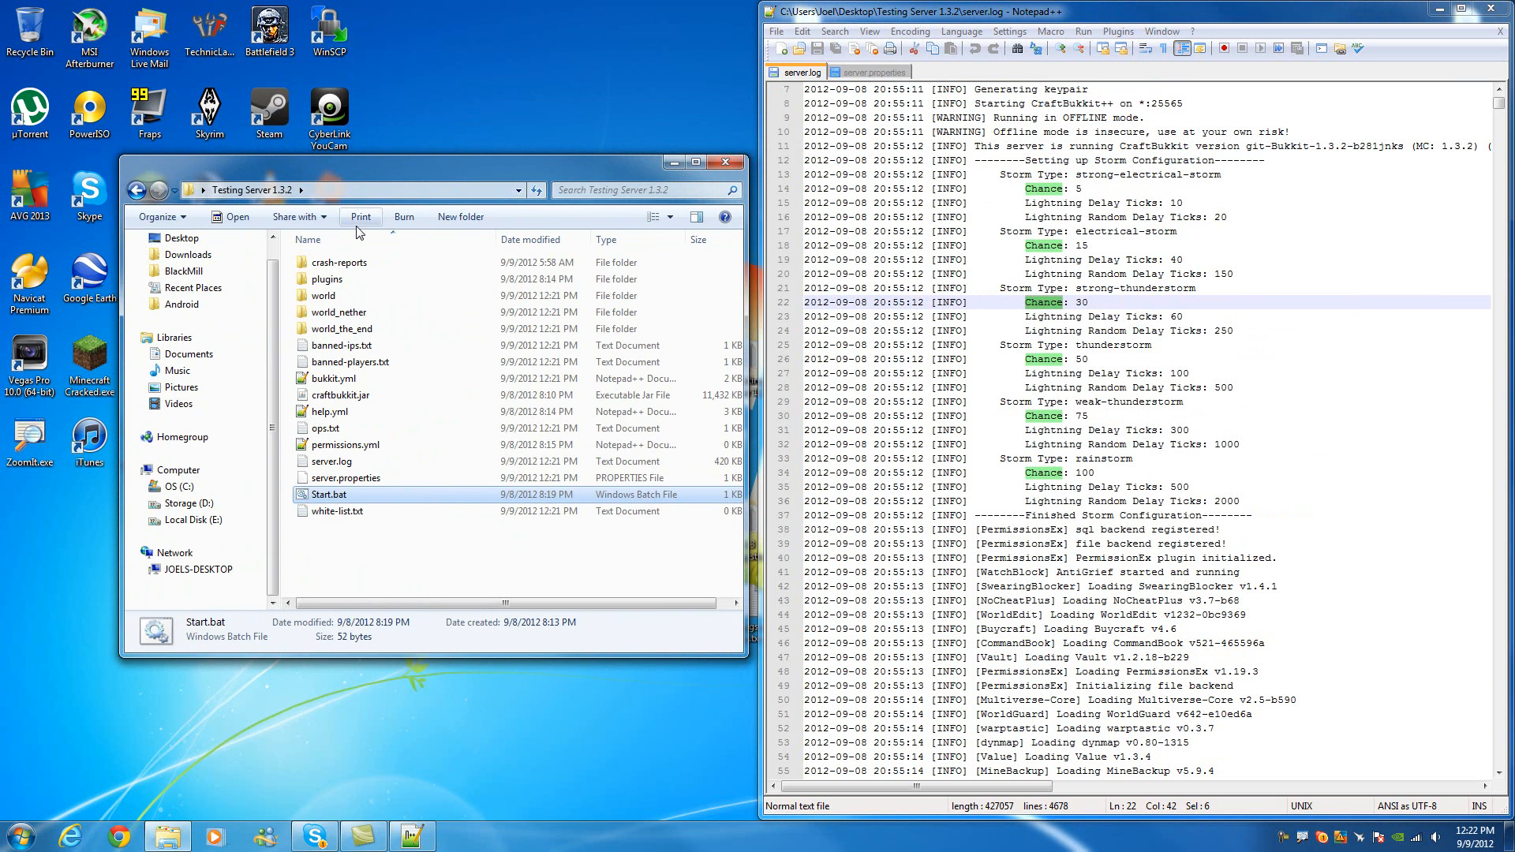
left_click(119, 837)
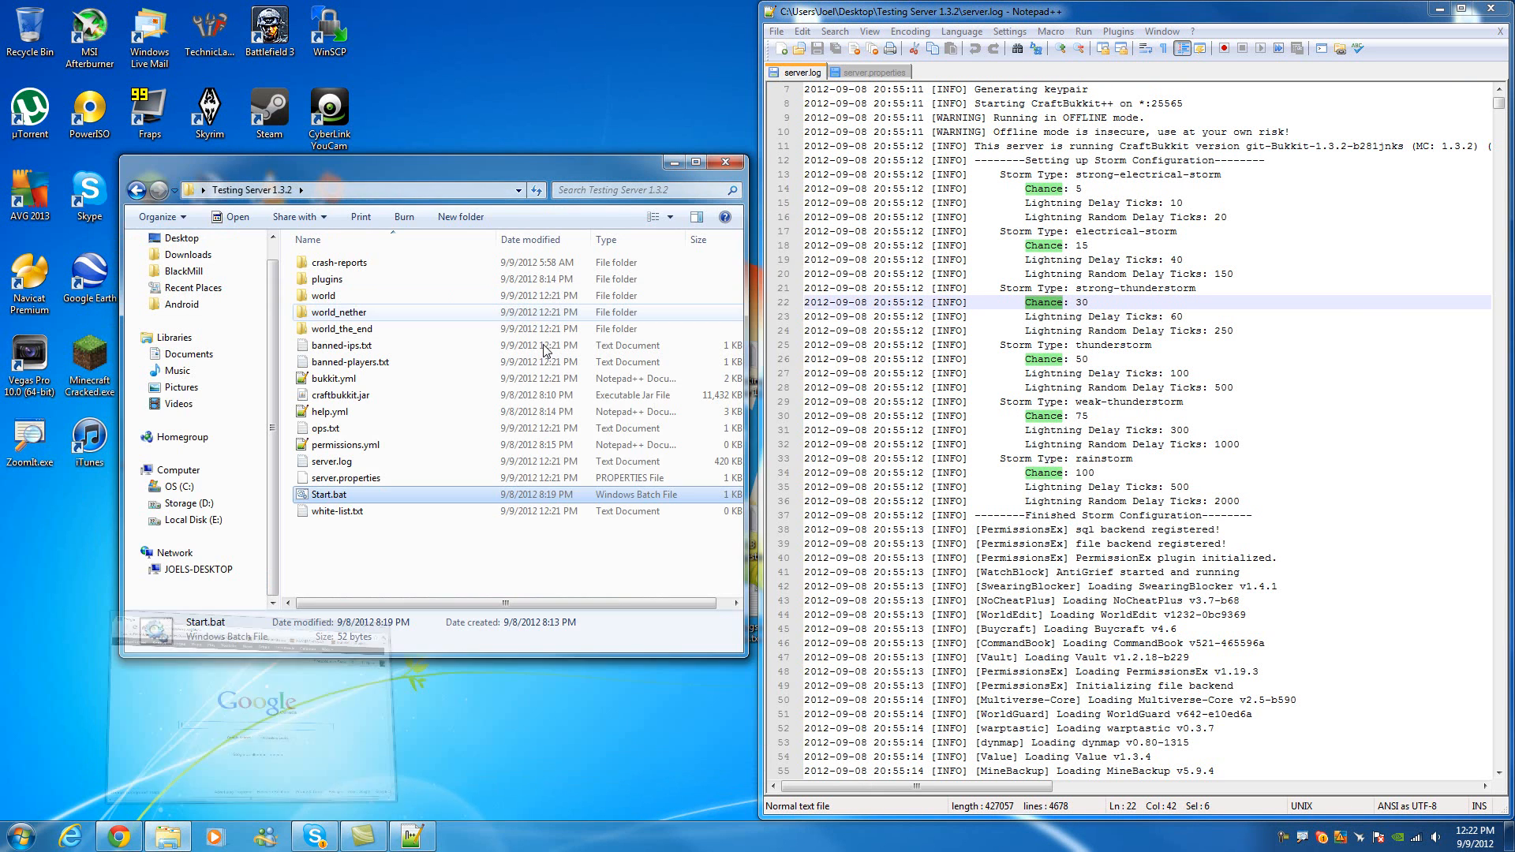
left_click(346, 477)
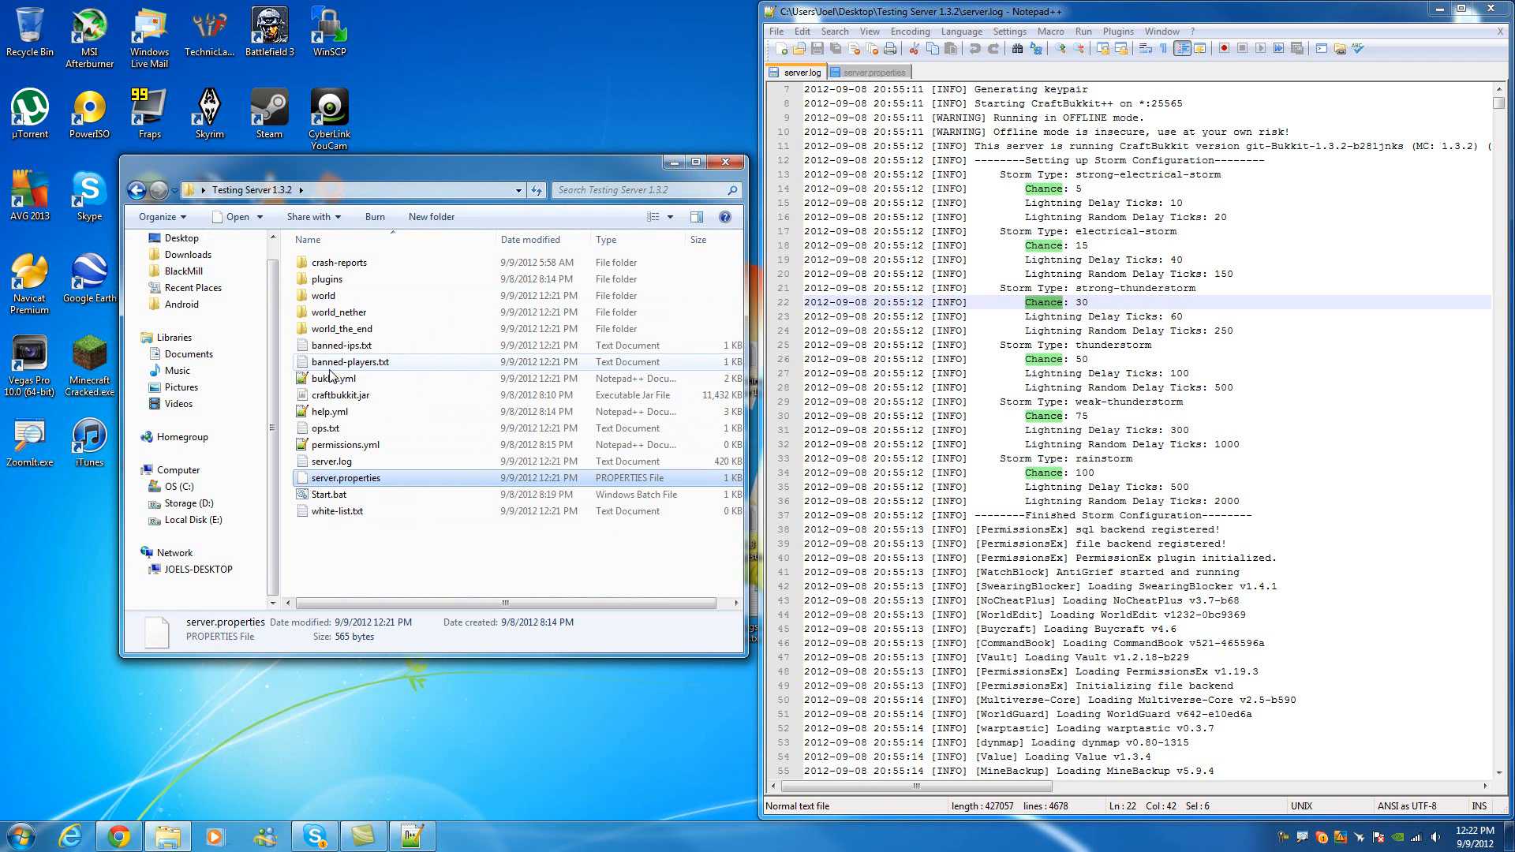
mouse_move(343, 378)
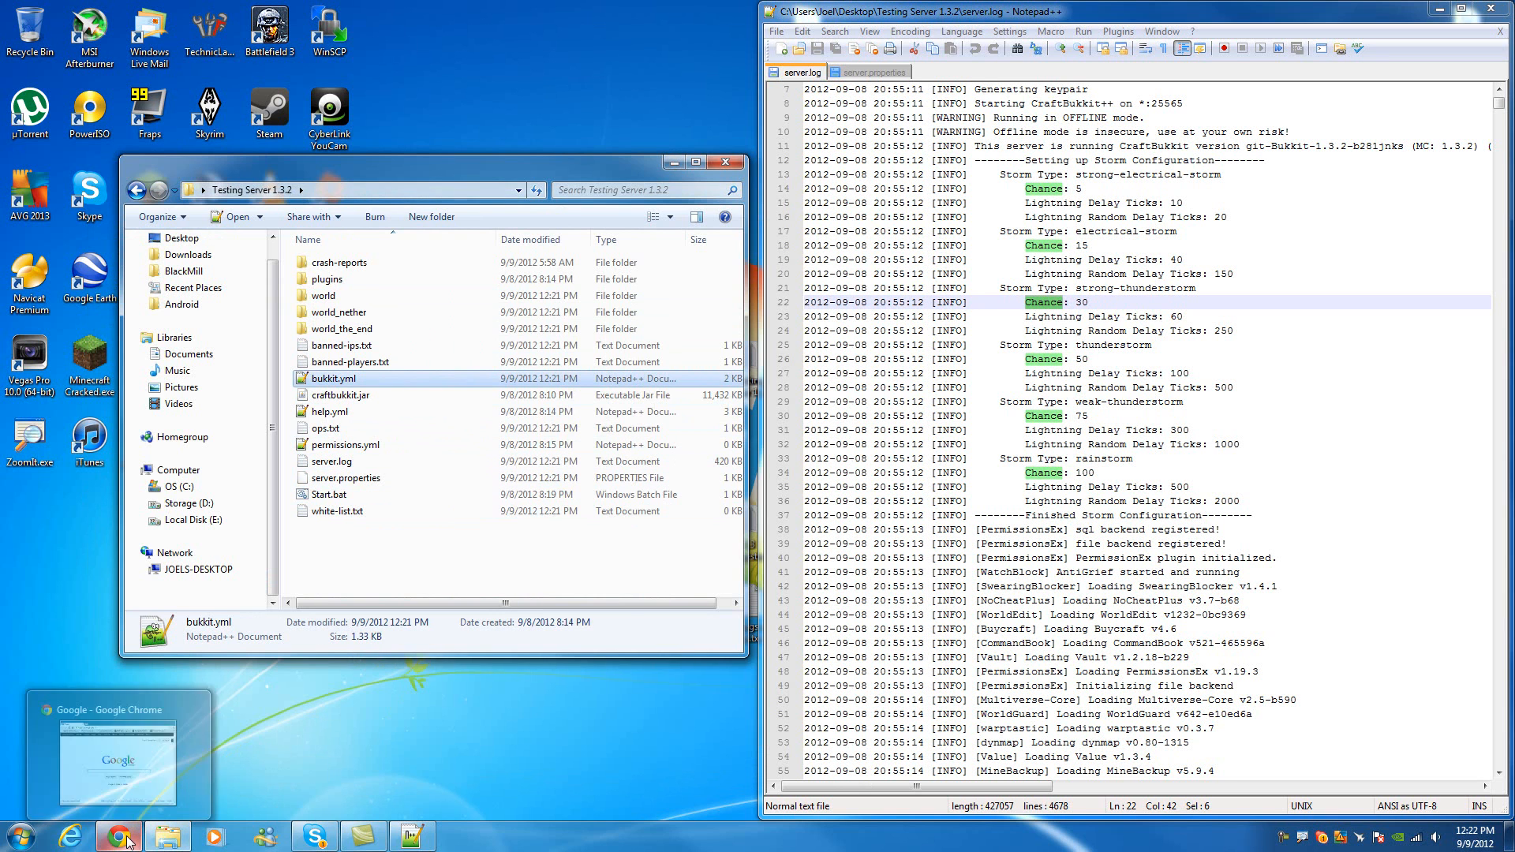
left_click(118, 834)
type("cre")
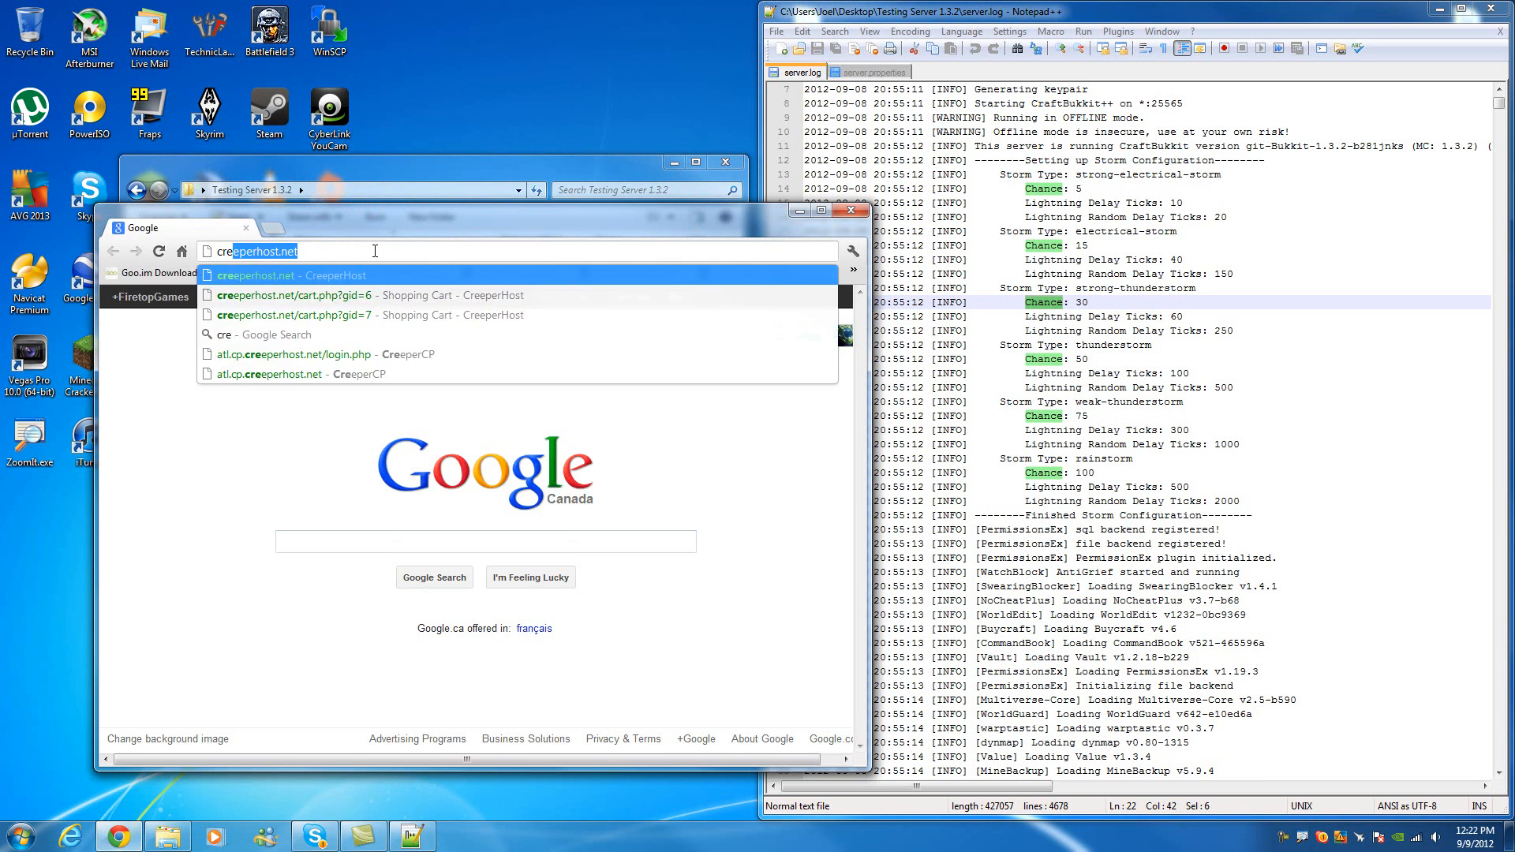
- Log into the CreeperHost control panel, skip the recovery log, and review RAM usage
left_click(255, 275)
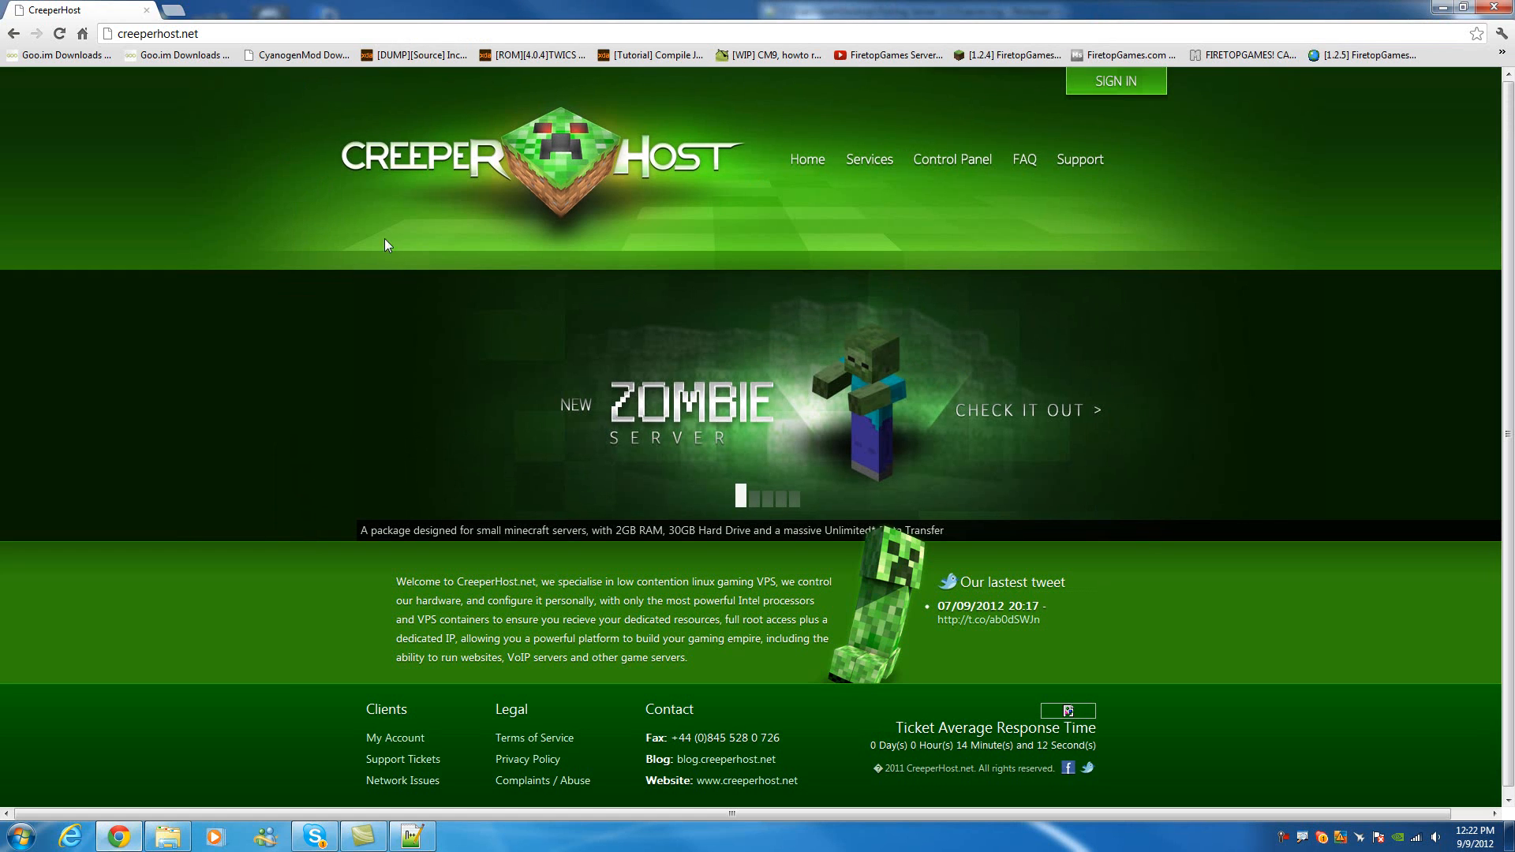
left_click(953, 160)
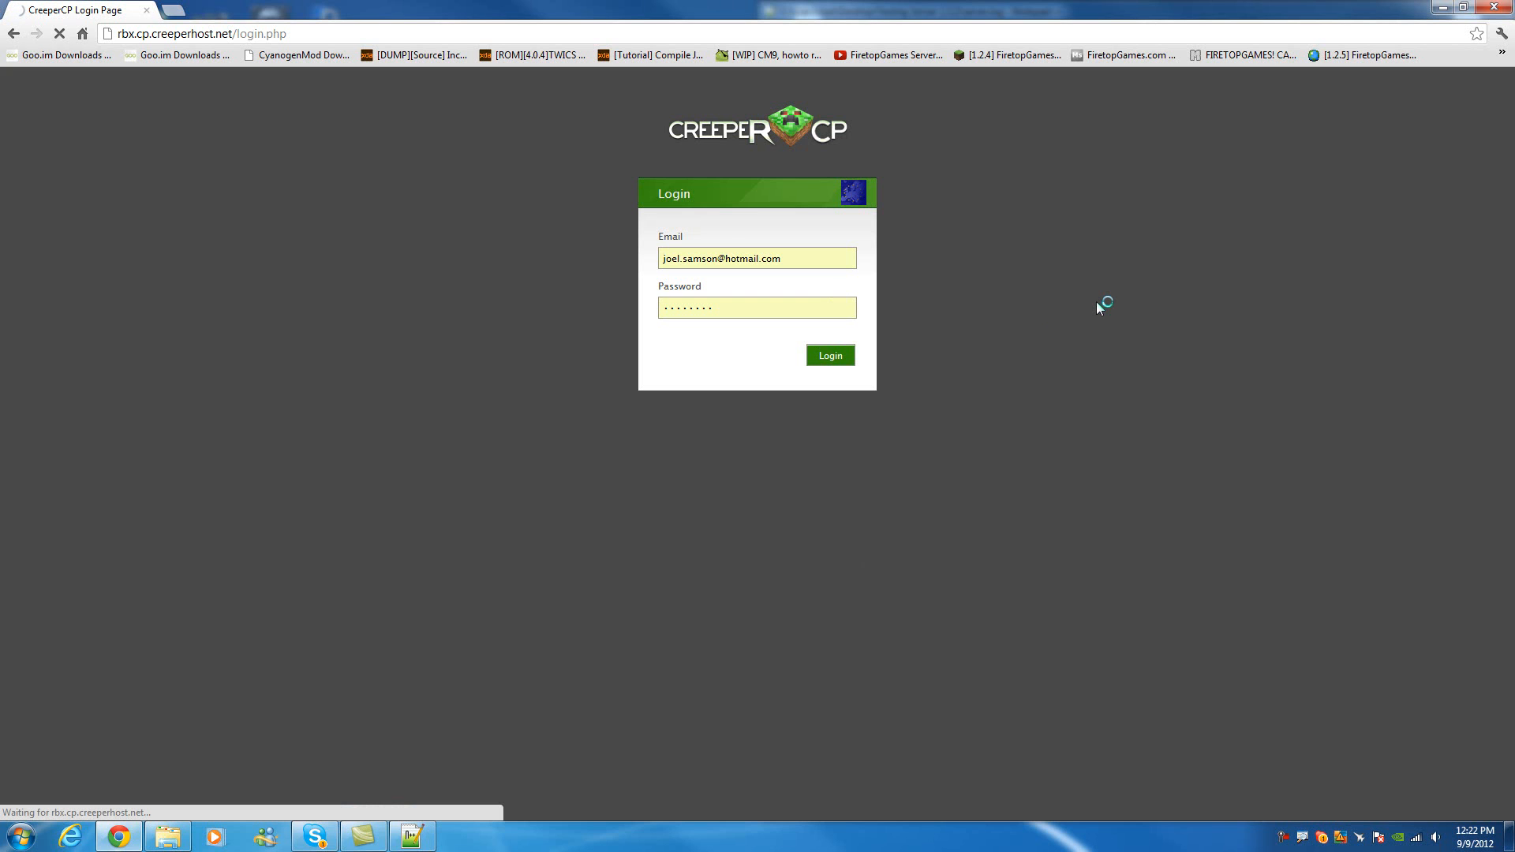
left_click(830, 355)
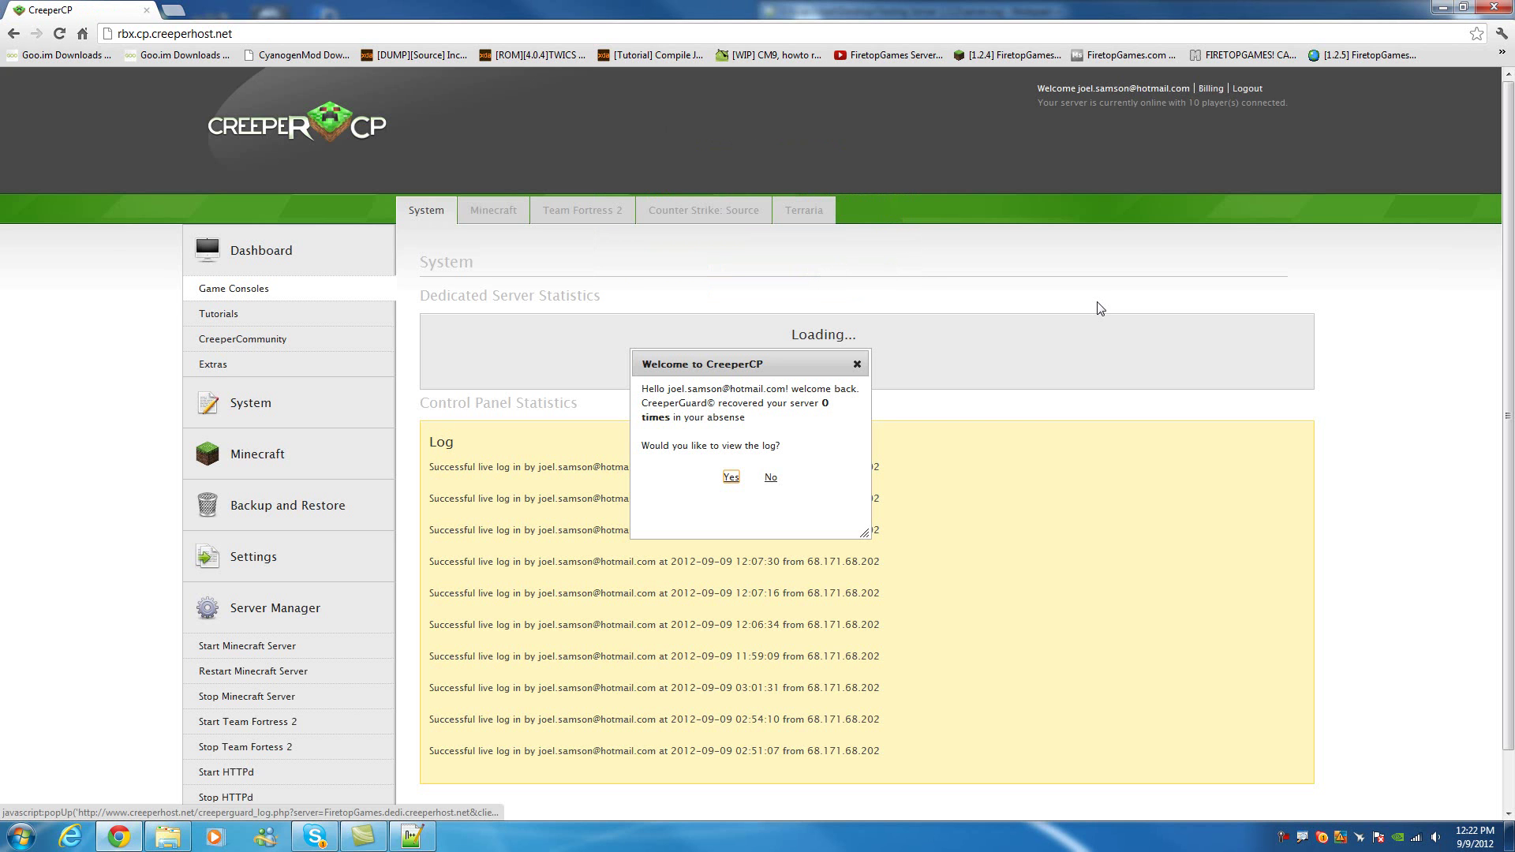
left_click(772, 476)
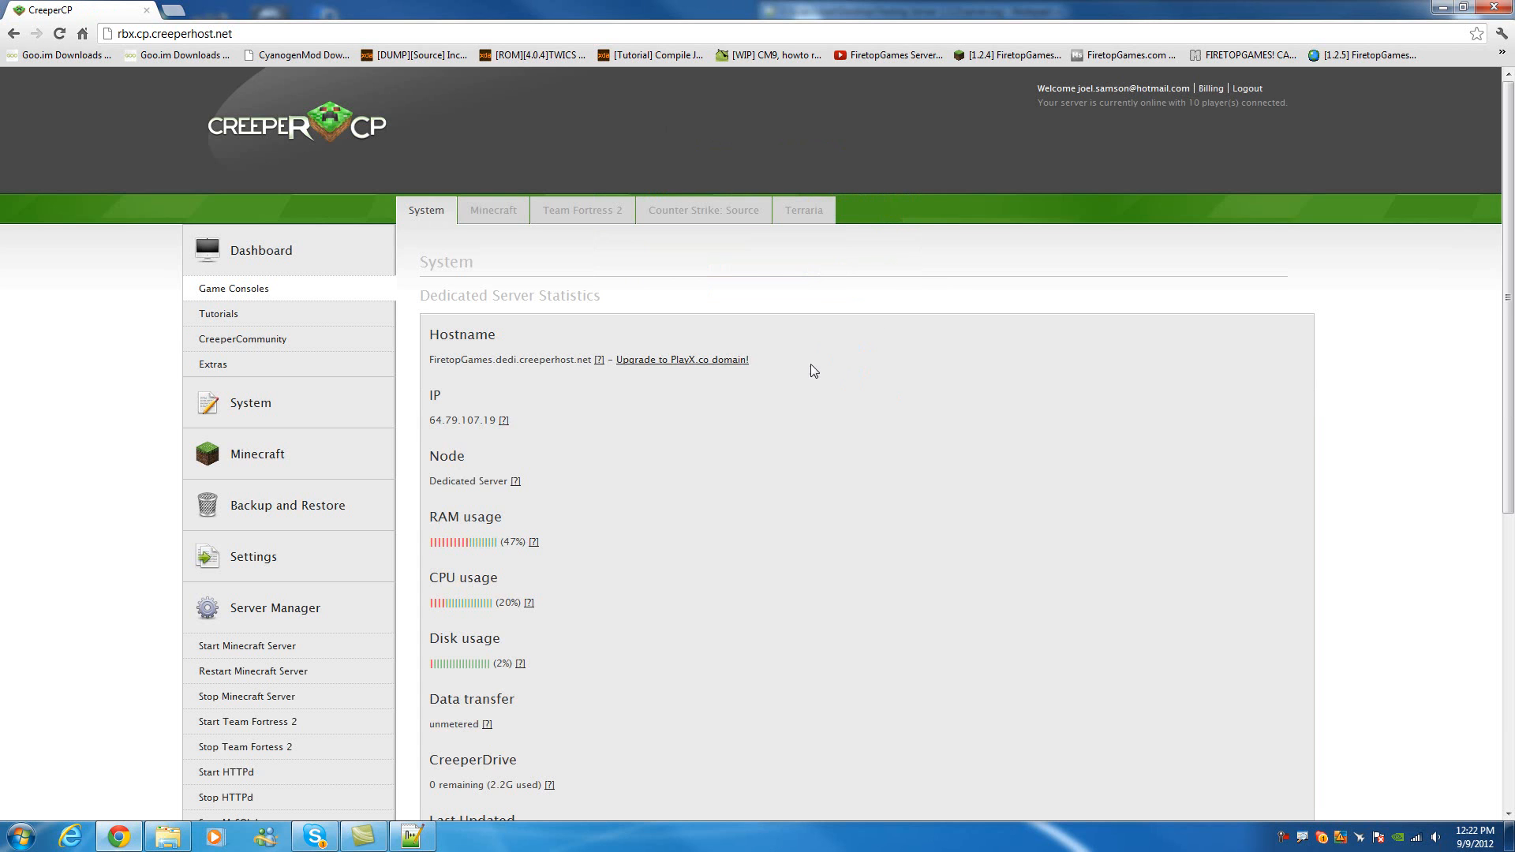
scroll("down", 3)
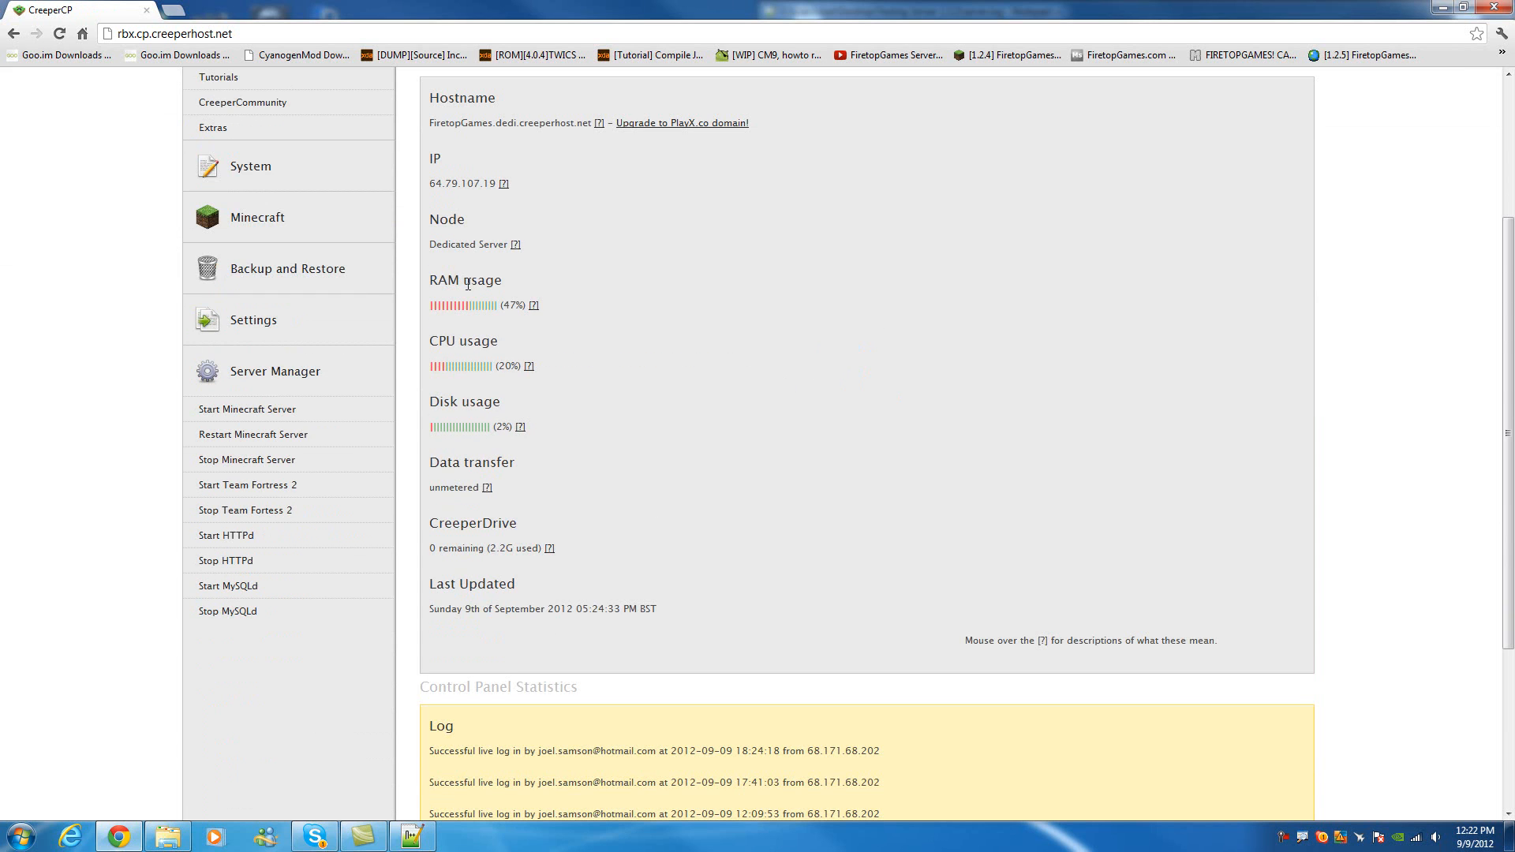
mouse_move(534, 305)
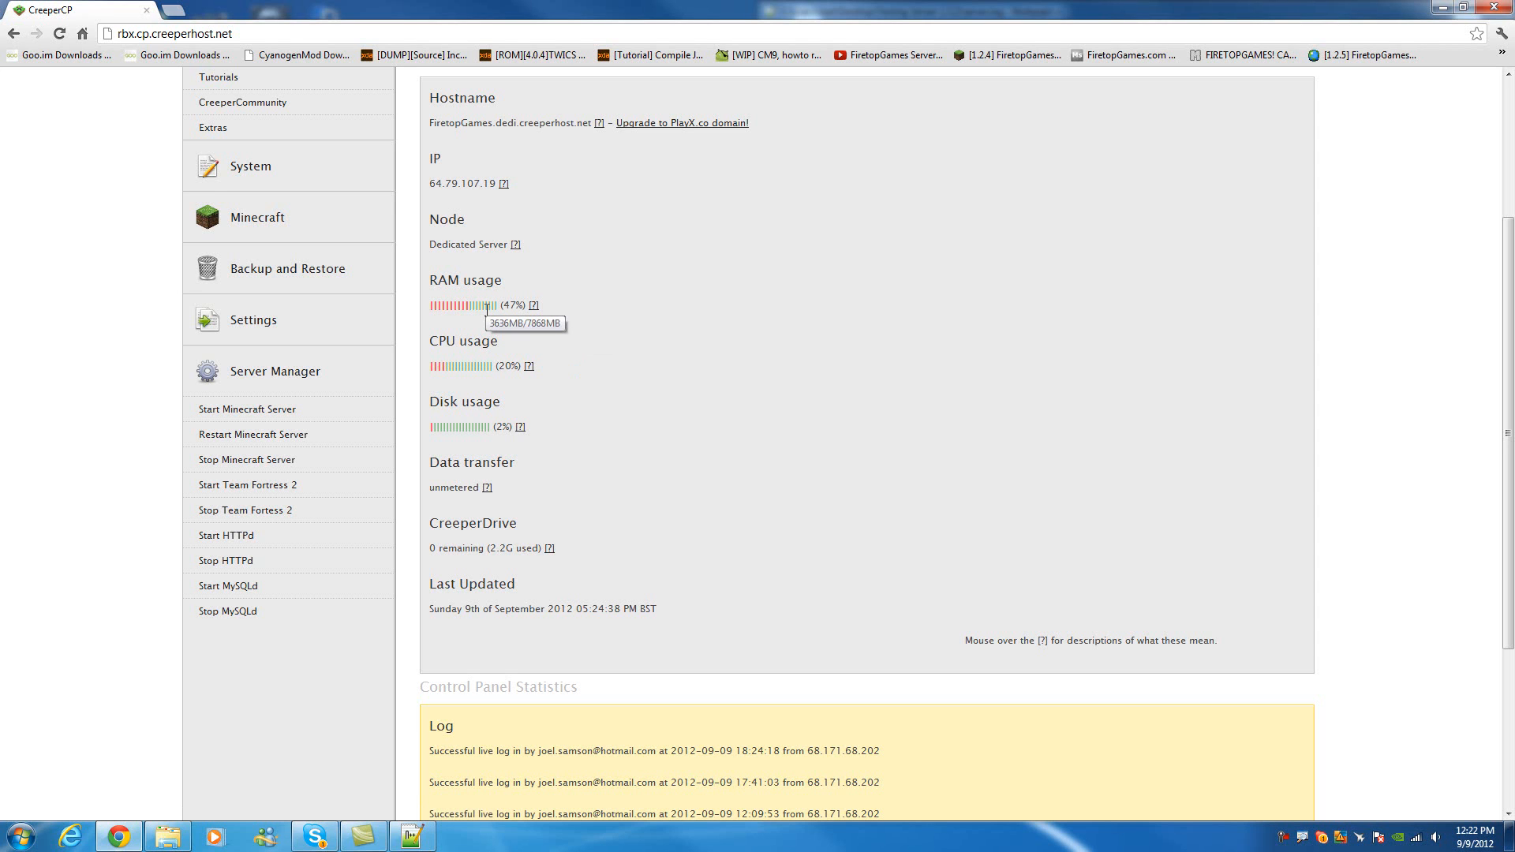
mouse_move(457, 364)
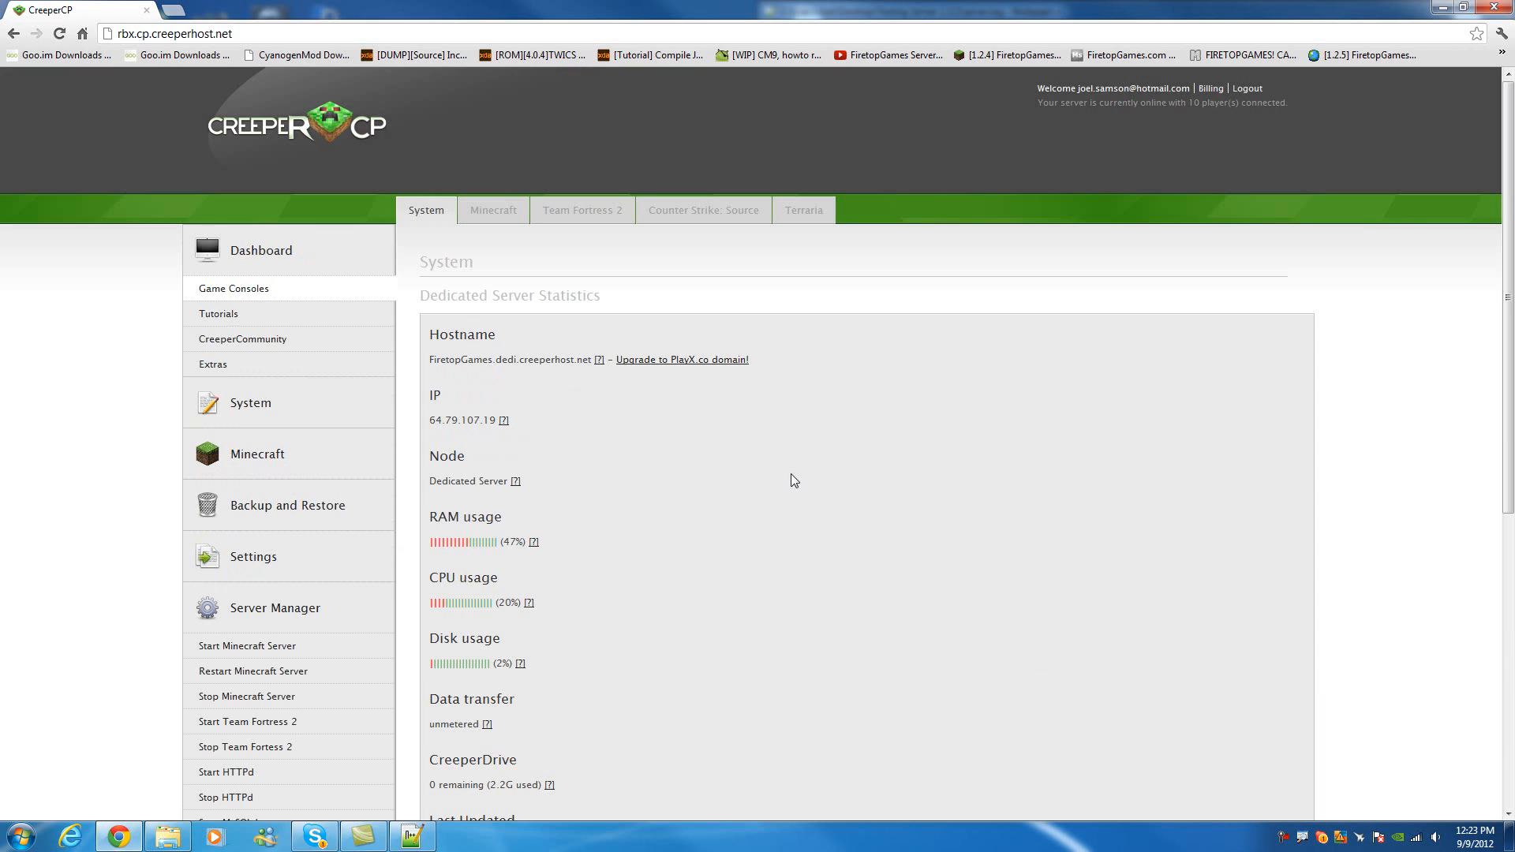
left_click(493, 210)
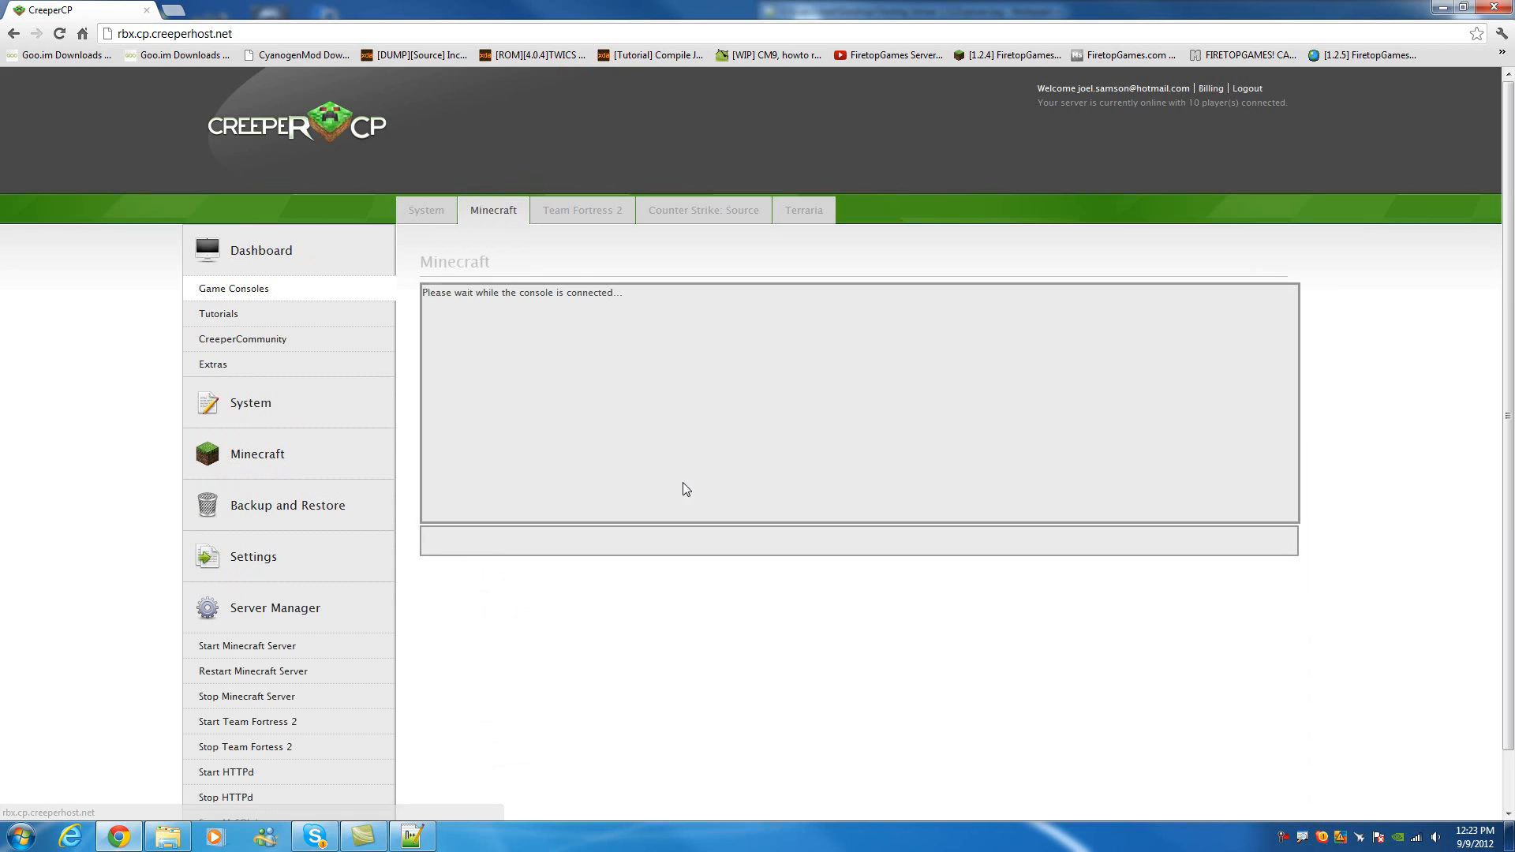
- Enter version commands such as 'Version Co' in the Minecraft server console
left_click(611, 544)
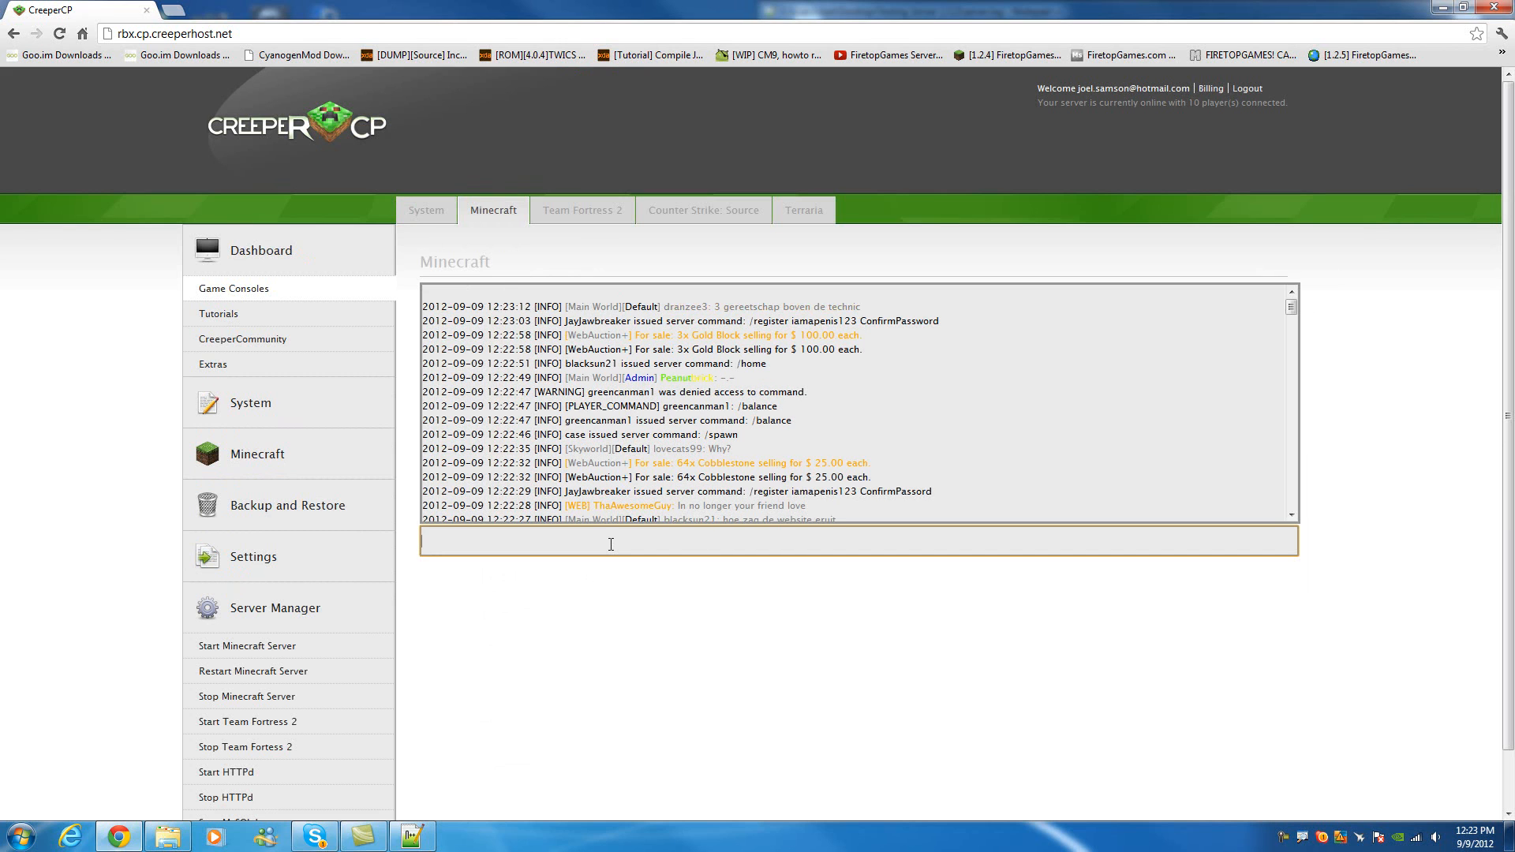
type("Version")
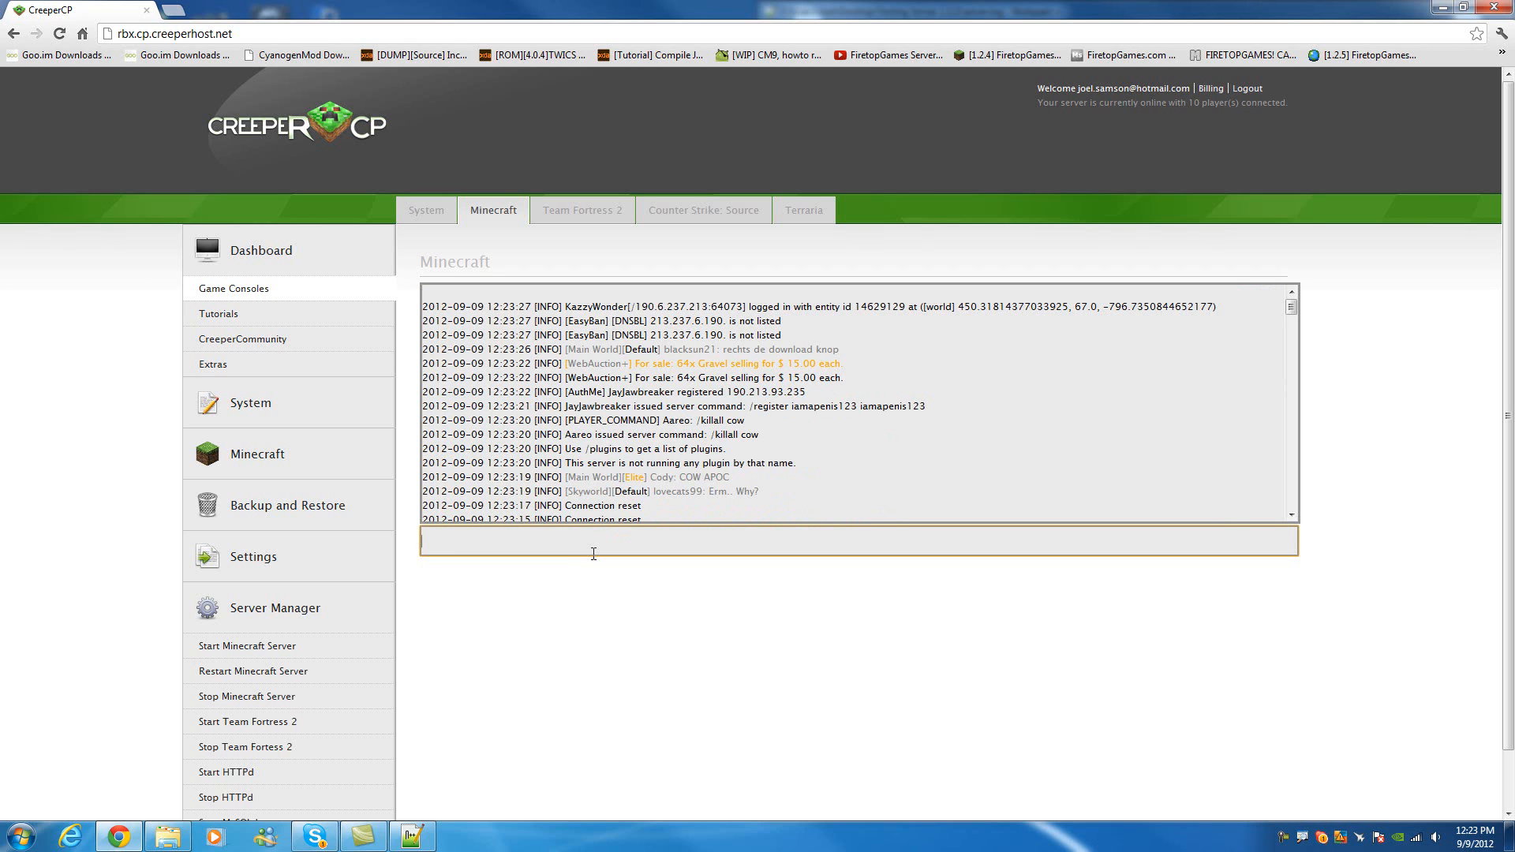
type("Version Co")
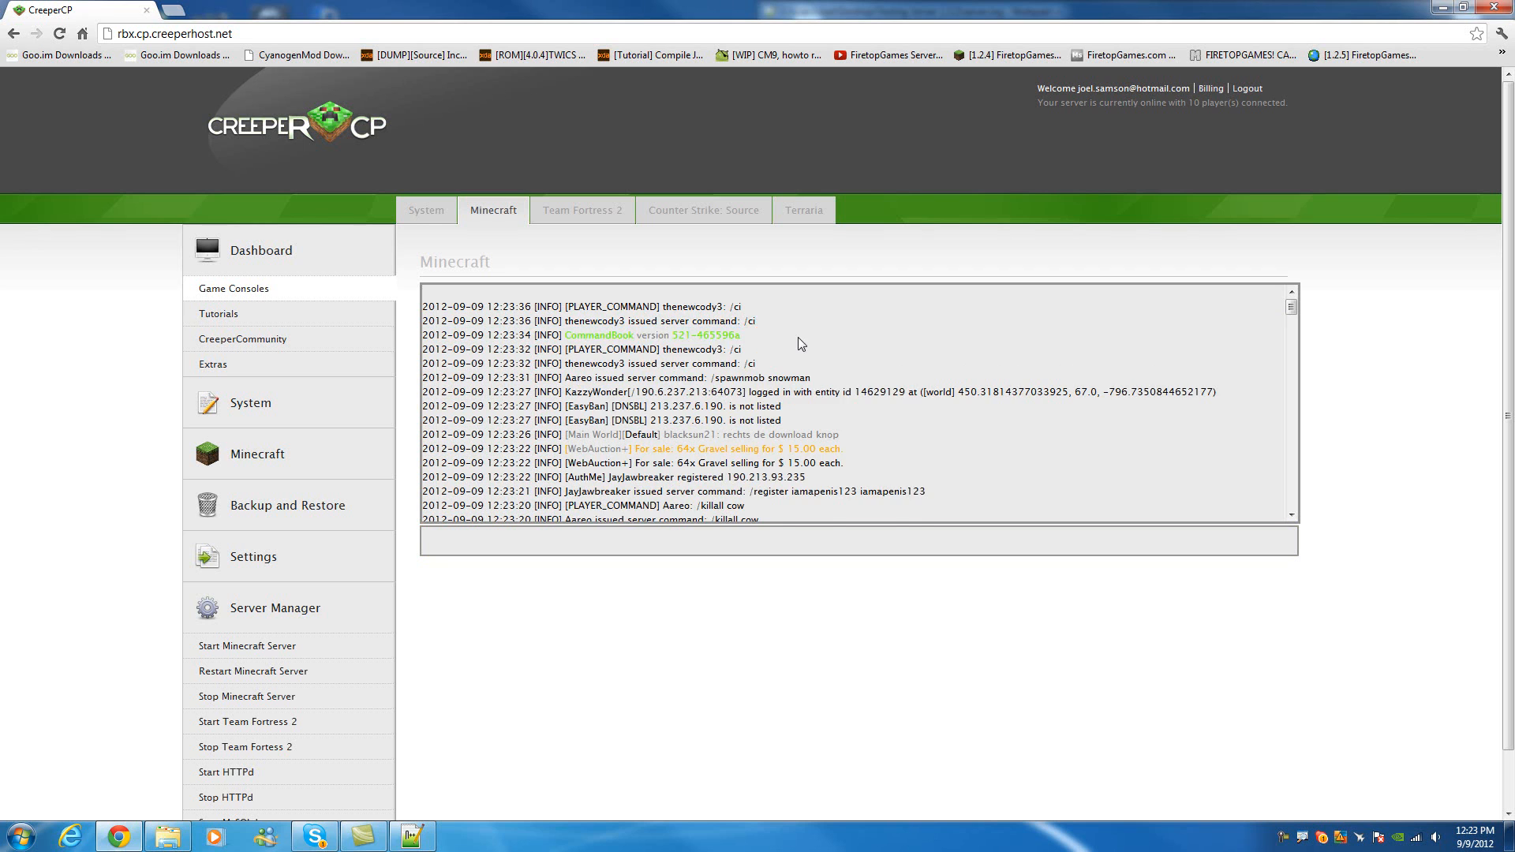
type("Ve")
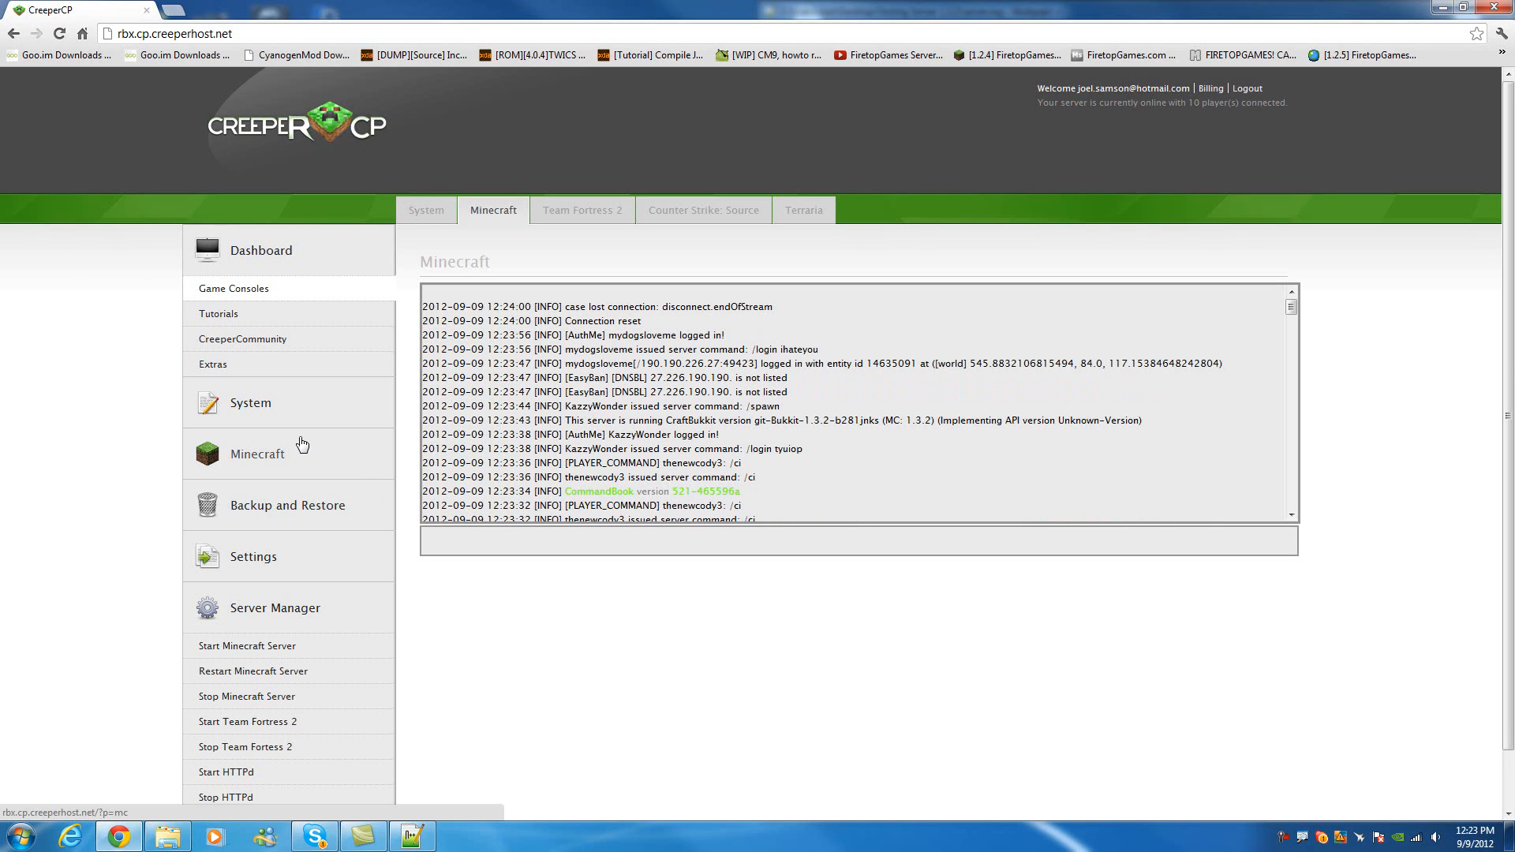
- Open the Minecraft Server Properties page and view the 7669mb memory allowance options
left_click(258, 454)
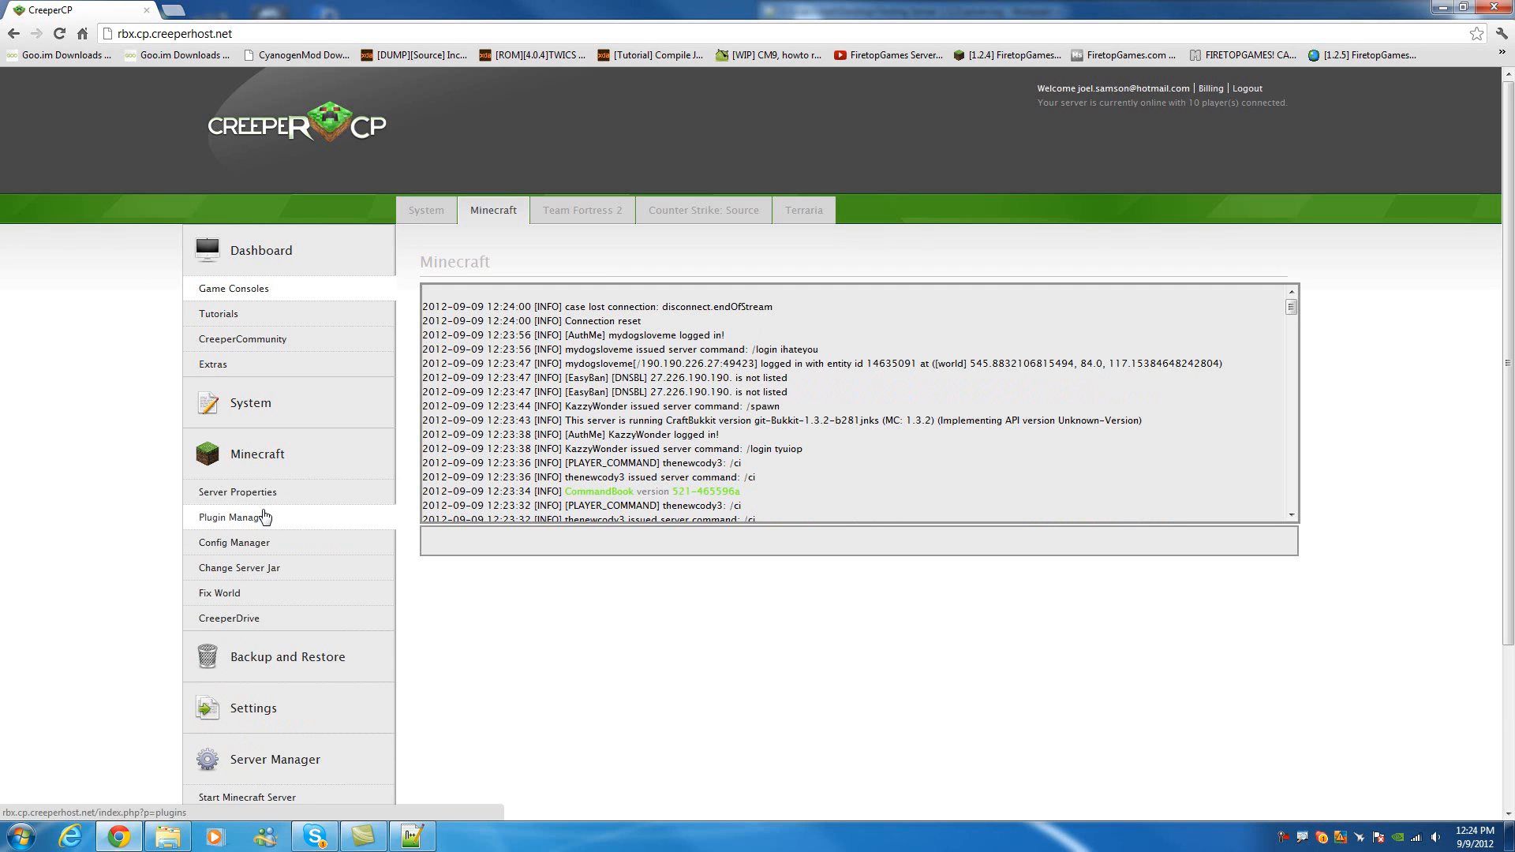
mouse_move(261, 522)
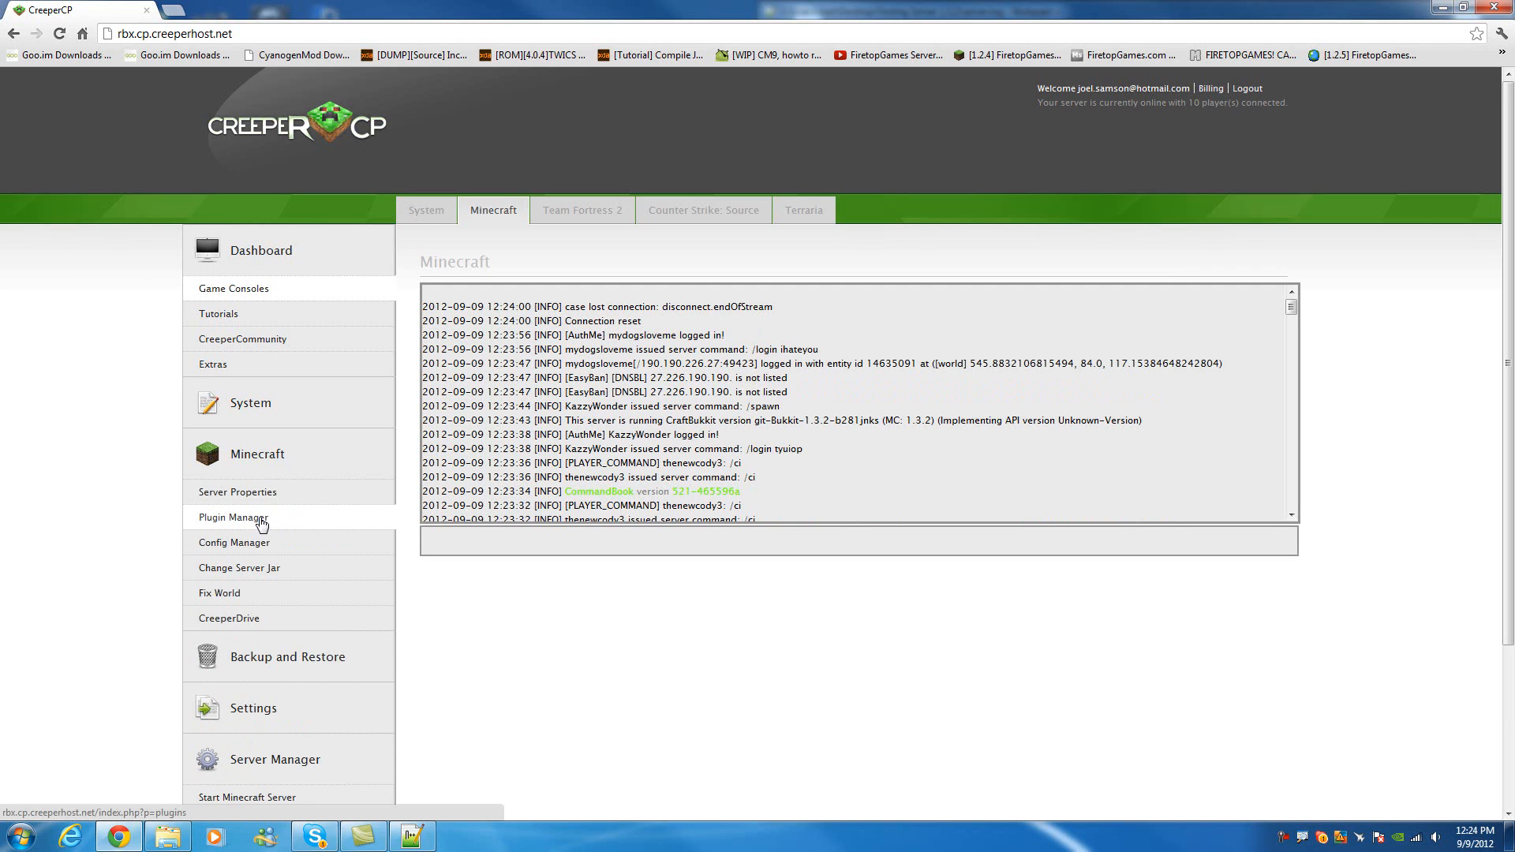
left_click(234, 518)
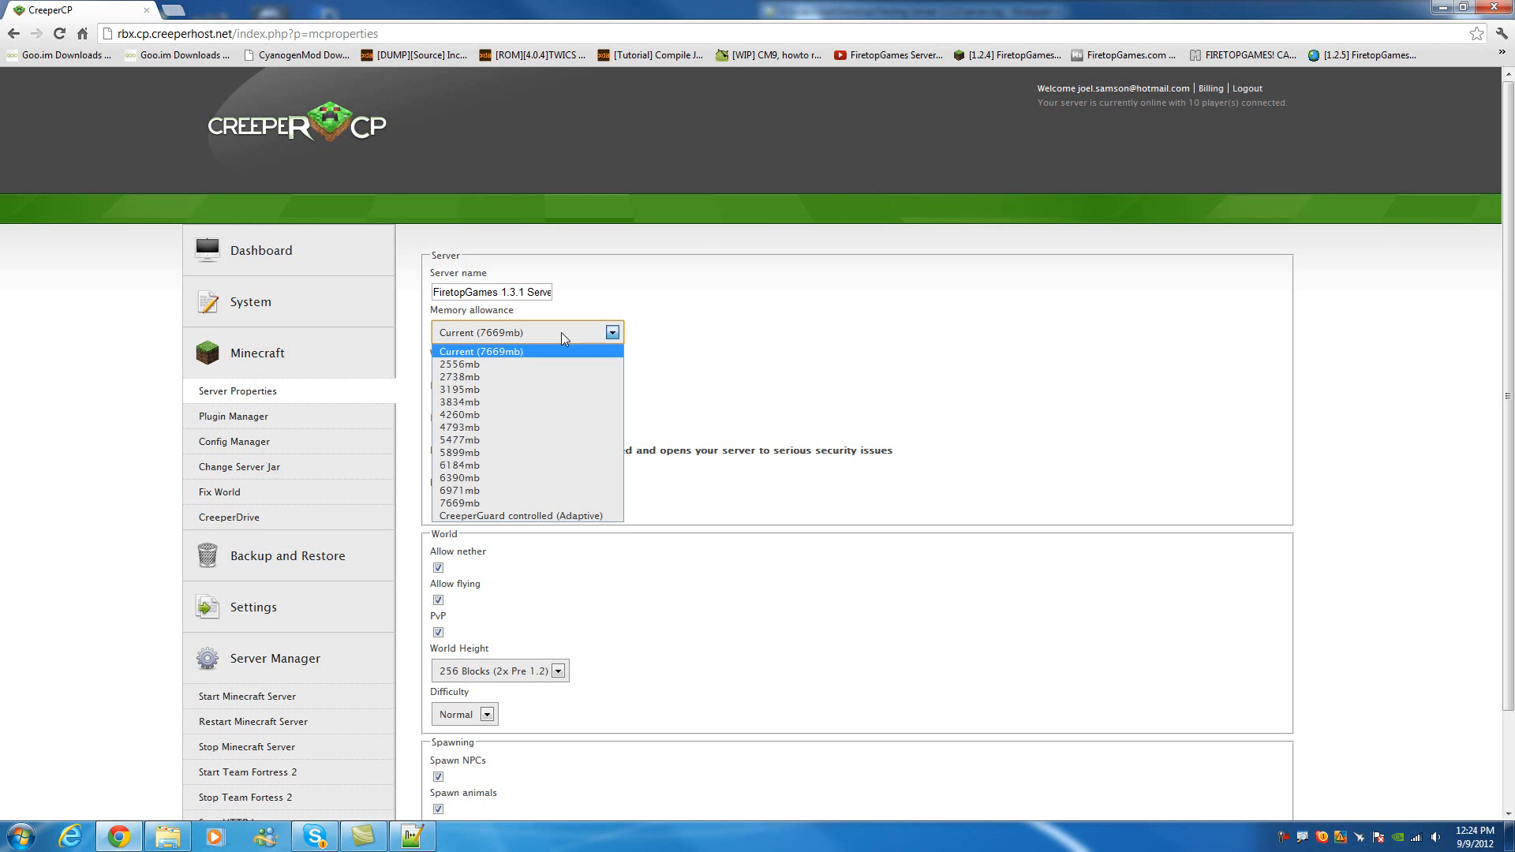
mouse_move(744, 321)
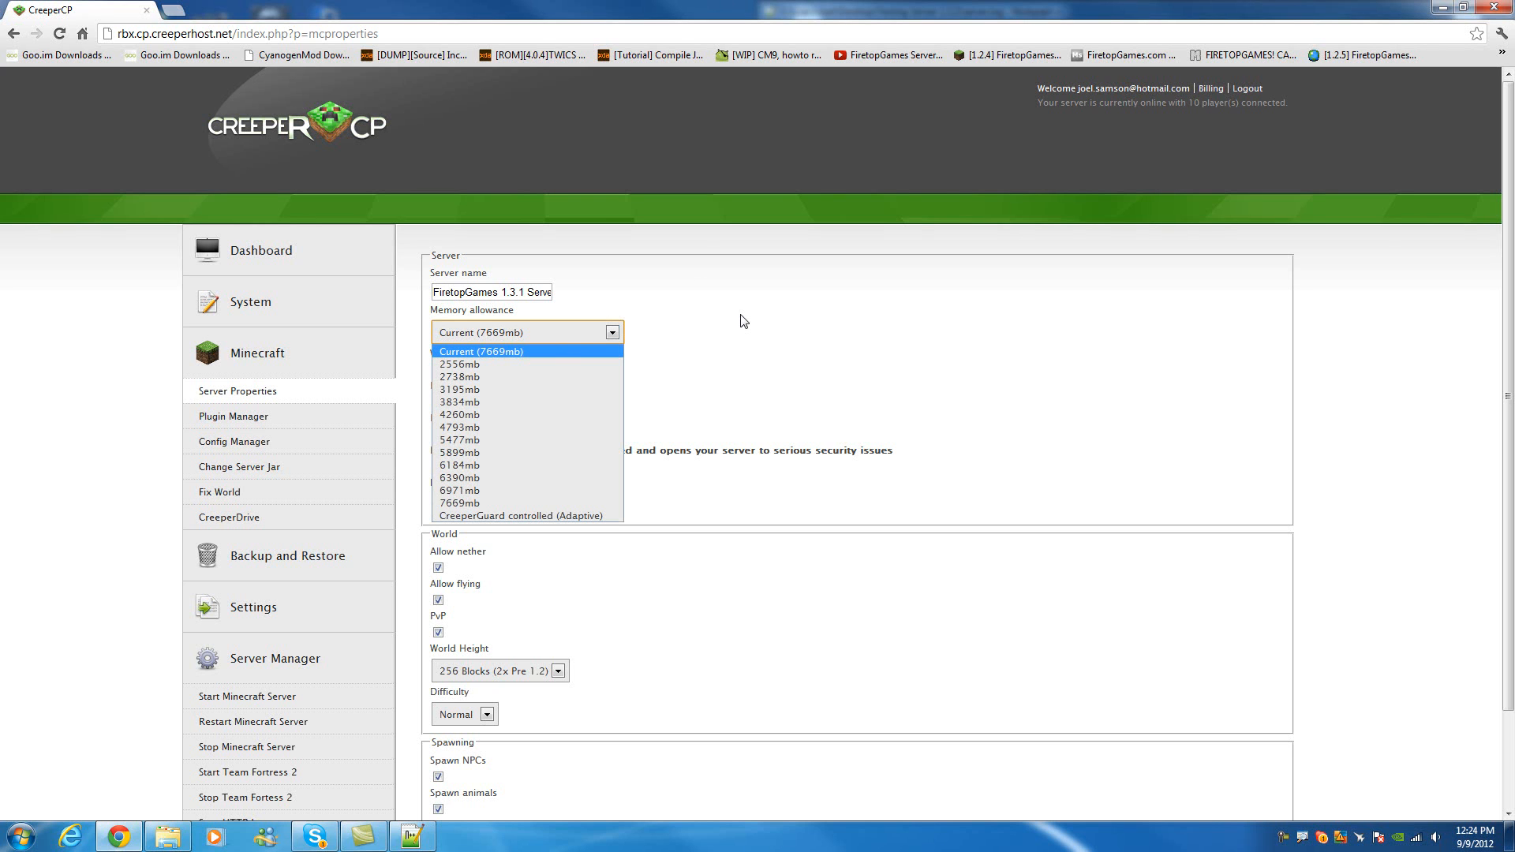
mouse_move(526, 451)
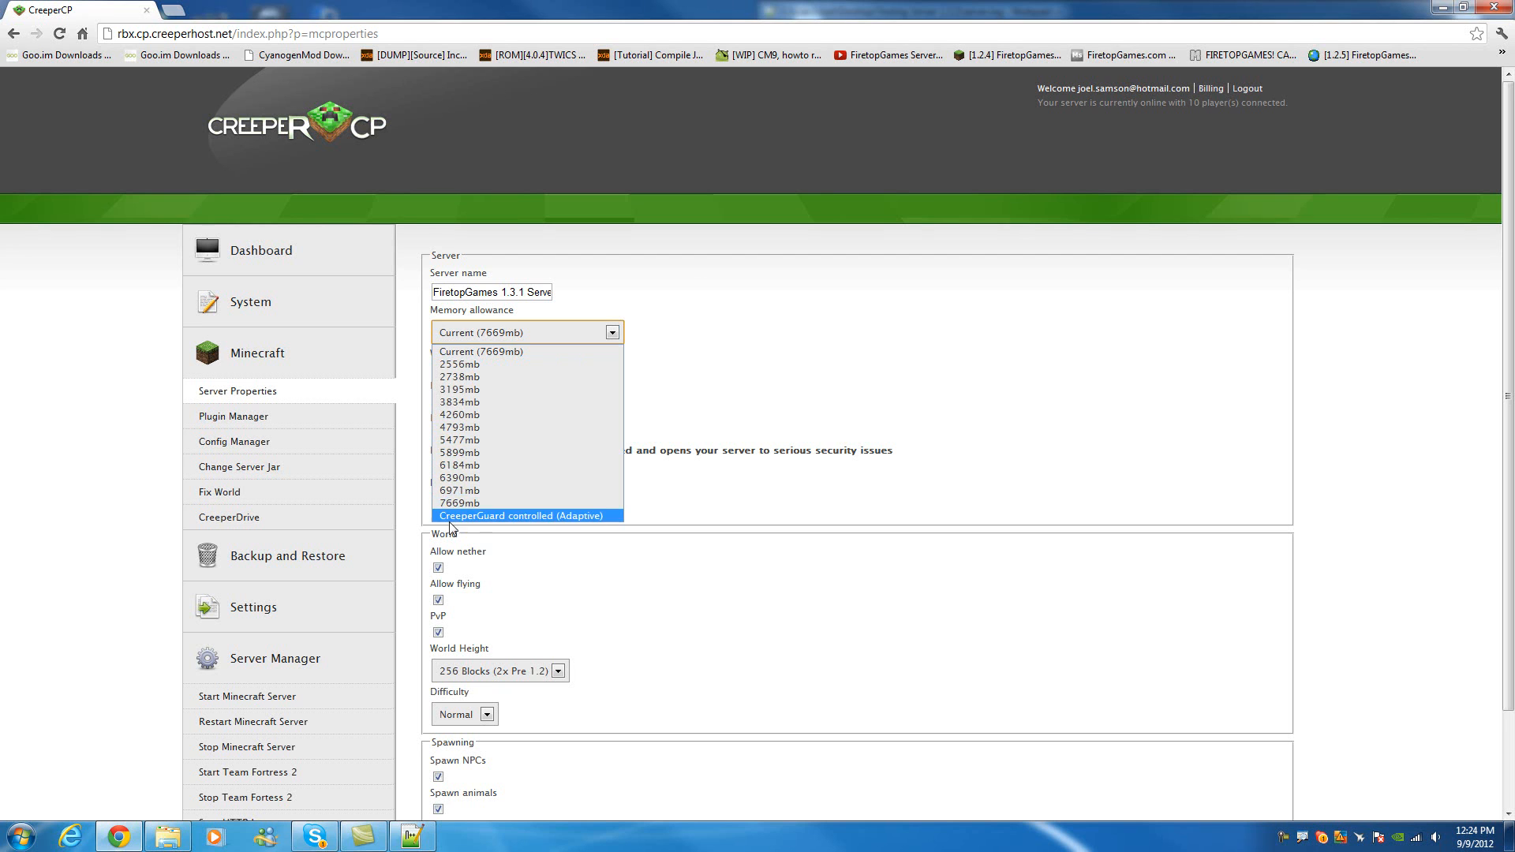
mouse_move(455, 506)
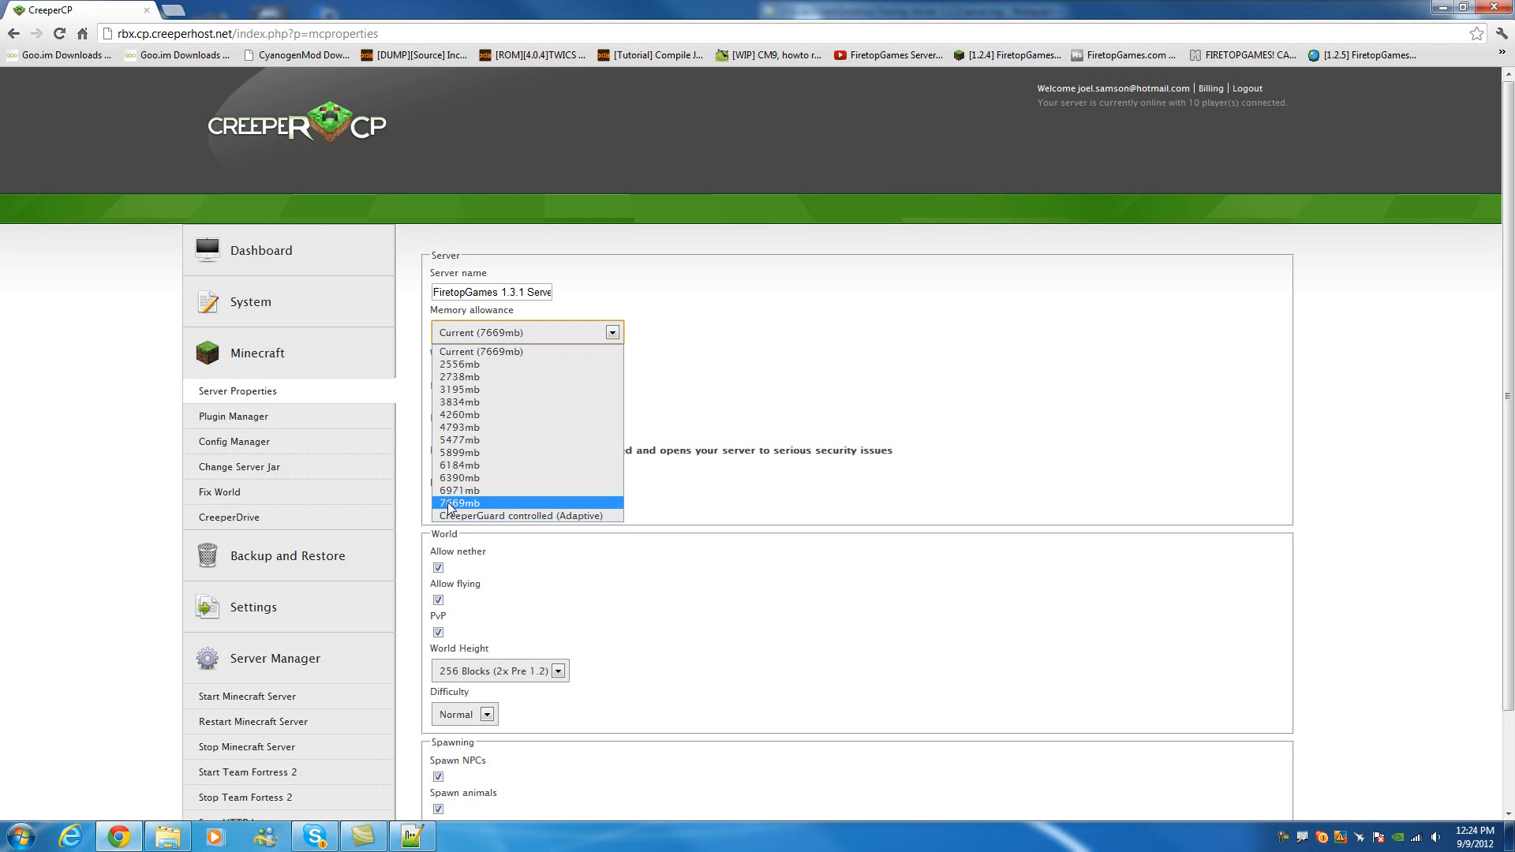
mouse_move(455, 513)
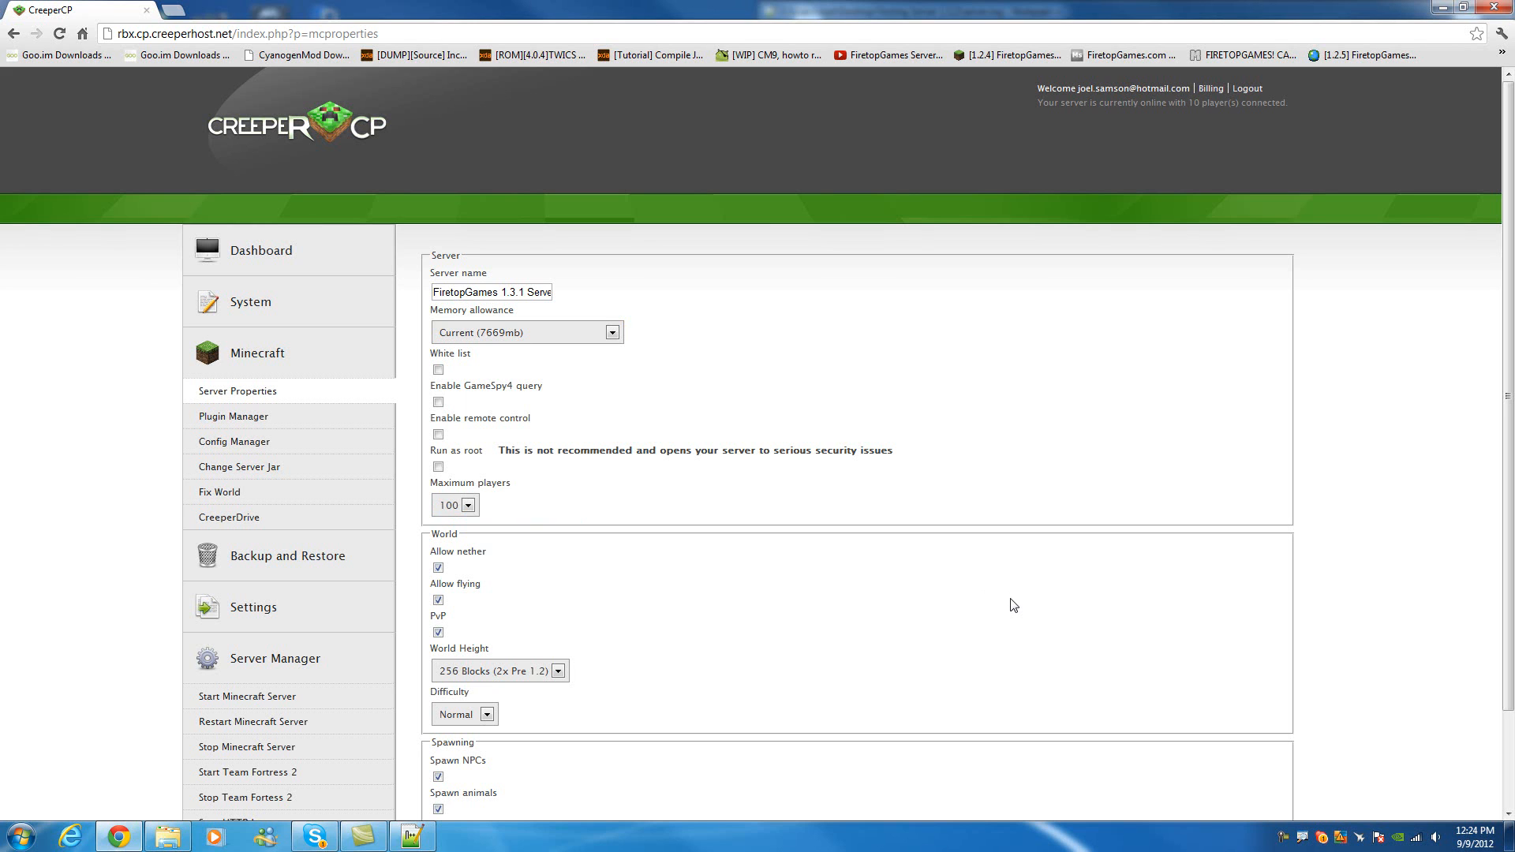
mouse_move(1248, 96)
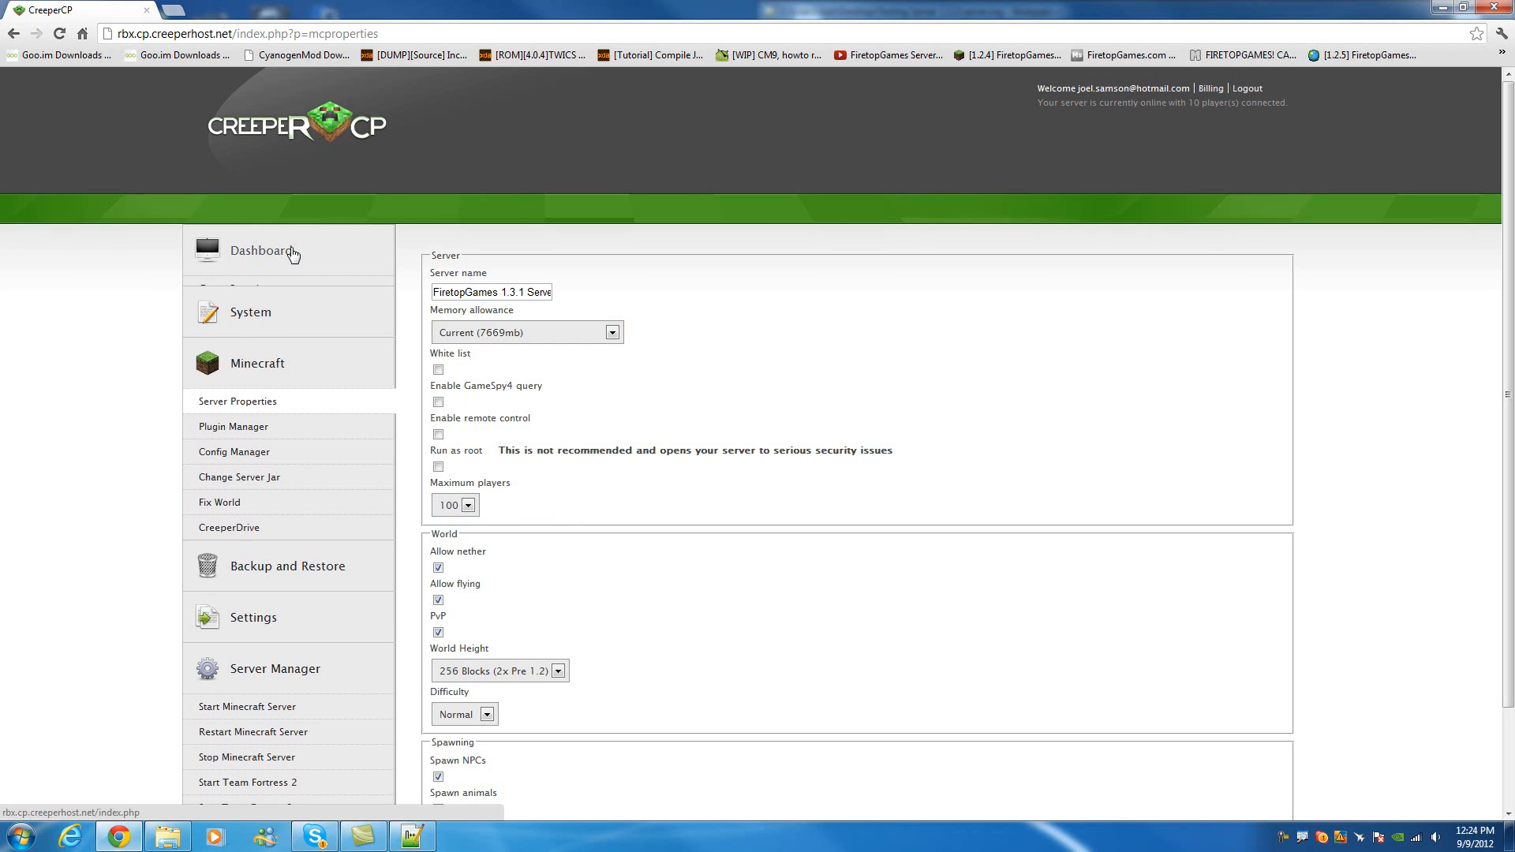
- Open the Dashboard to view the dedicated server's RAM, CPU and disk statistics
left_click(260, 251)
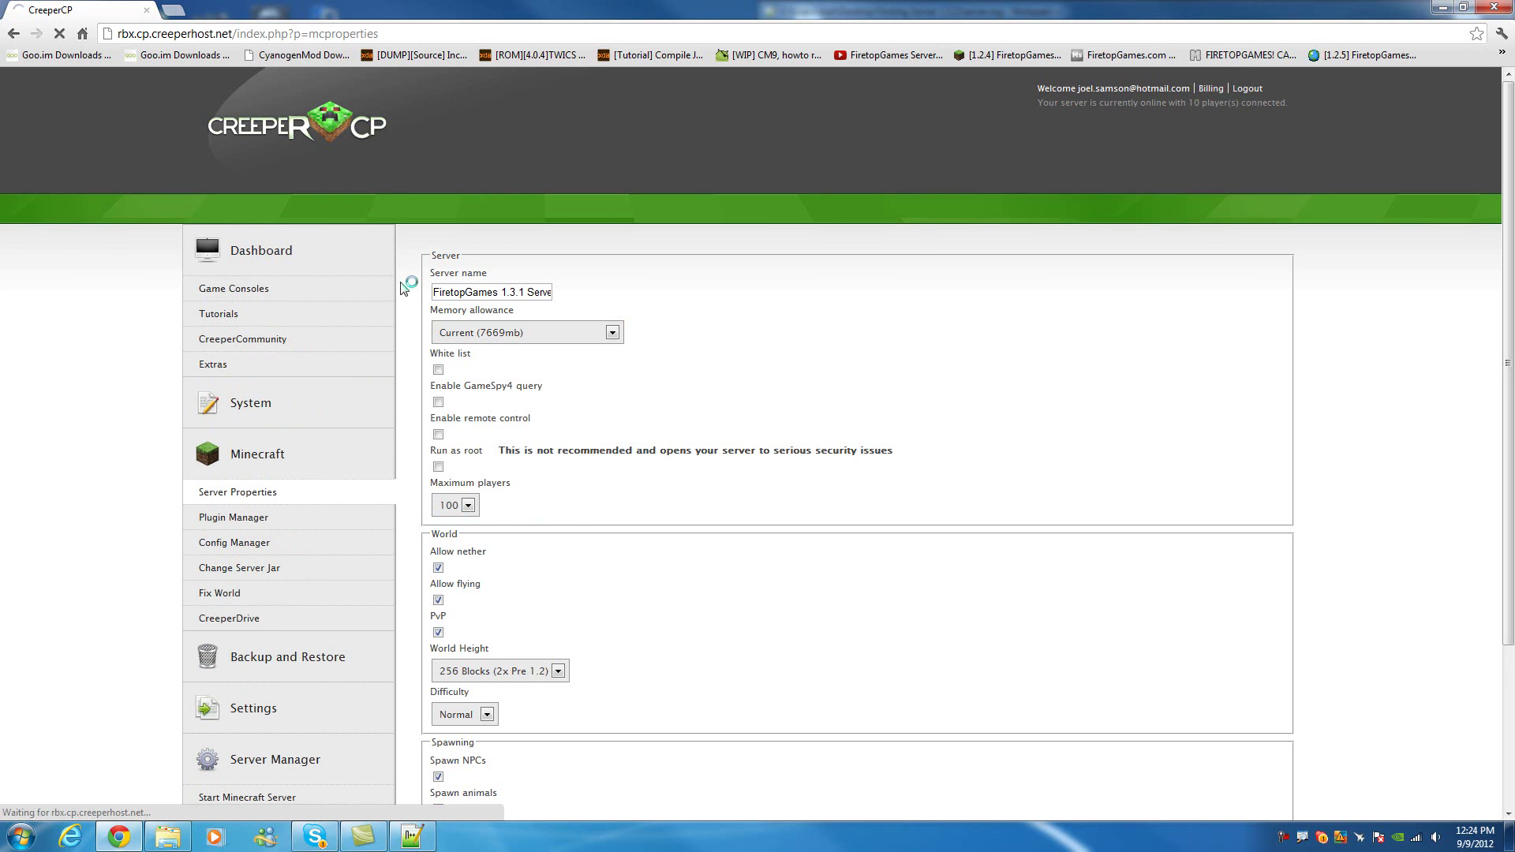
mouse_move(511, 337)
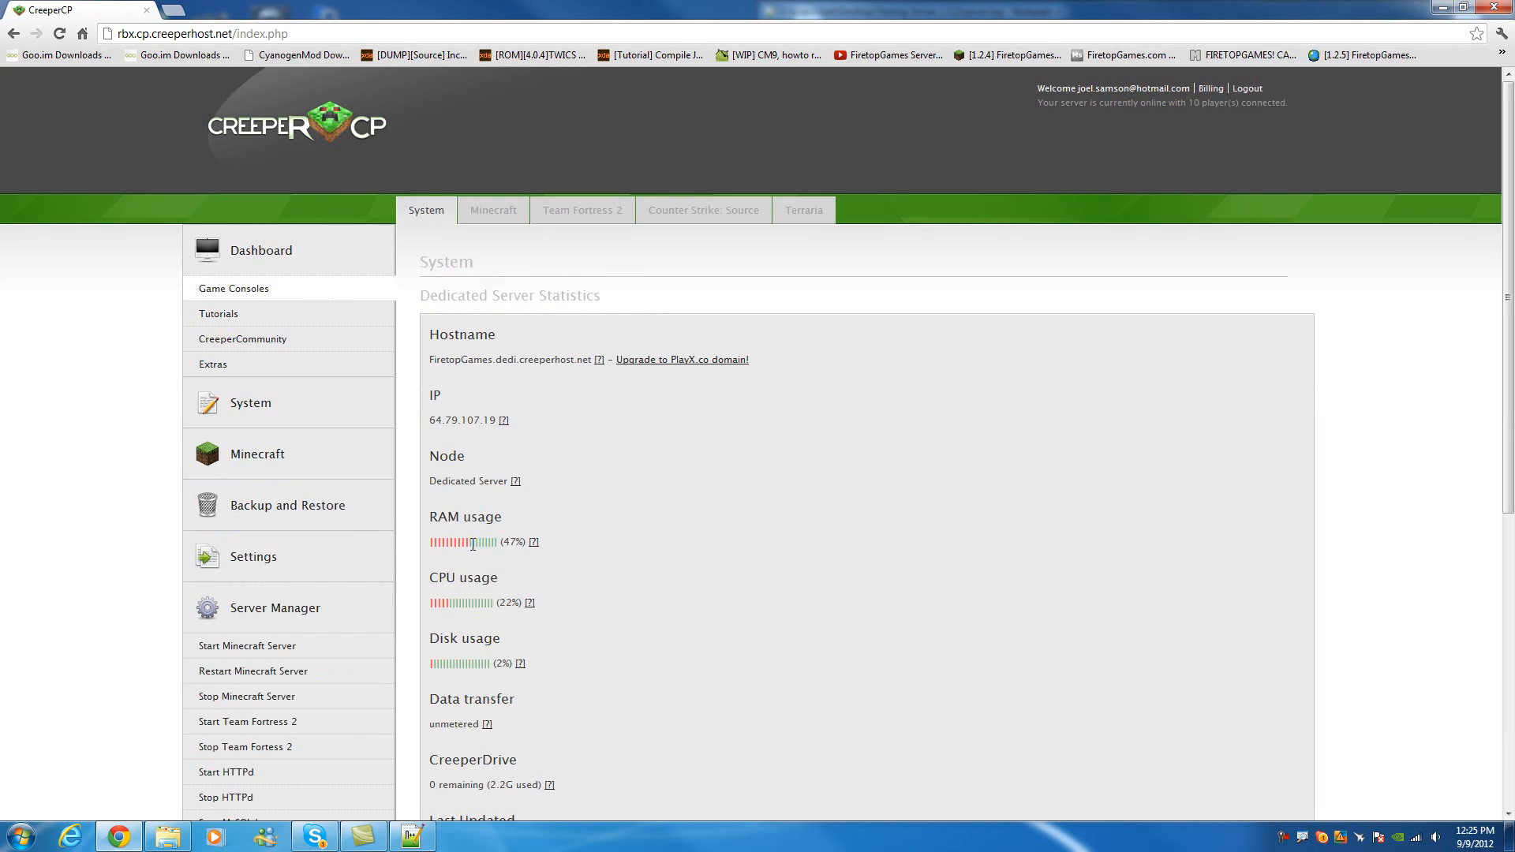
mouse_move(530, 660)
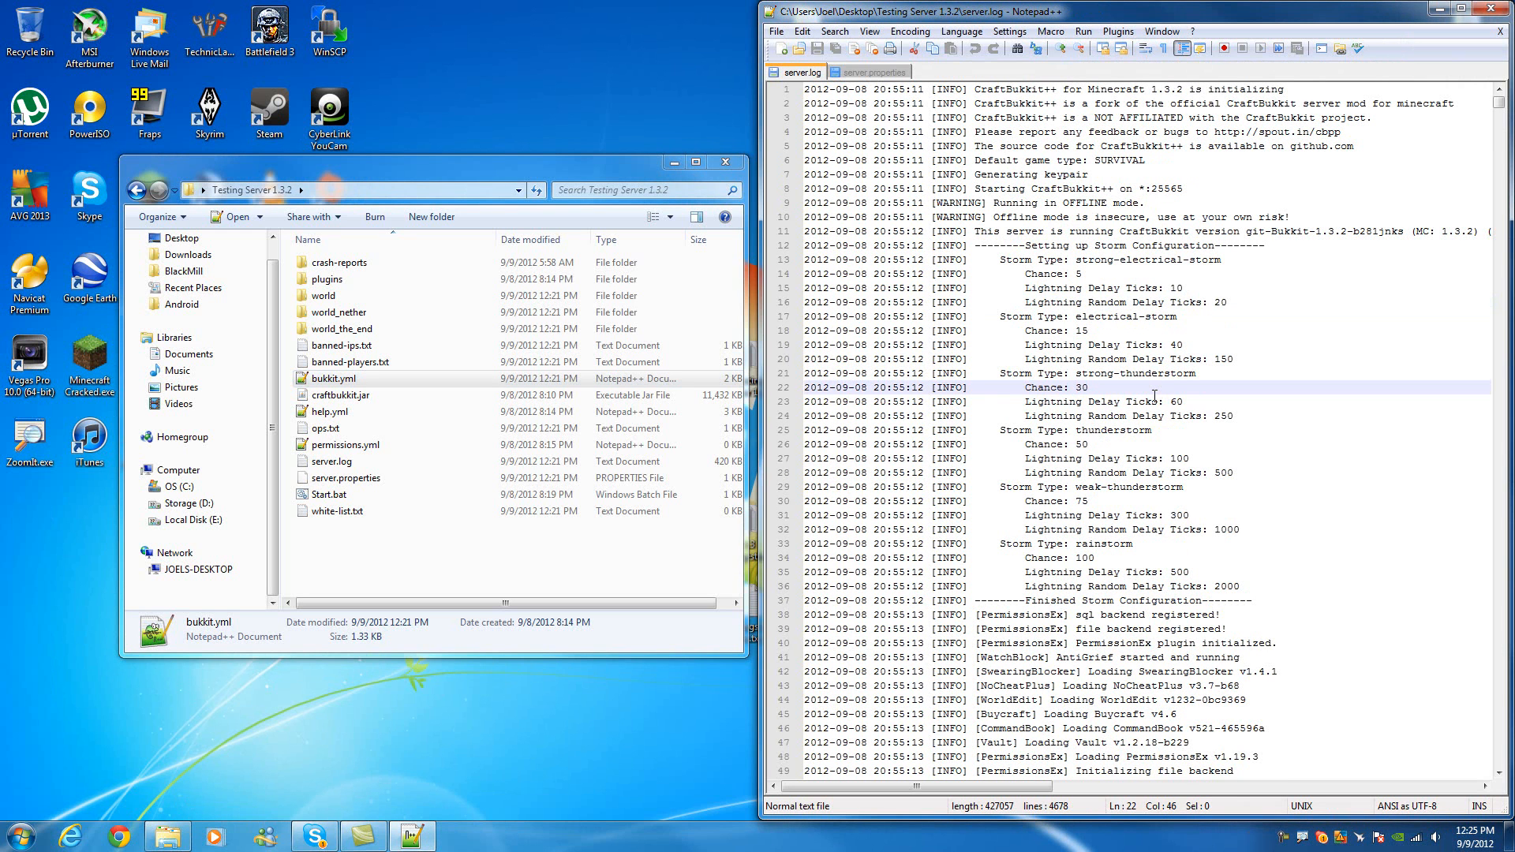
- Scroll server.log to the OutOfMemoryError: GC overhead limit exceeded entry and mark it
scroll("down", 3)
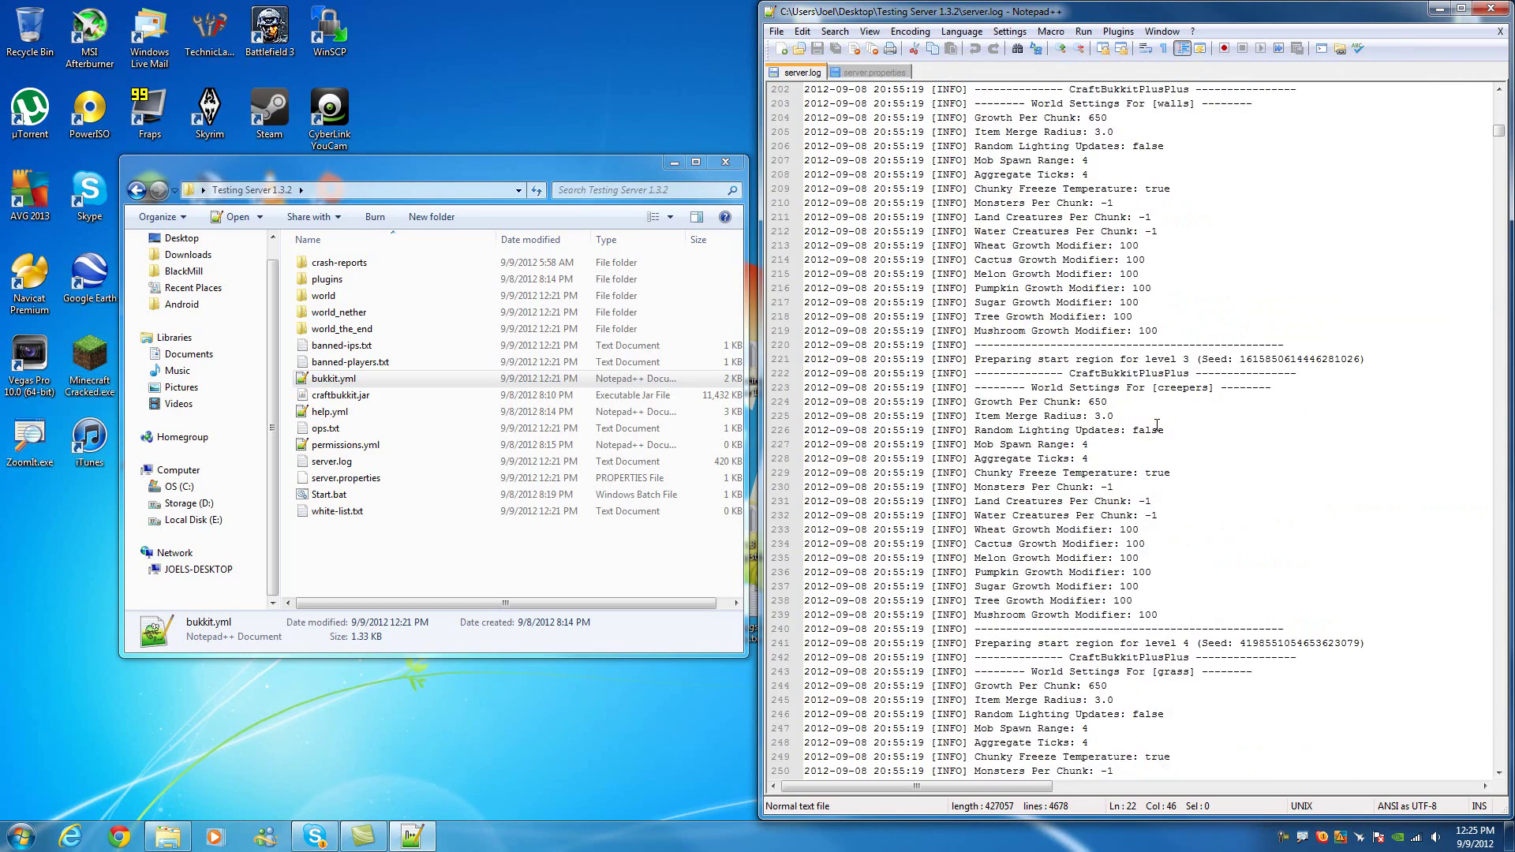
scroll("down", 3)
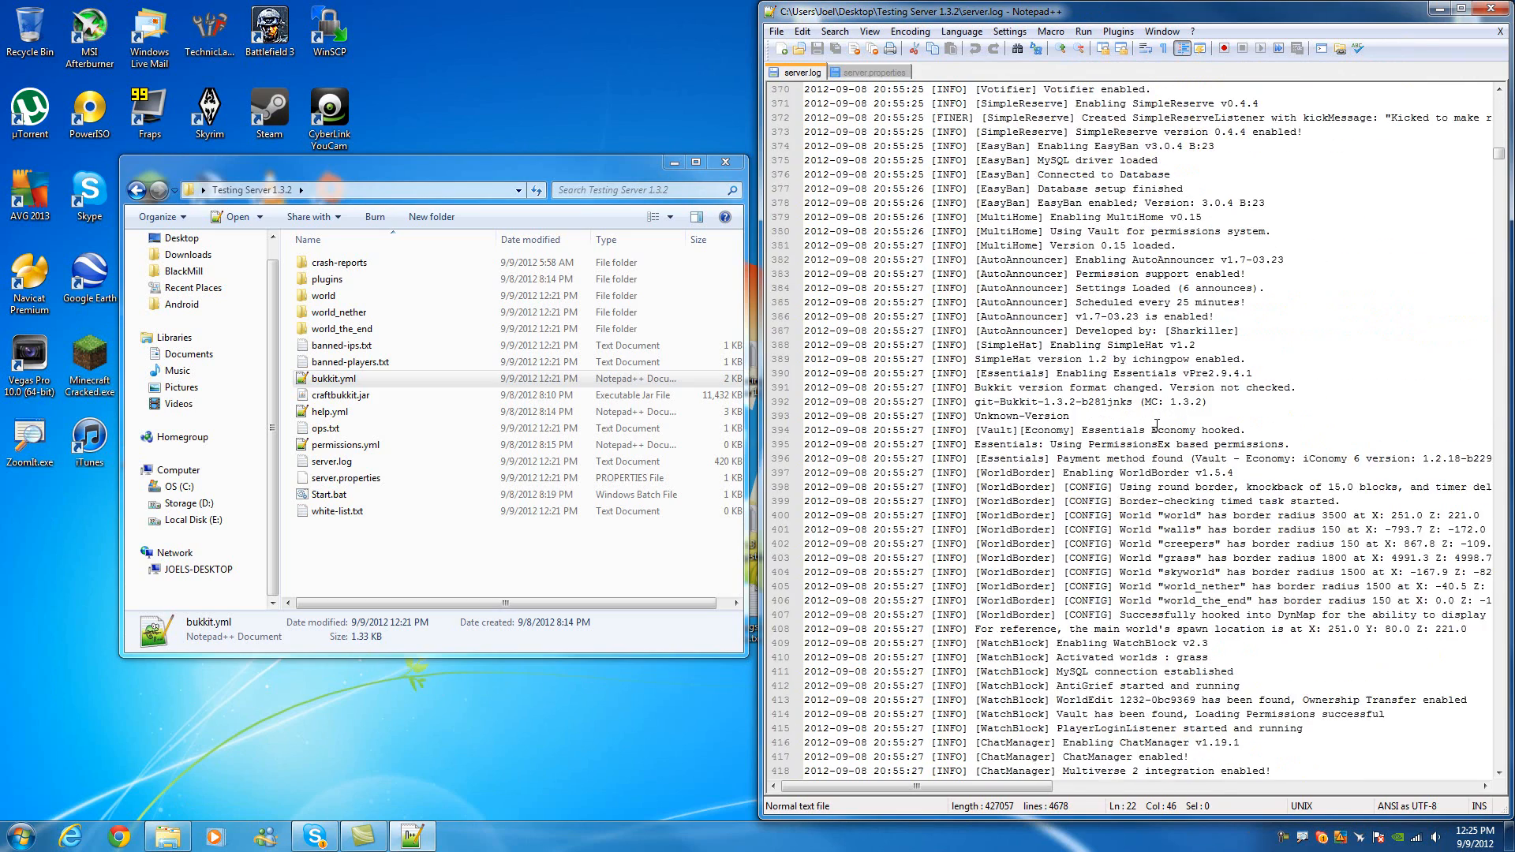
scroll("down", 3)
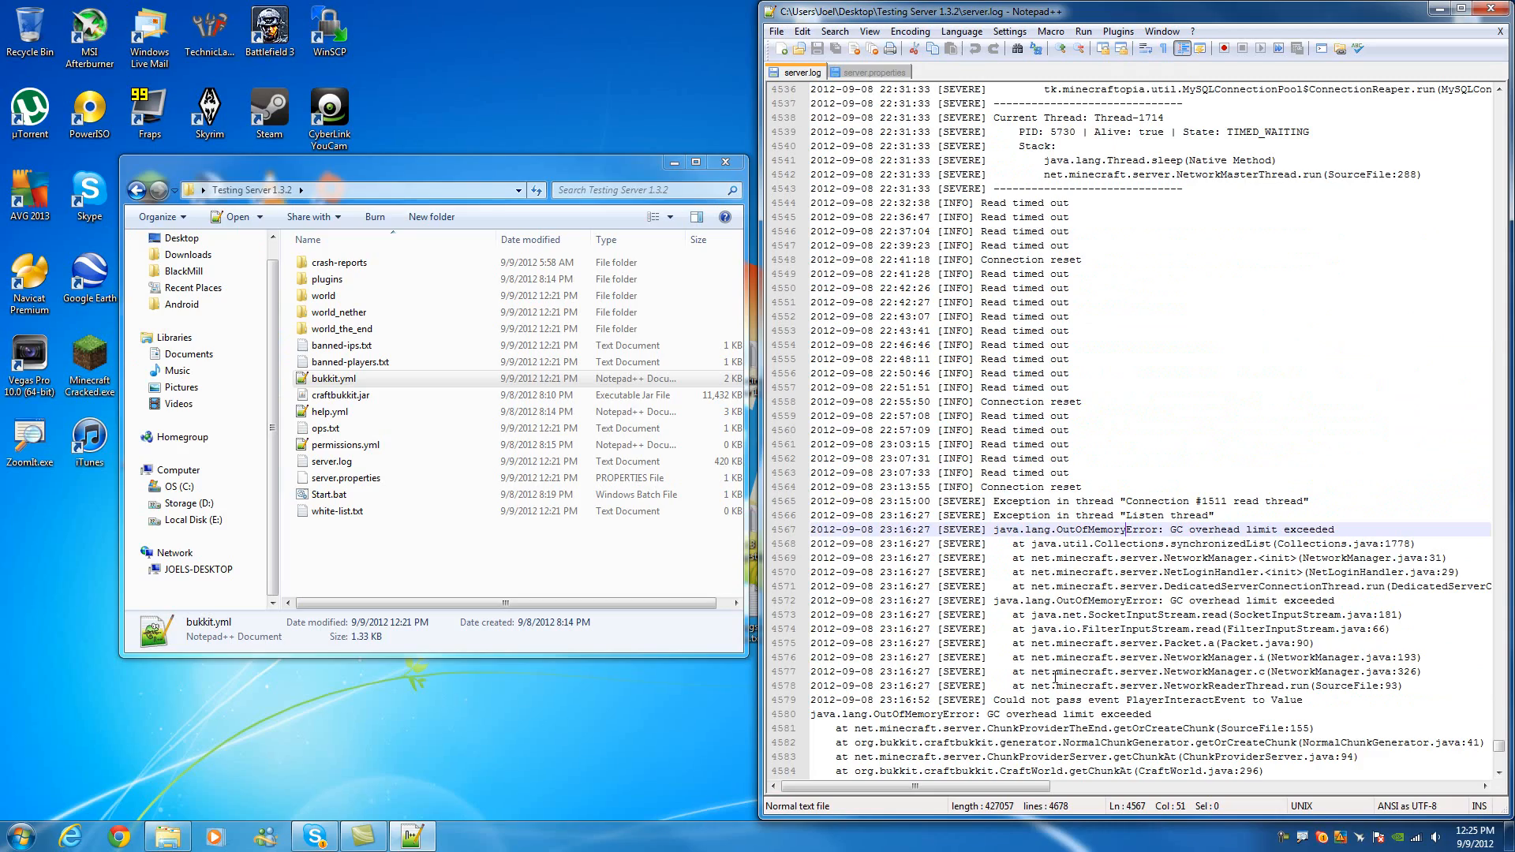
double_click(340, 262)
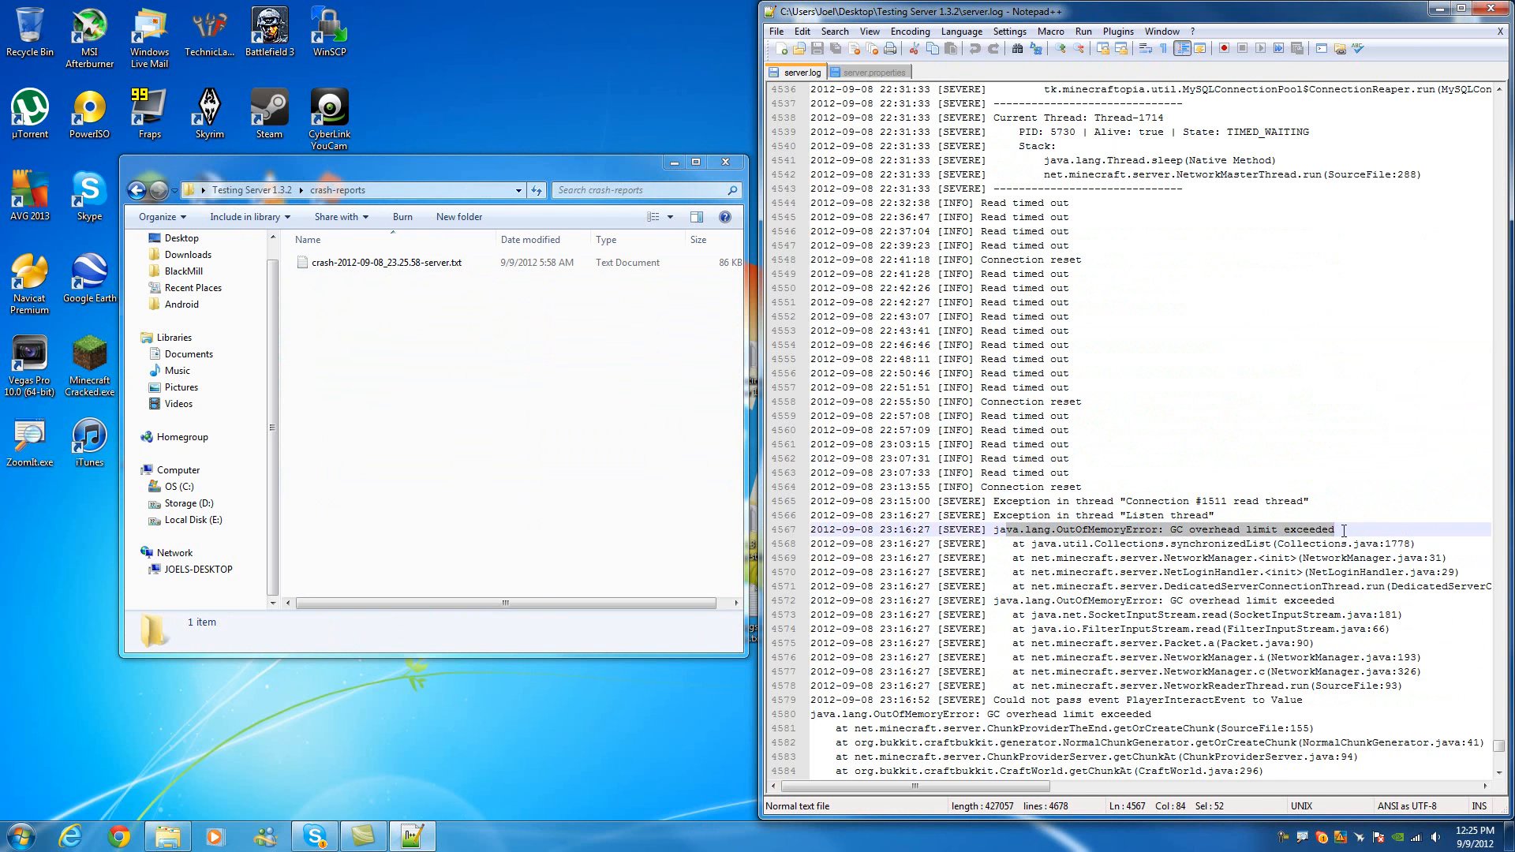
mouse_move(1312, 118)
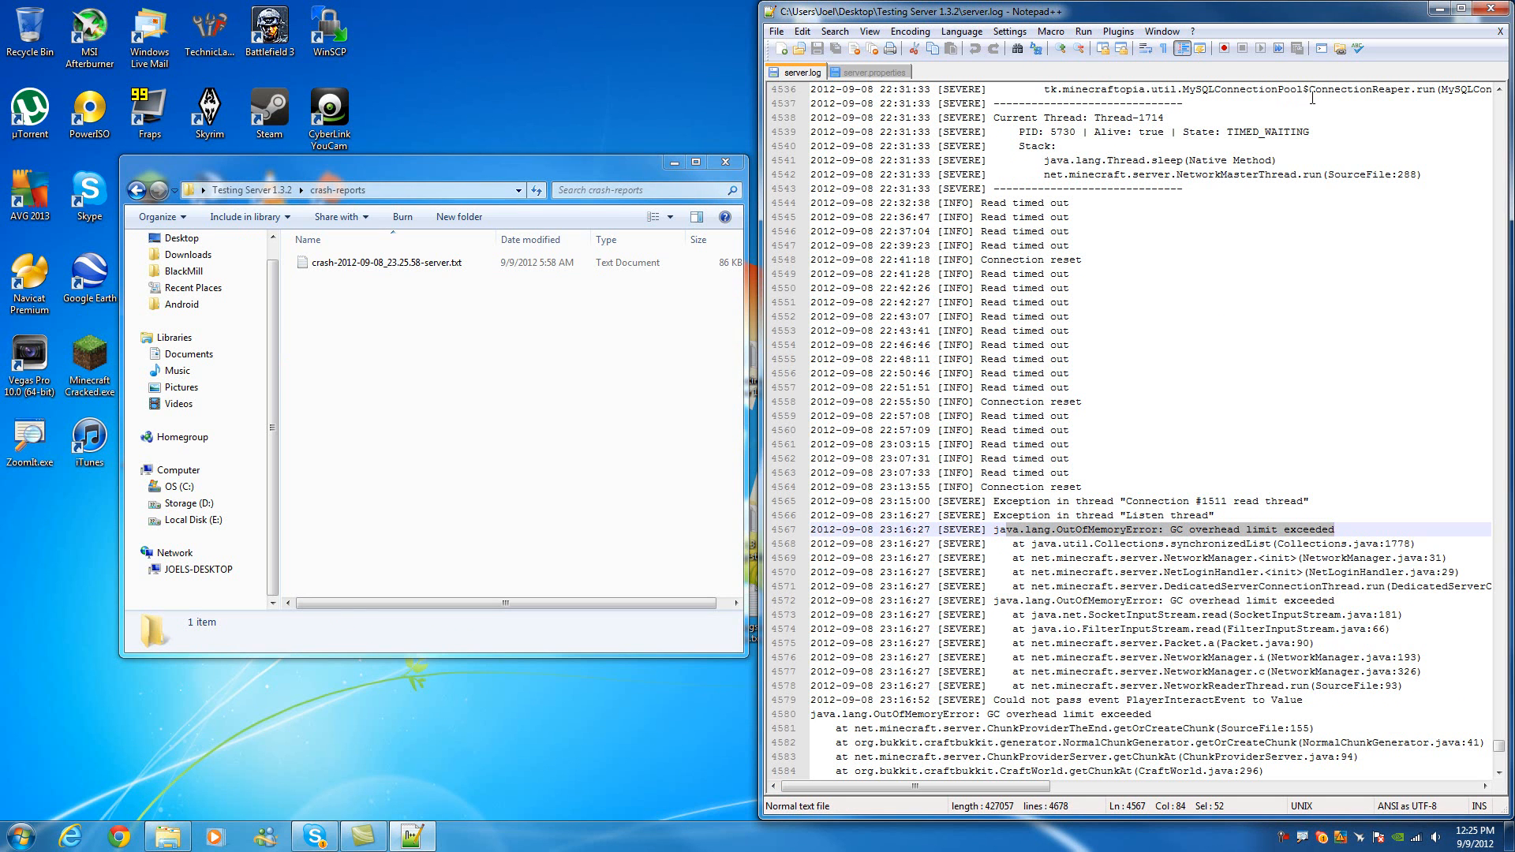
mouse_move(699, 366)
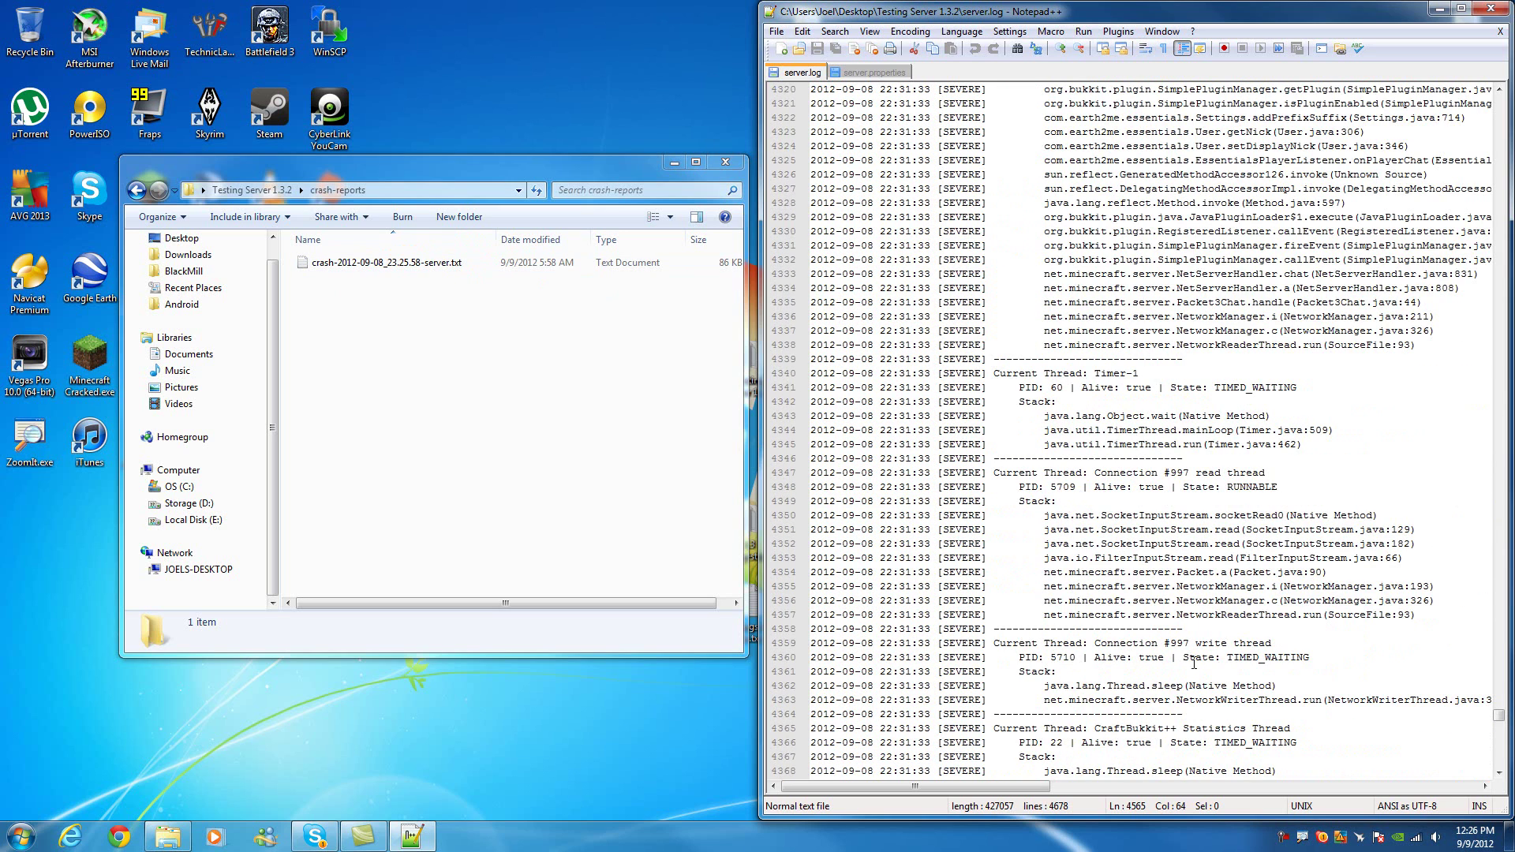
scroll("down", 3)
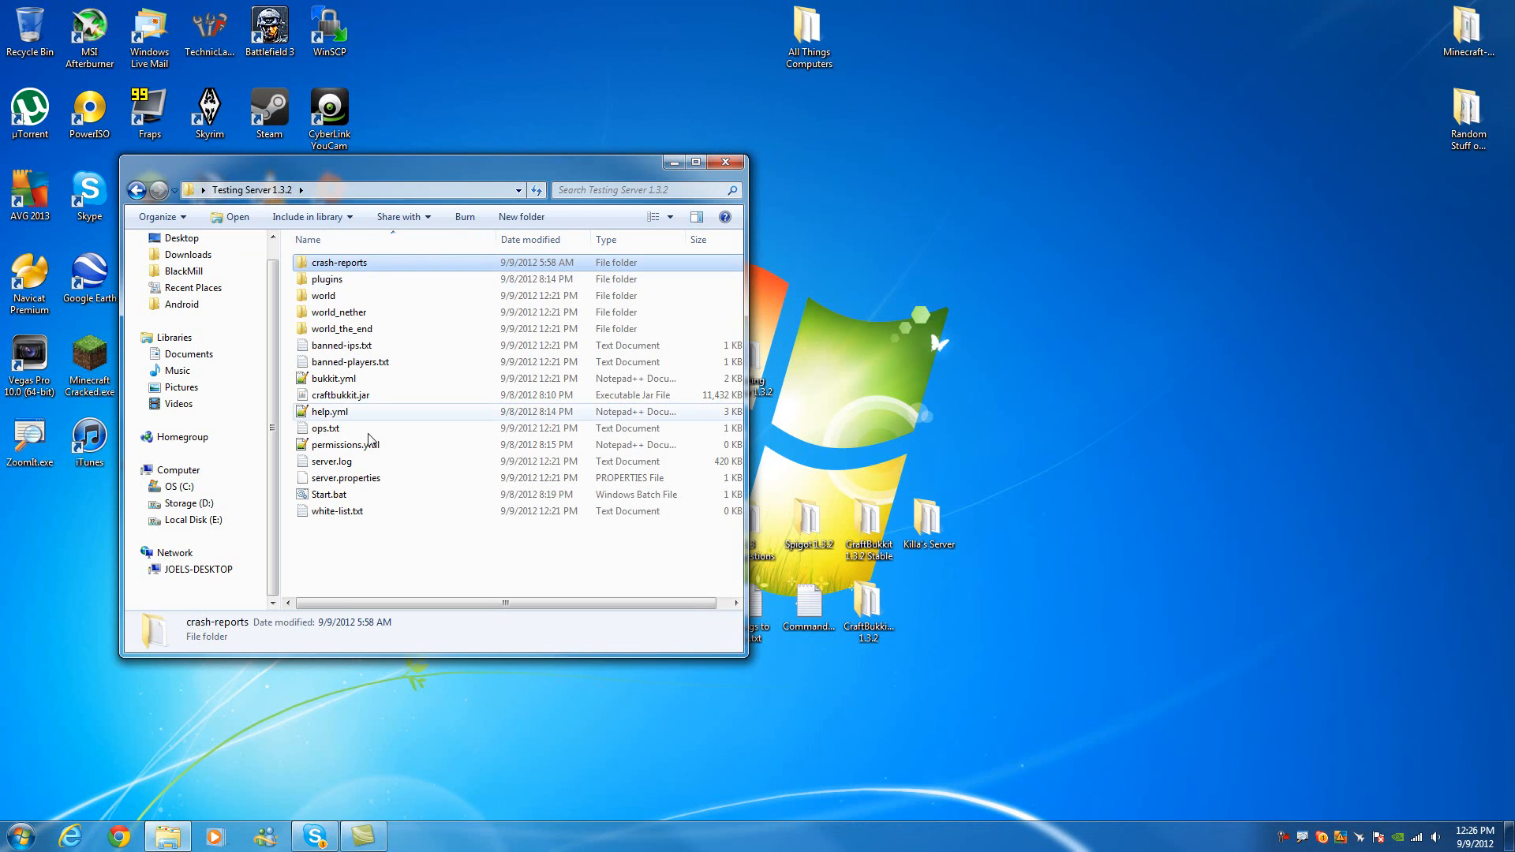
- Delete crash-reports and server.log from Testing Server 1.3.2, confirm, and open plugins
left_click(331, 460)
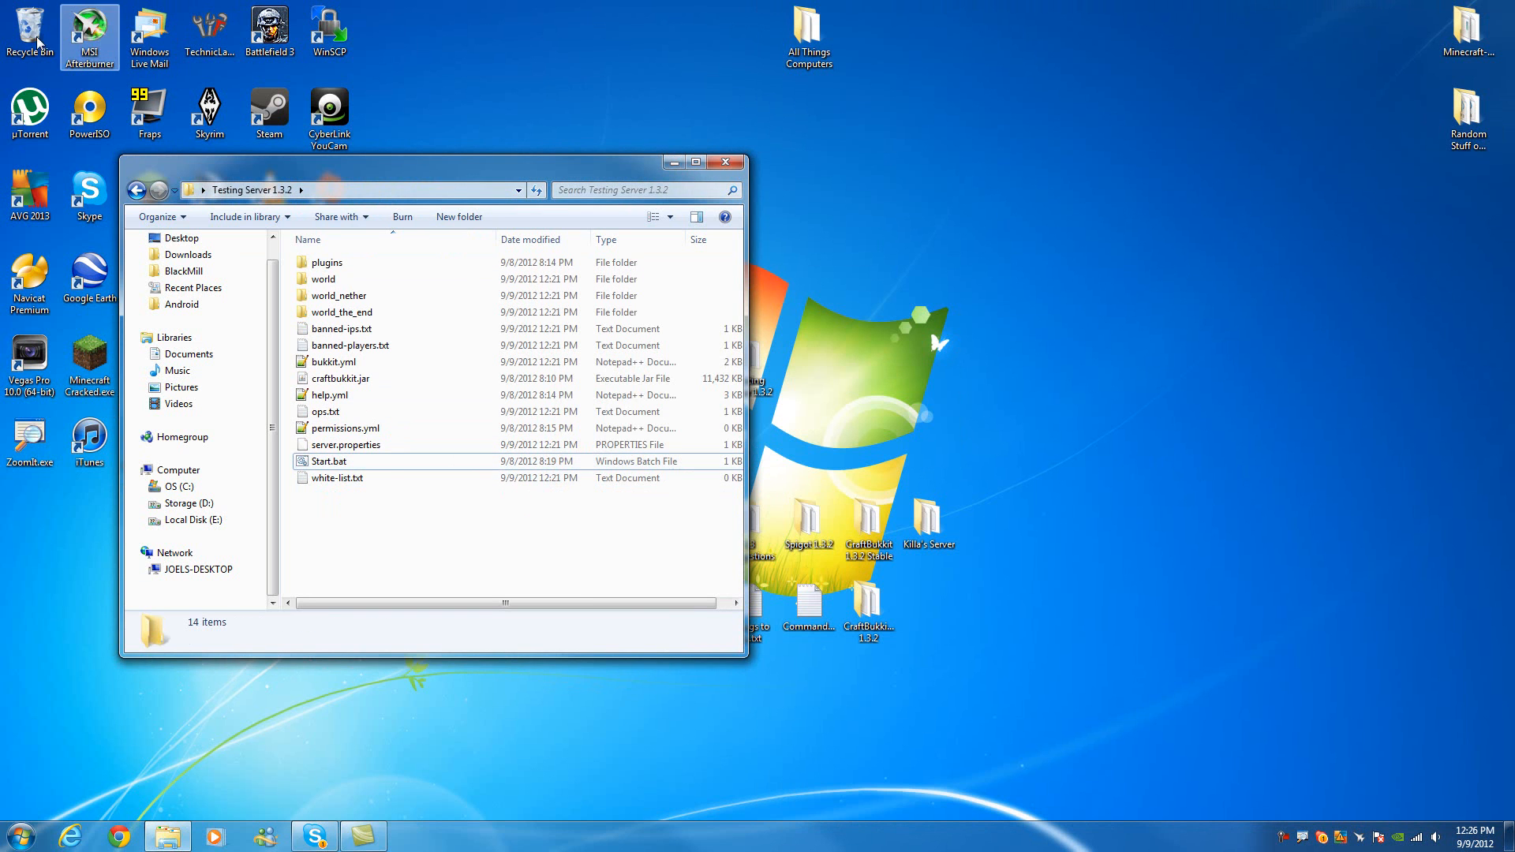
key("Delete")
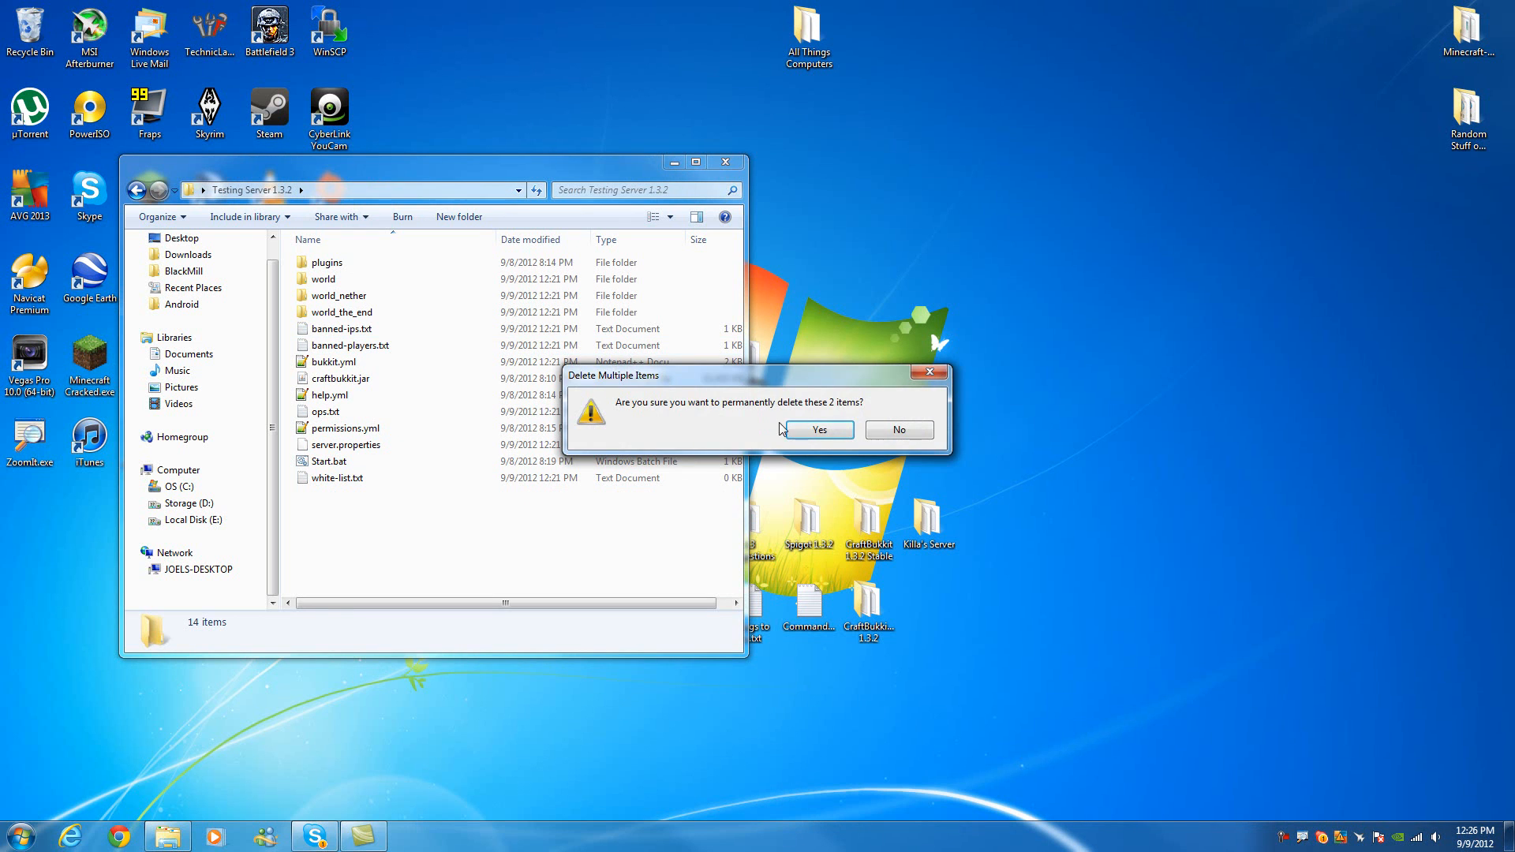
left_click(819, 429)
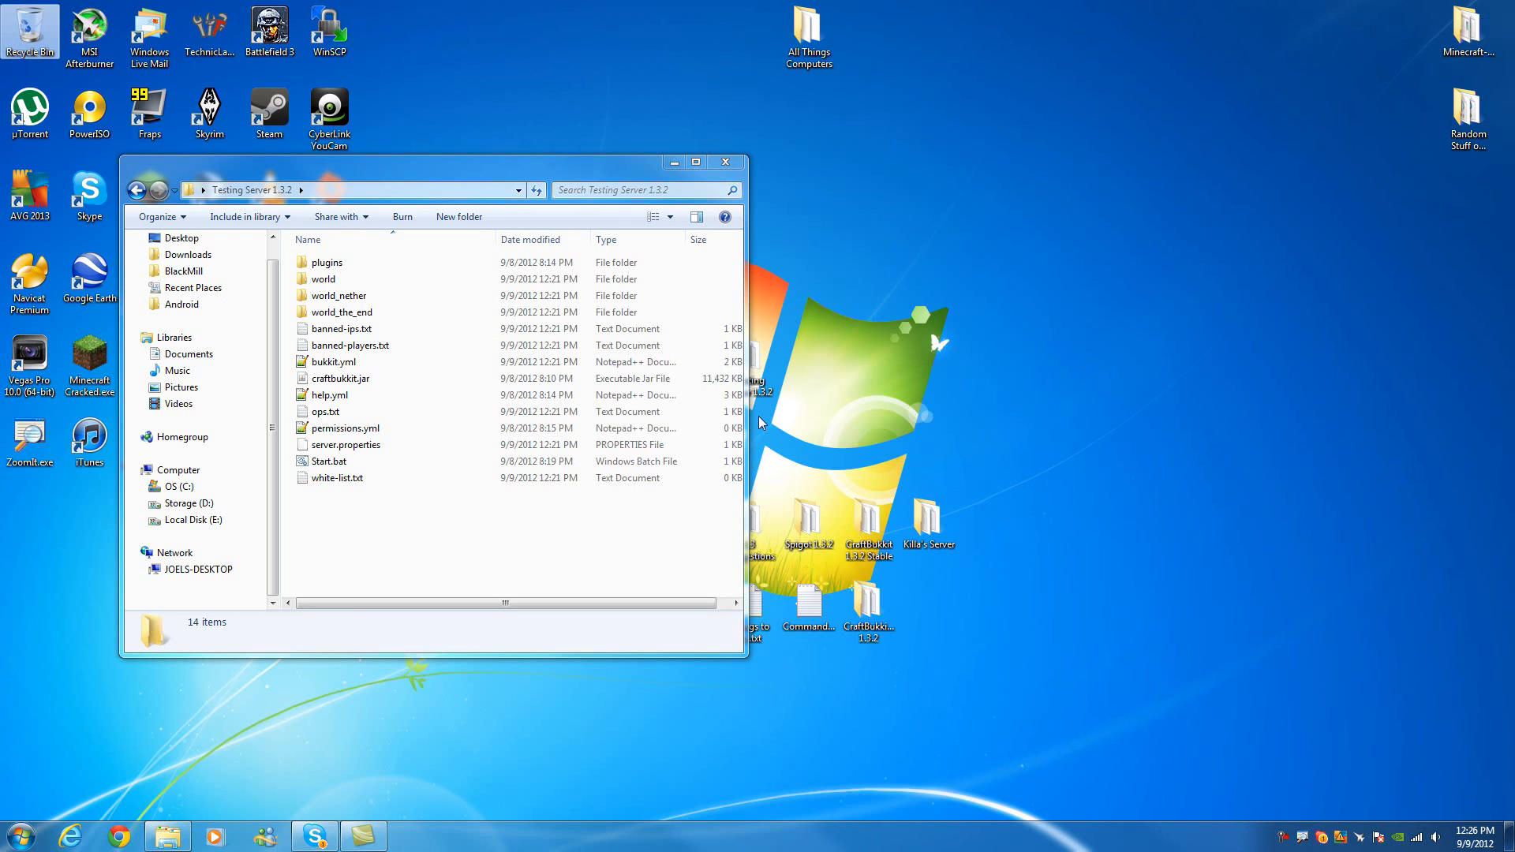
double_click(326, 262)
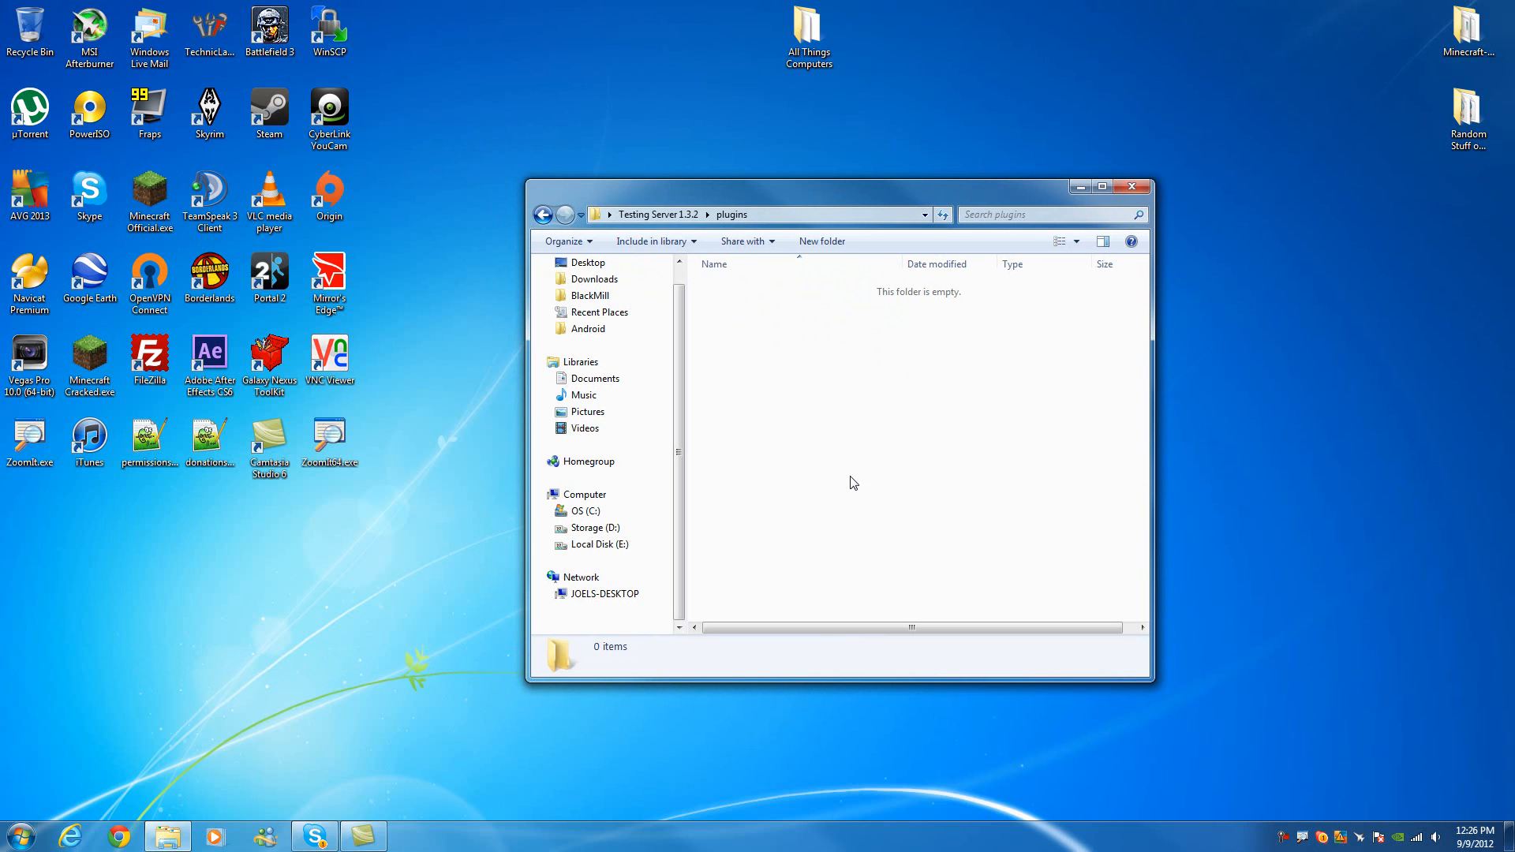
mouse_move(972, 442)
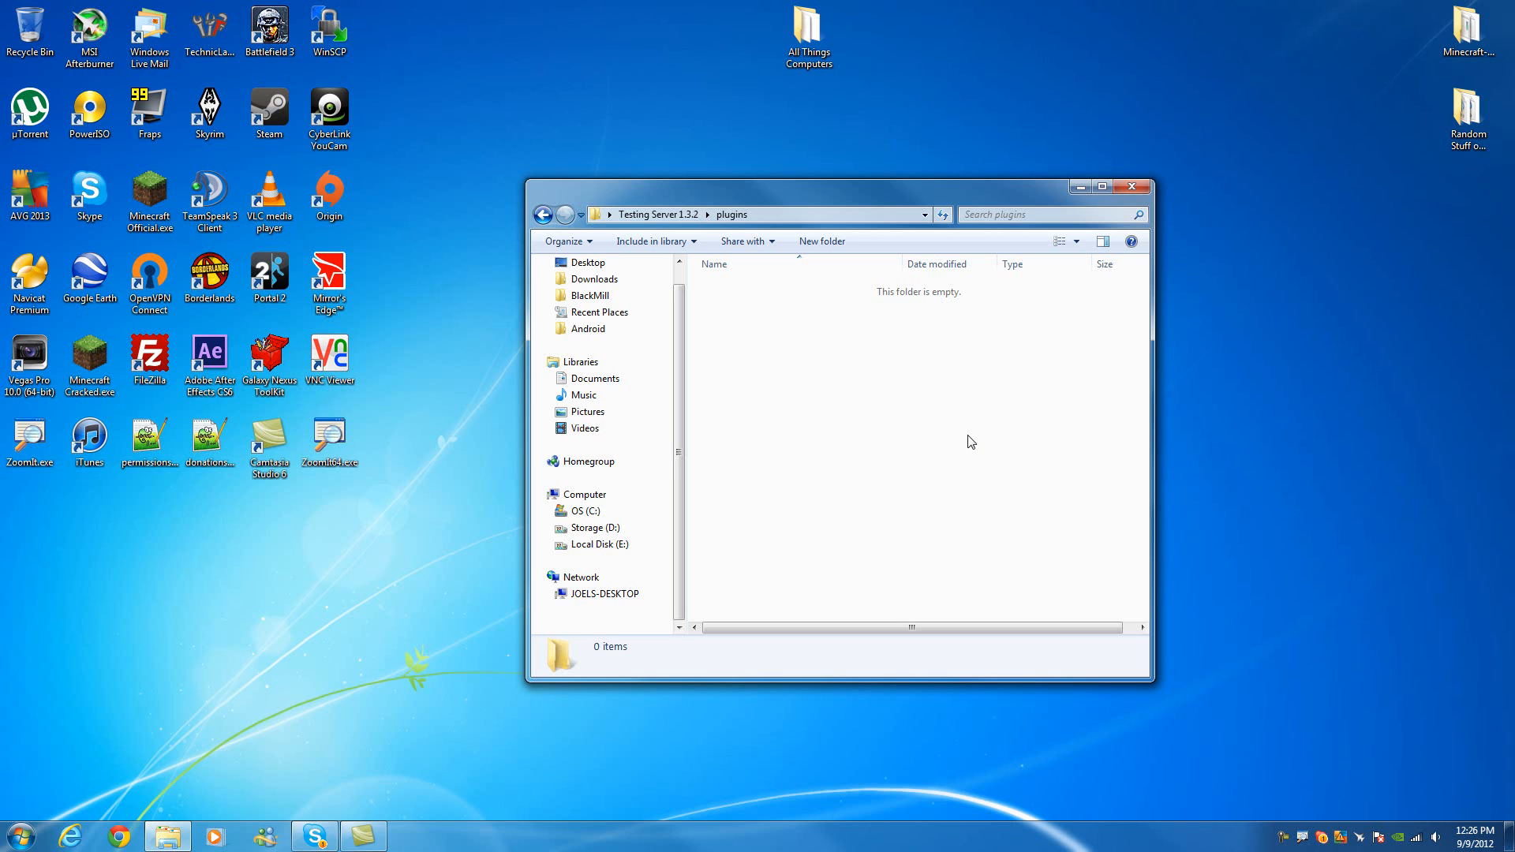
mouse_move(1085, 636)
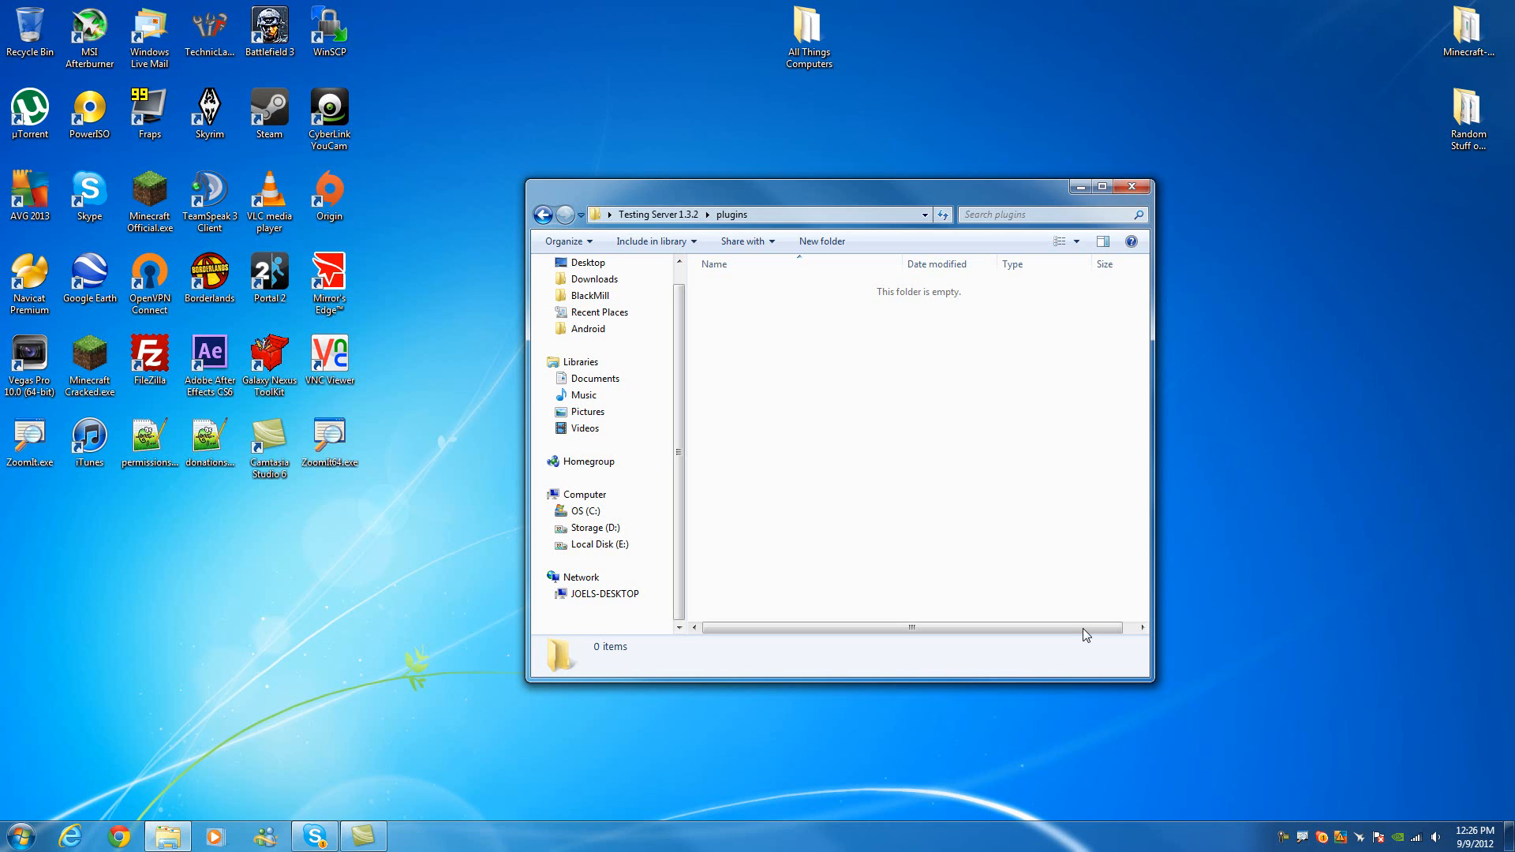
mouse_move(1242, 794)
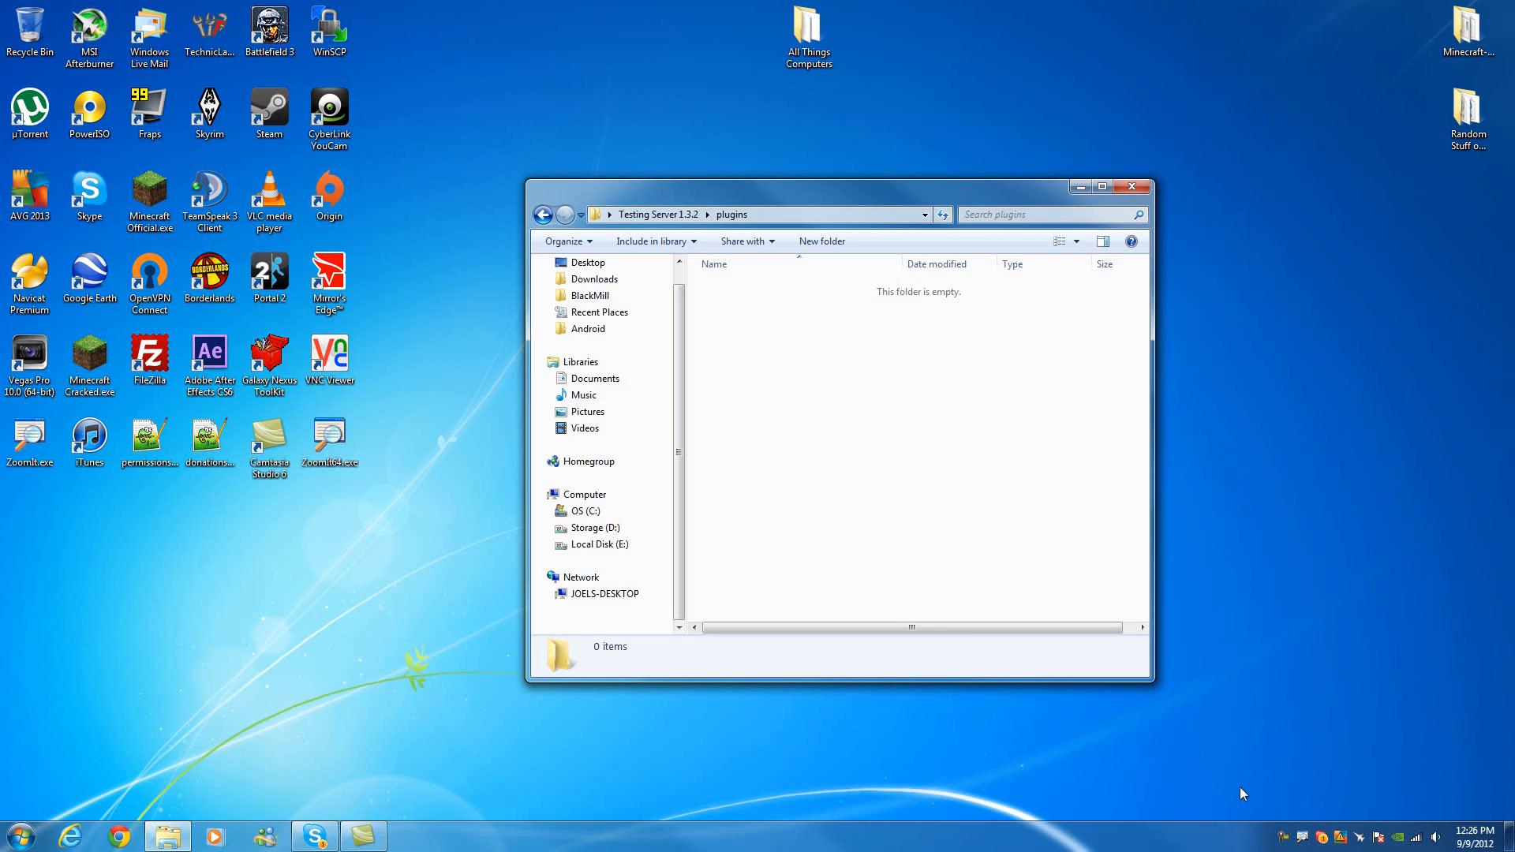
mouse_move(1256, 802)
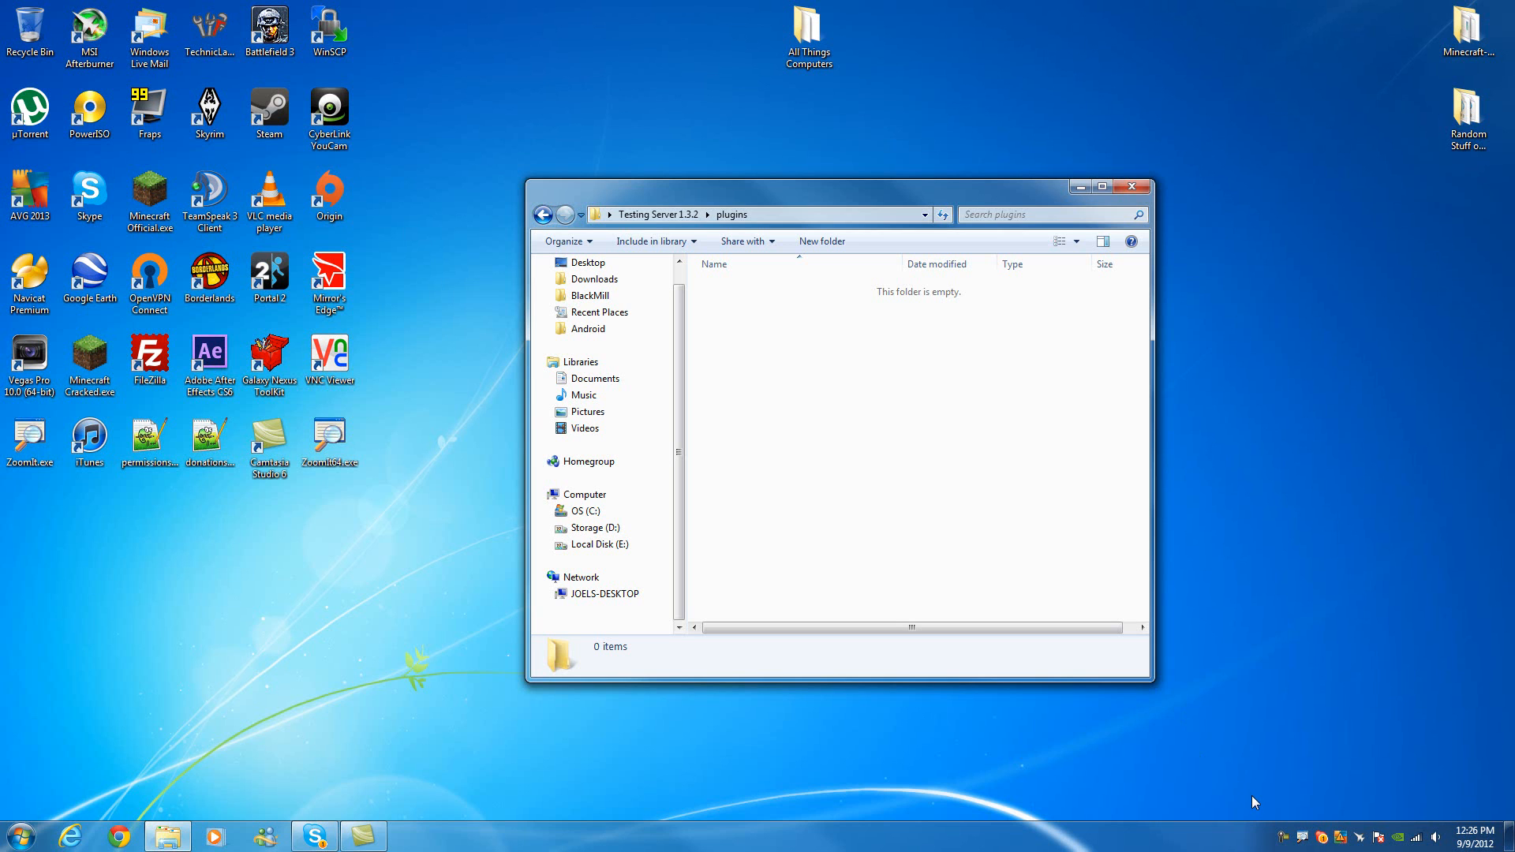